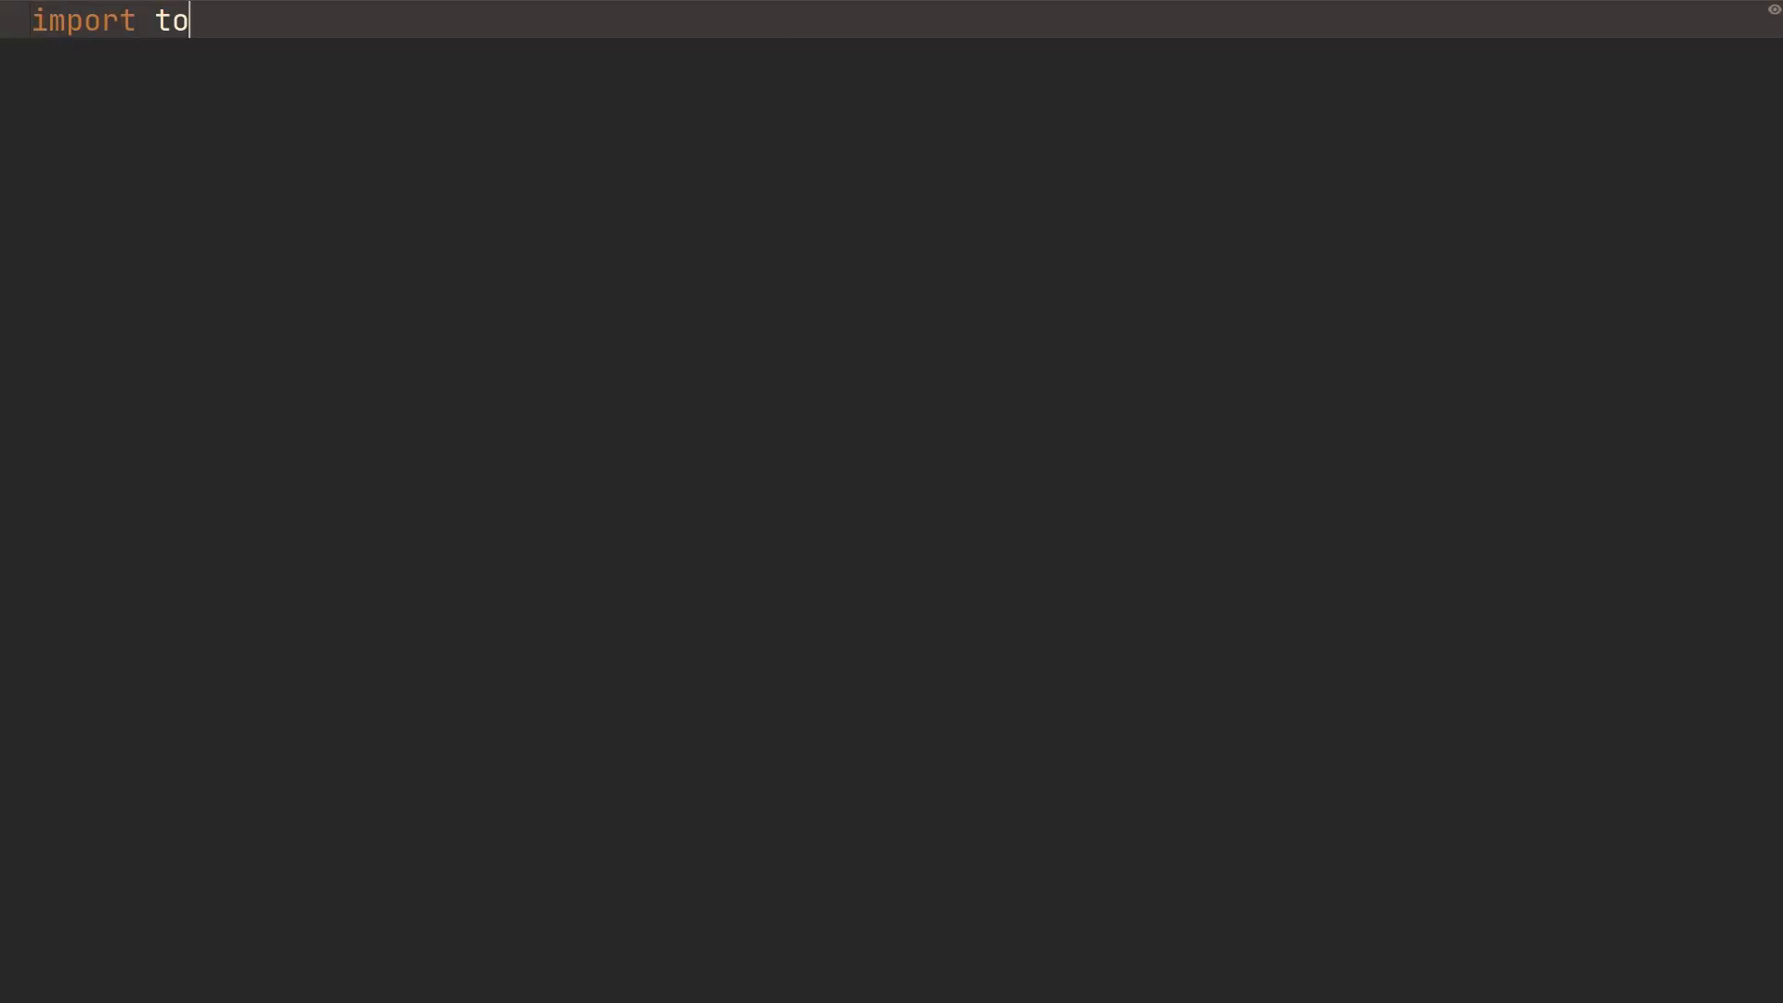
# Import torch, torchvision.datasets as datasets, torchvision.transforms as transforms, and DataLoader from torch.utils.data
pyautogui.write('rch')
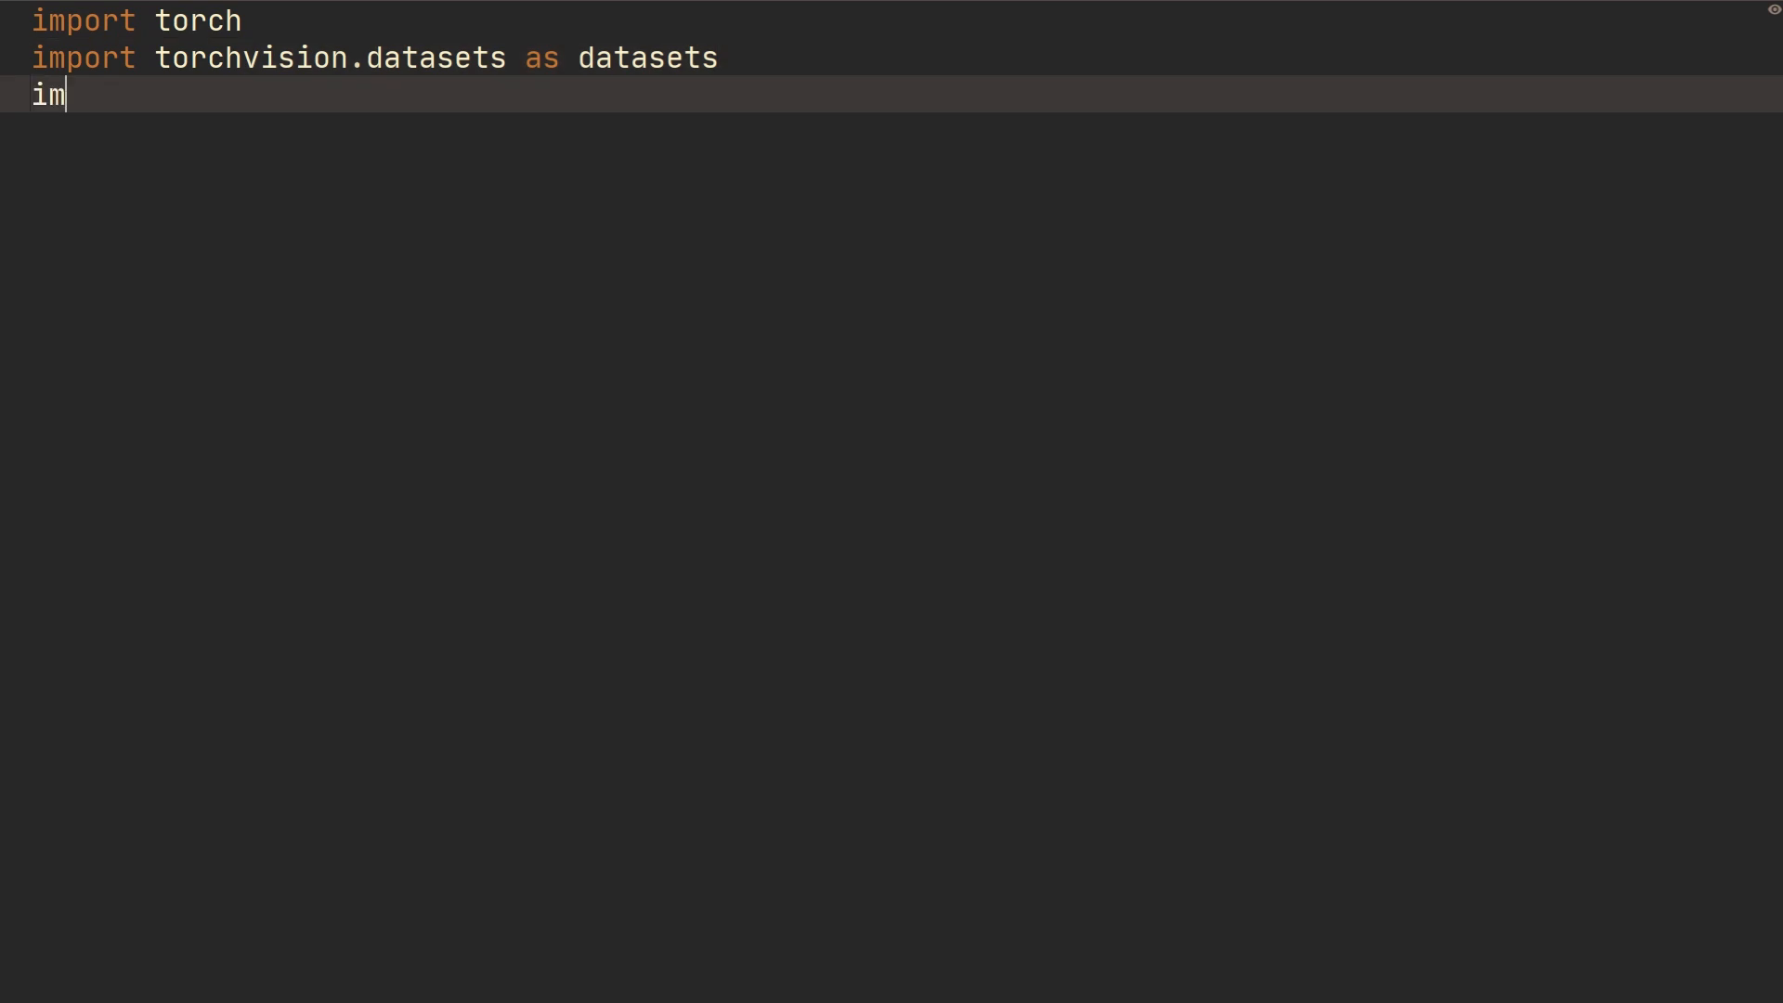
pyautogui.write('port torchvis')
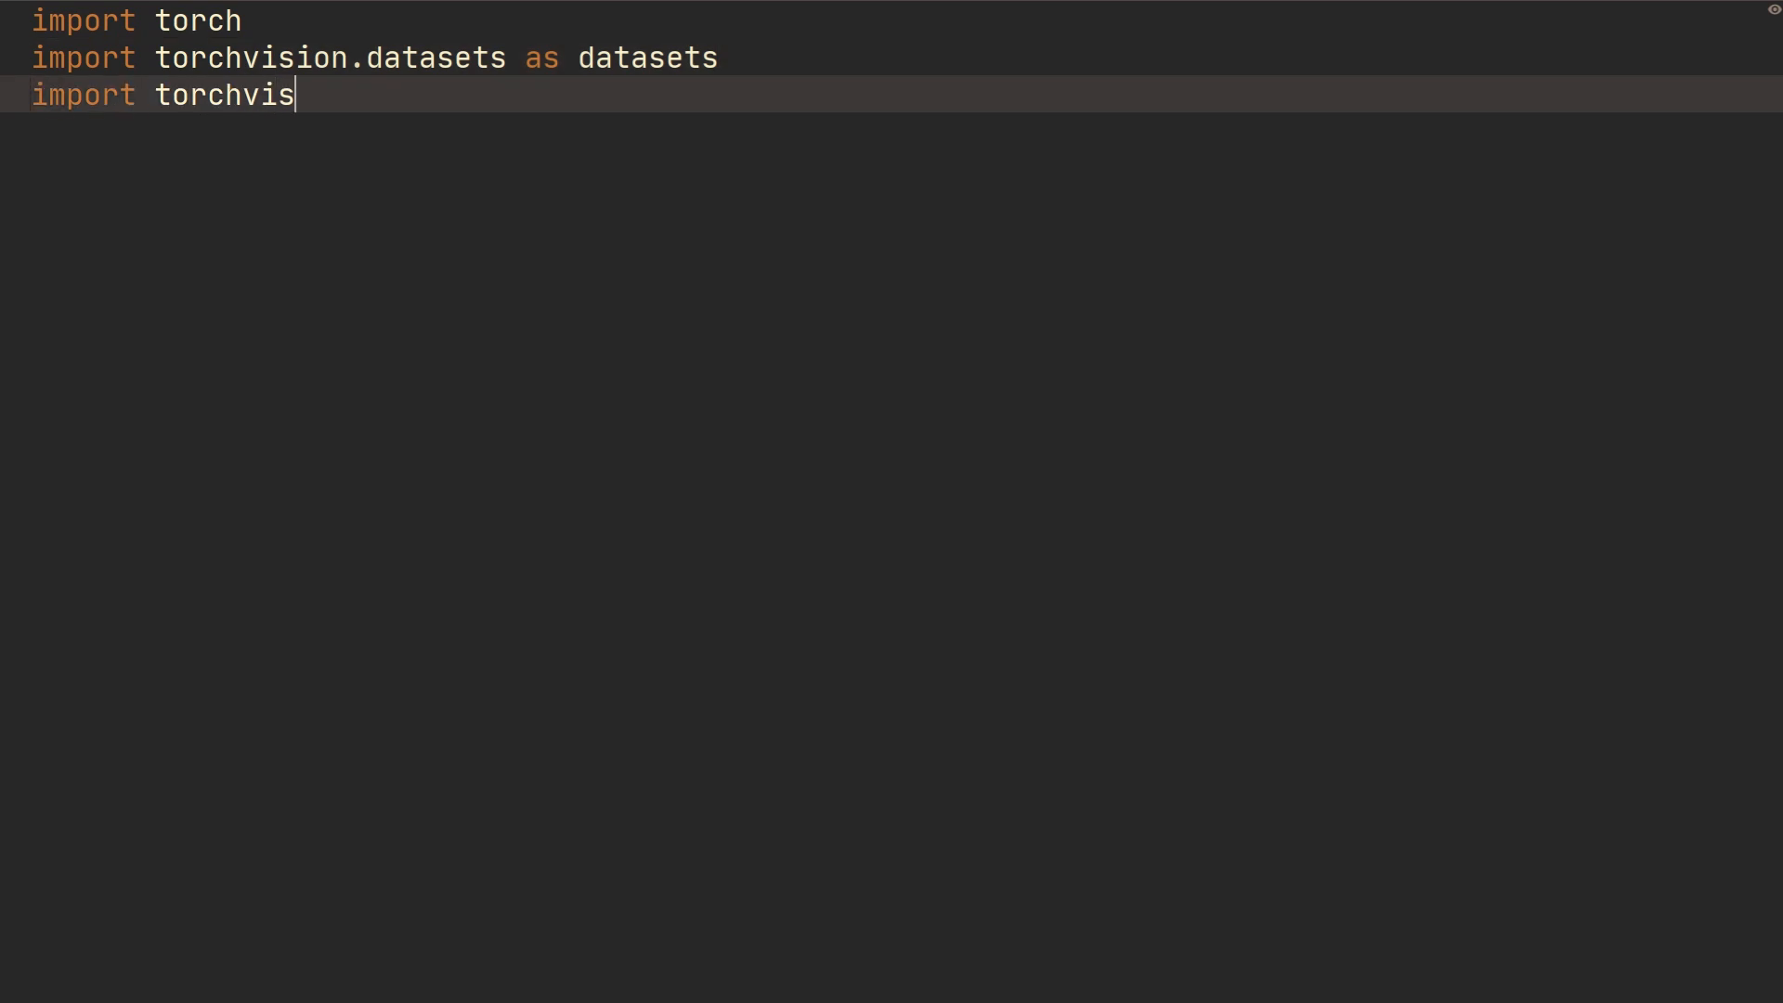
pyautogui.write('ion.transforms as transforms')
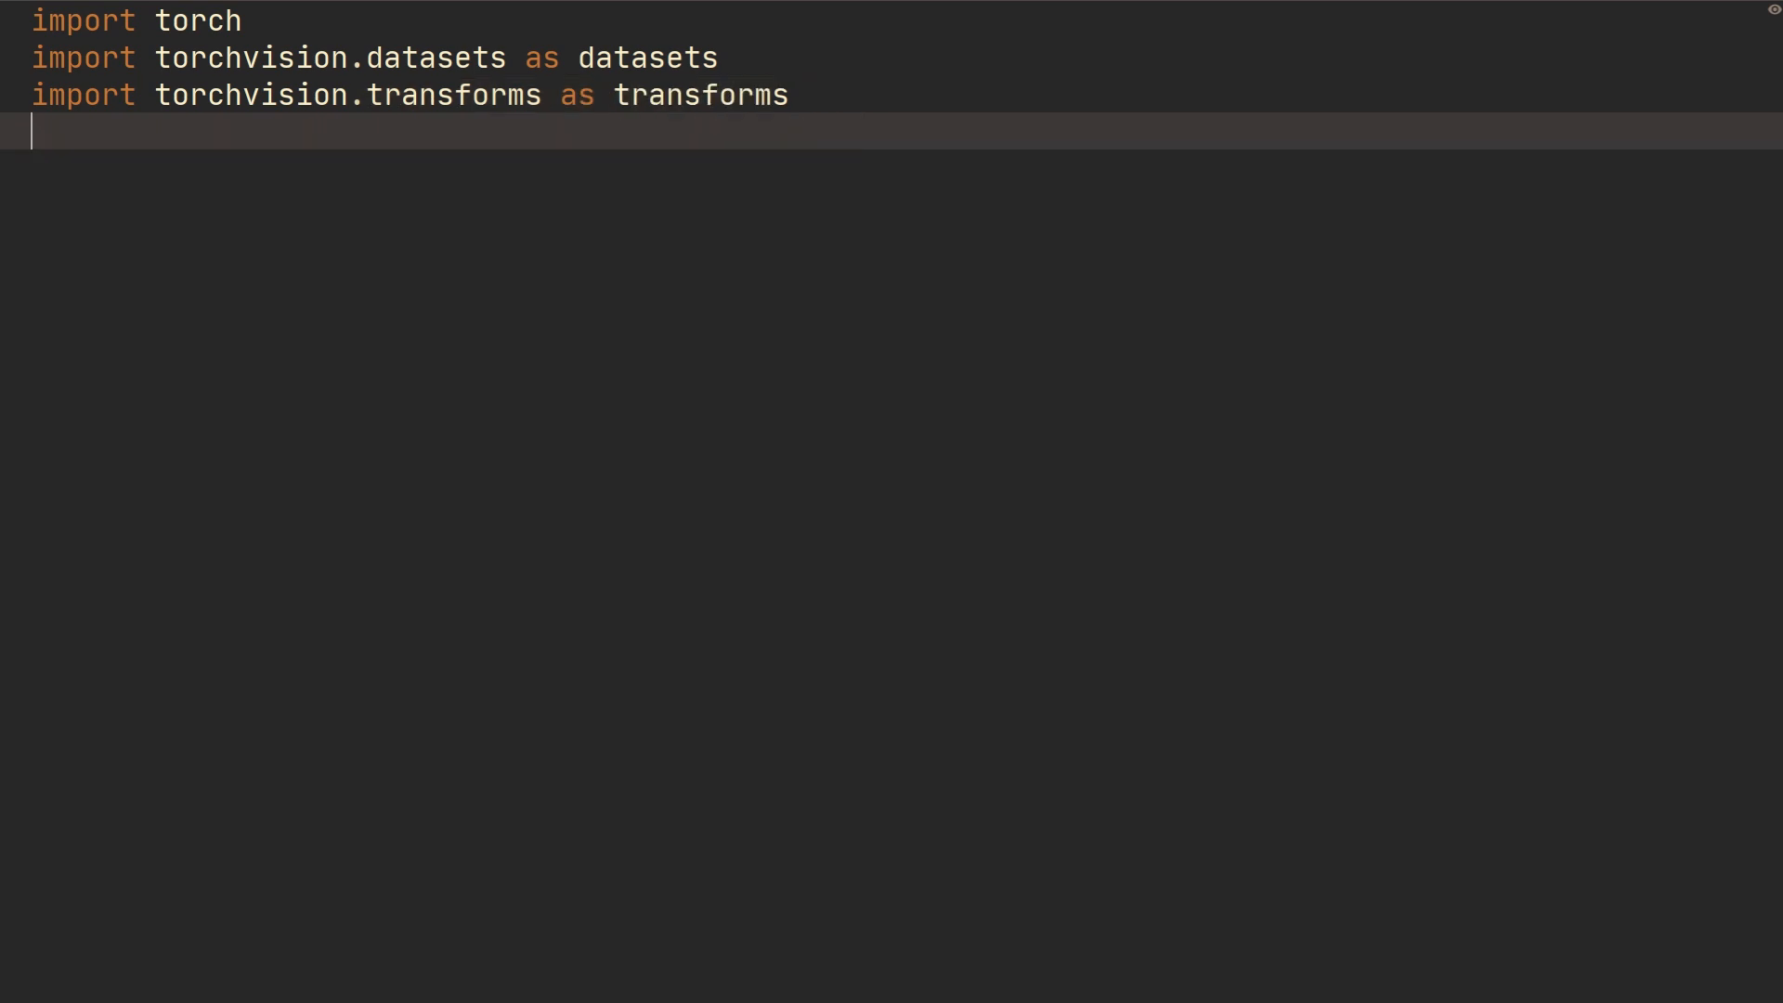
pyautogui.write('from torch.u')
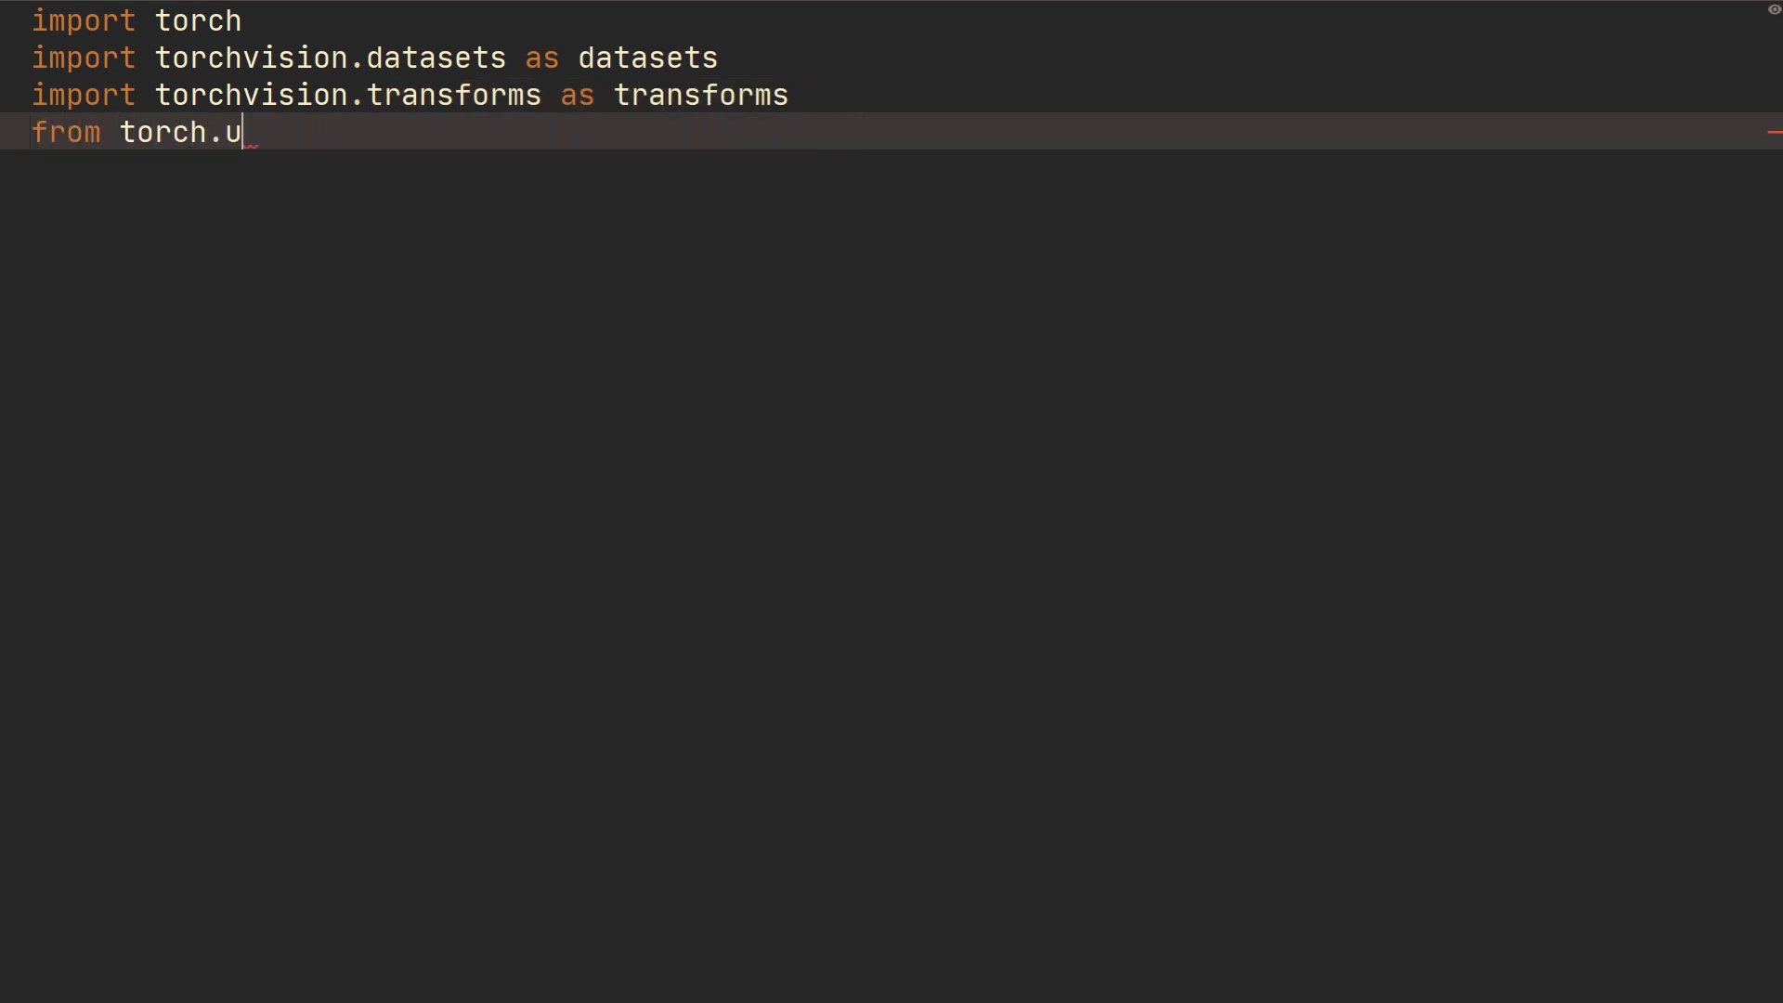
pyautogui.write('tils.data impo')
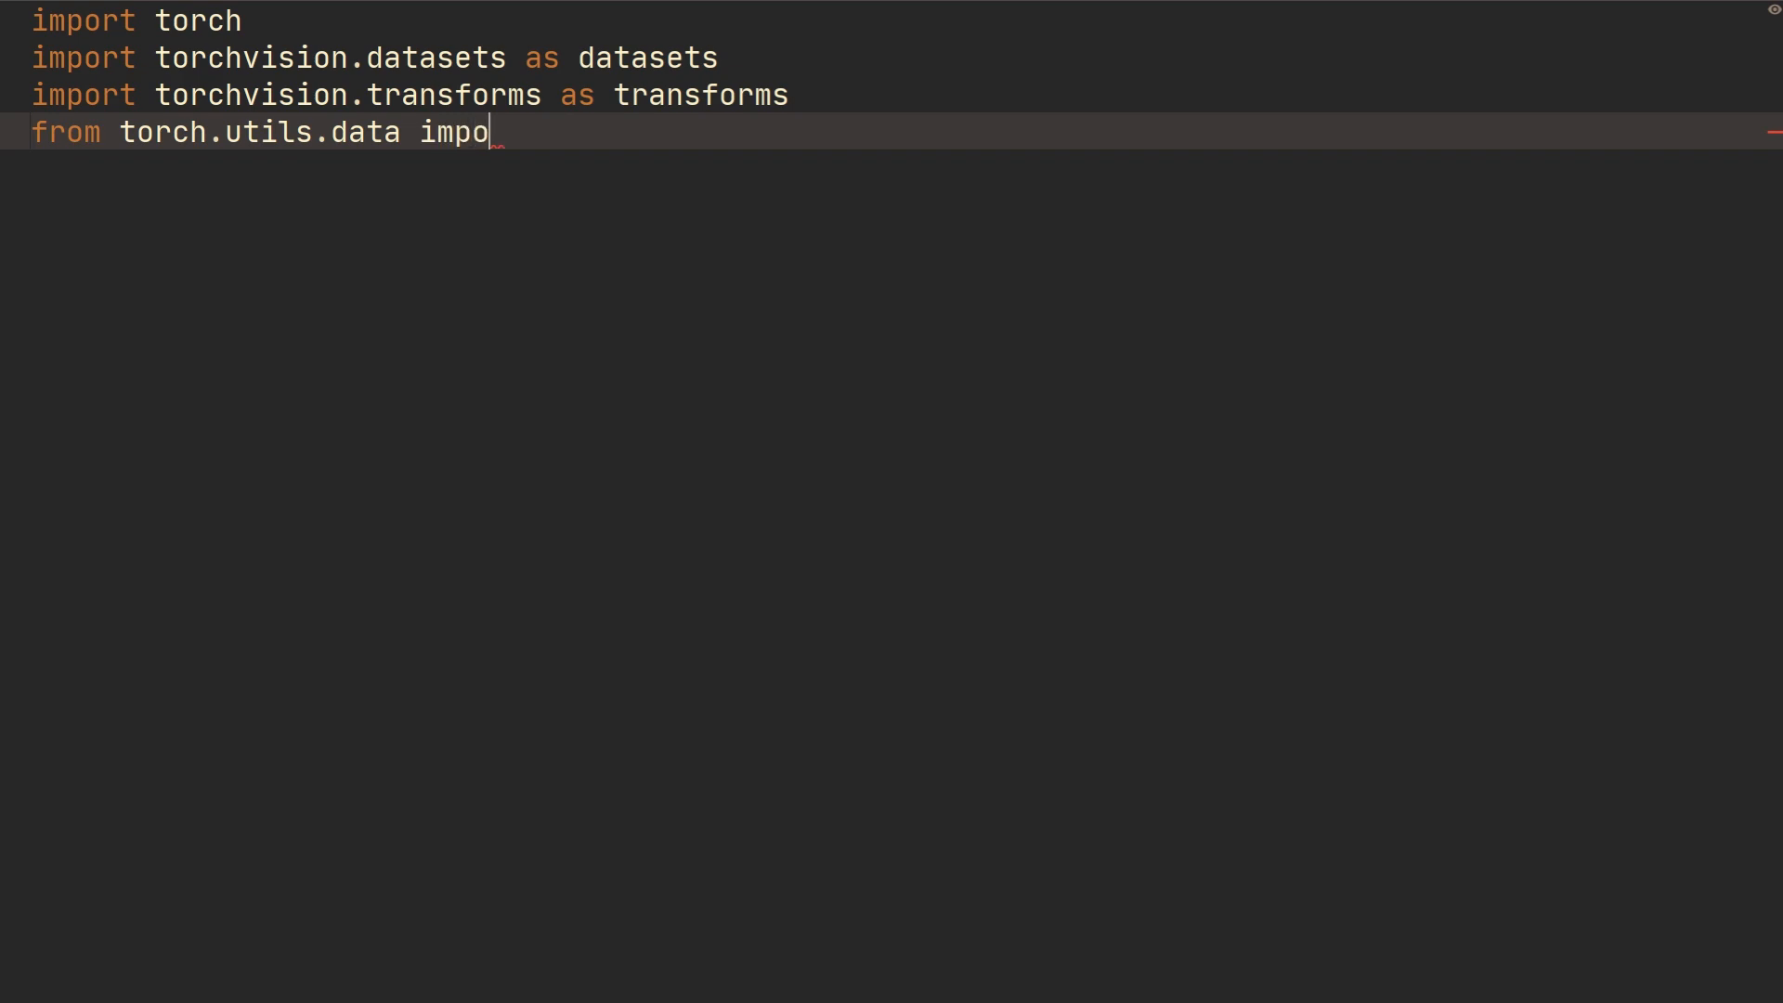
pyautogui.write('rt DataLoader')
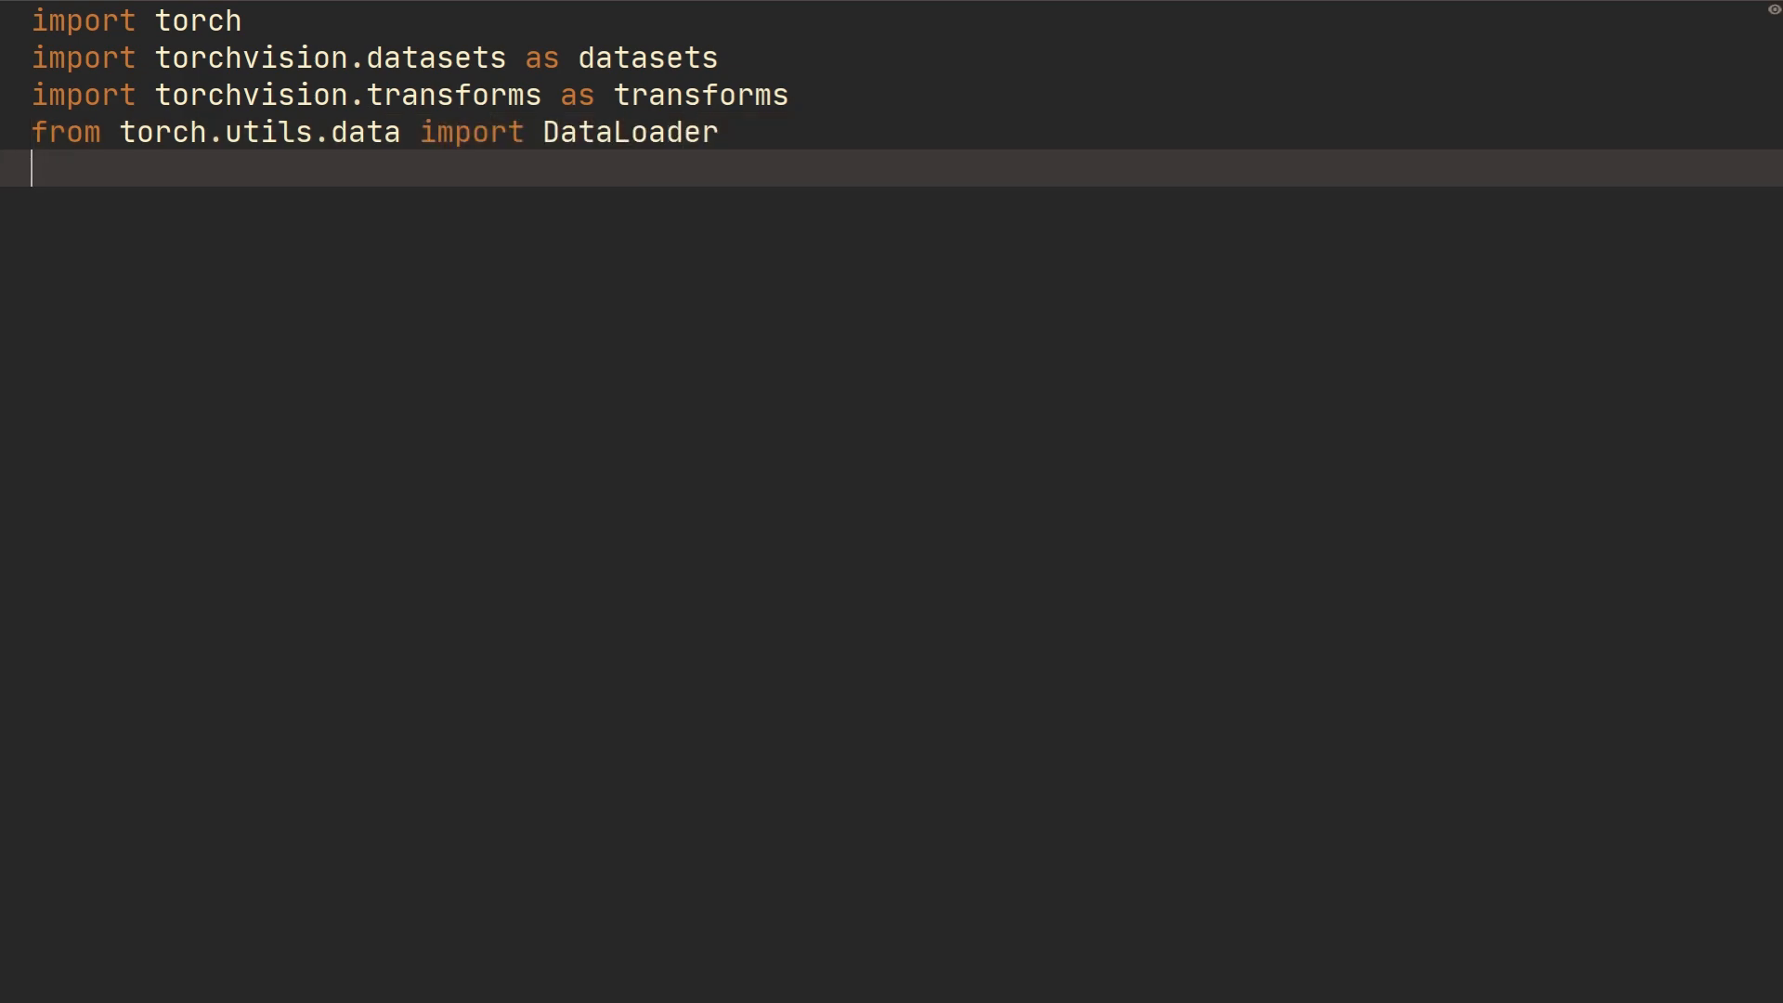
# Under a '# Load data' comment, define train_dataset = datasets.CIFAR10(root='dataset/')
pyautogui.write('# Load data')
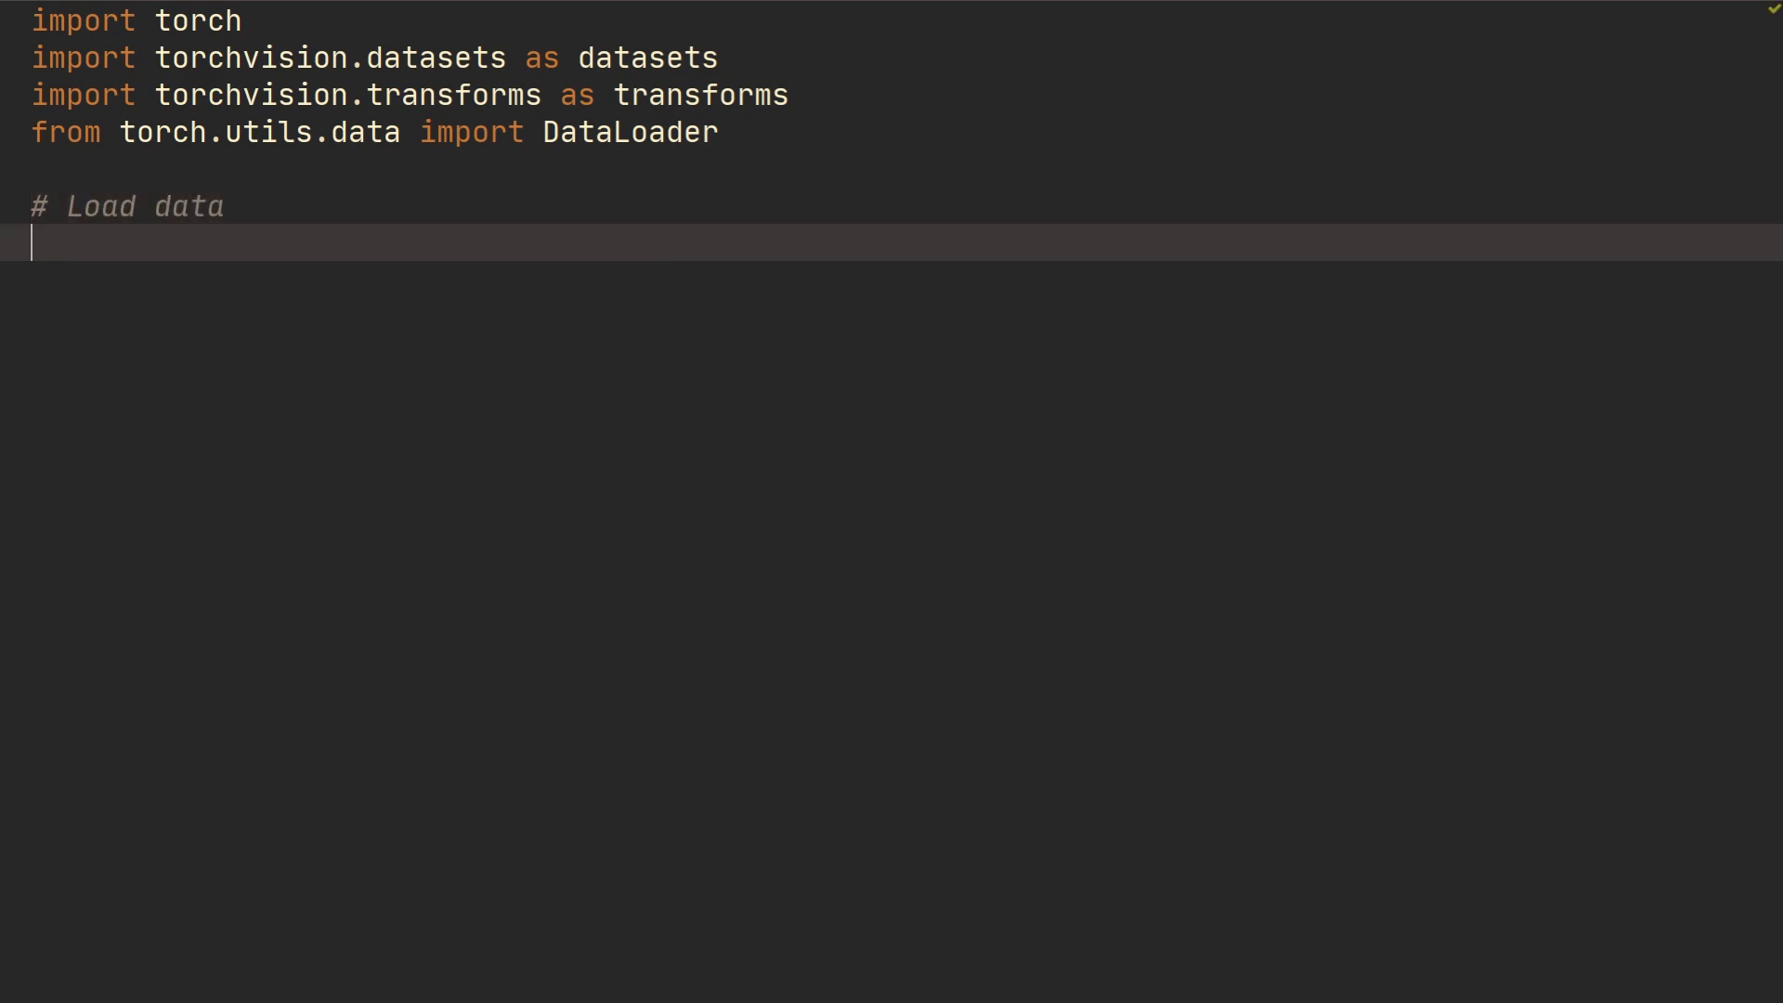
pyautogui.write('train_datas')
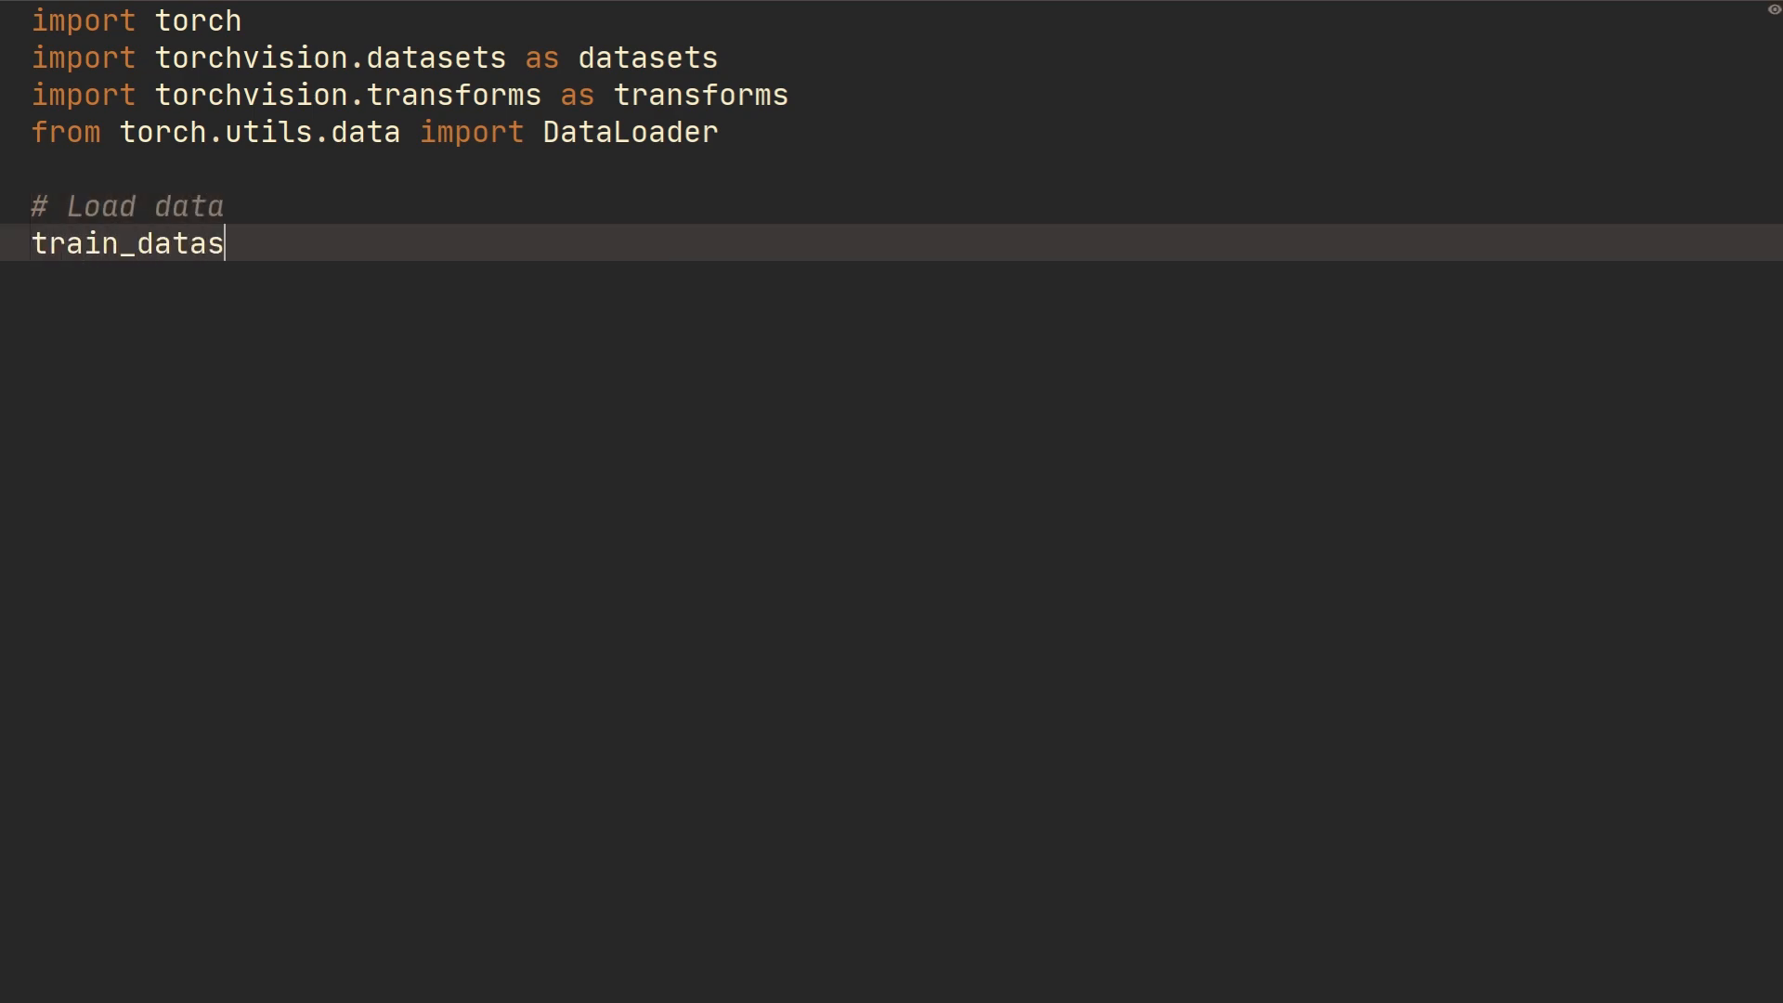
pyautogui.write('et = datasets.')
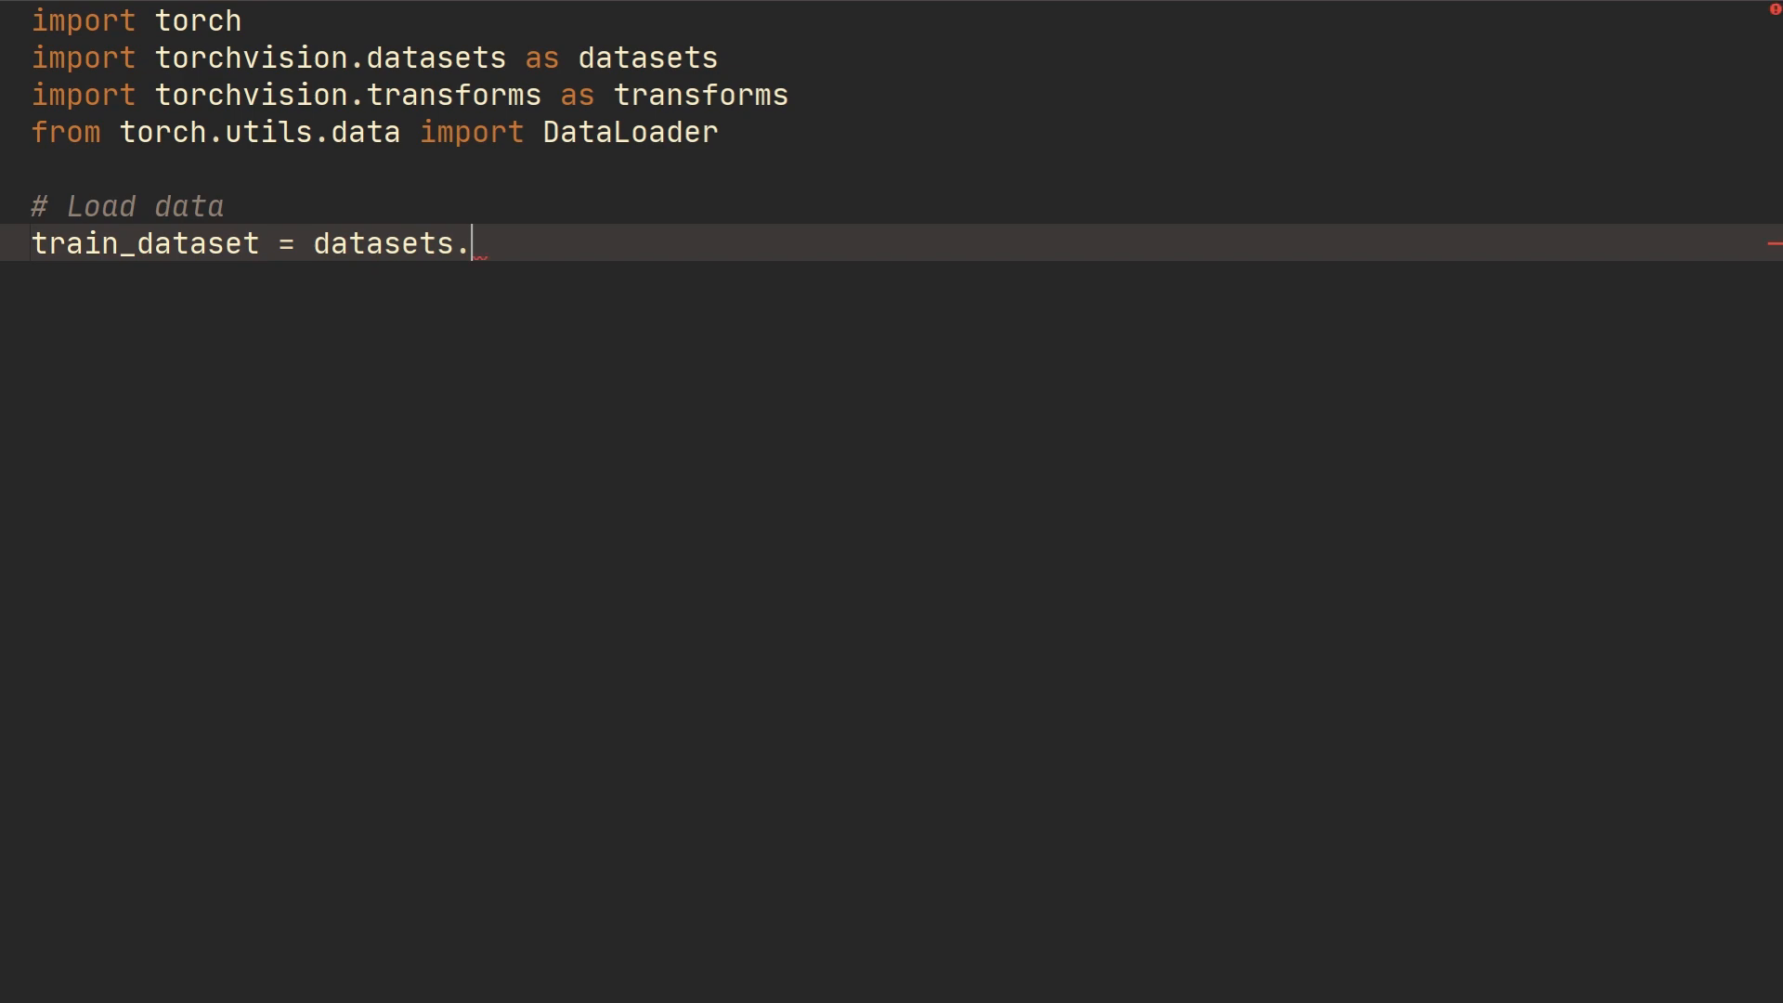
pyautogui.write('CIFAR10')
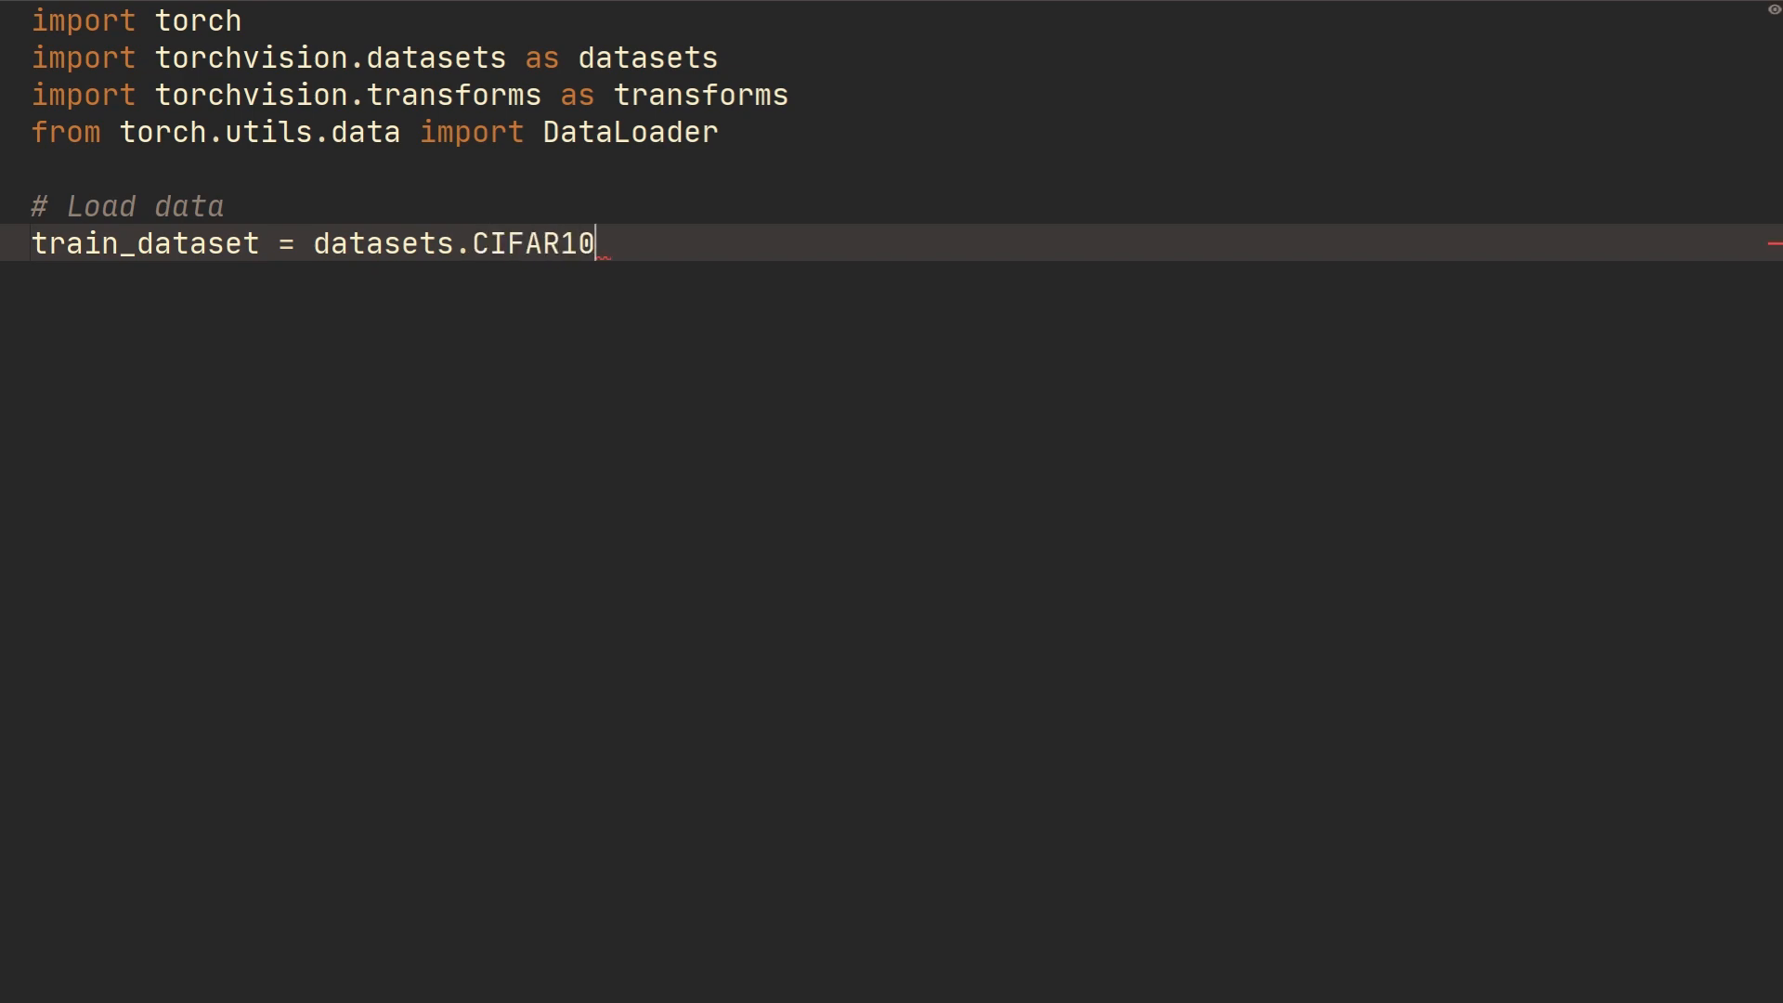
pyautogui.write('()')
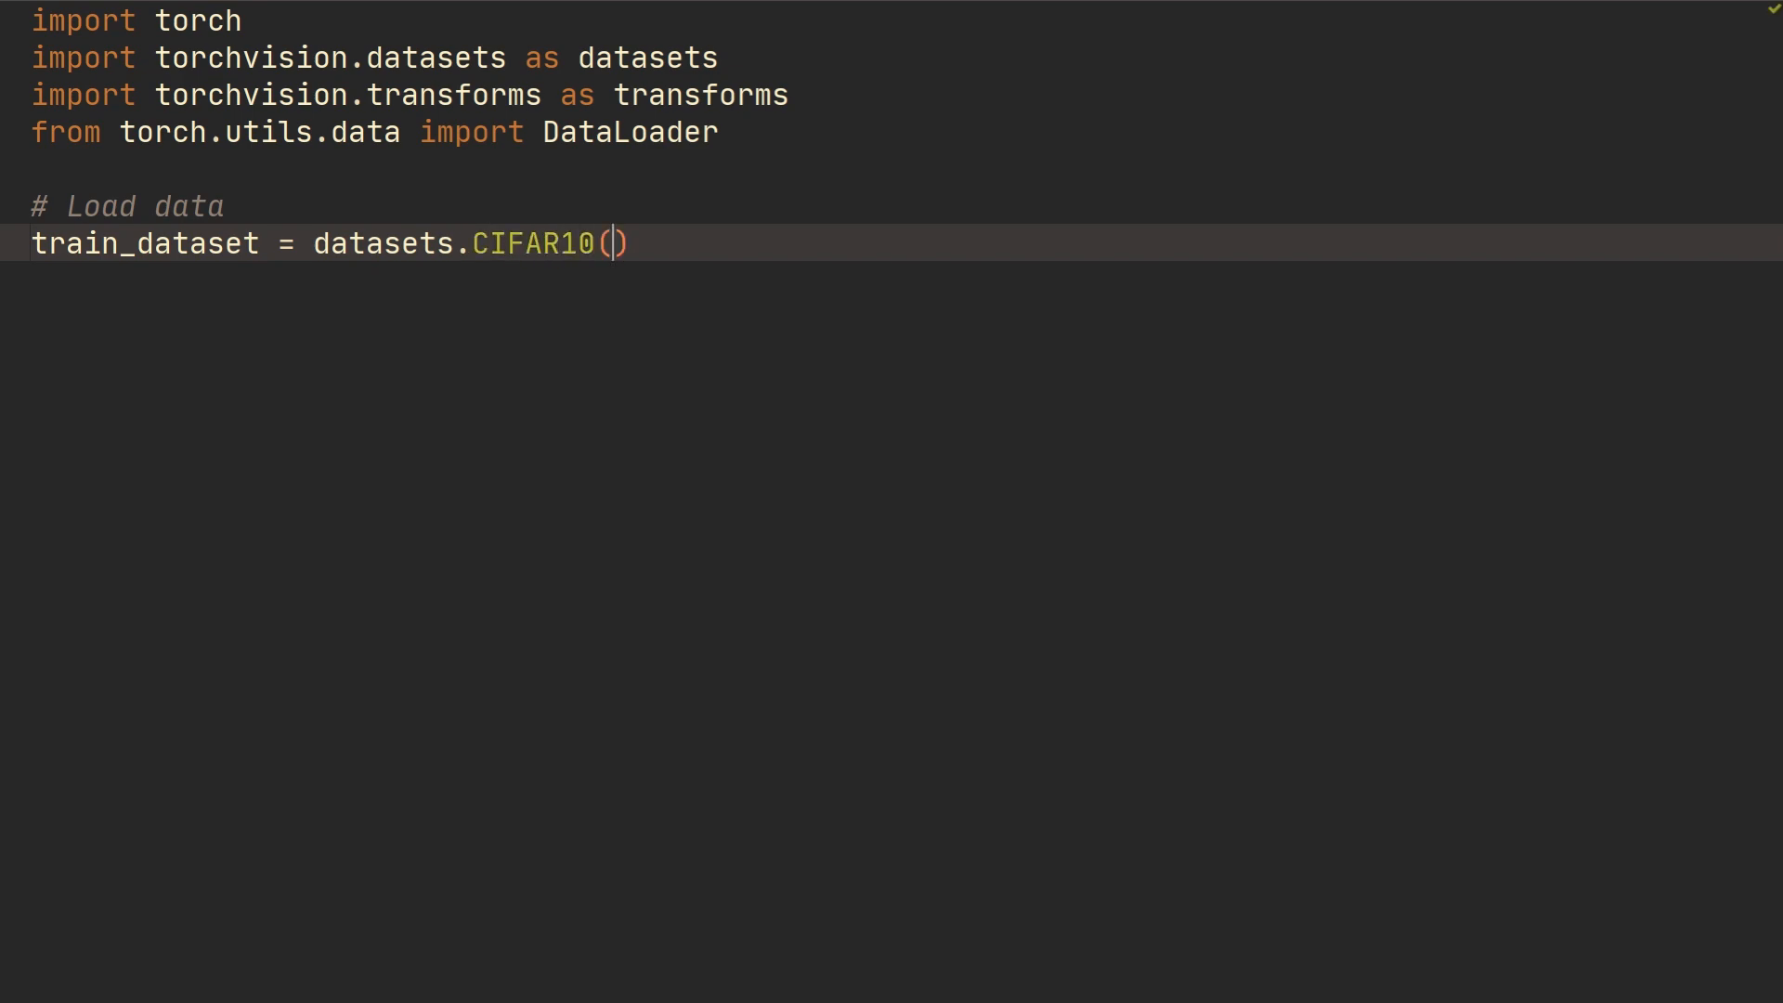
pyautogui.write('root')
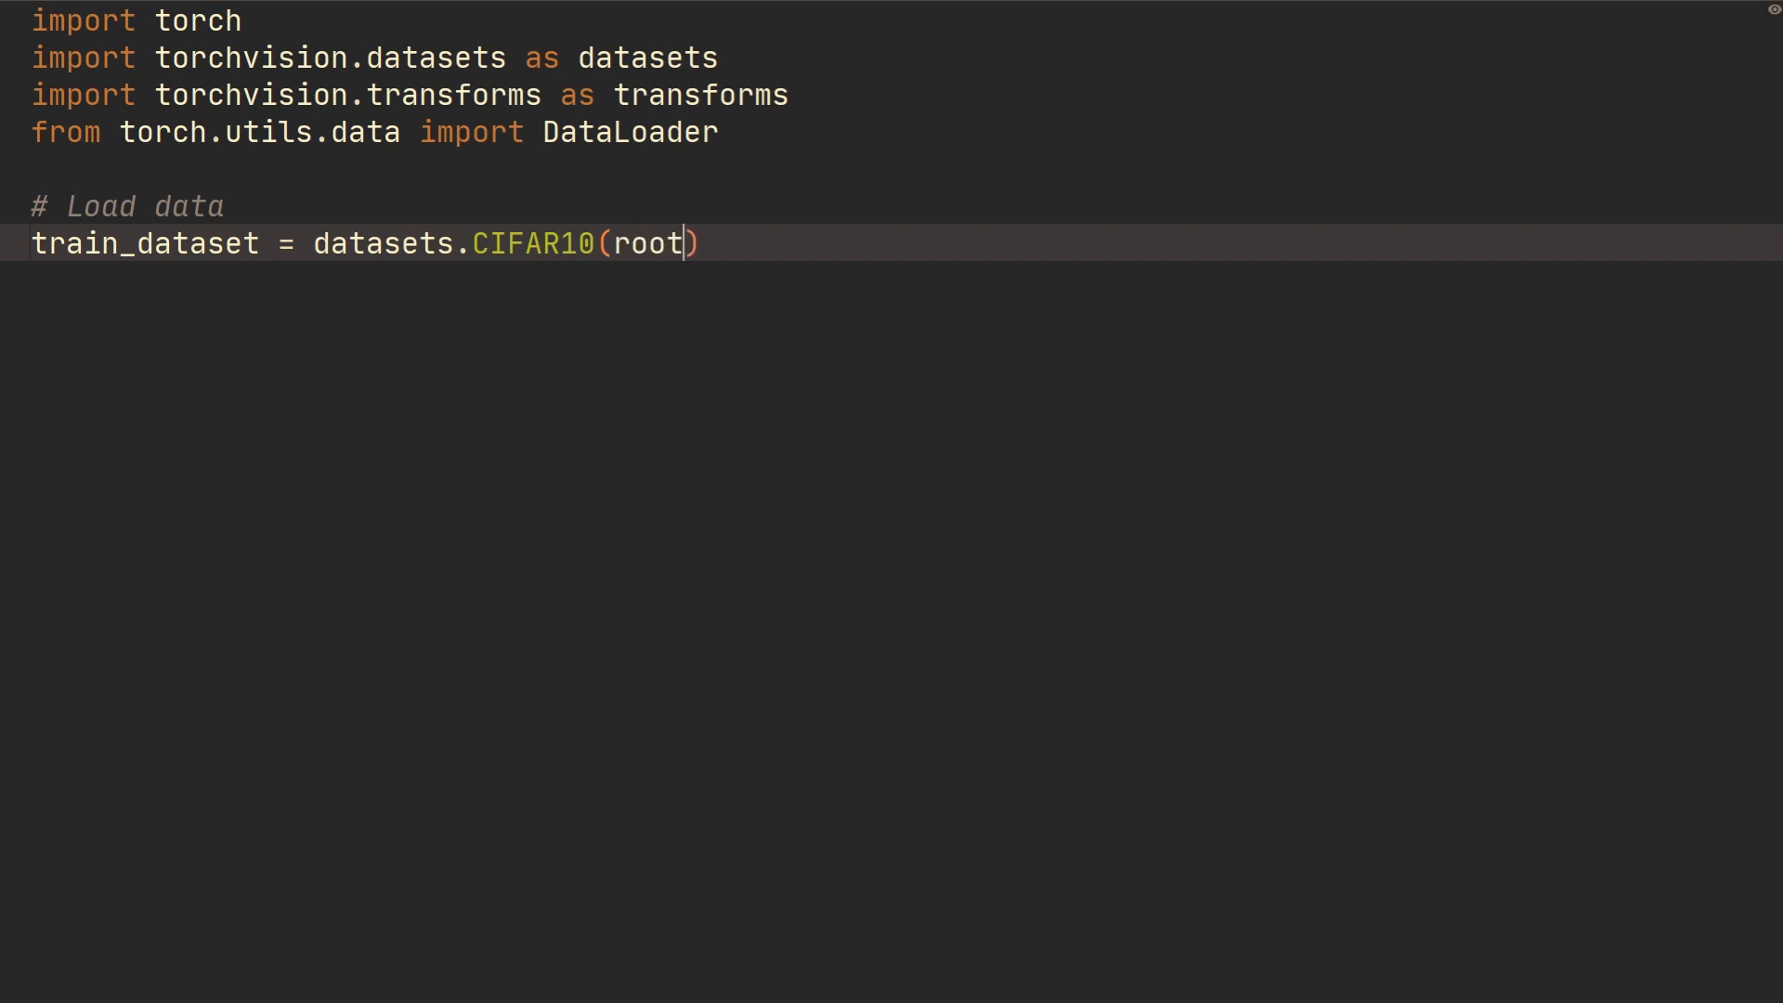
pyautogui.write("=''")
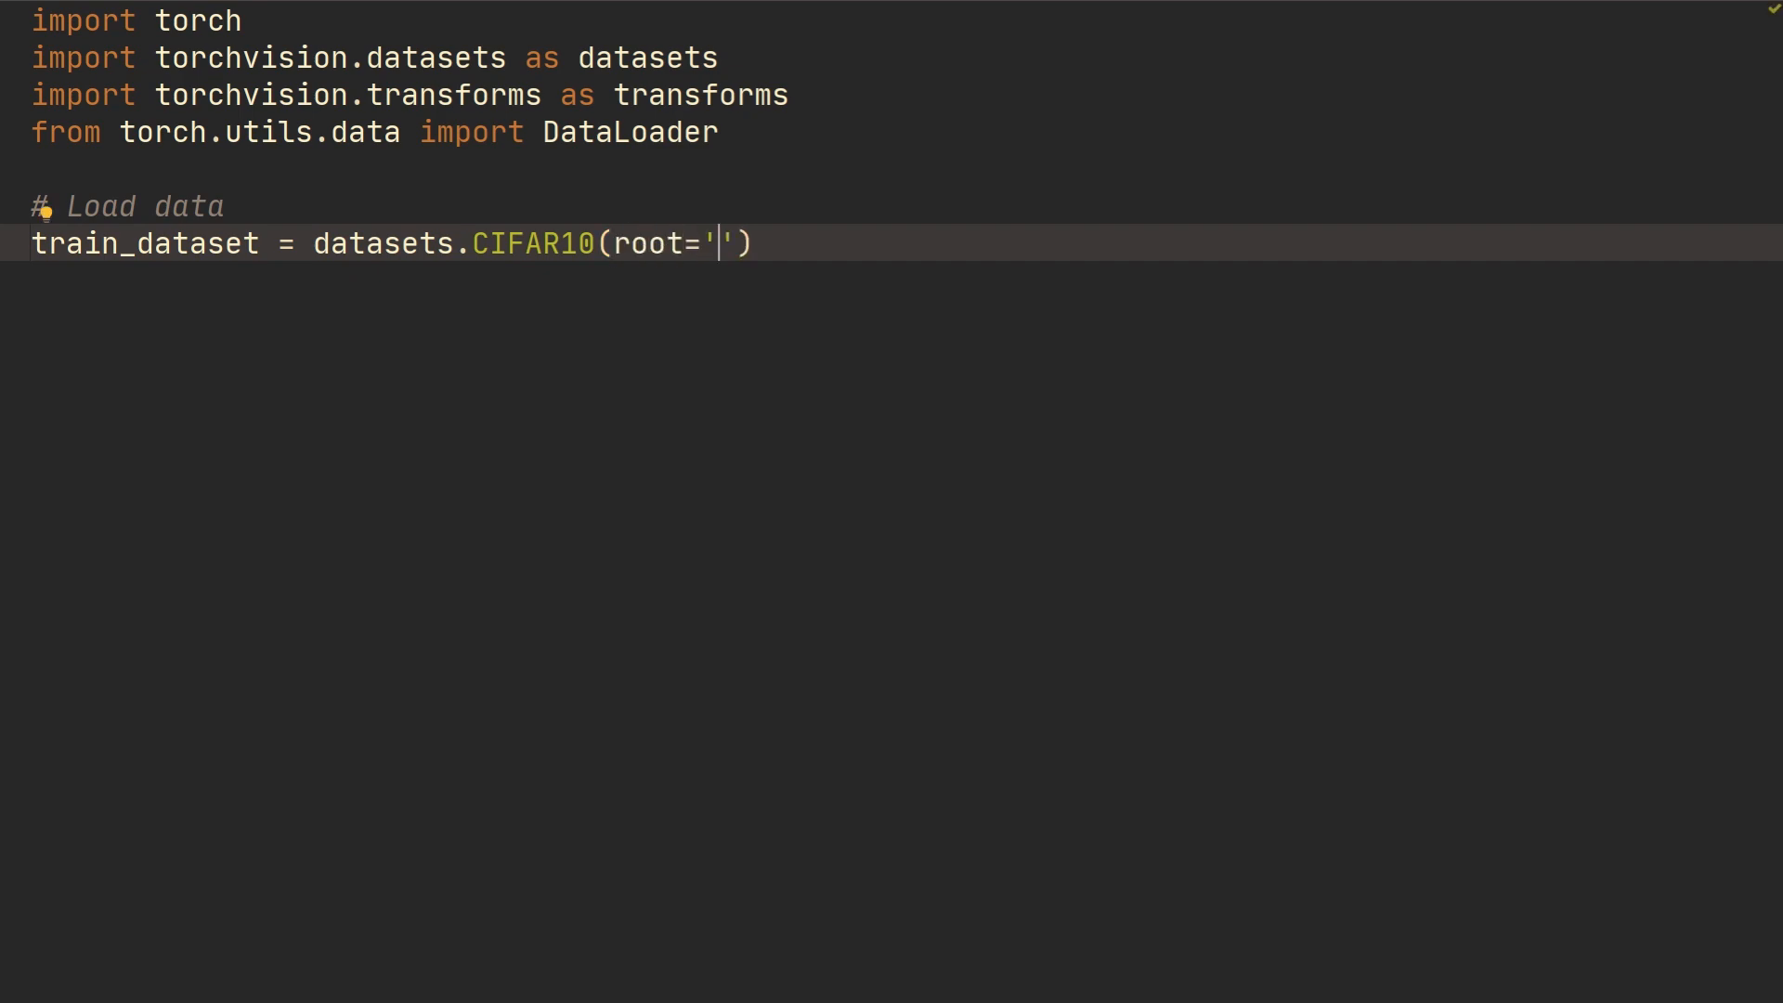
pyautogui.write('dataset/')
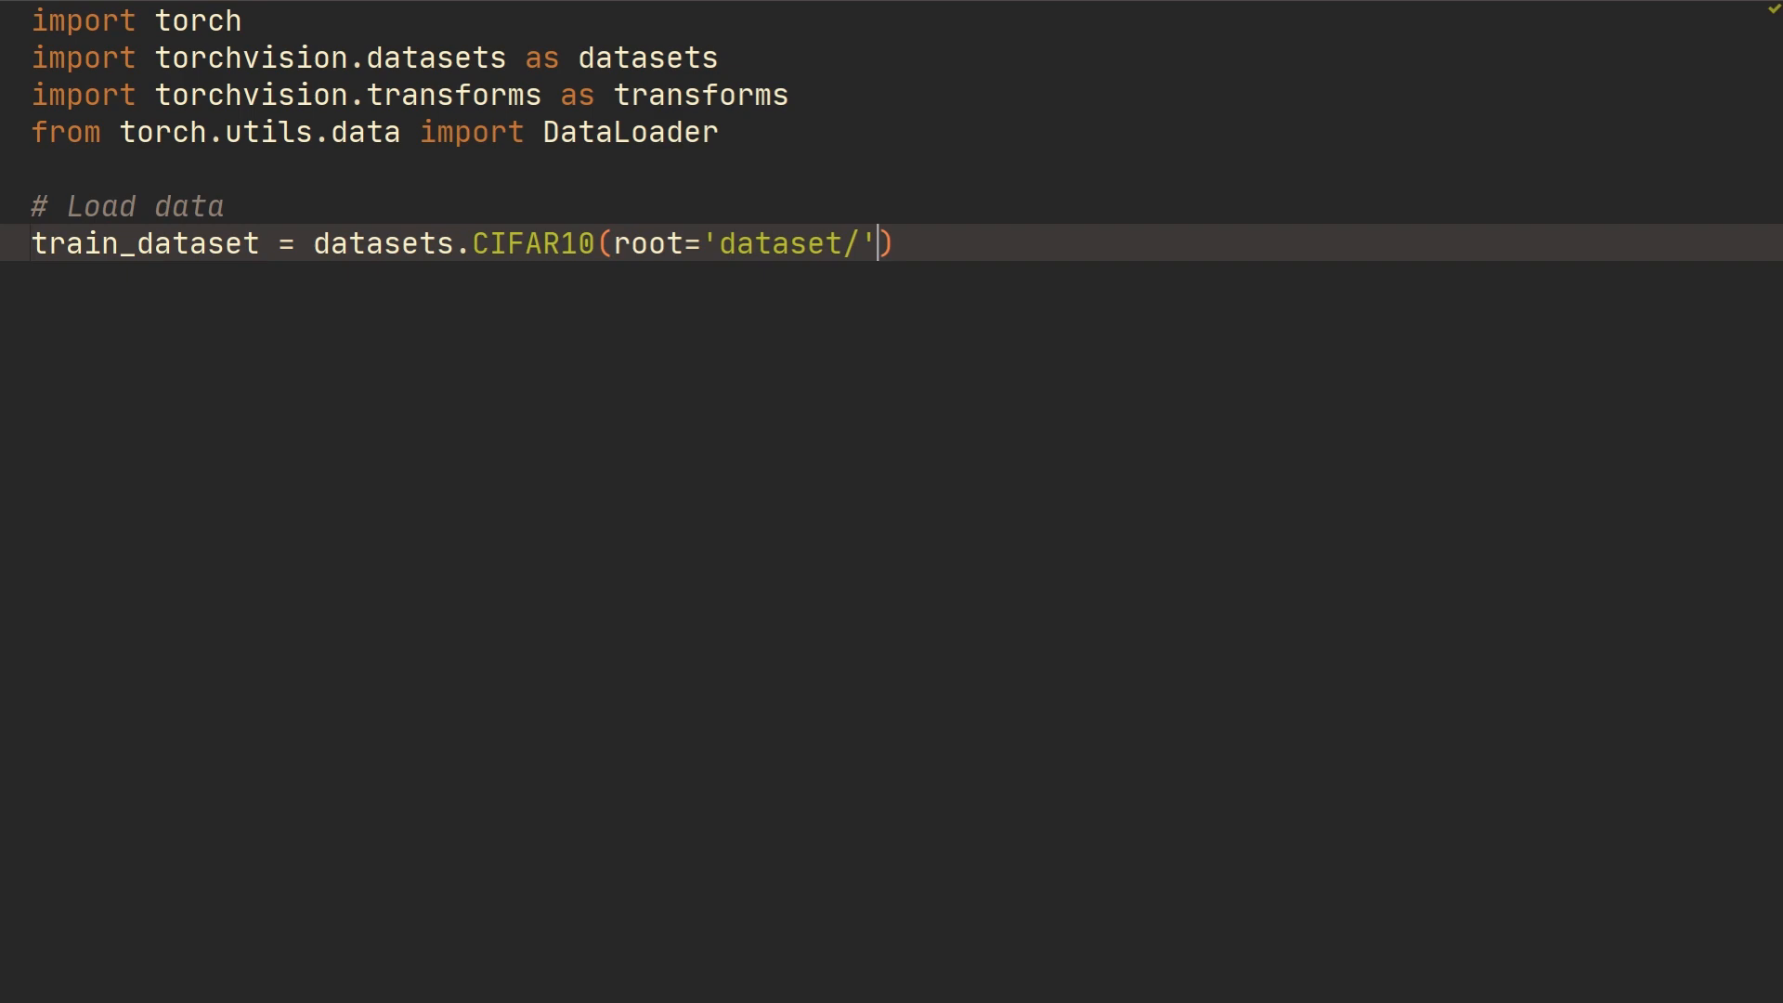
# Complete the CIFAR10 call with train=True, transform=transforms.ToTensor(), download=True and begin train_loader
pyautogui.write(', train=True,')
pyautogui.write('transfo)')
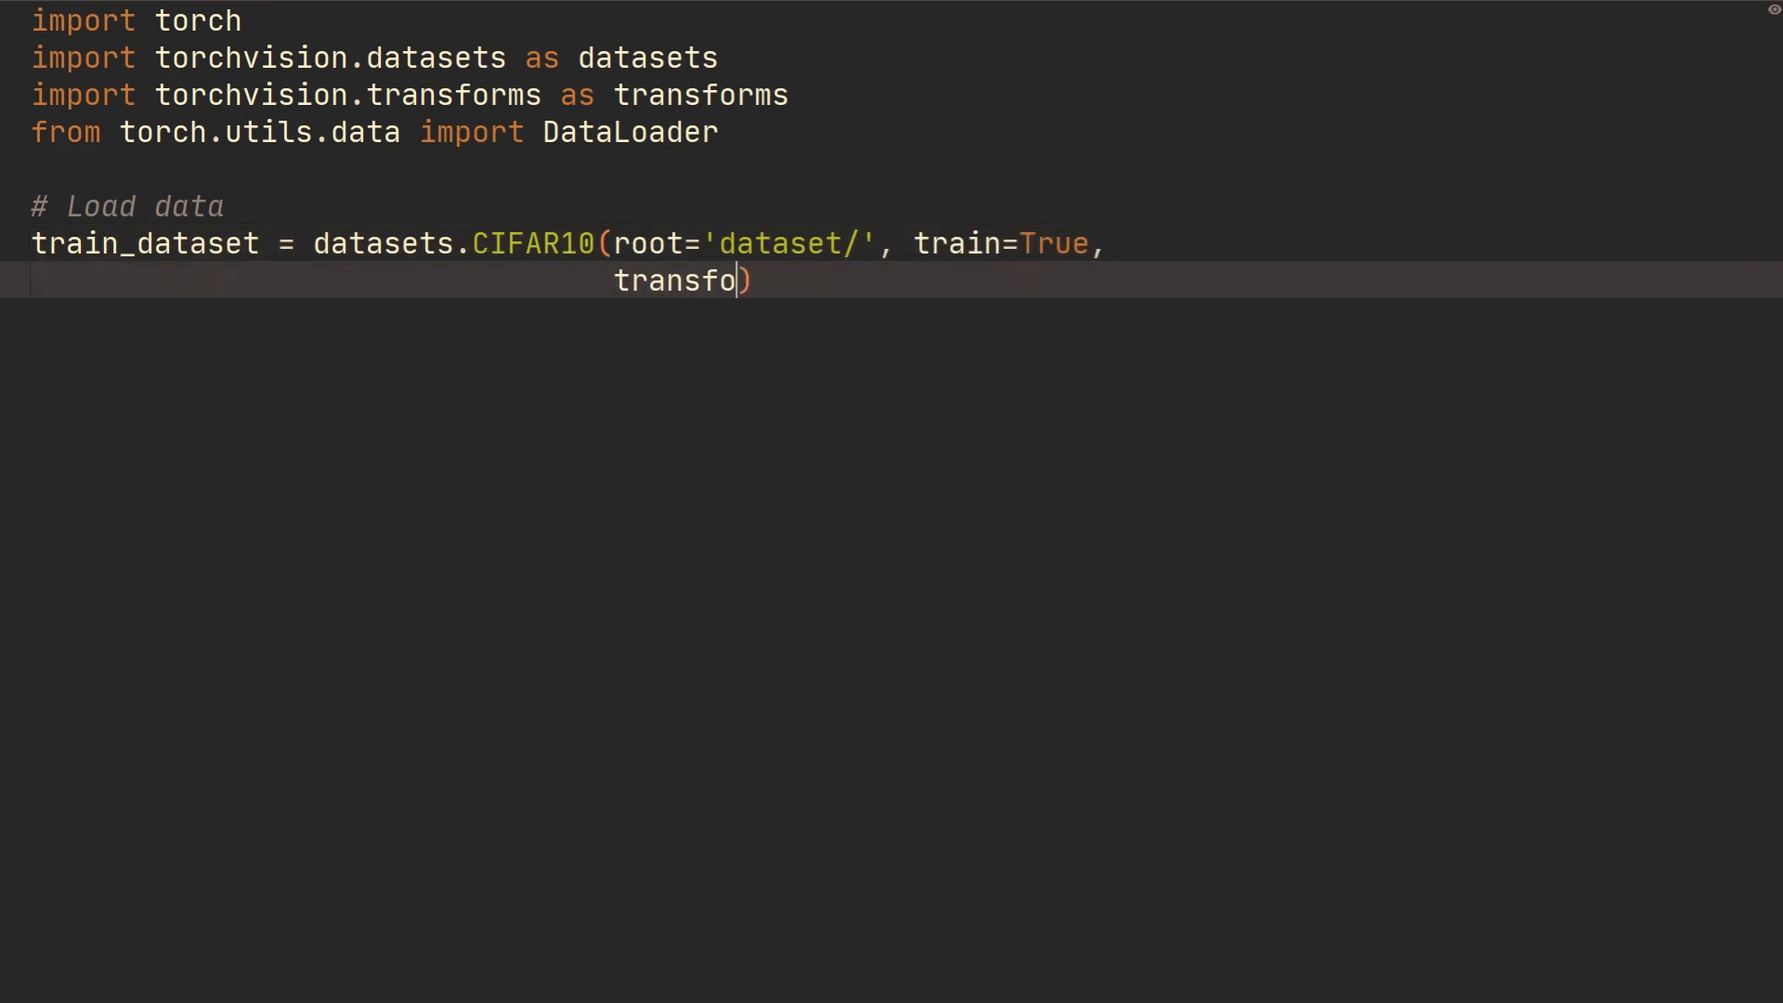
pyautogui.write('rm=transforms.')
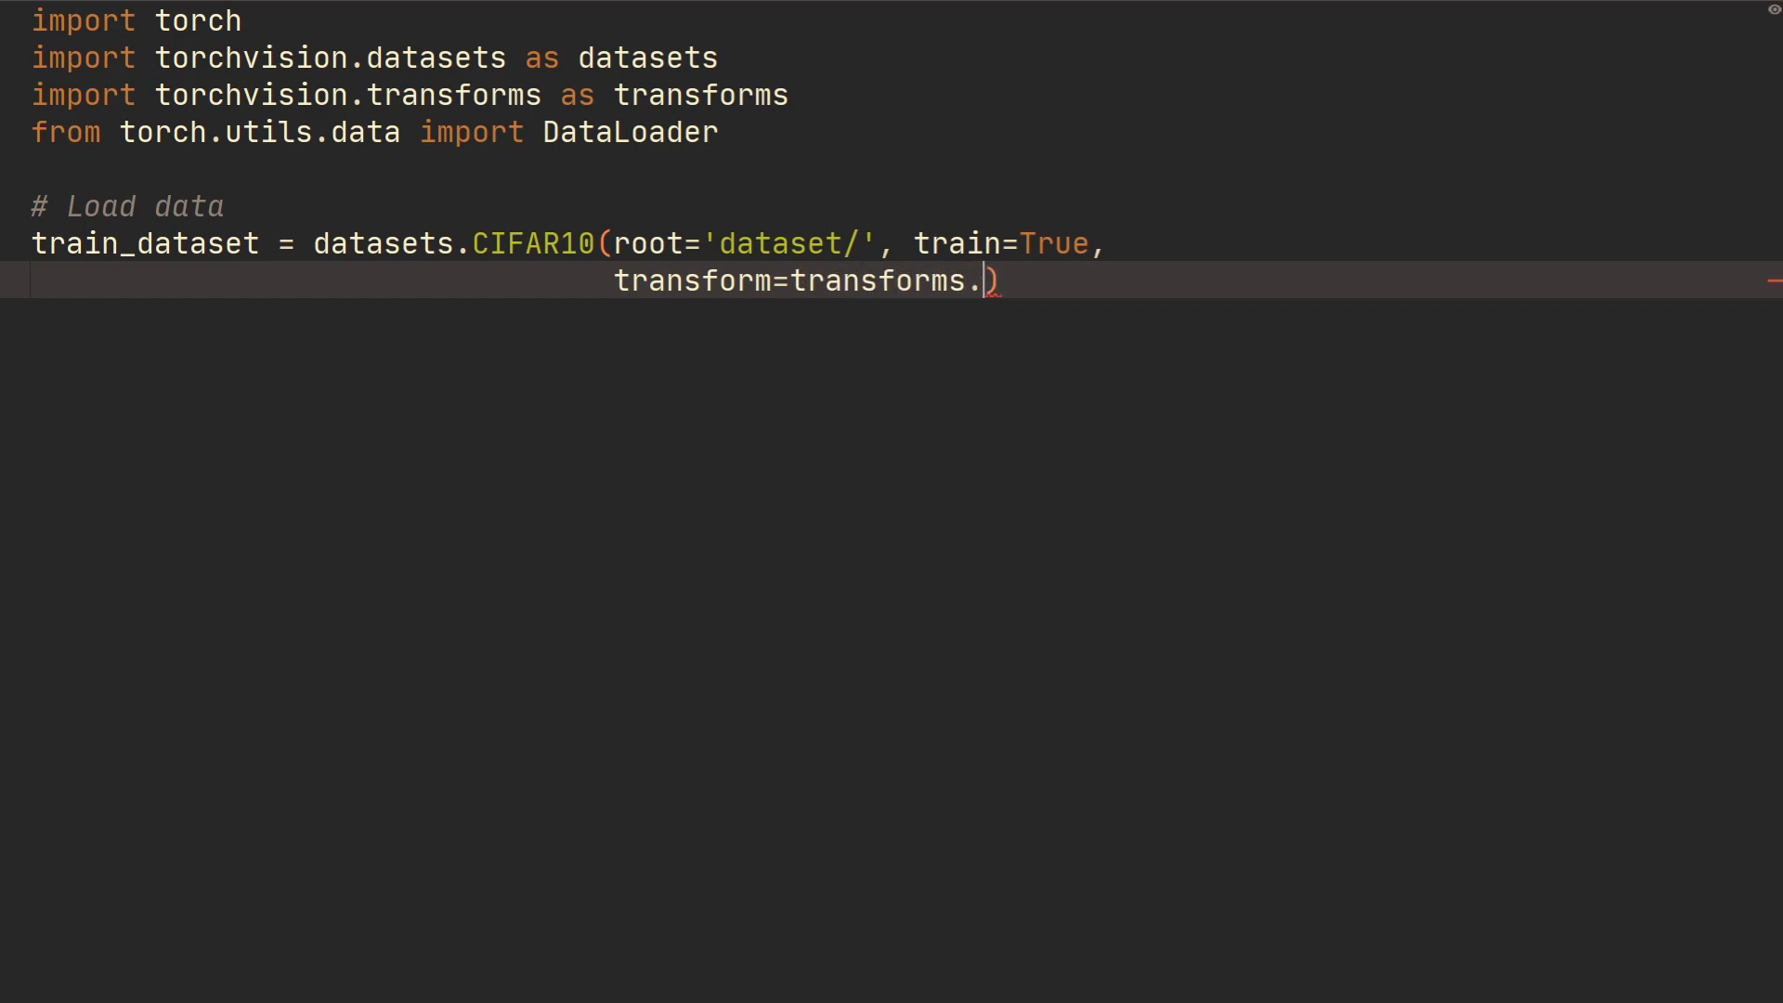
pyautogui.write('ToTensor()')
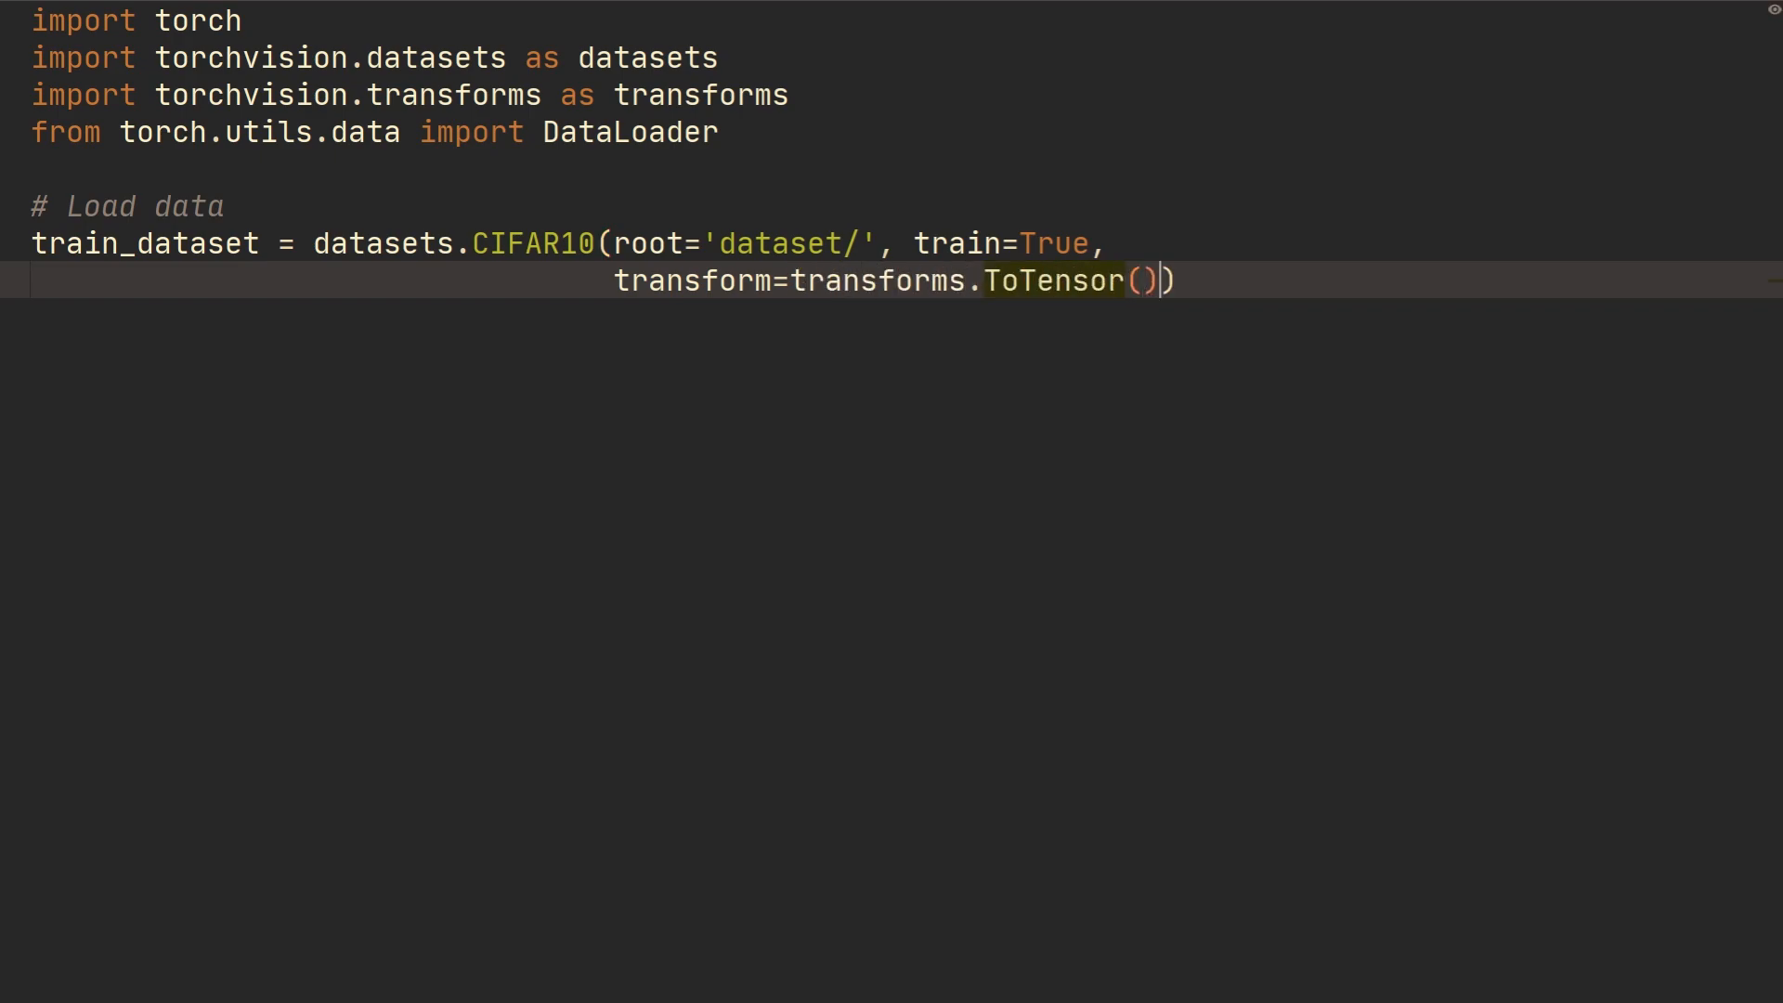
pyautogui.write(', download=Tr')
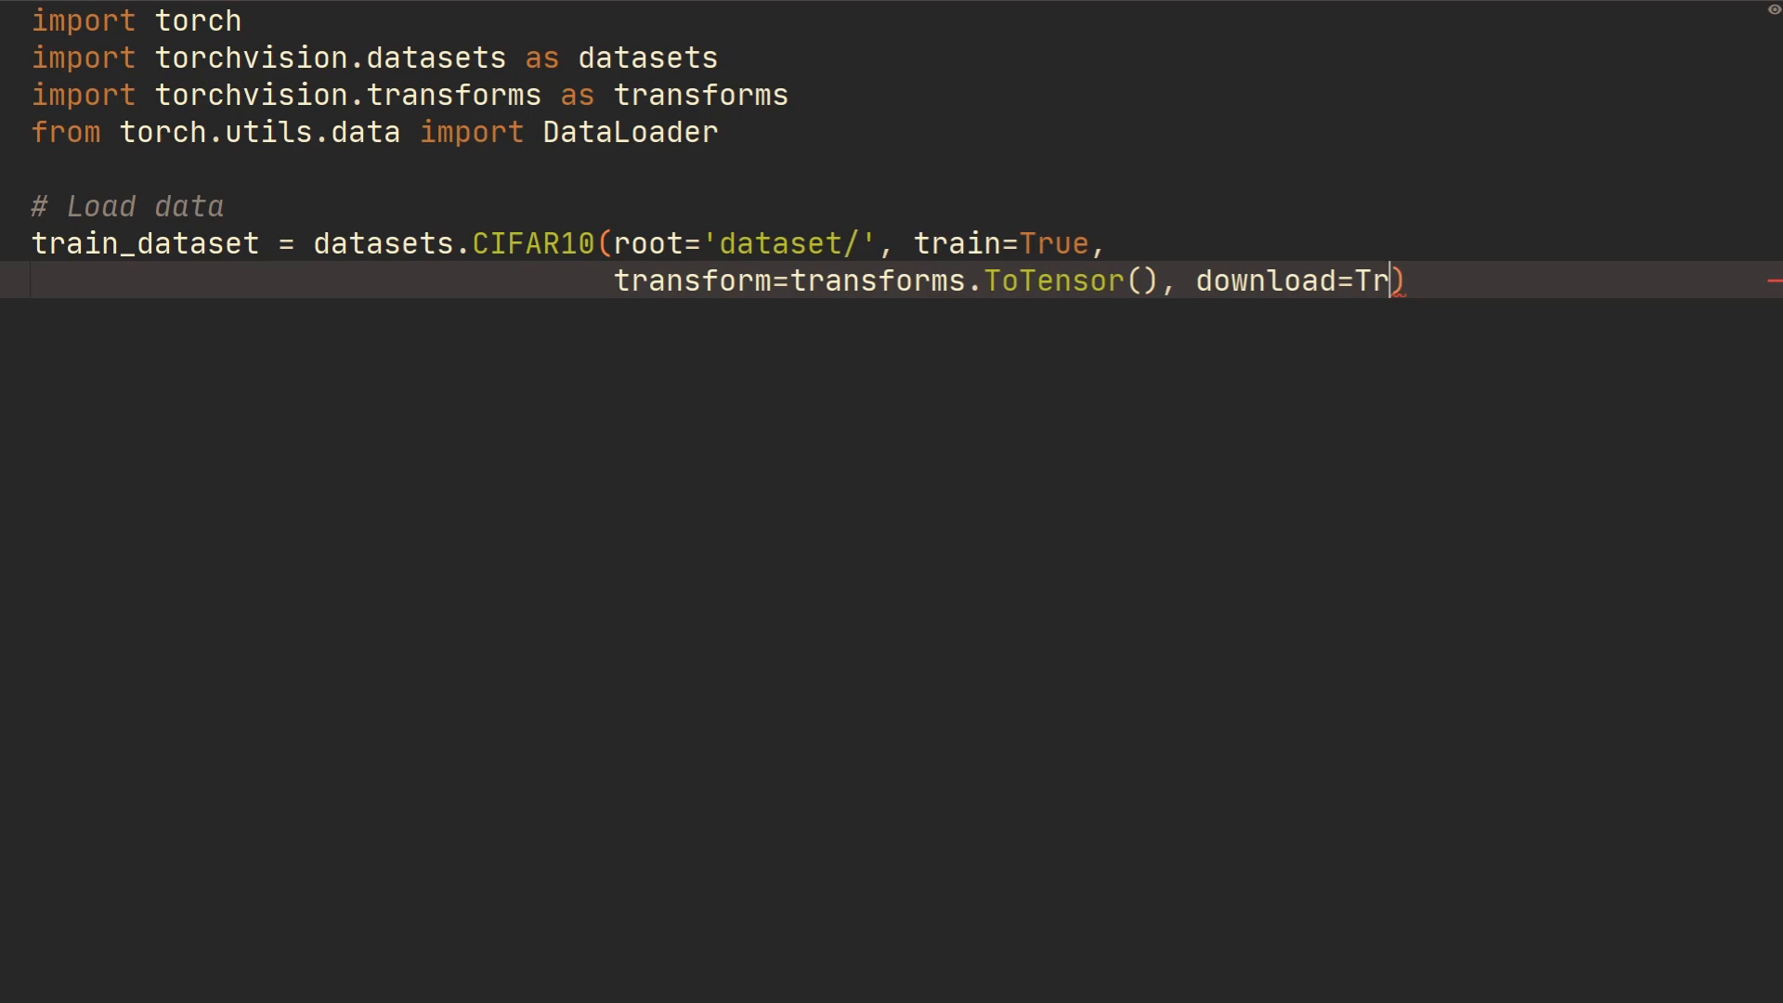
pyautogui.write('ue')
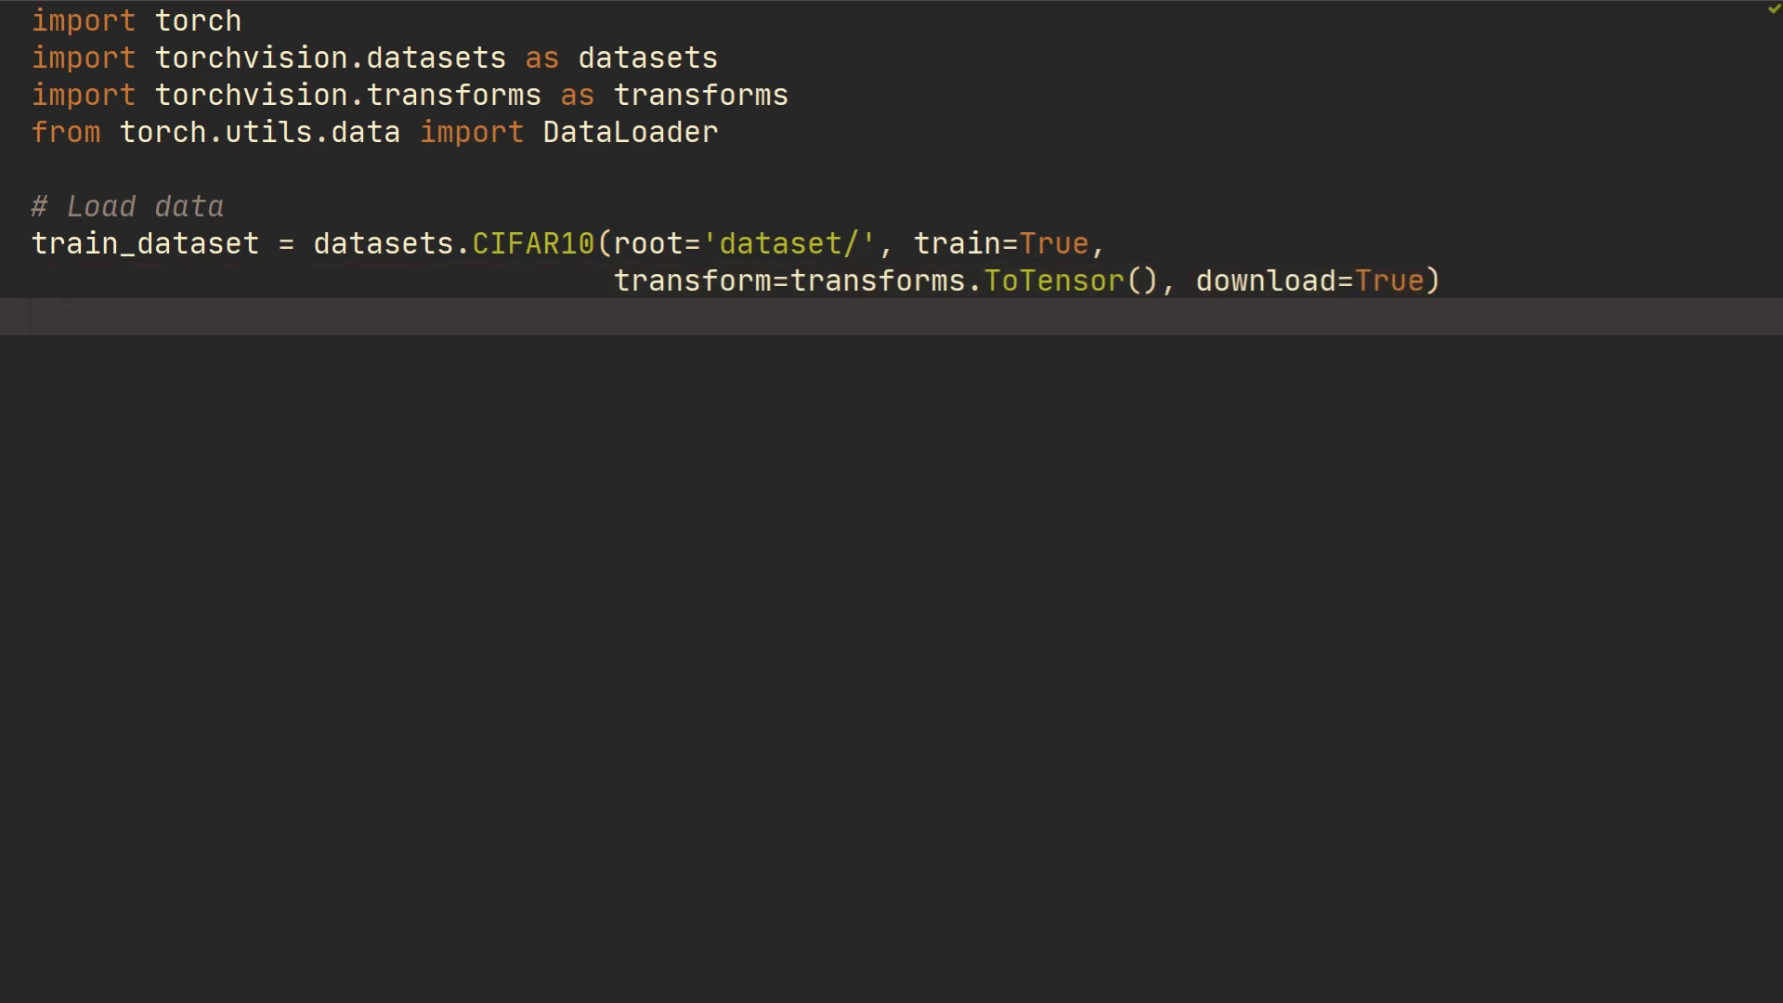
pyautogui.write('train_oader =')
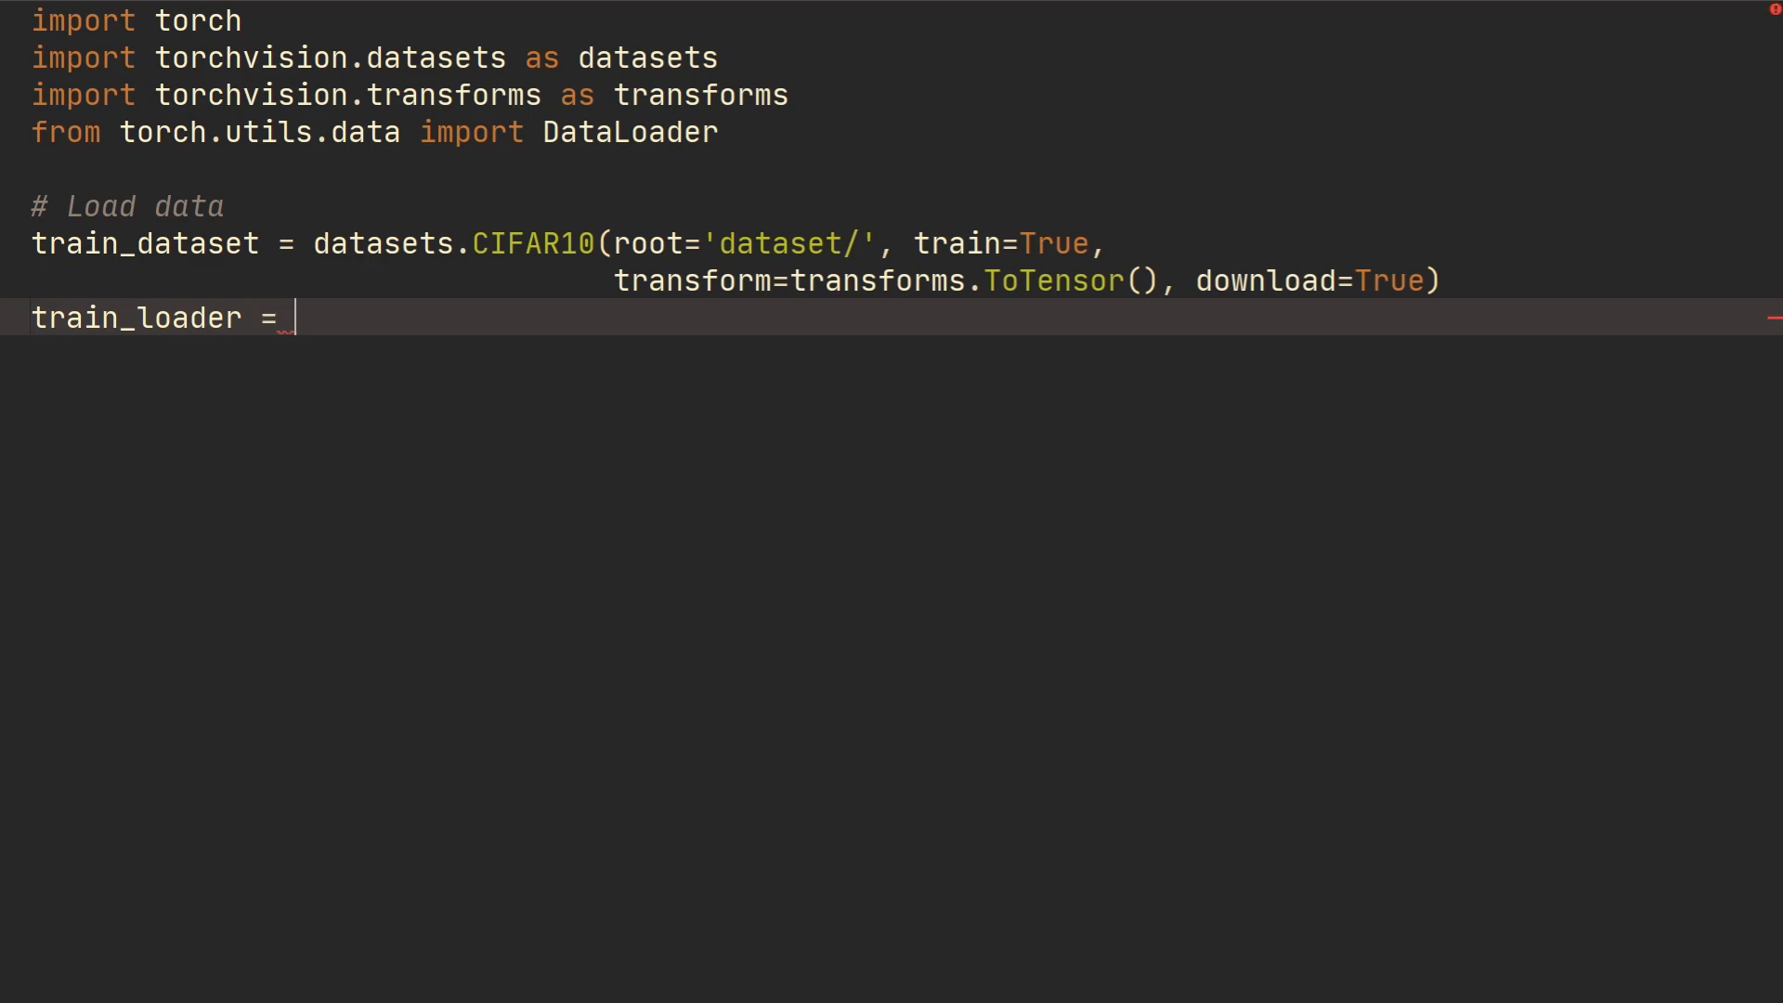
# Define train_loader = DataLoader(dataset=train_dataset, batch_size=64, shuffle=True)
pyautogui.write('DataLoader(a')
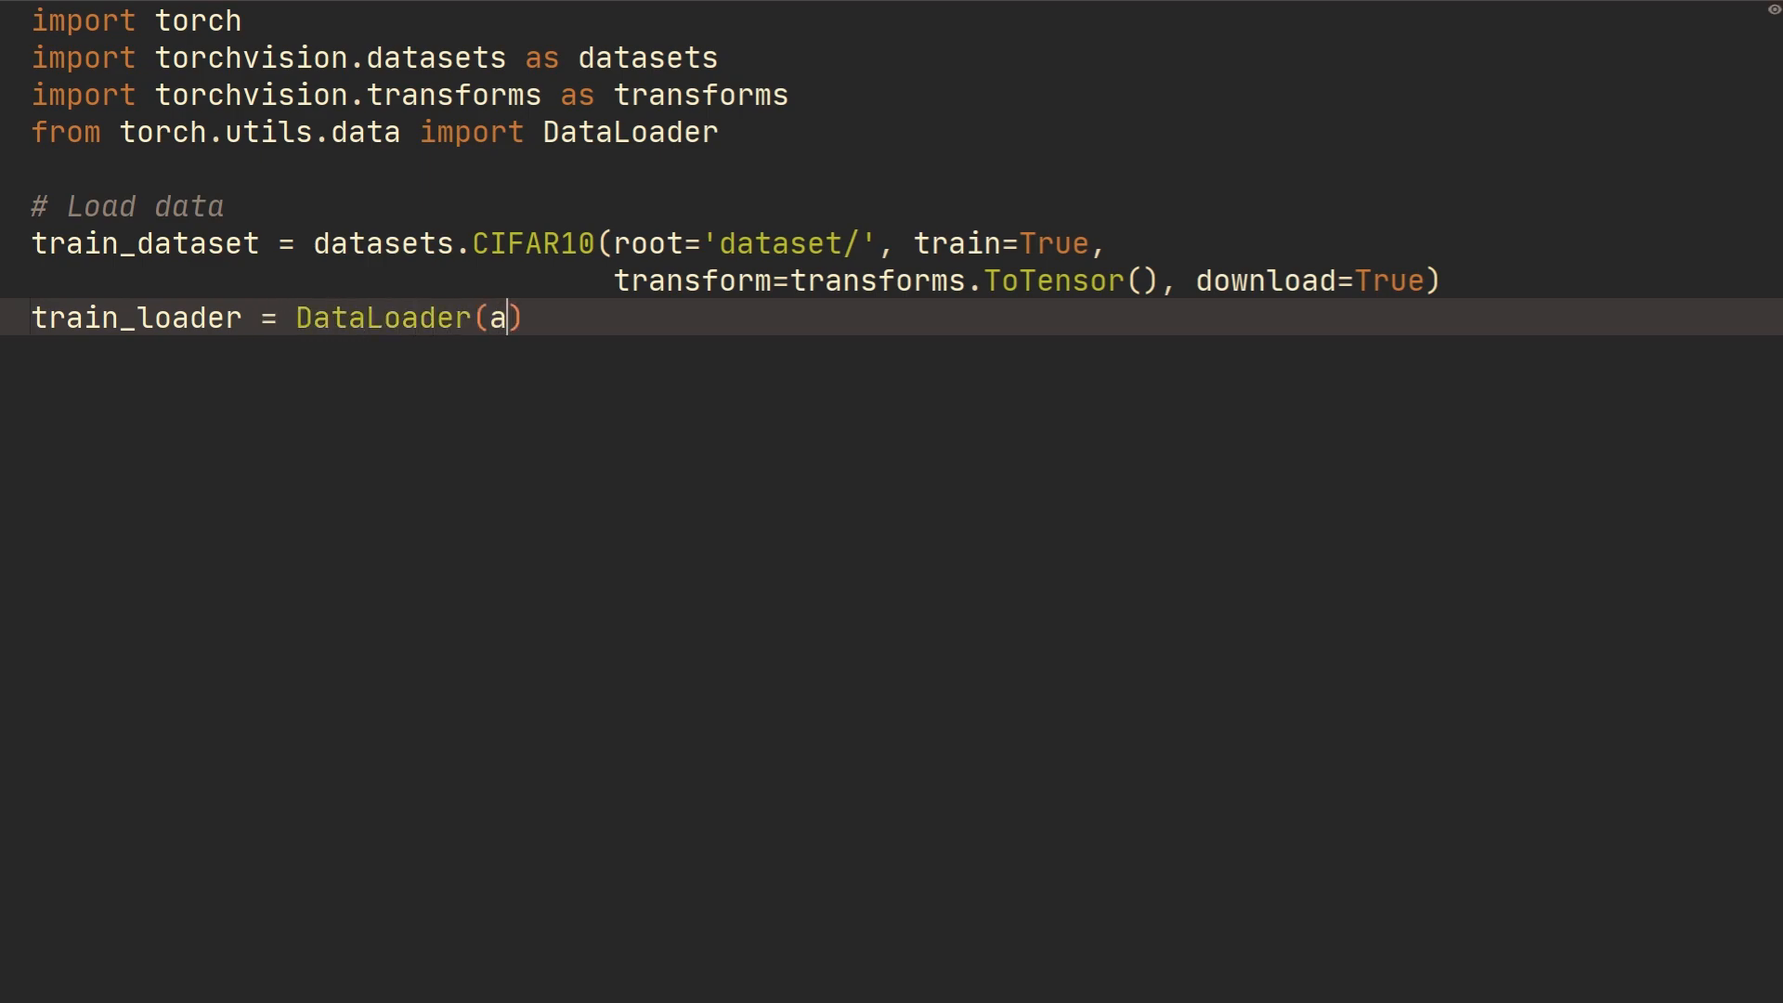
pyautogui.write('ataset=train')
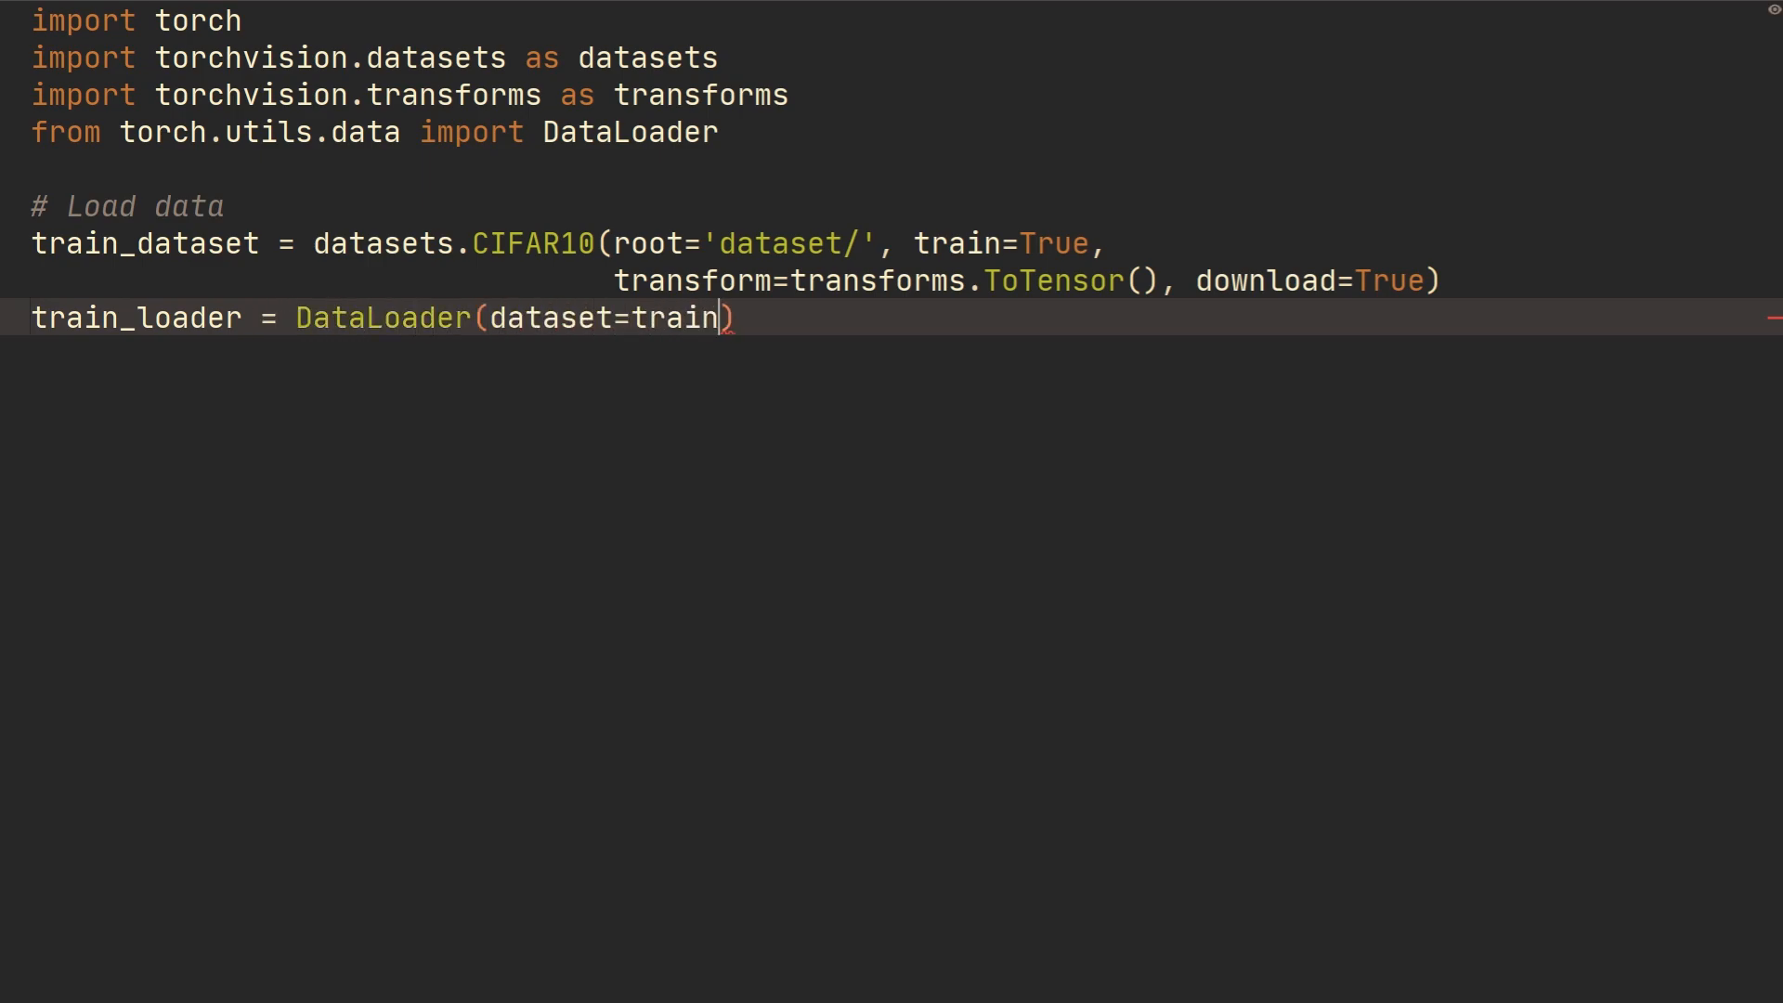
pyautogui.write('_dataset, a')
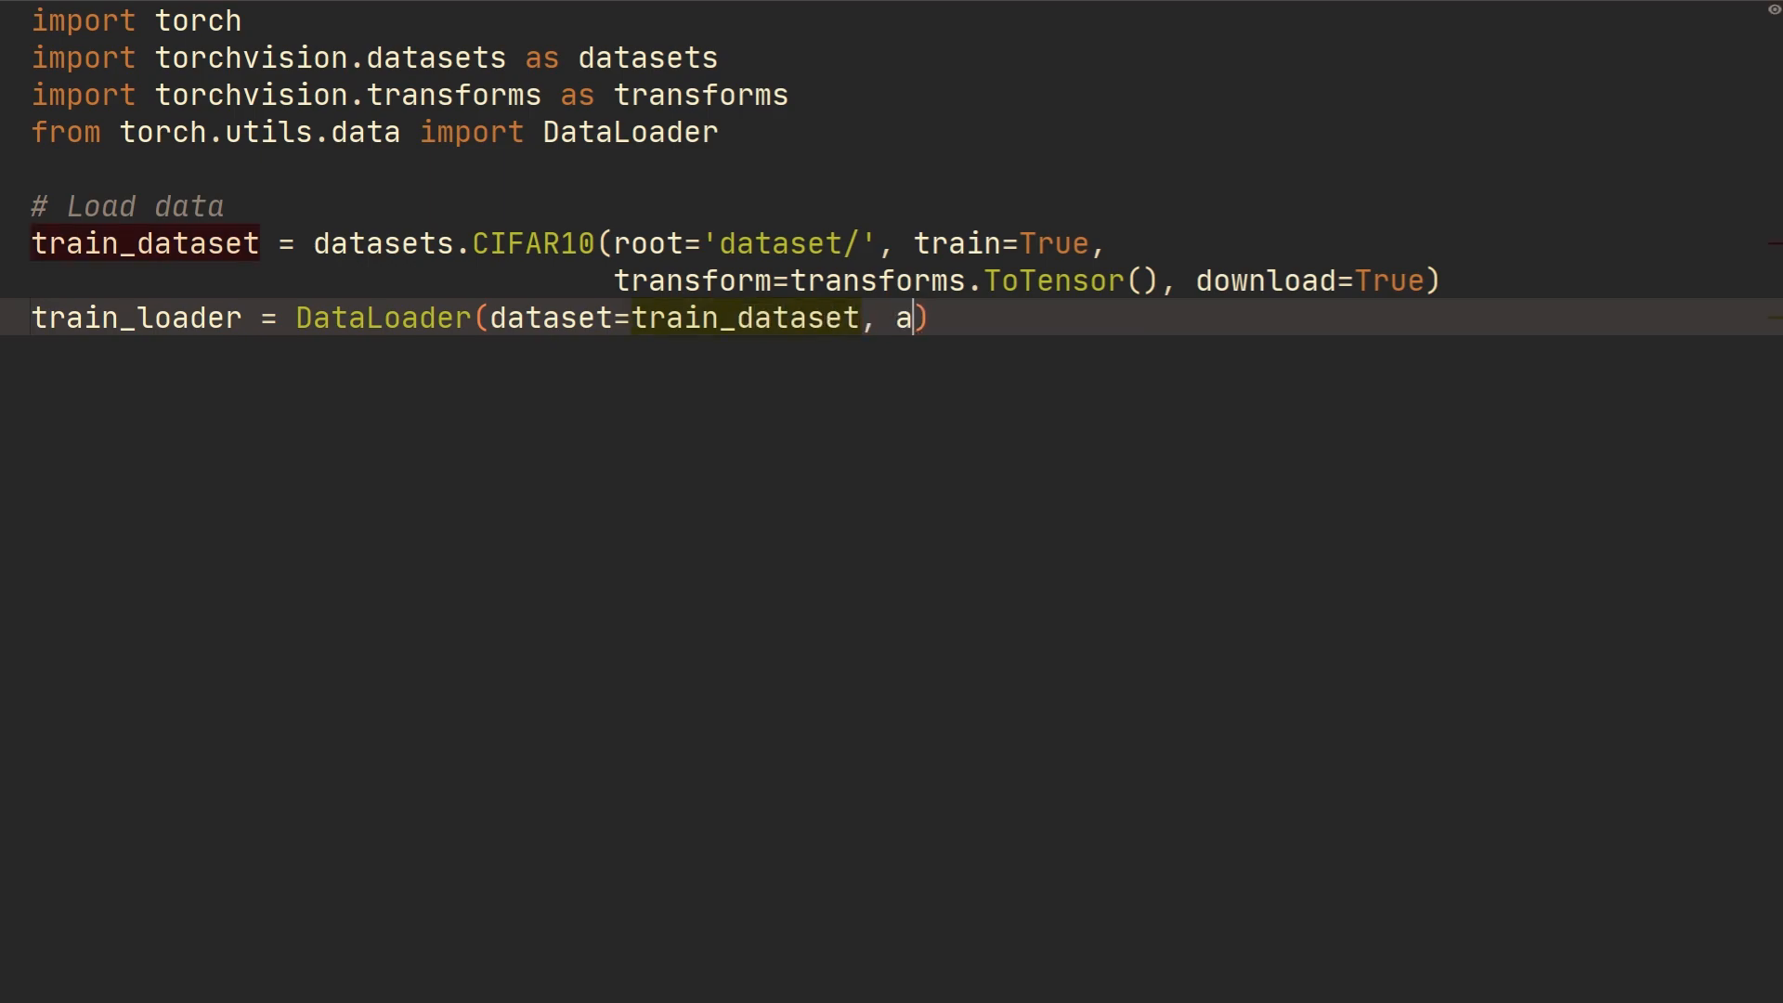
pyautogui.write('batch_size=')
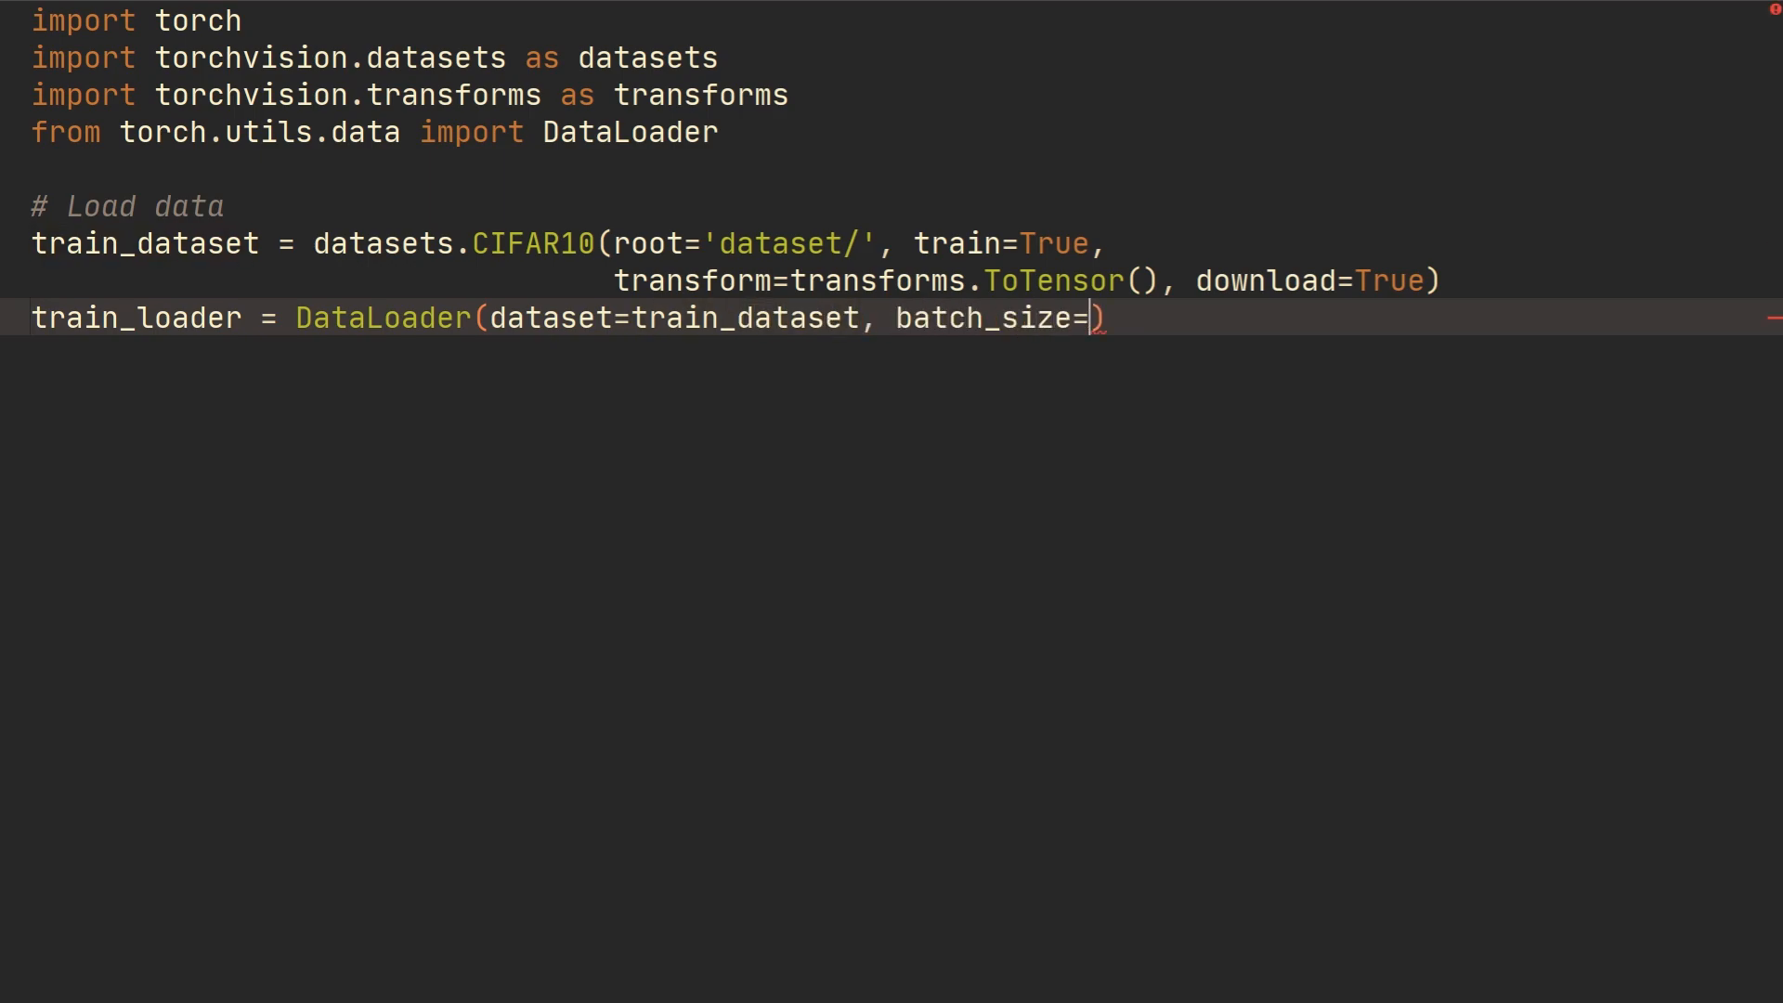
pyautogui.write('64,')
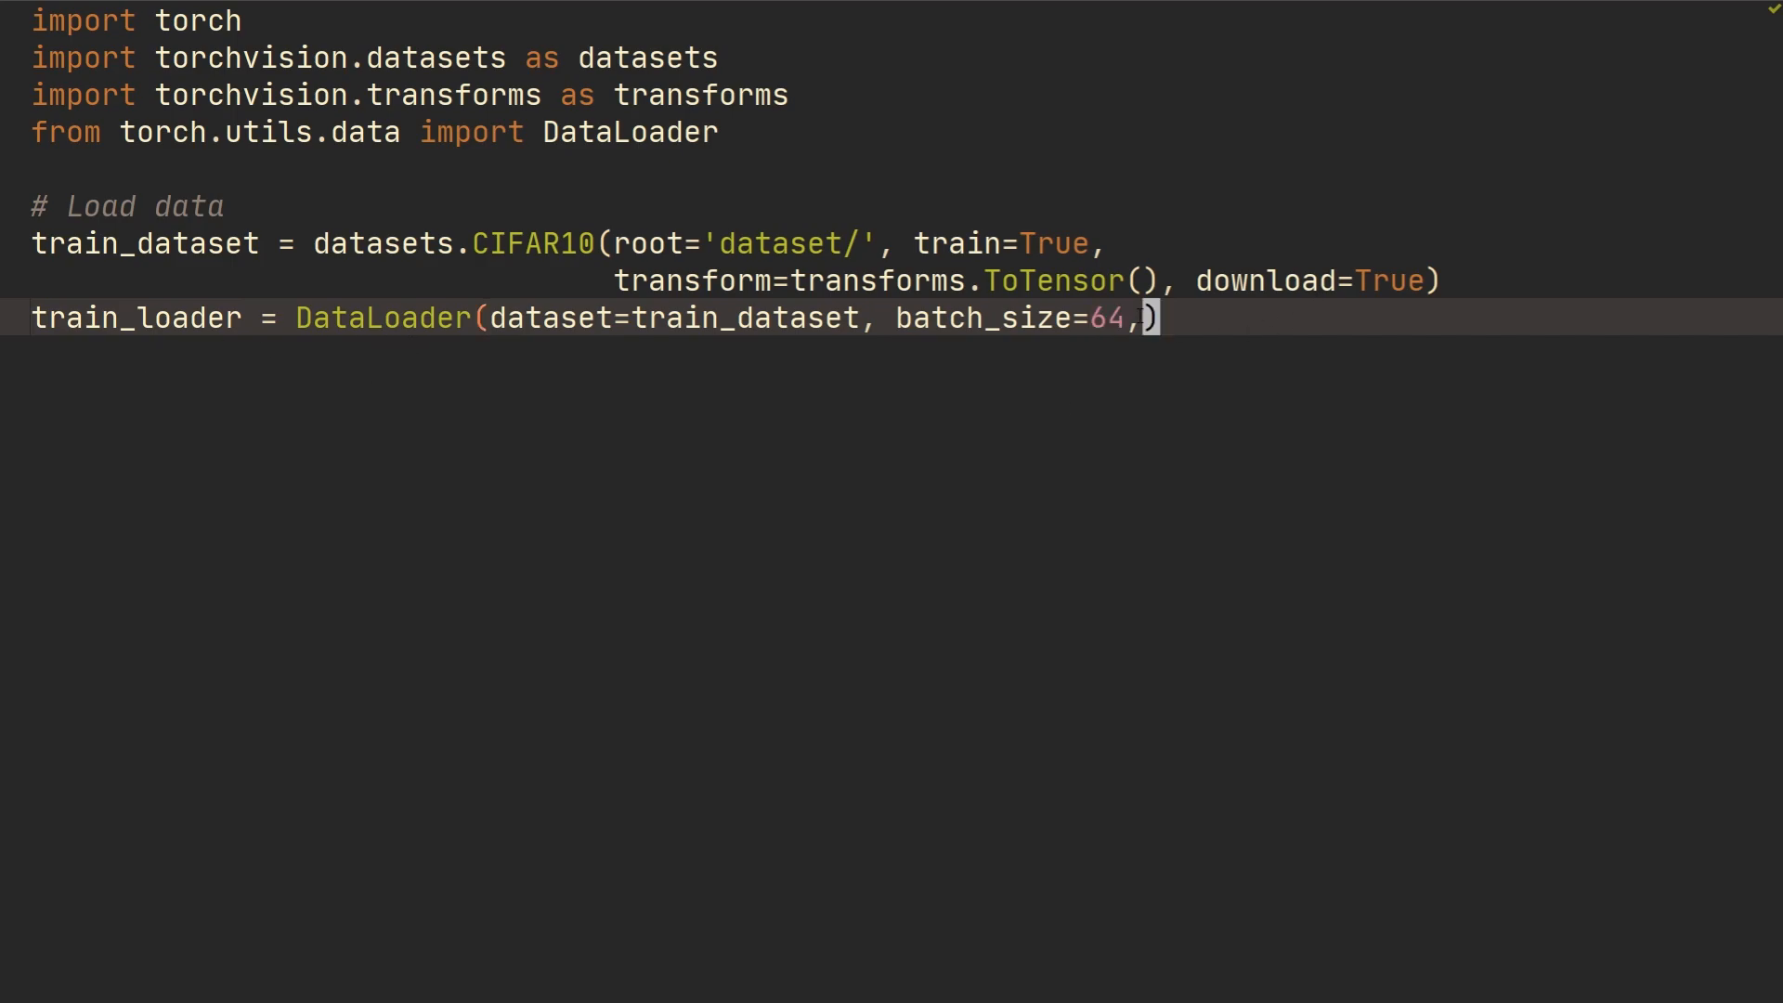
pyautogui.moveTo(1207, 386)
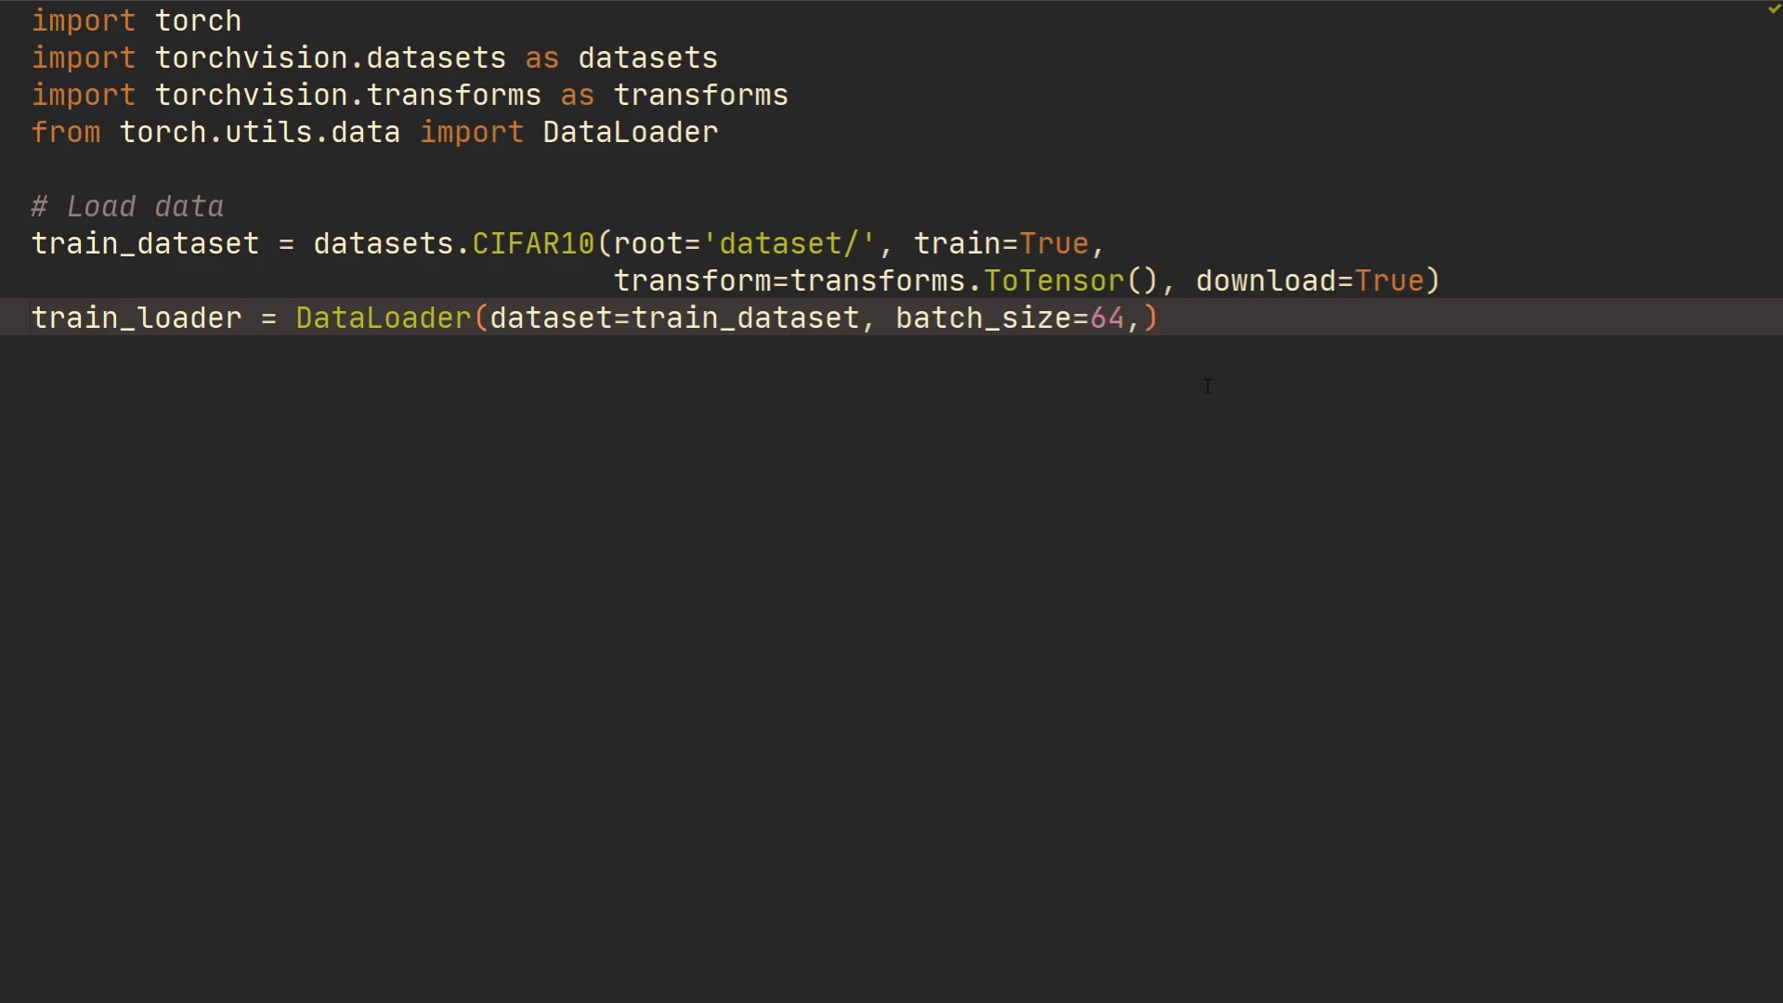
pyautogui.write('shuffle=True')
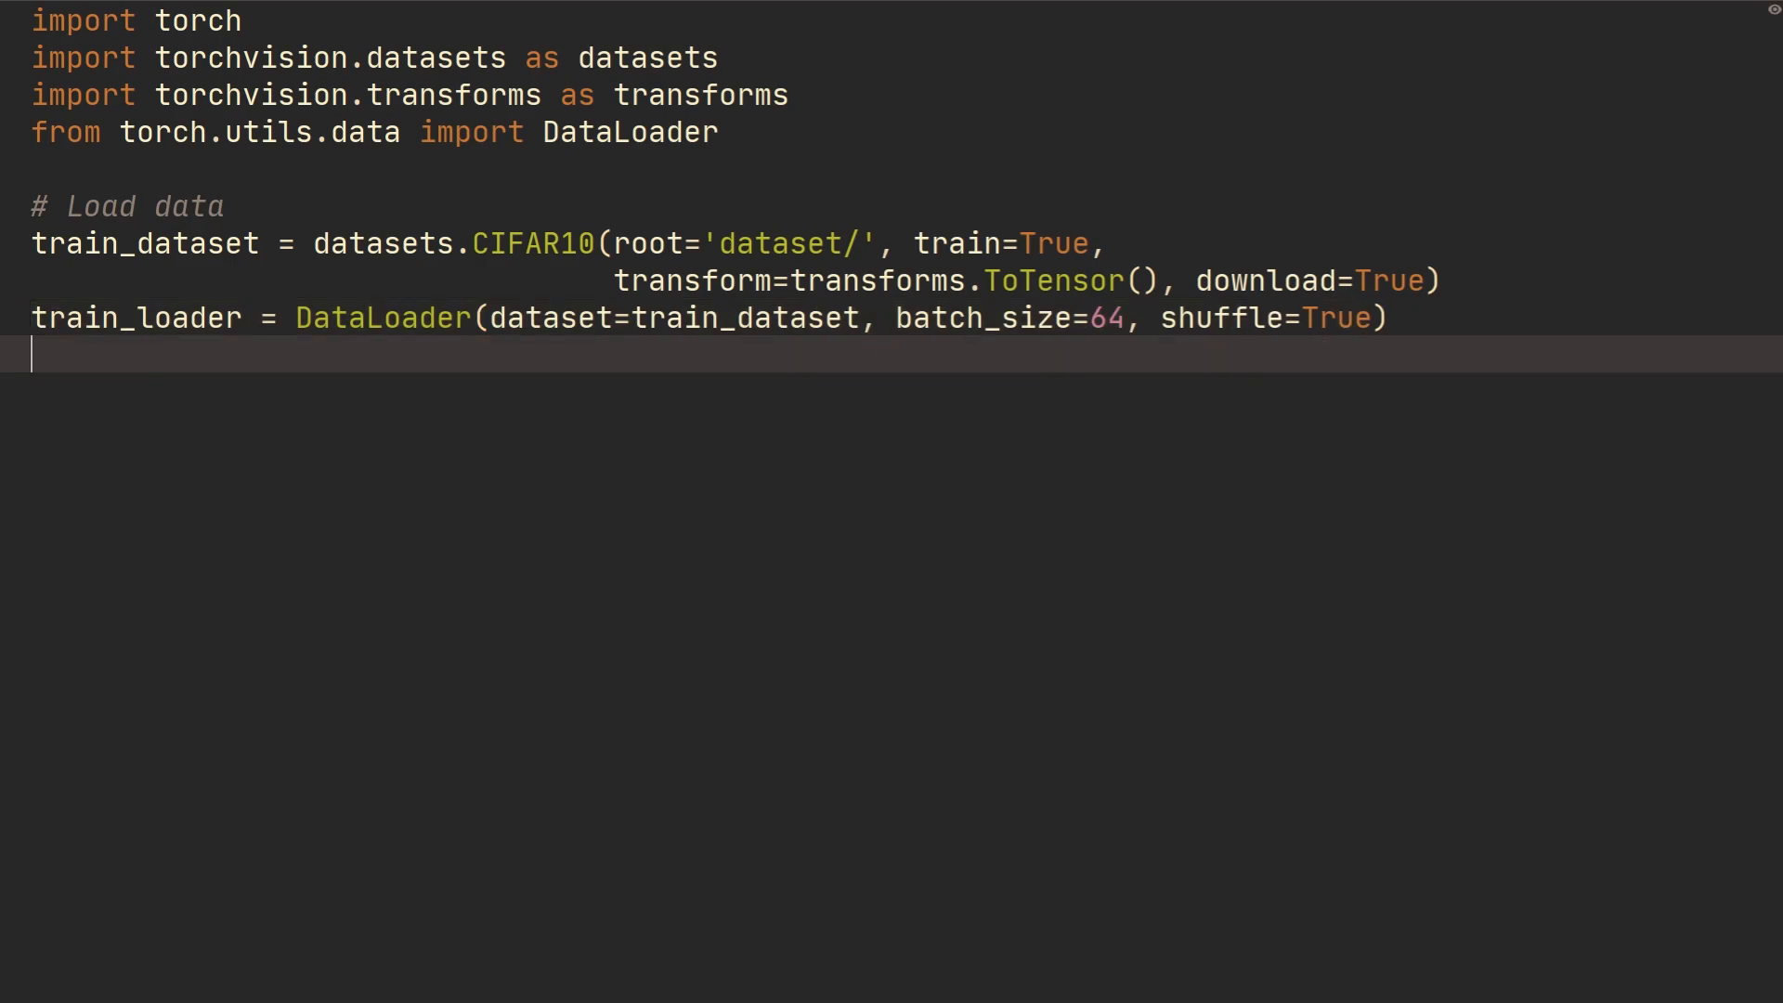
# Define the function header def get_mean_std(loader):
pyautogui.write('d')
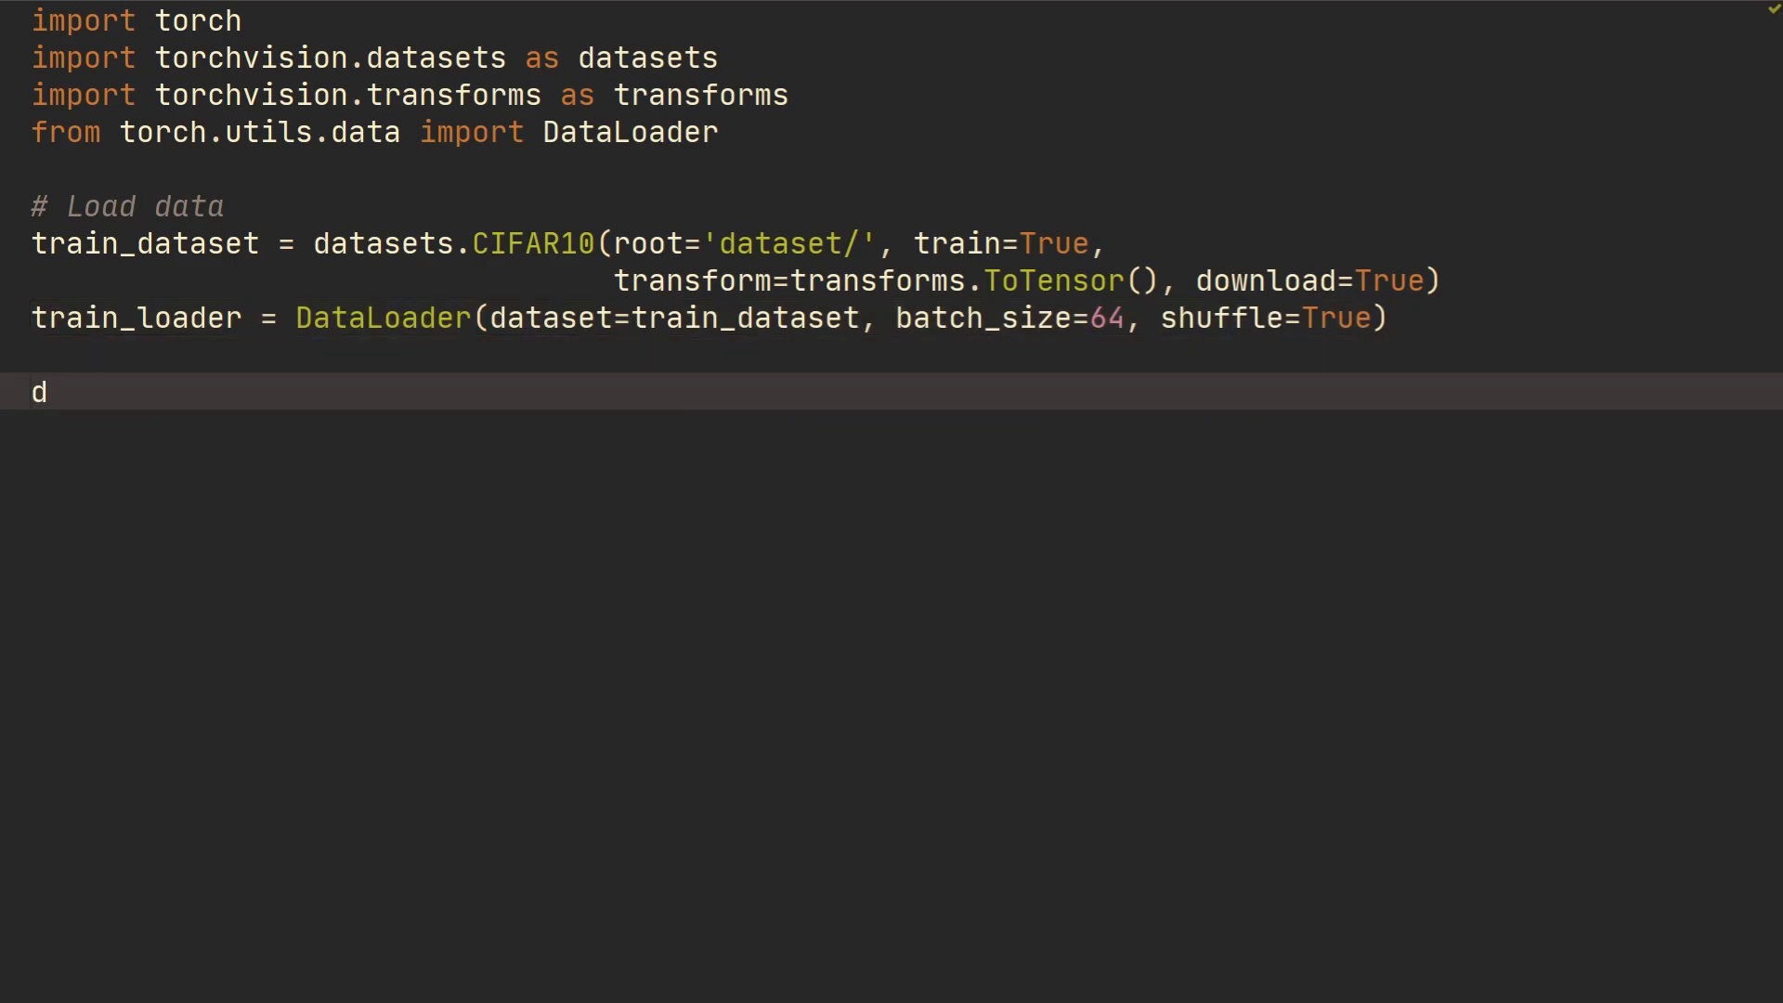
pyautogui.write('ef')
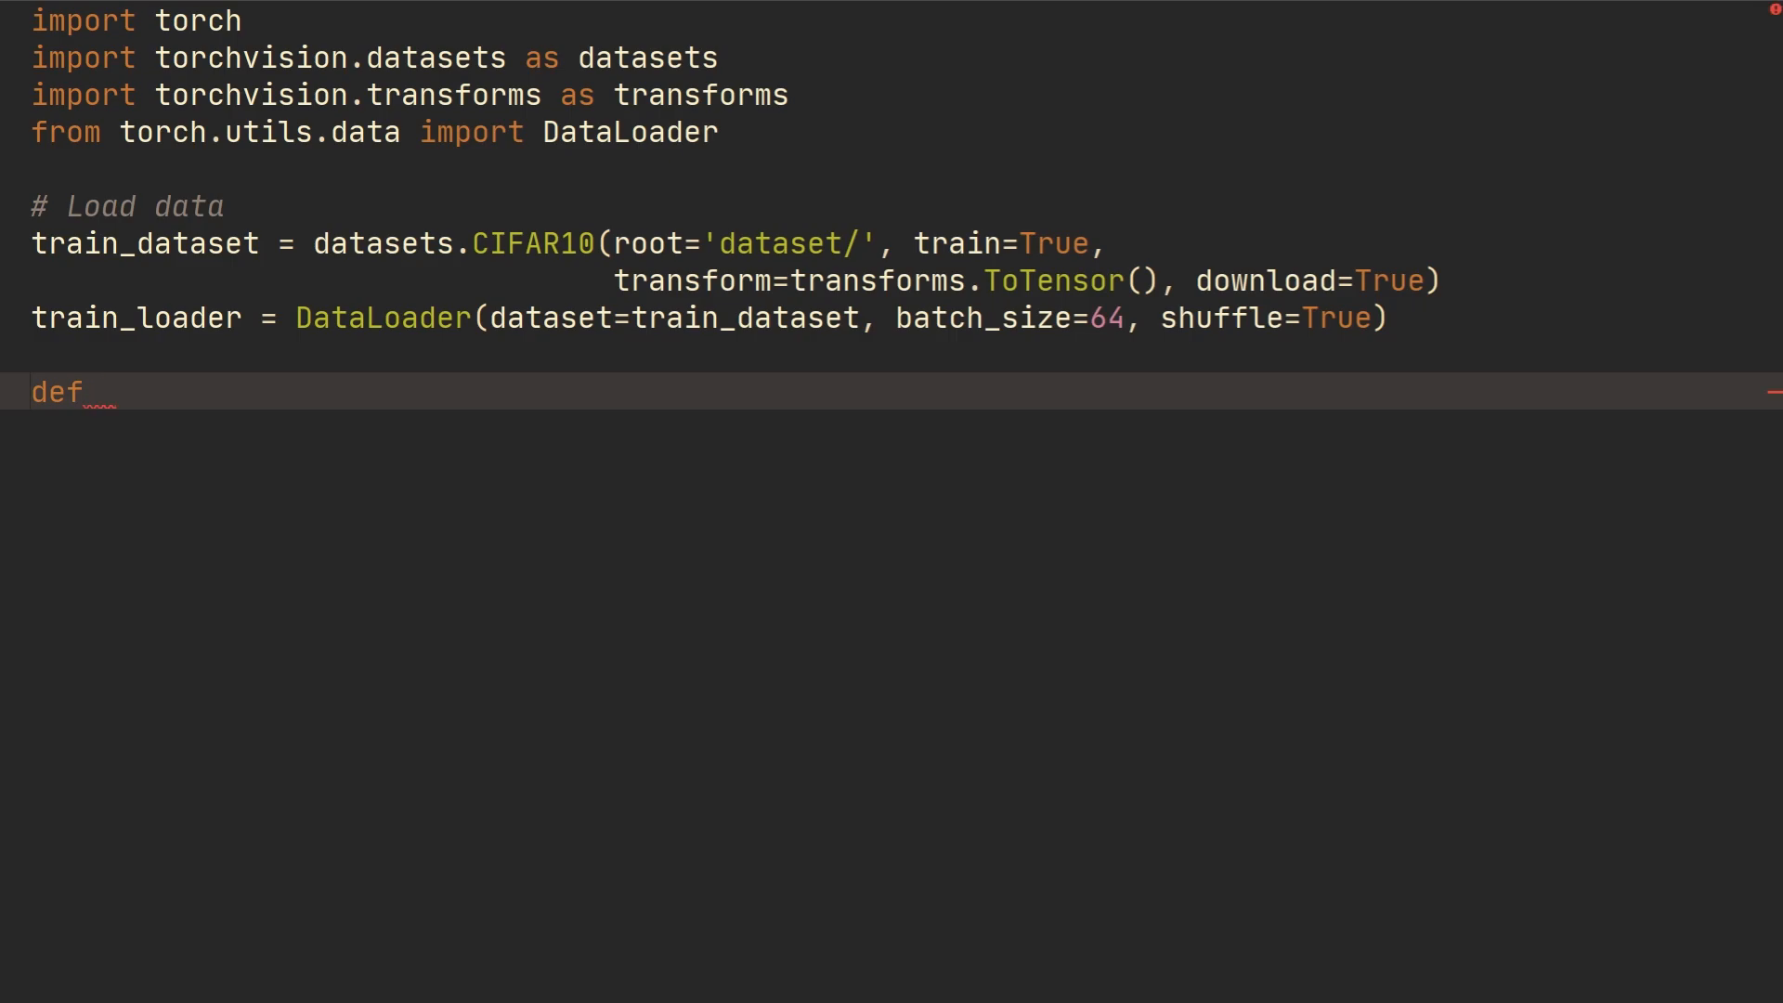
pyautogui.write('get_me')
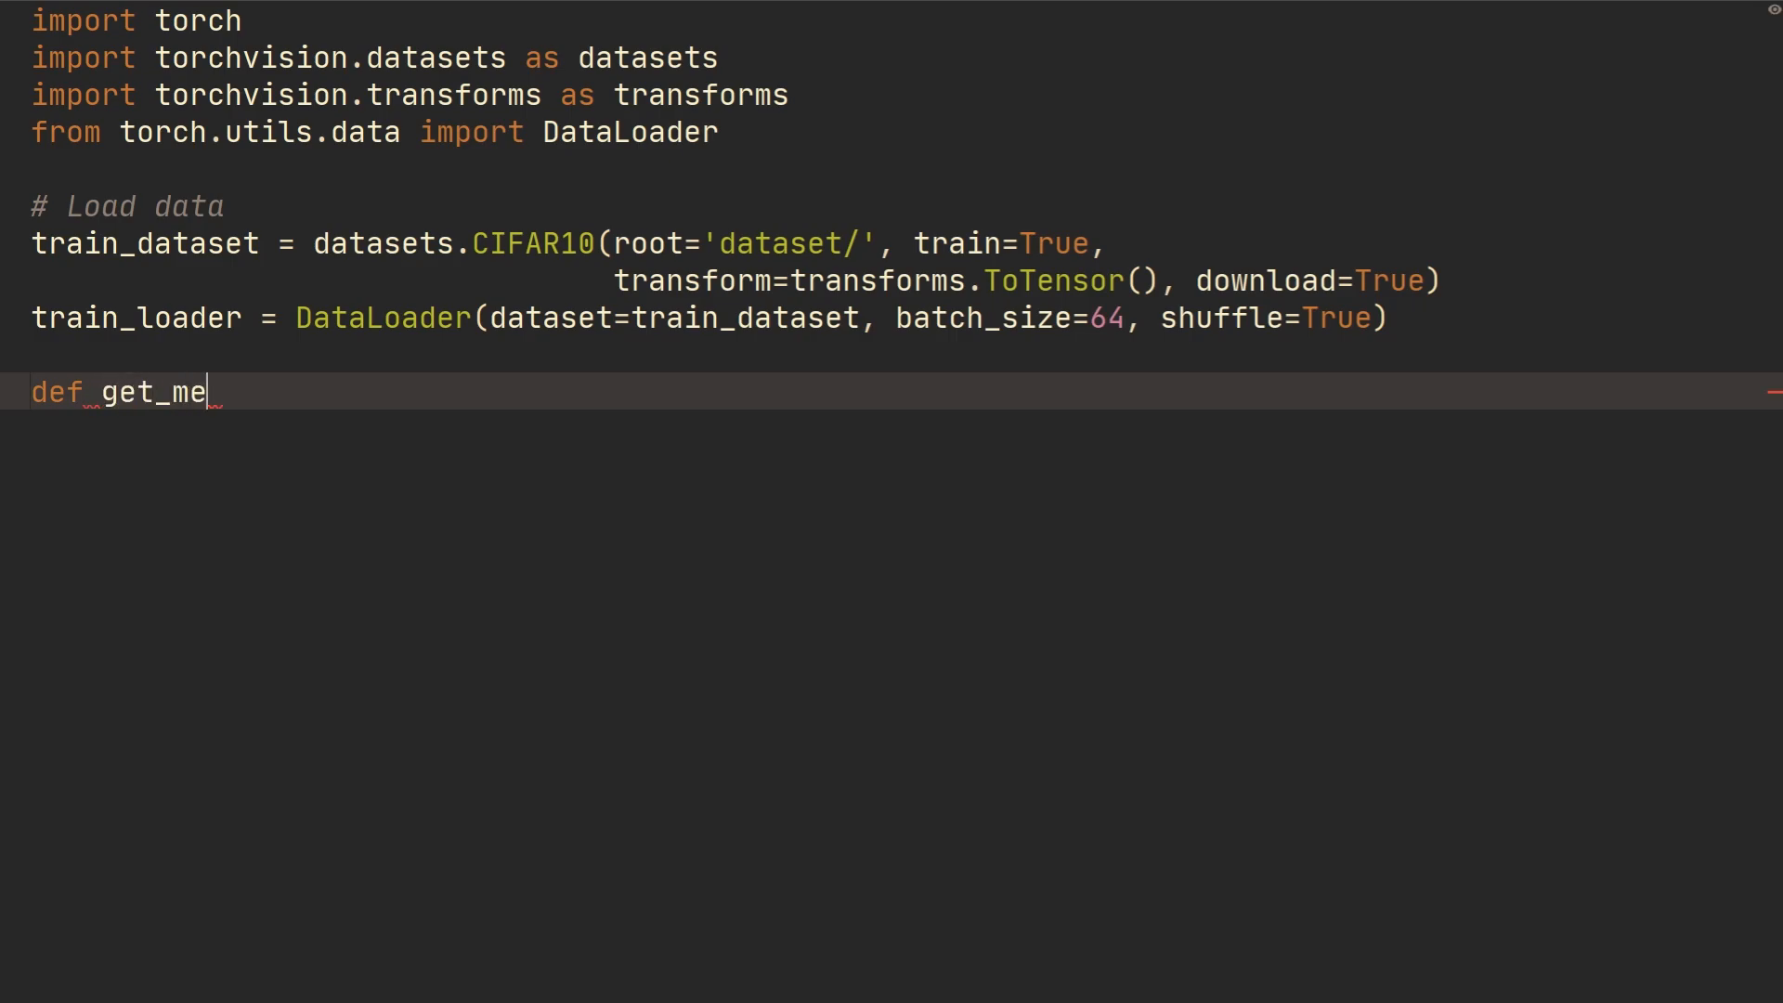
pyautogui.write('an_std():')
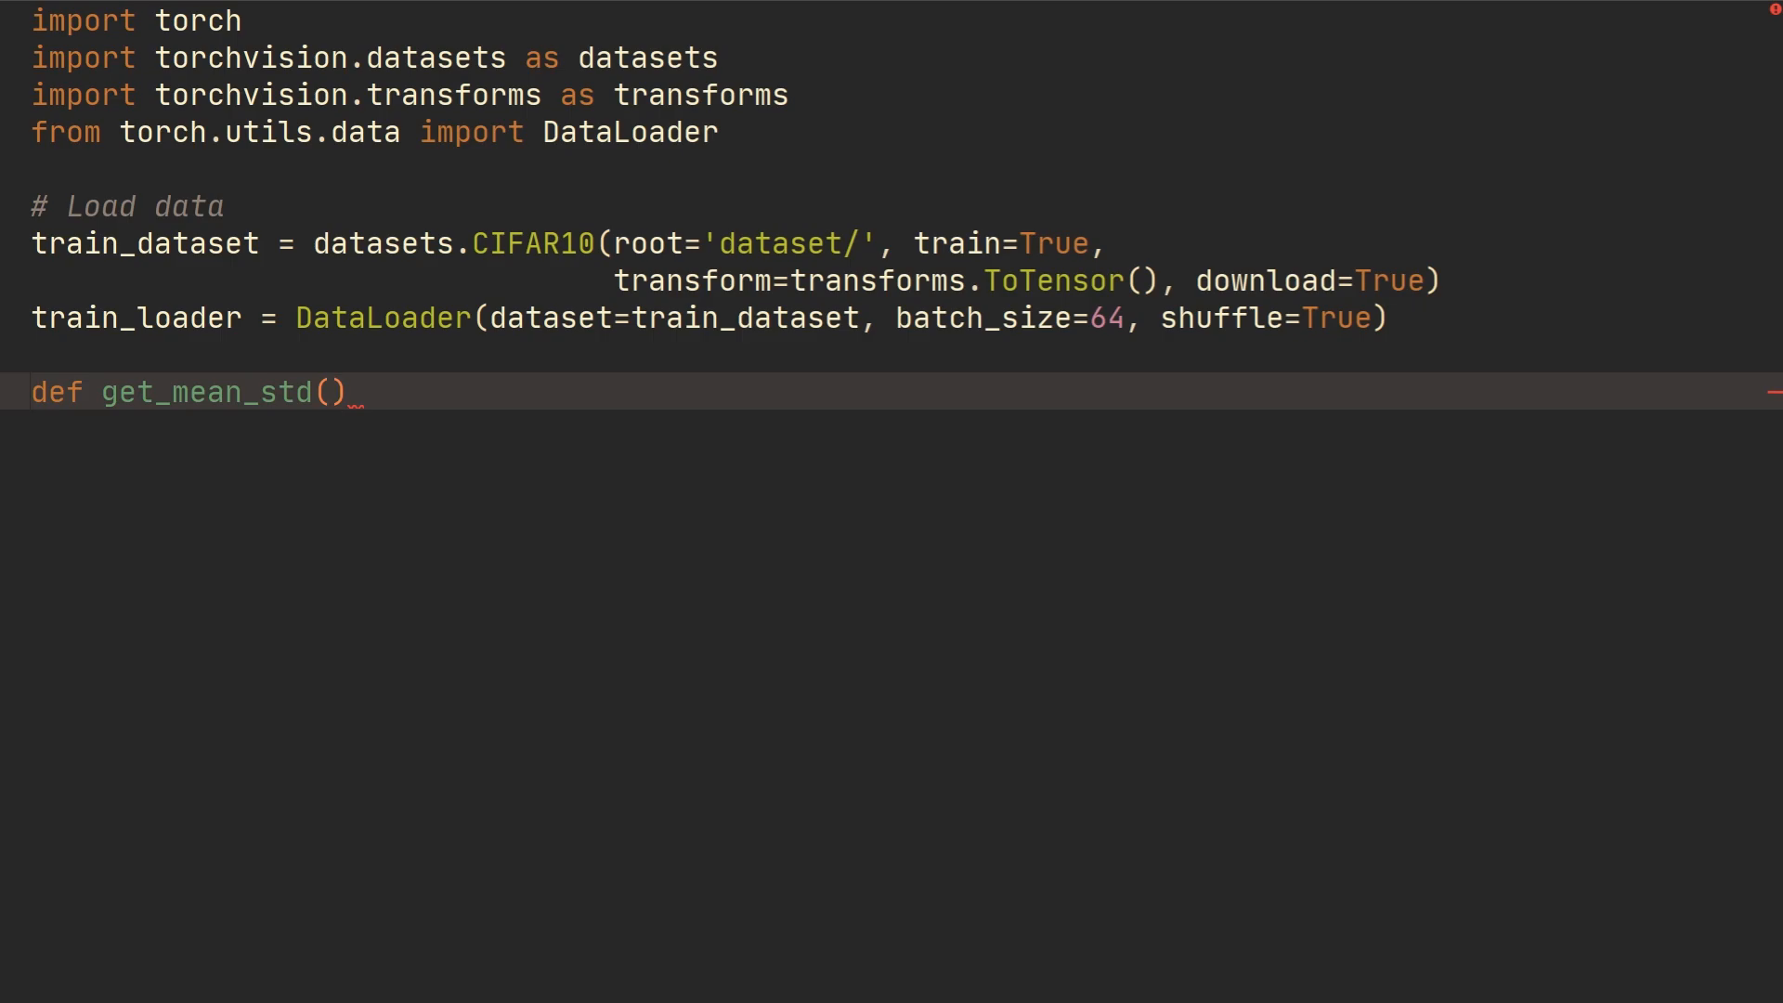
pyautogui.write('tr')
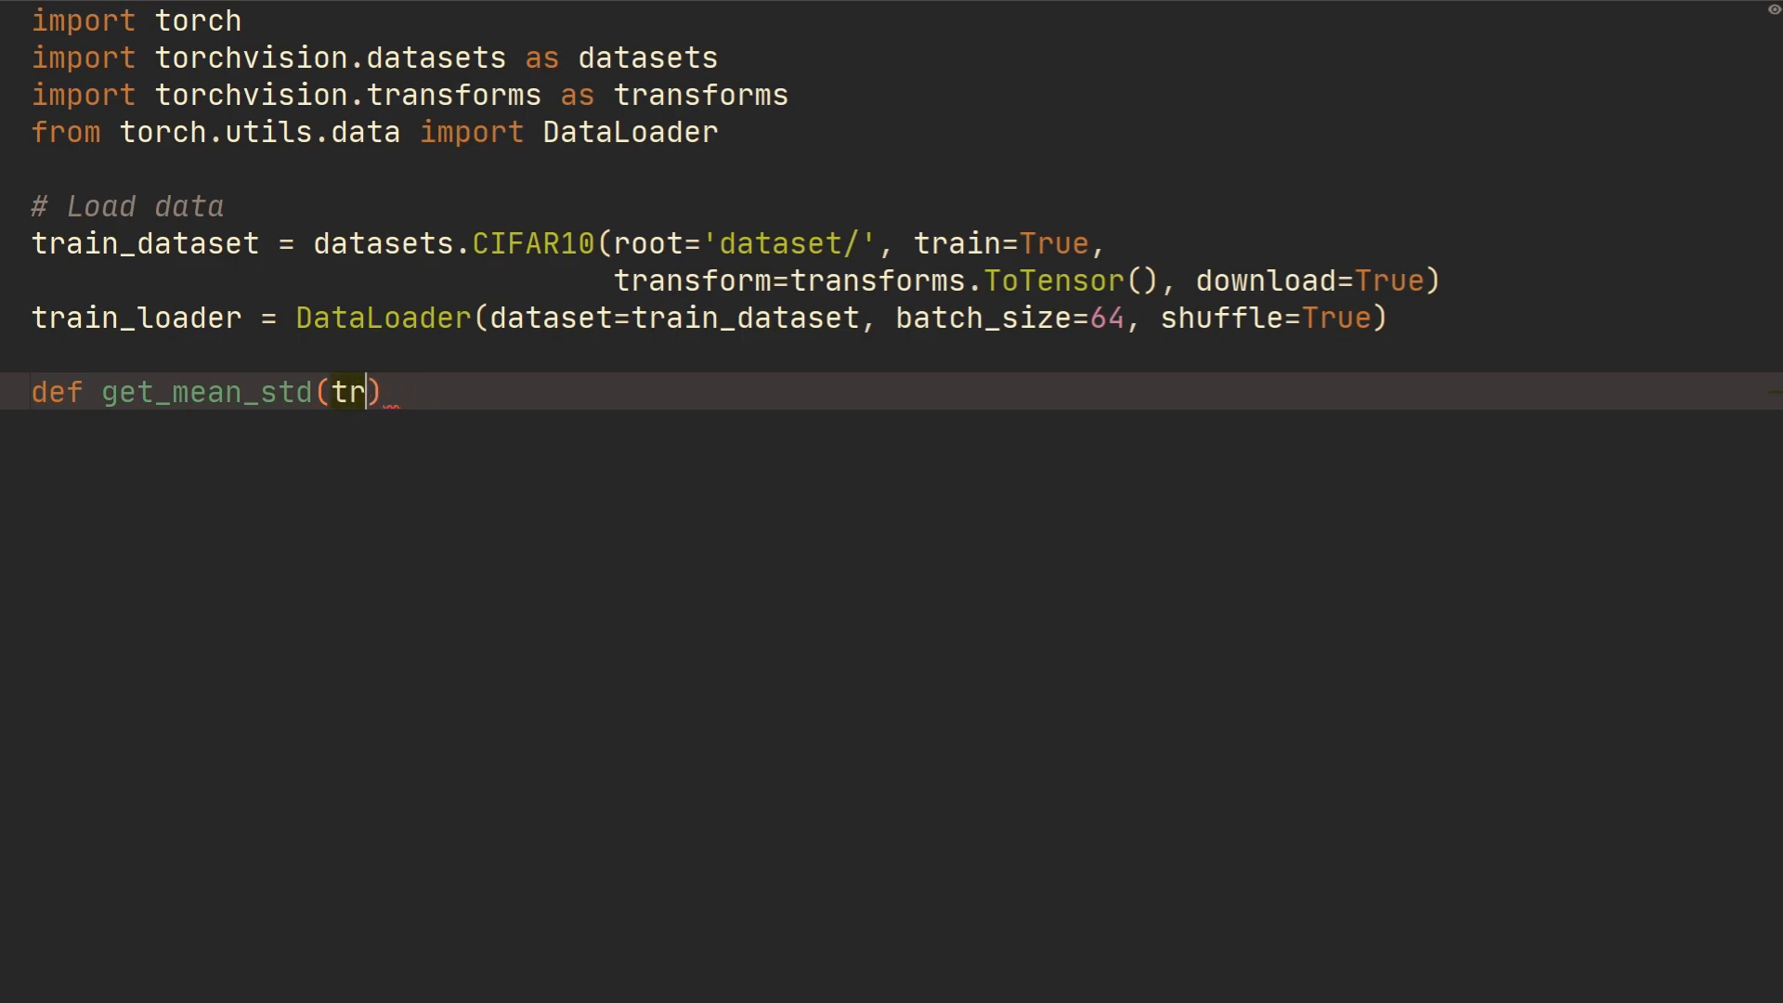
pyautogui.write('loader):')
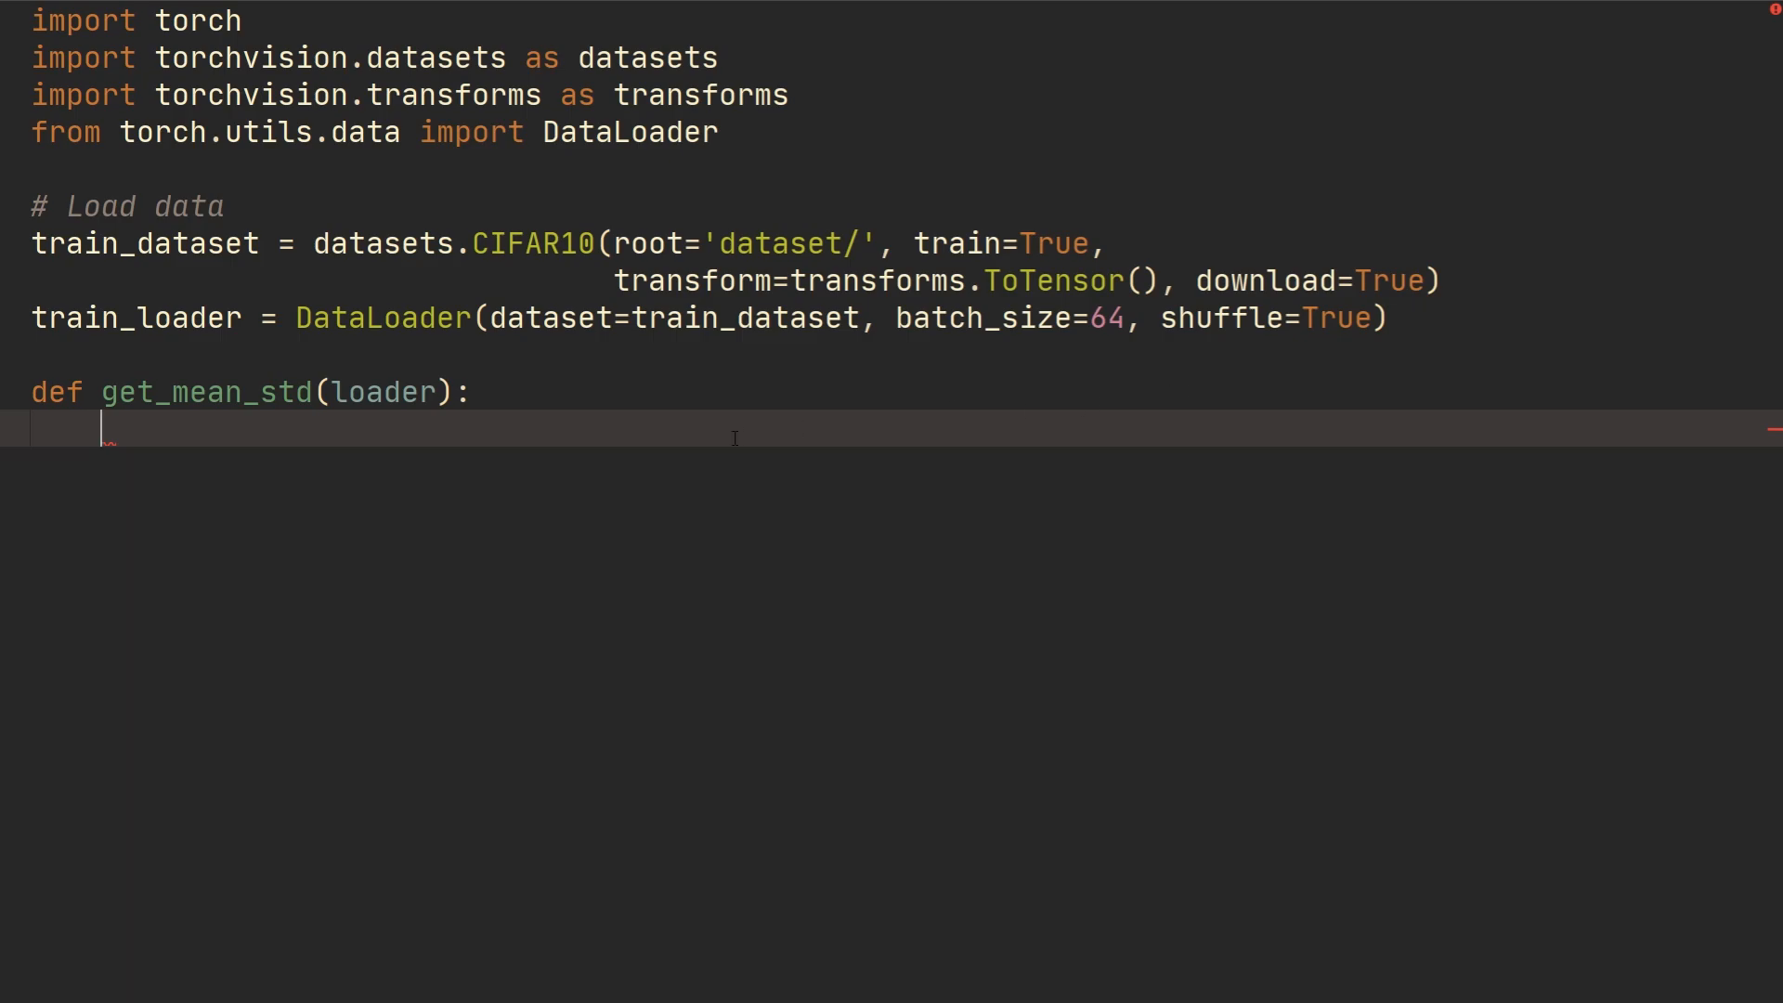
# Add the comment # VAR[X] = E[X**2] - E[X]**2 and start a new indented body line
pyautogui.write('# V')
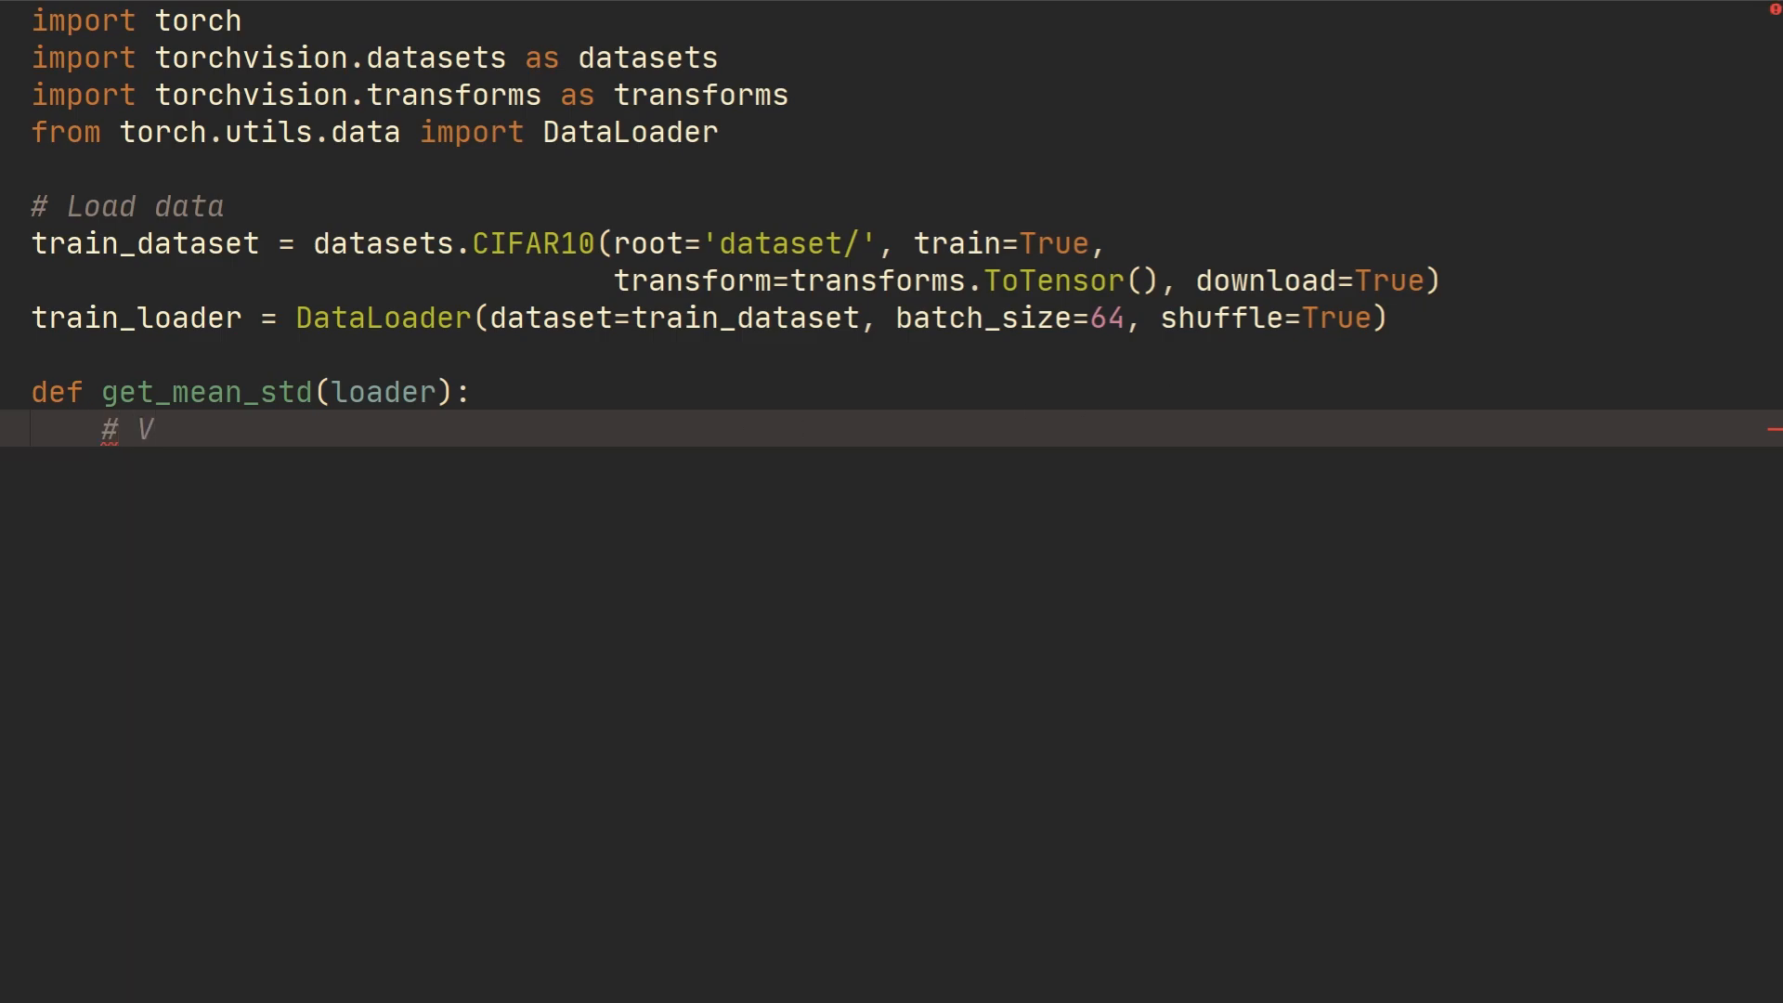
pyautogui.write('AR[')
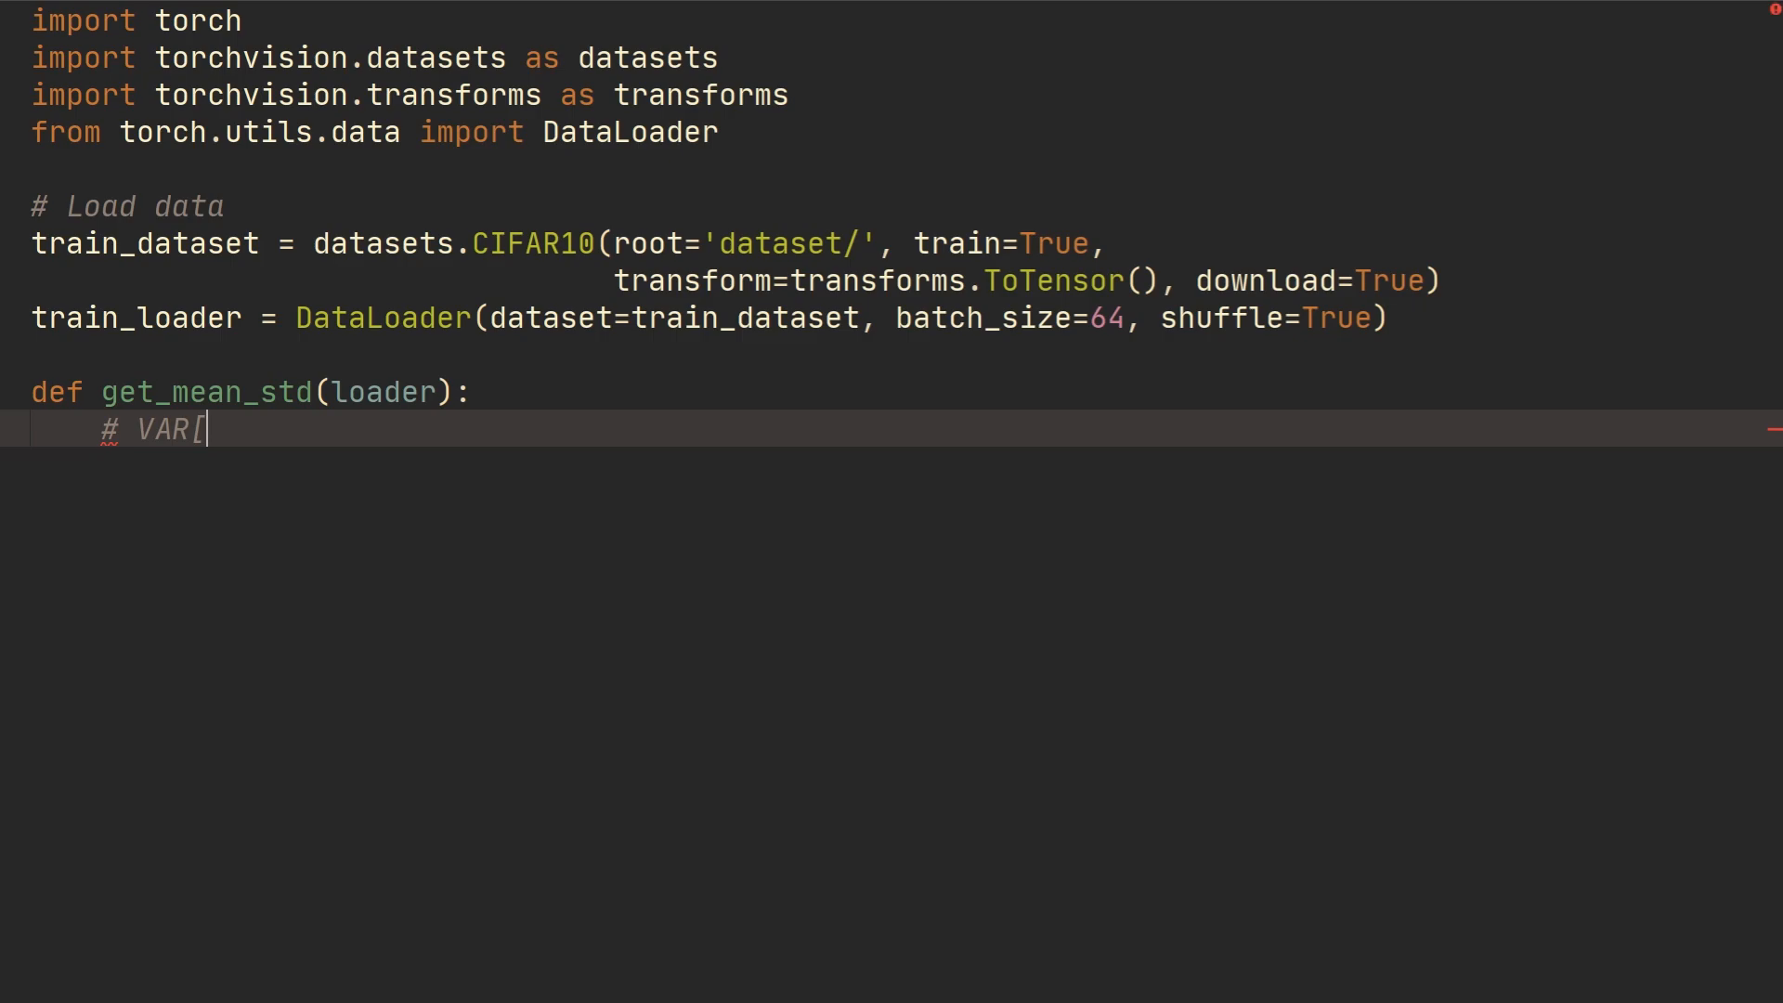
pyautogui.write('X] =')
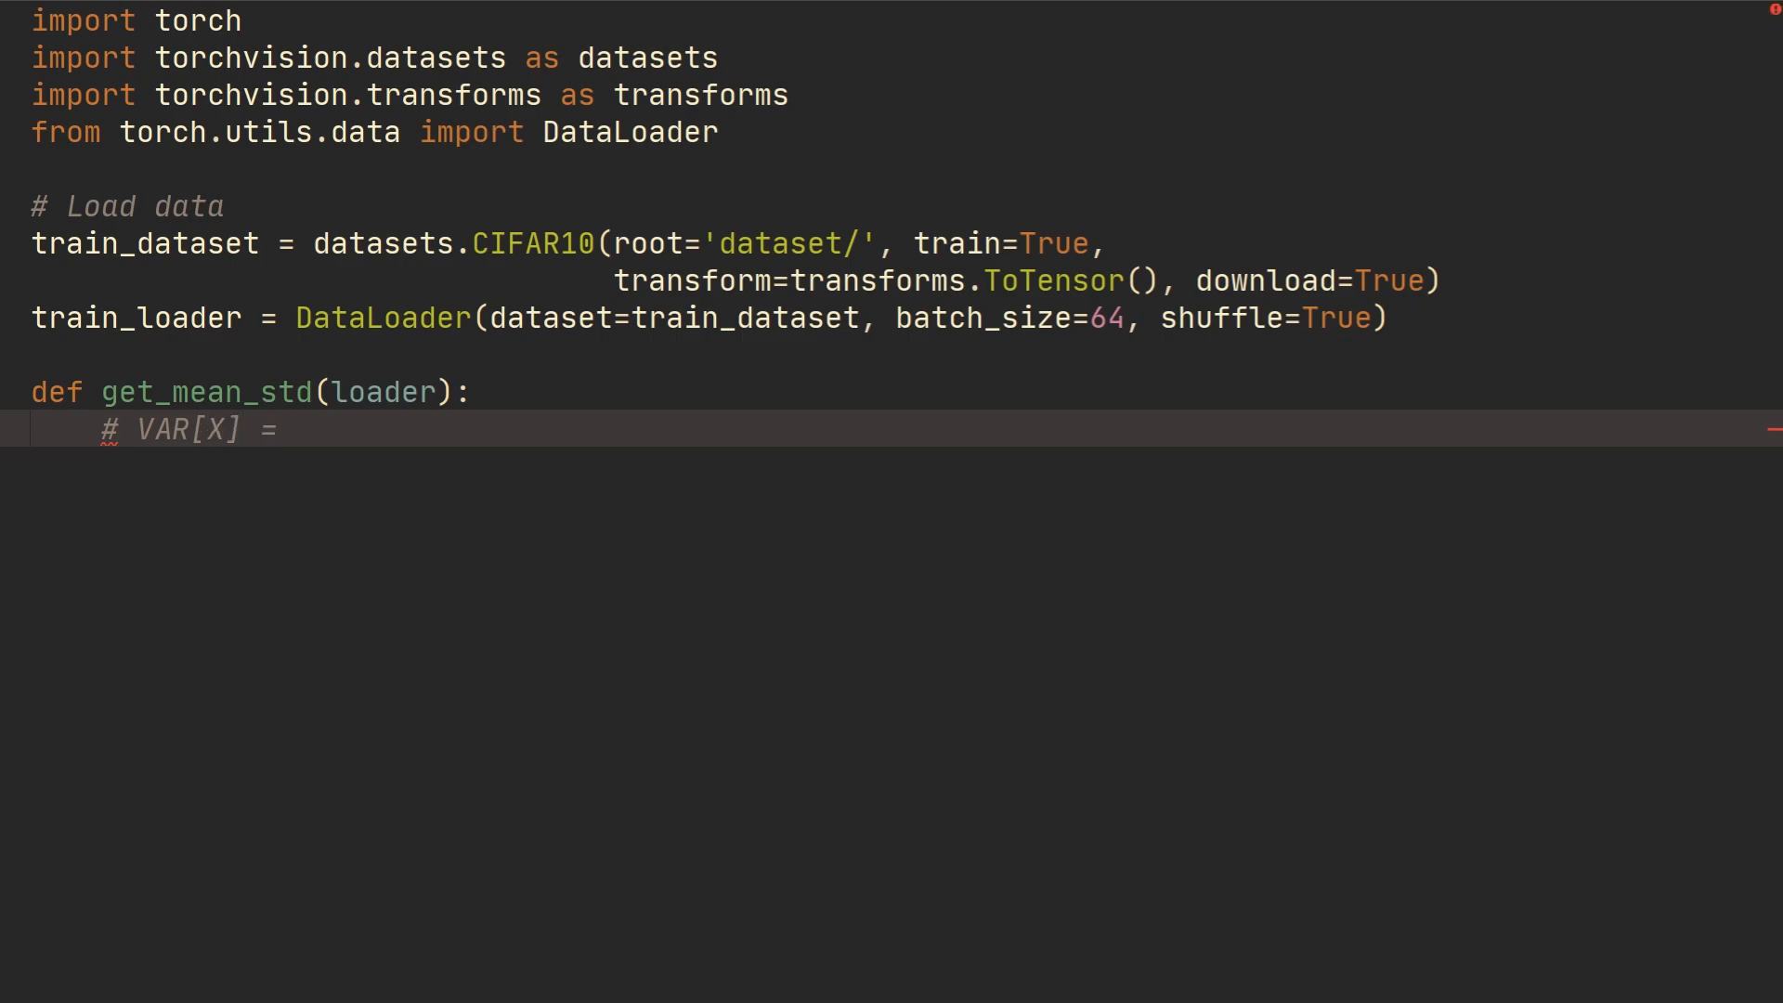
pyautogui.write('E')
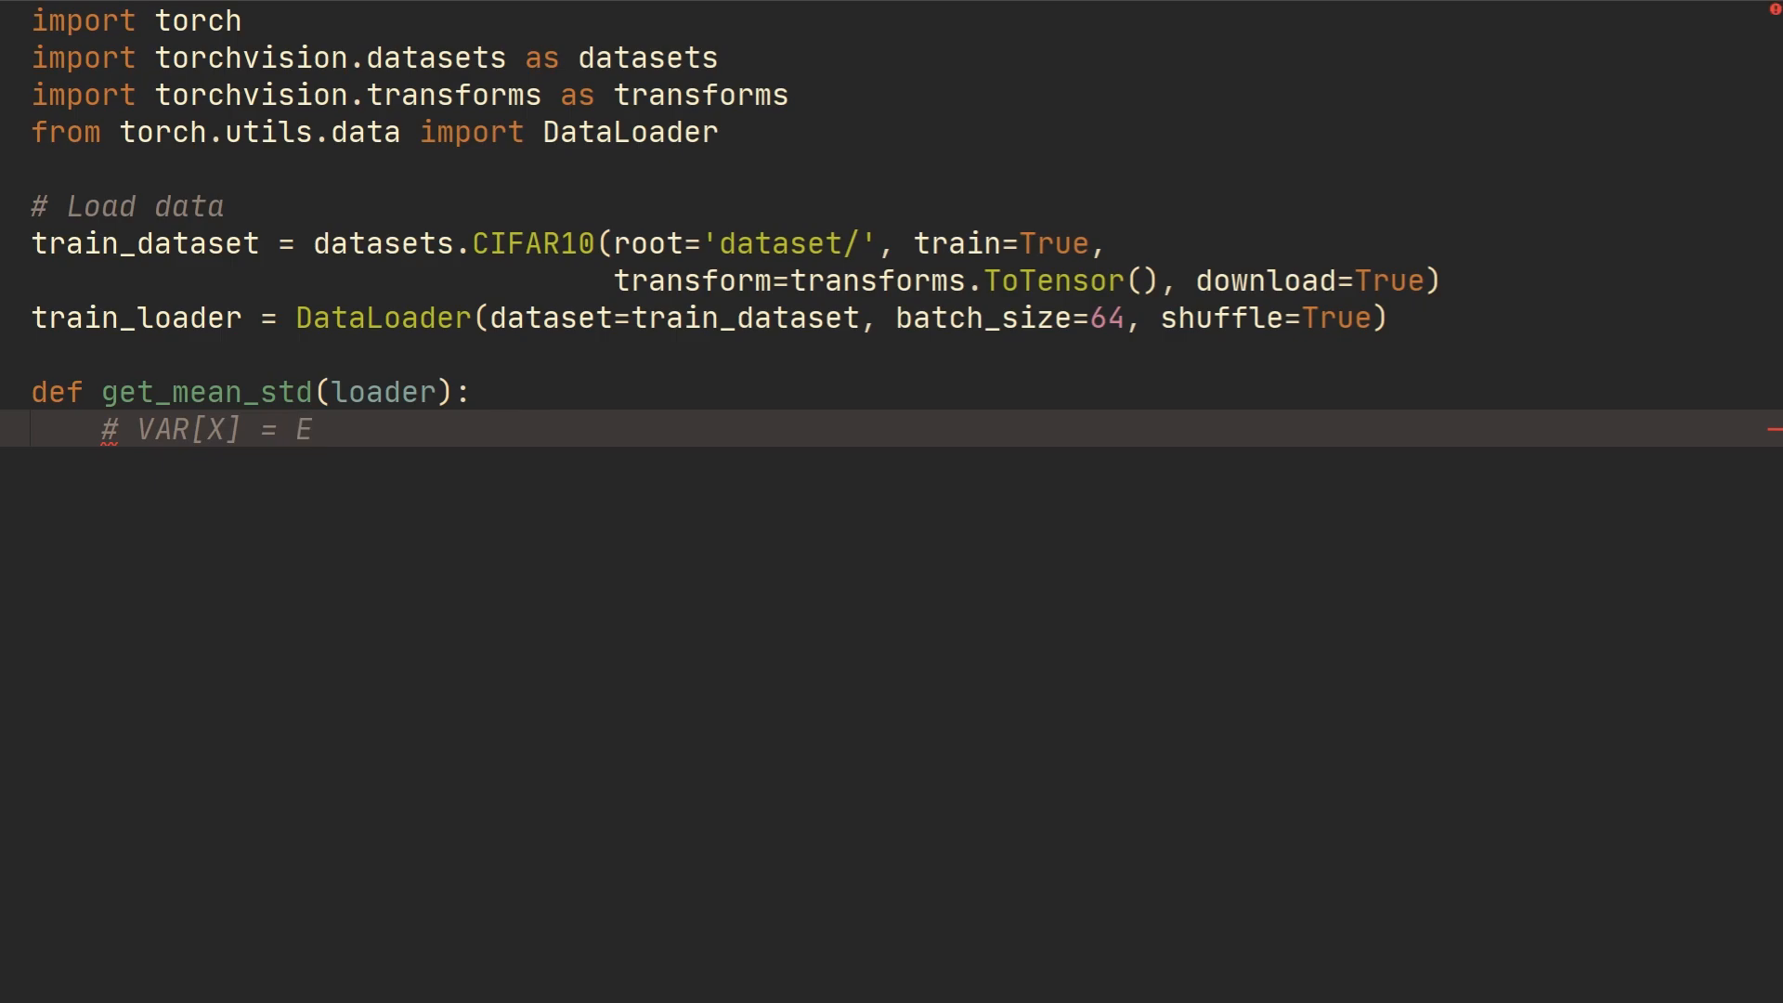
pyautogui.write('[X')
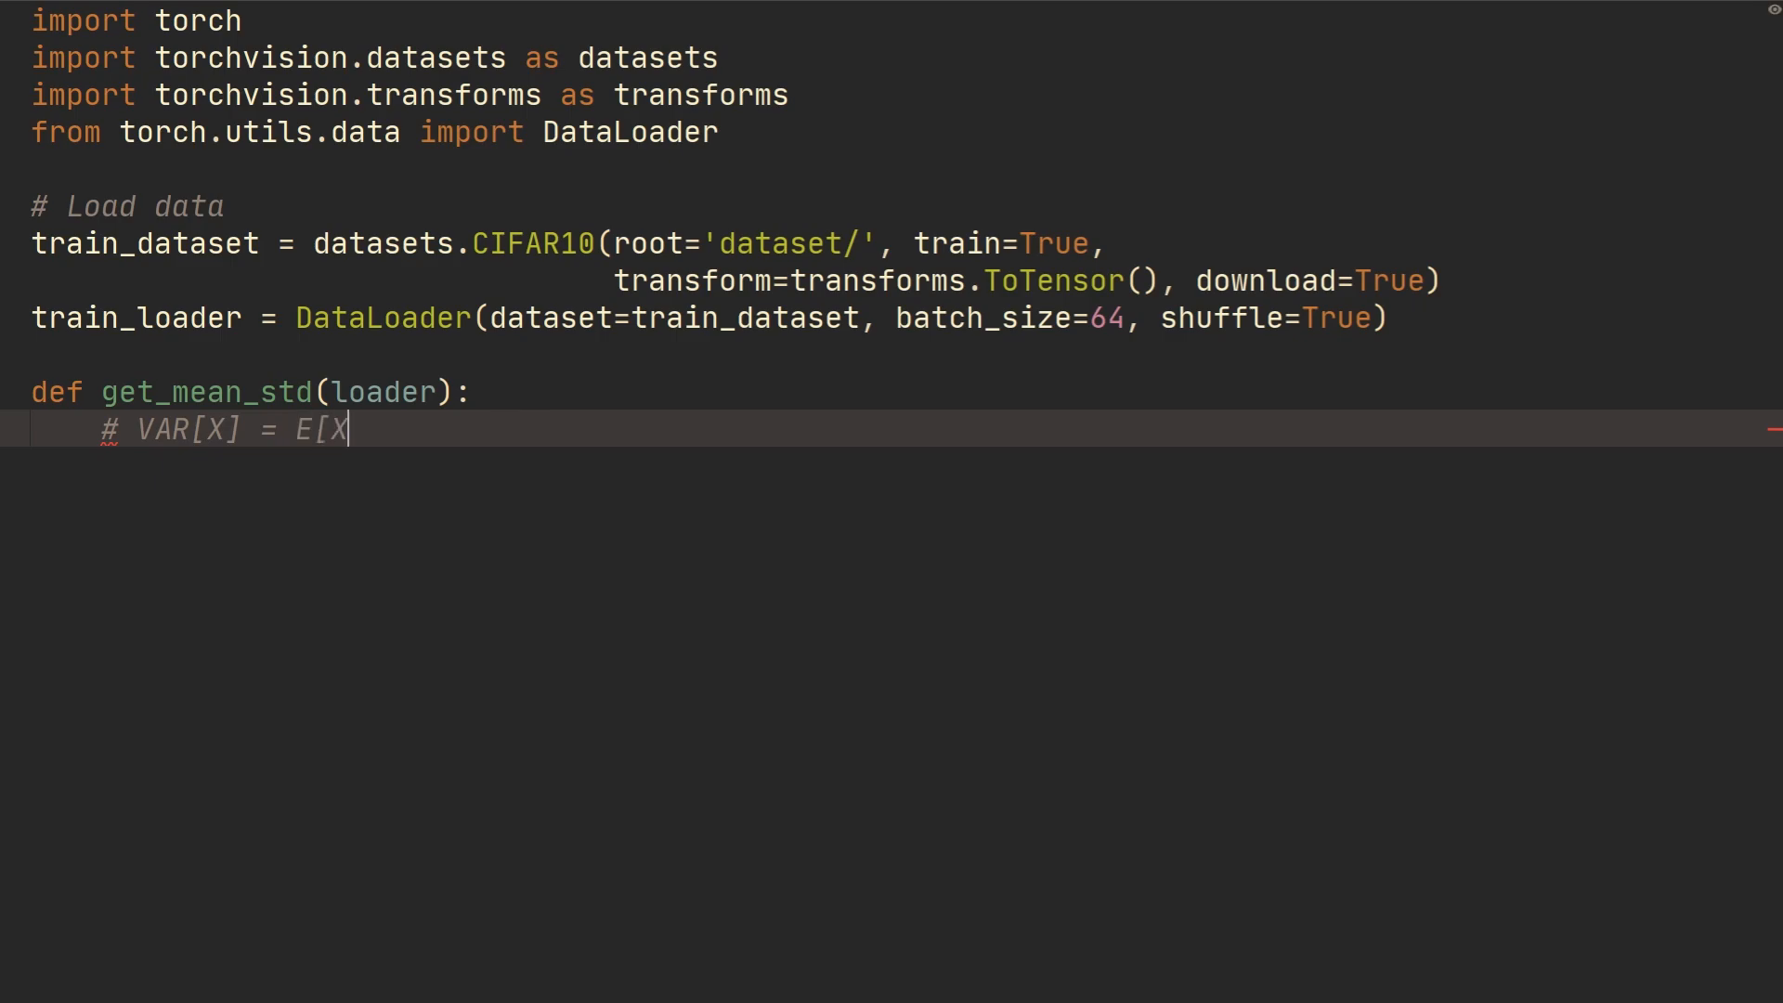
pyautogui.write('**2]')
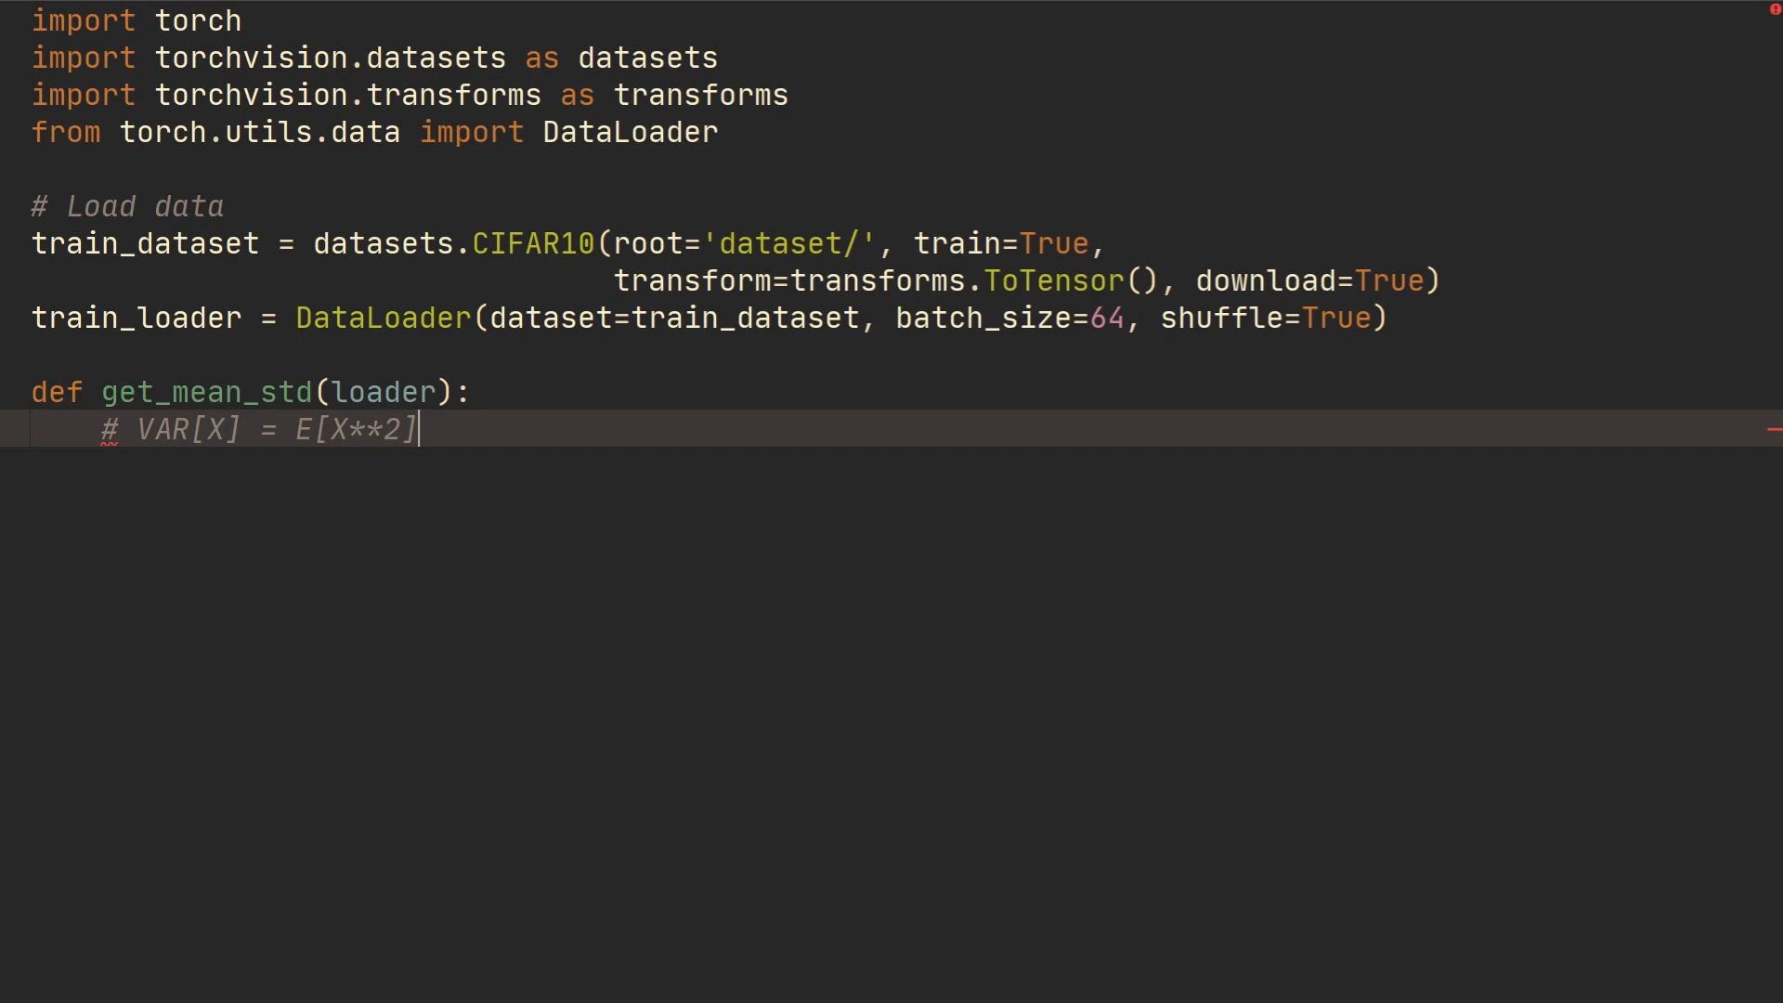
pyautogui.write('- E[')
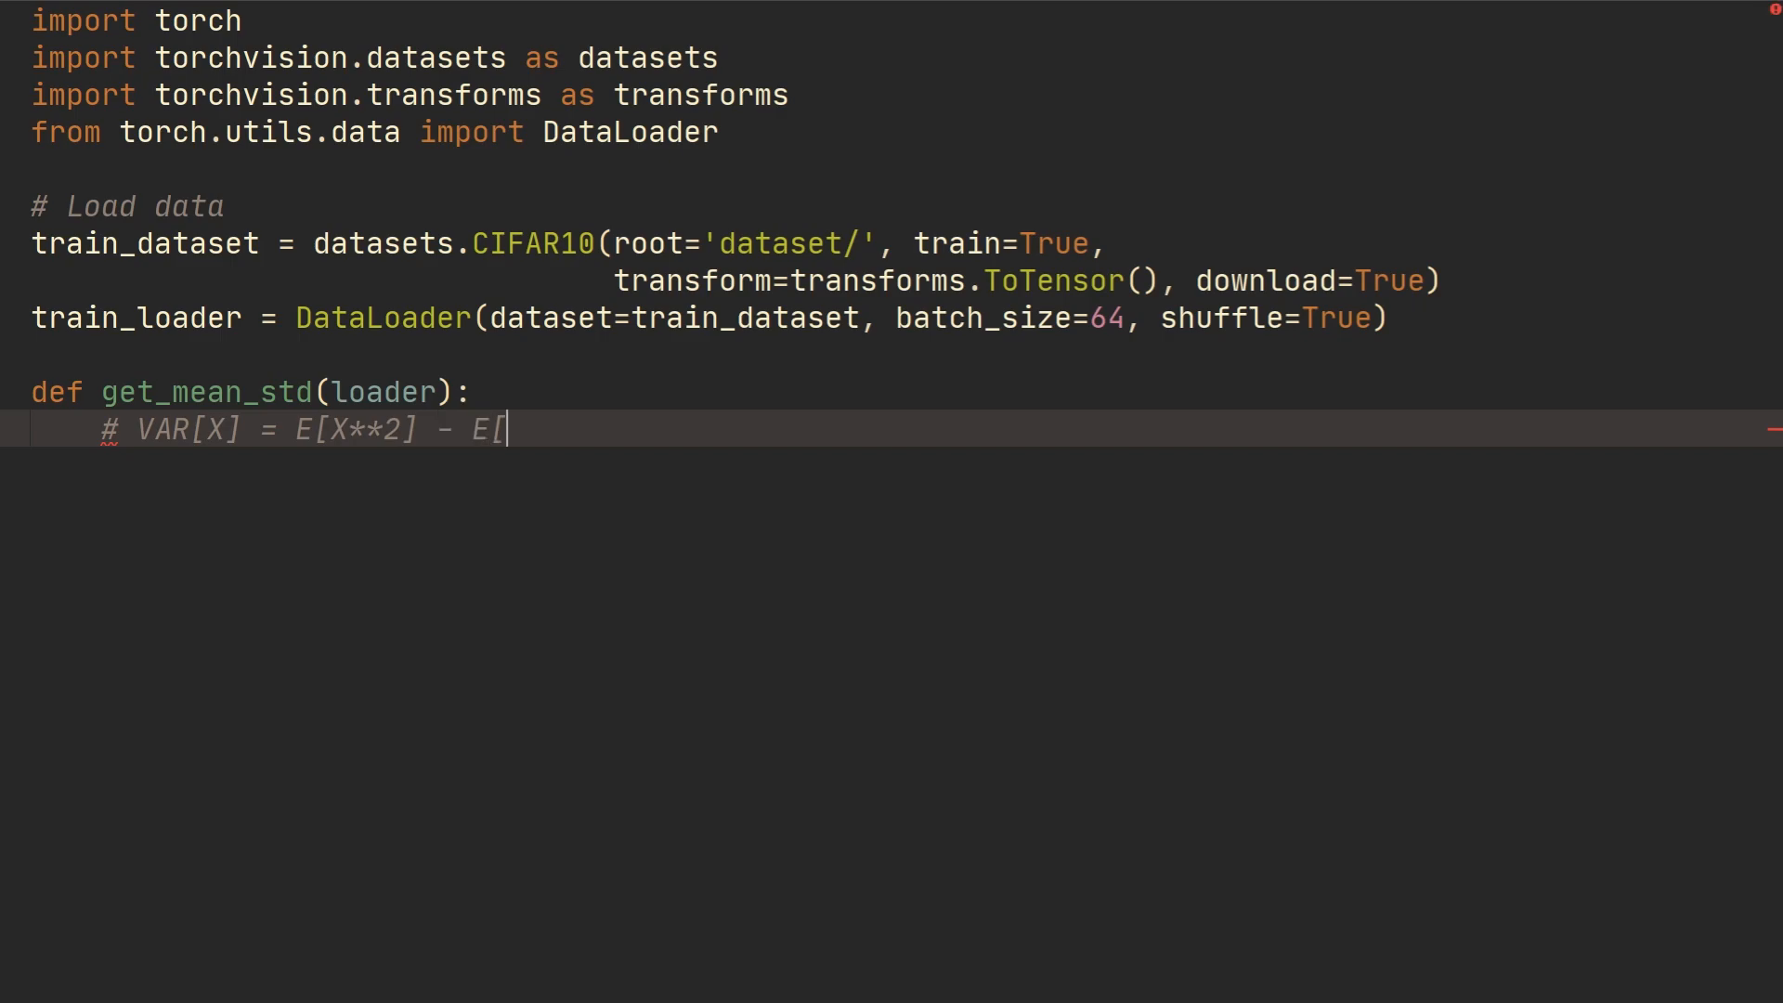
pyautogui.write('X]')
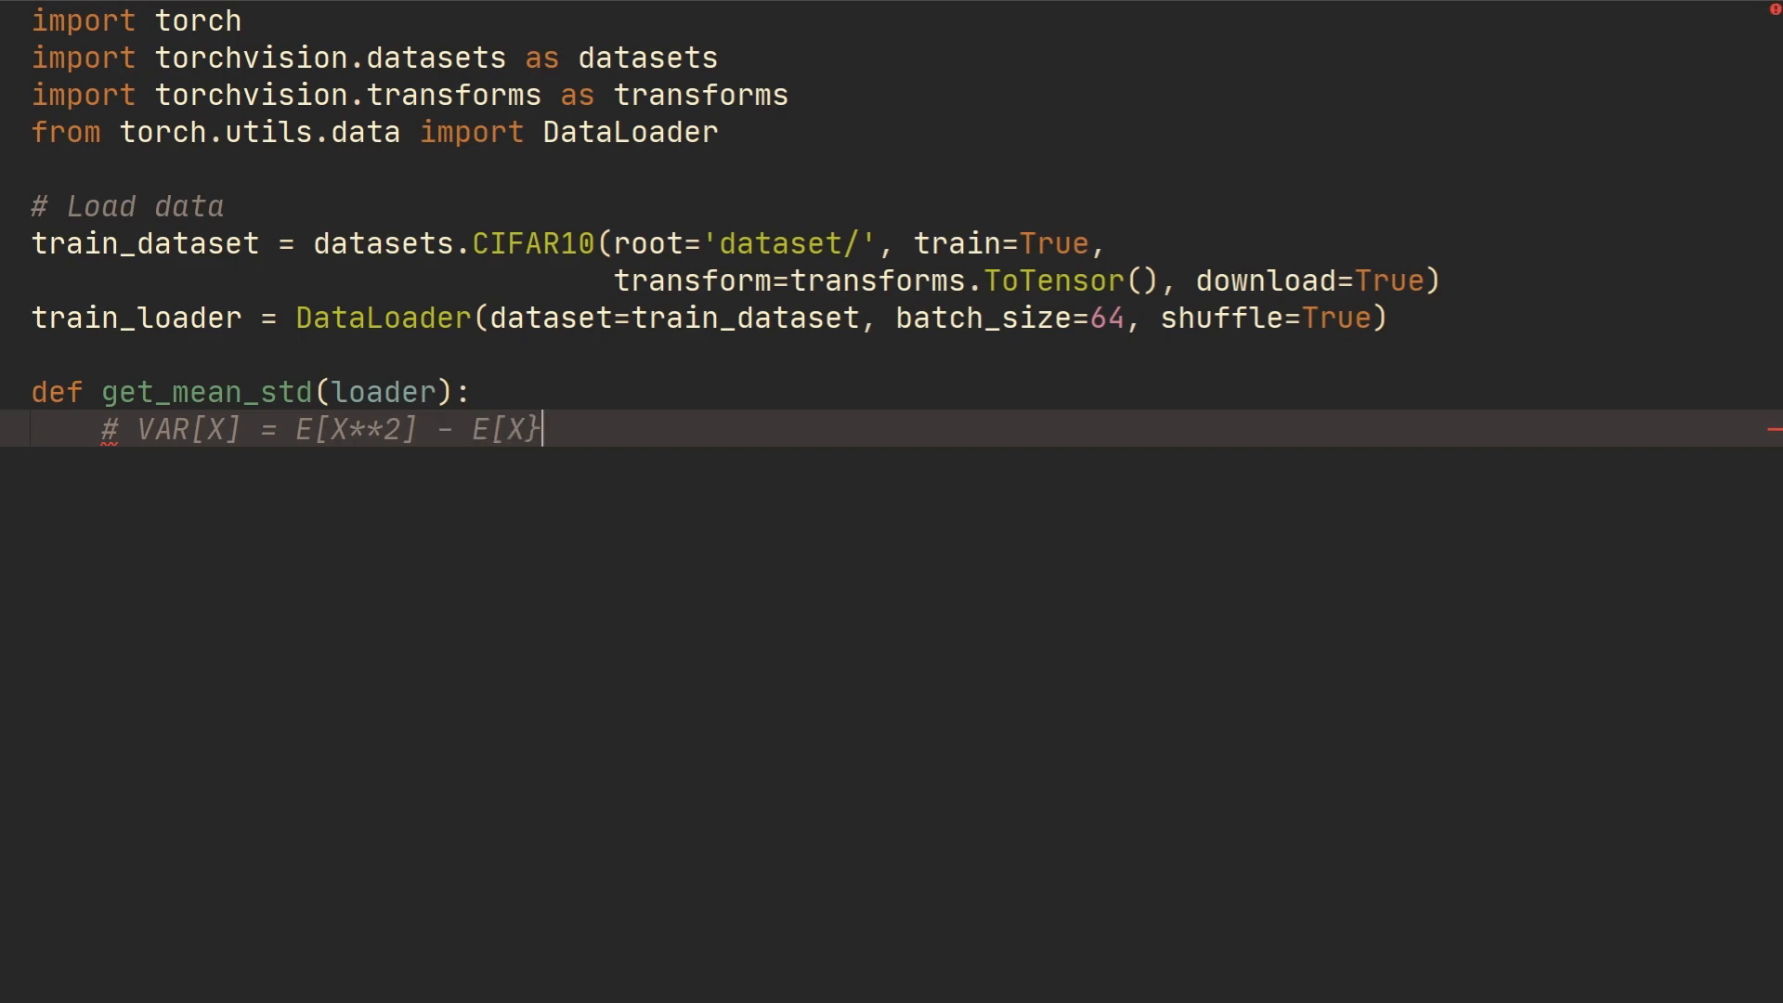
pyautogui.write('**2')
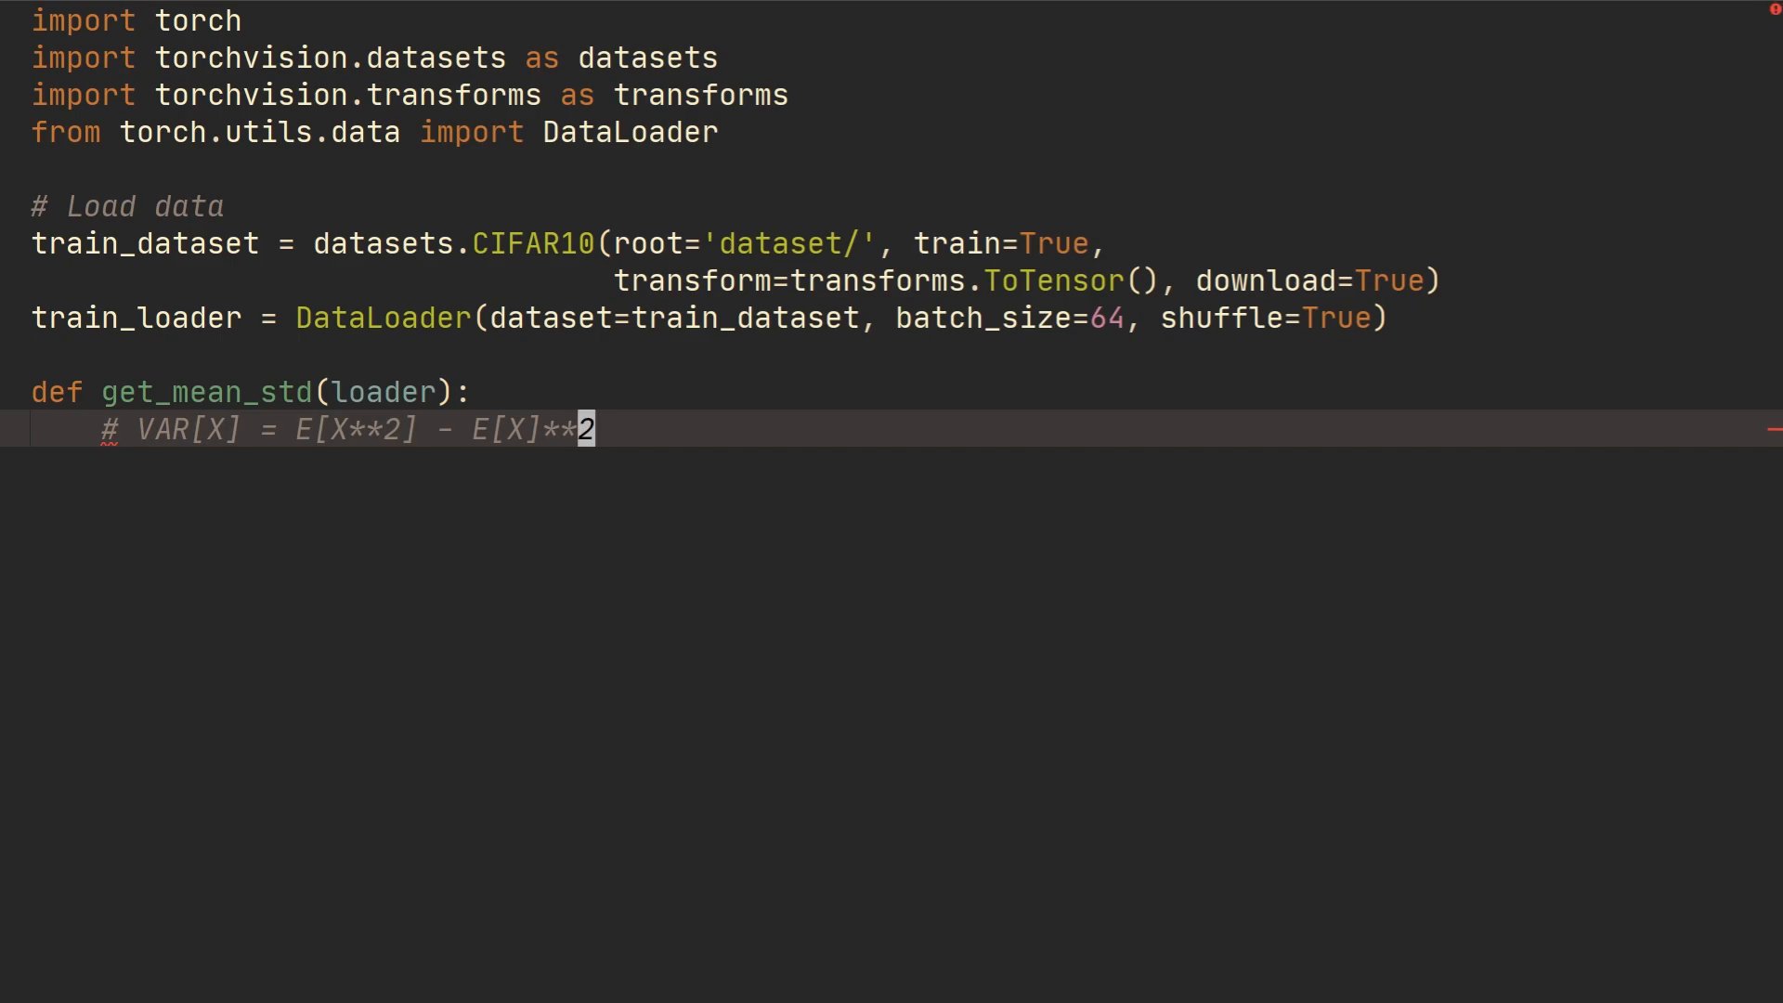
pyautogui.press('Home')
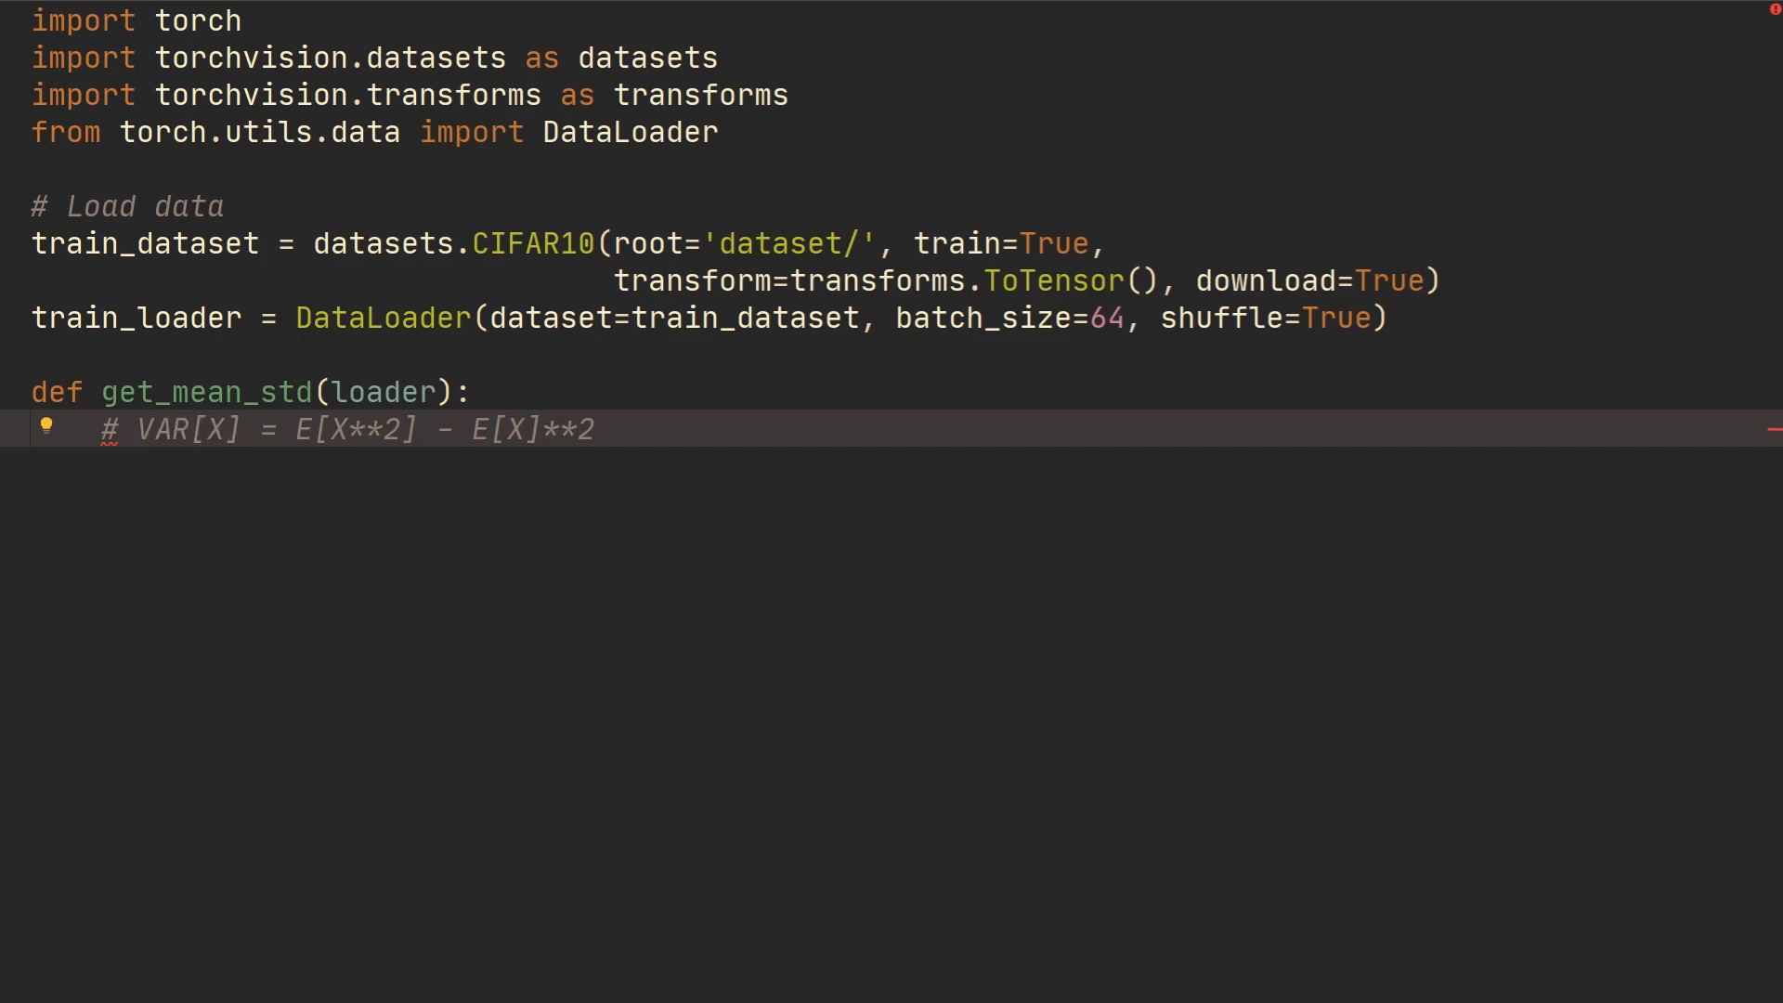
pyautogui.press('Return')
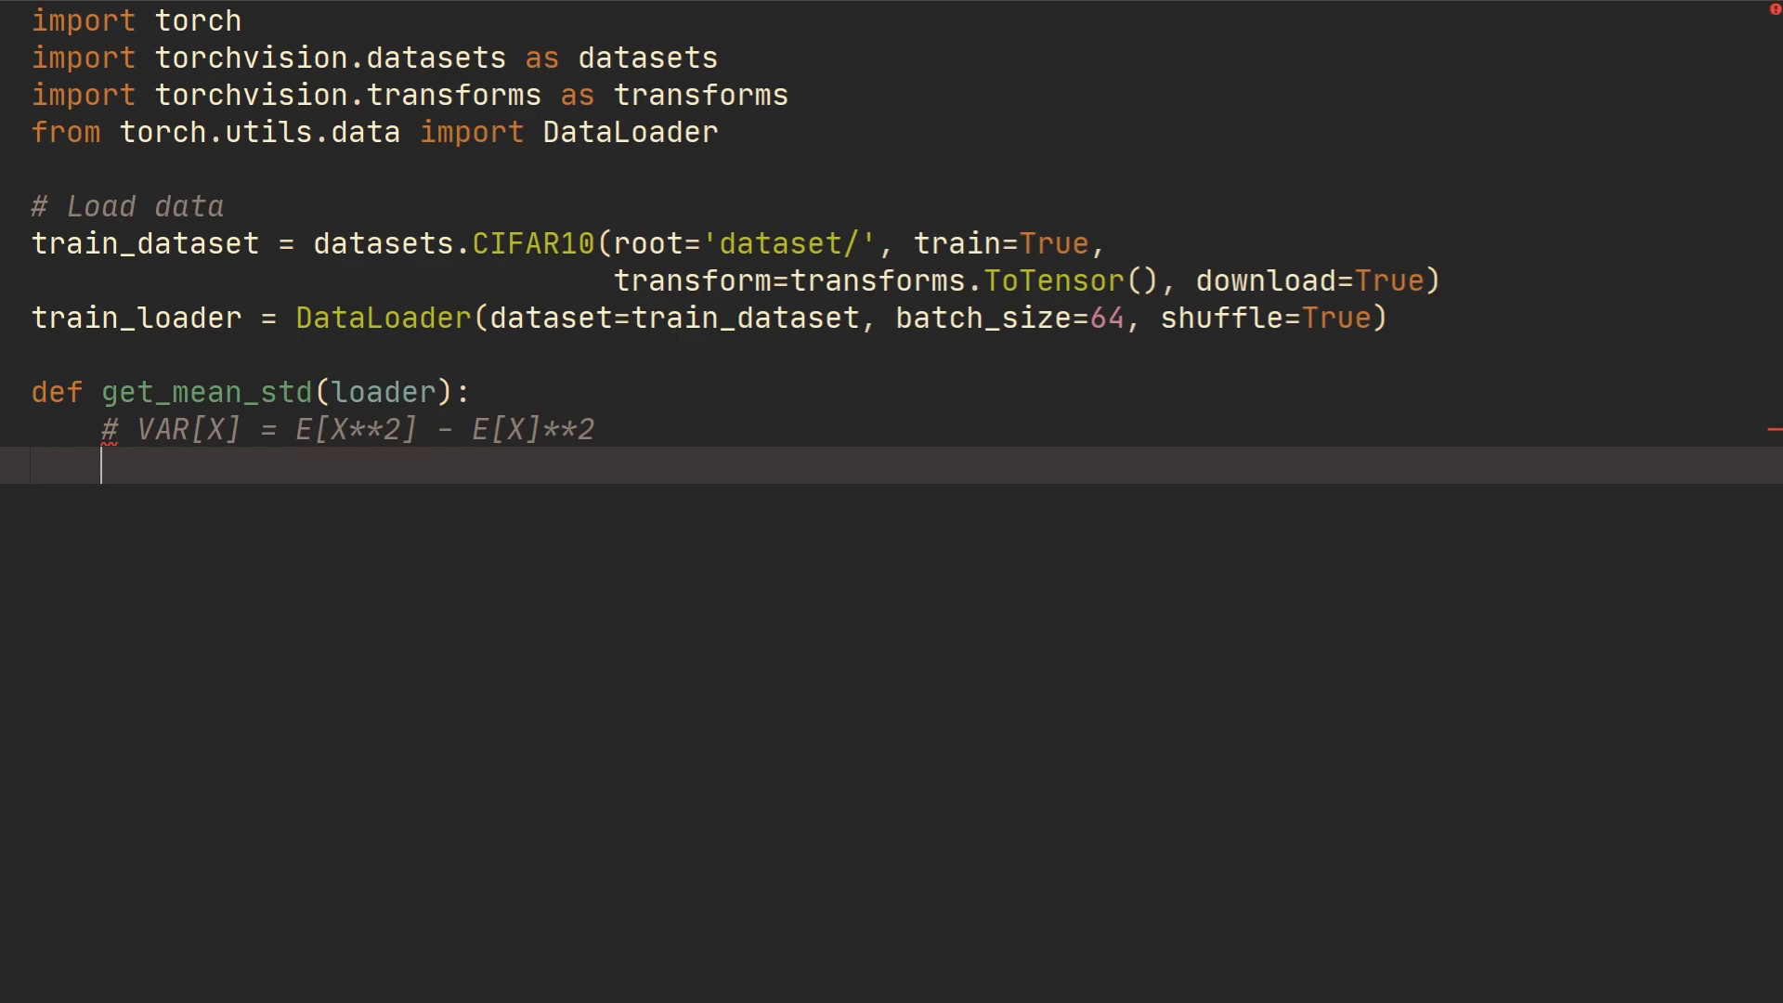
# Initialise channels_sum, channels_squares_sum, num_batches = 0, 0, 0 inside get_mean_std
pyautogui.write('ch')
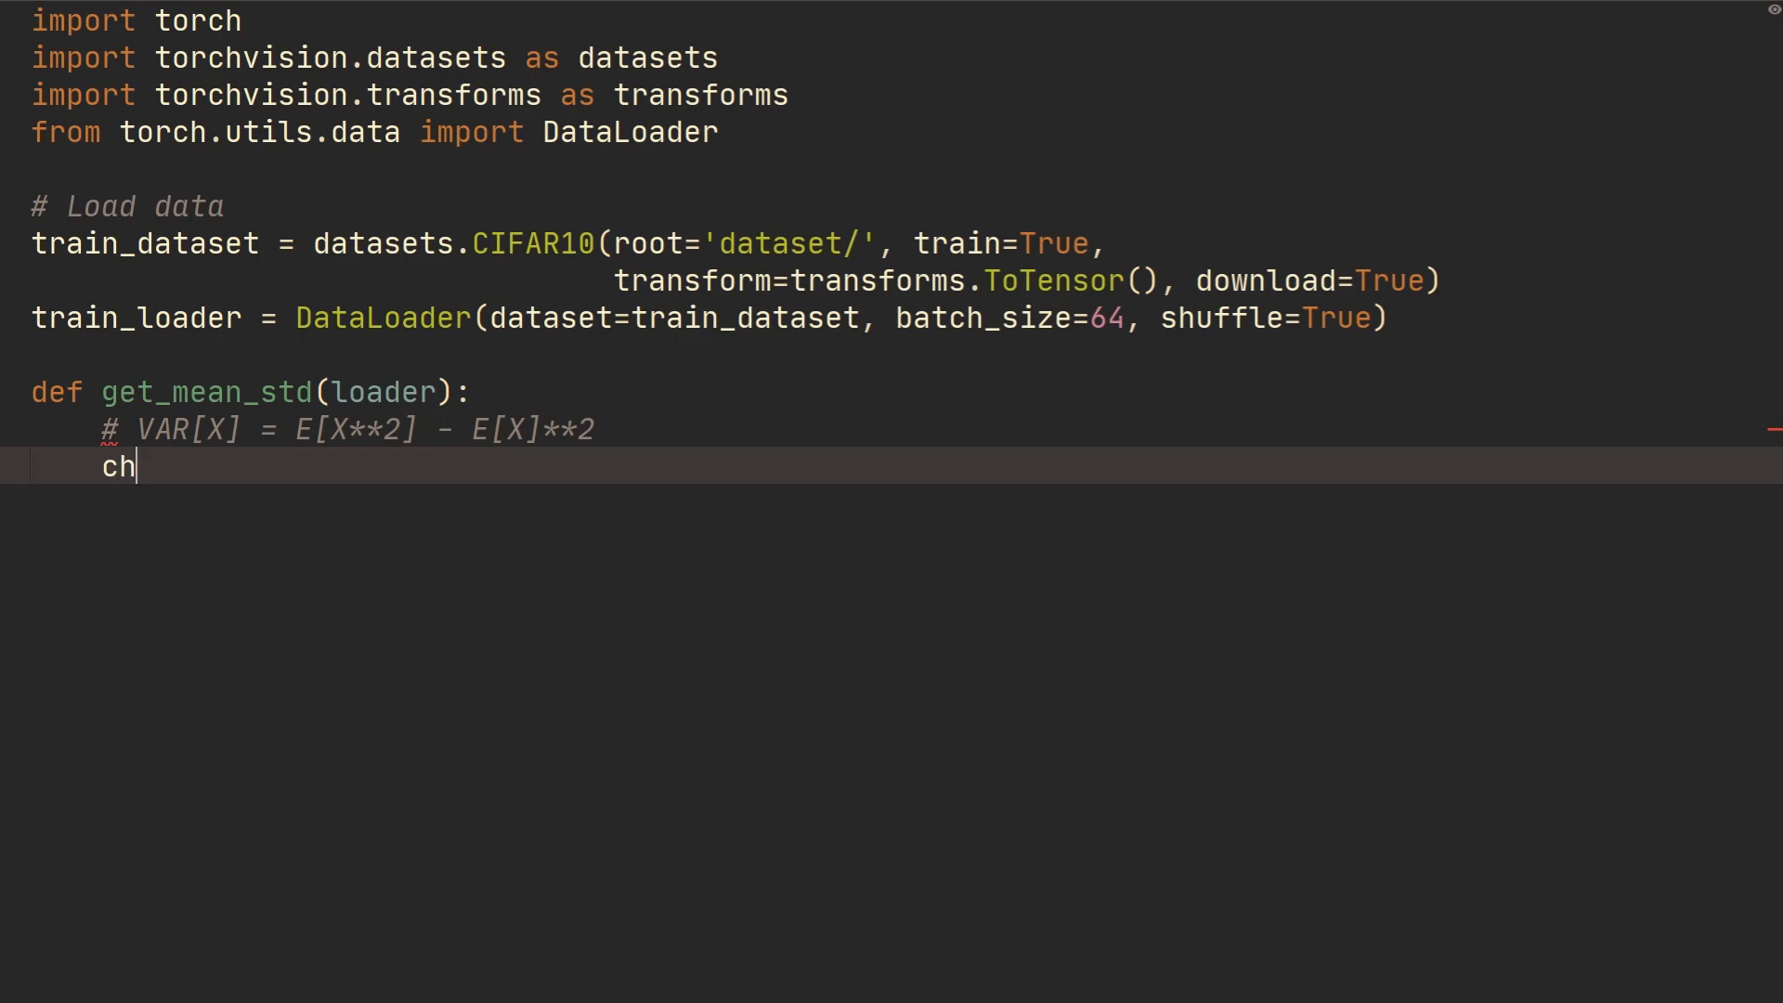
pyautogui.write('annels_sum, channels_')
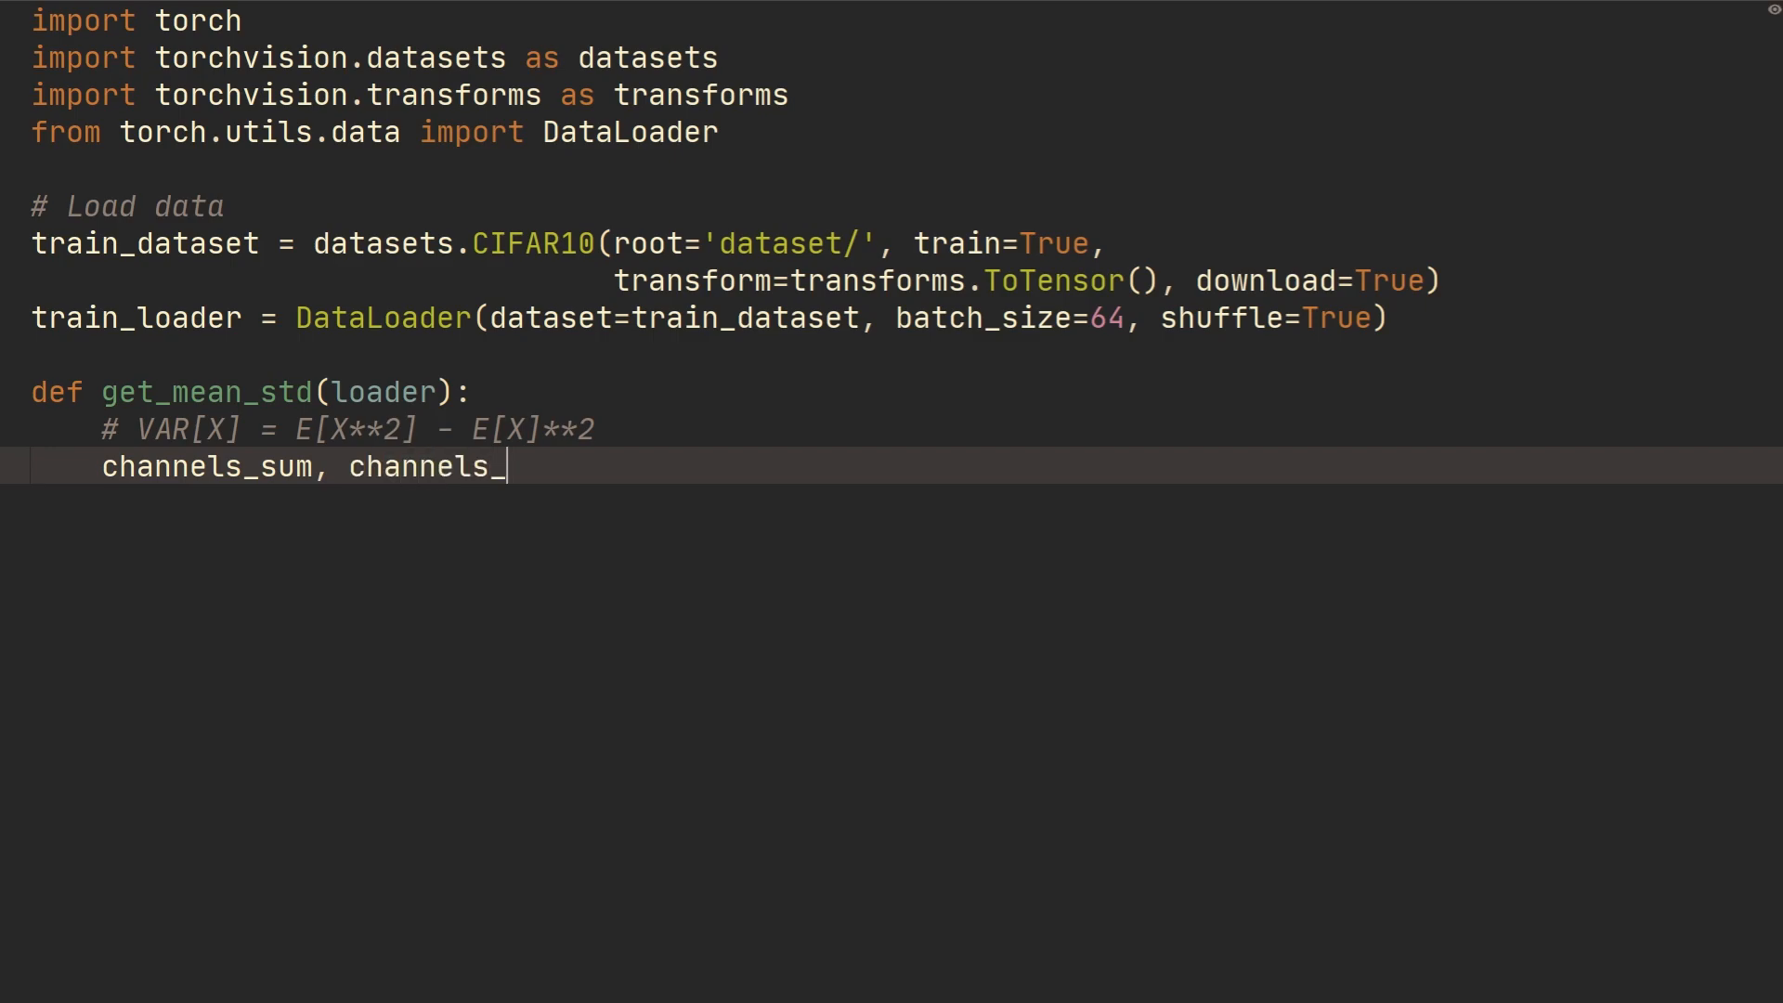
pyautogui.write('squares_sum')
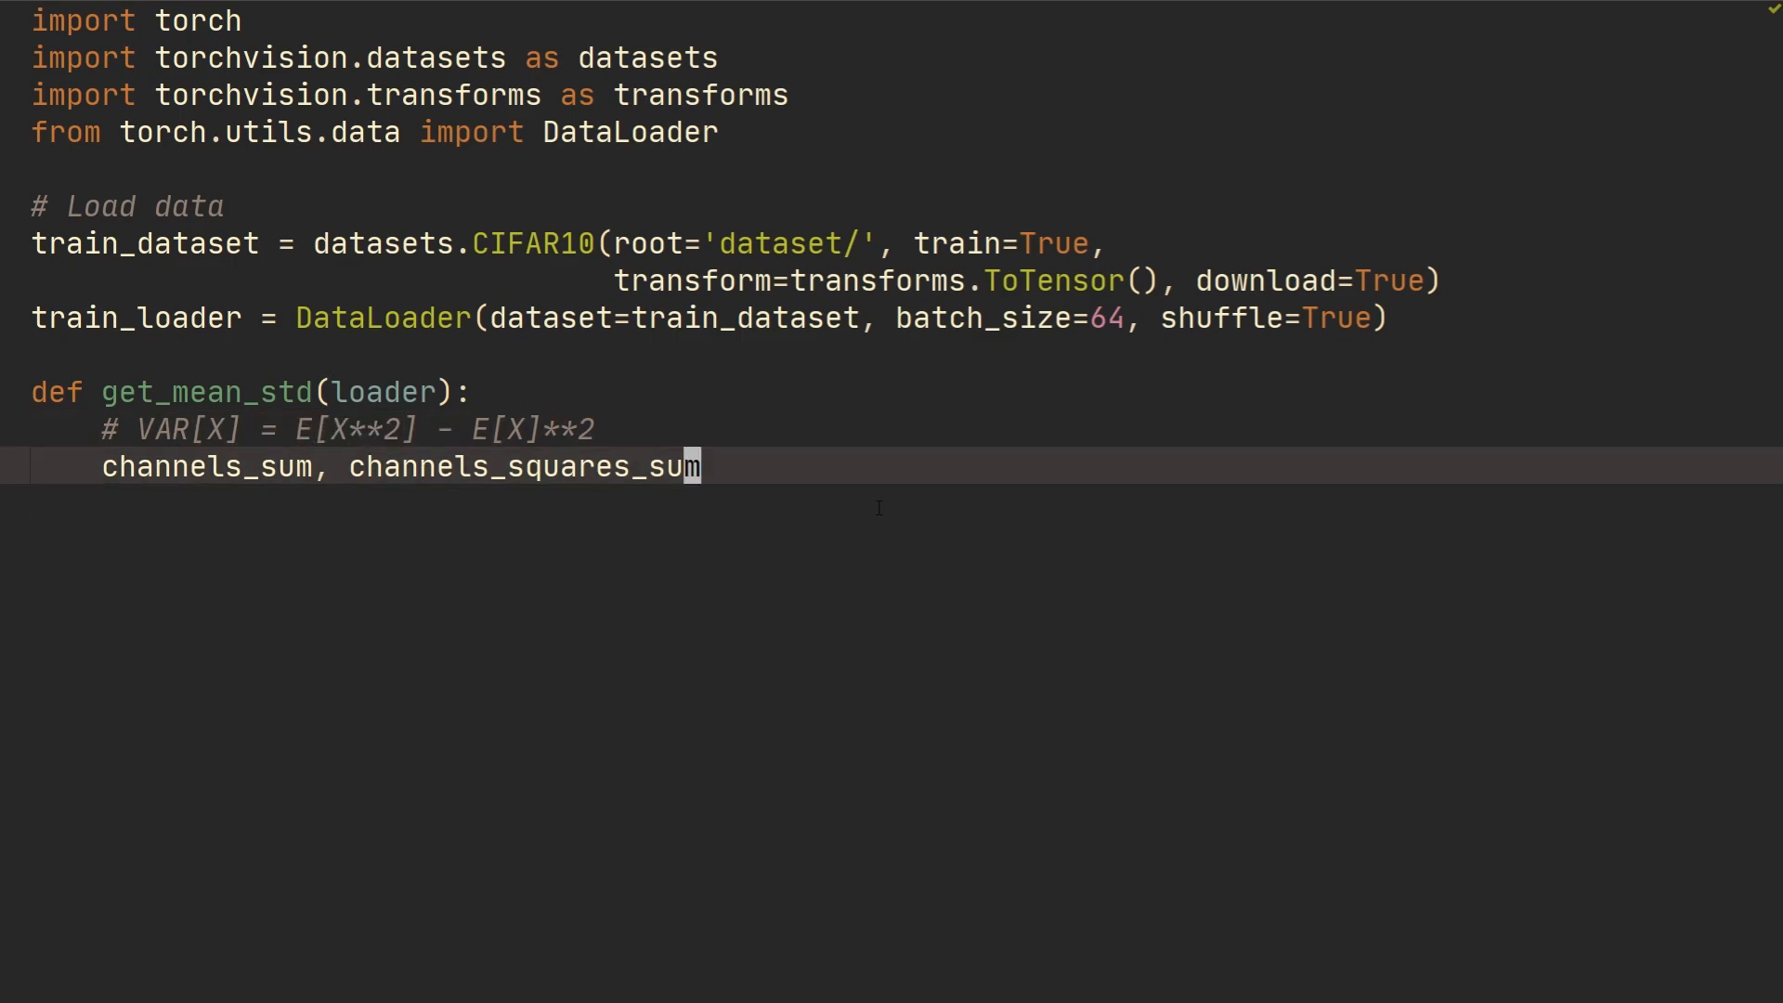
pyautogui.write(', num')
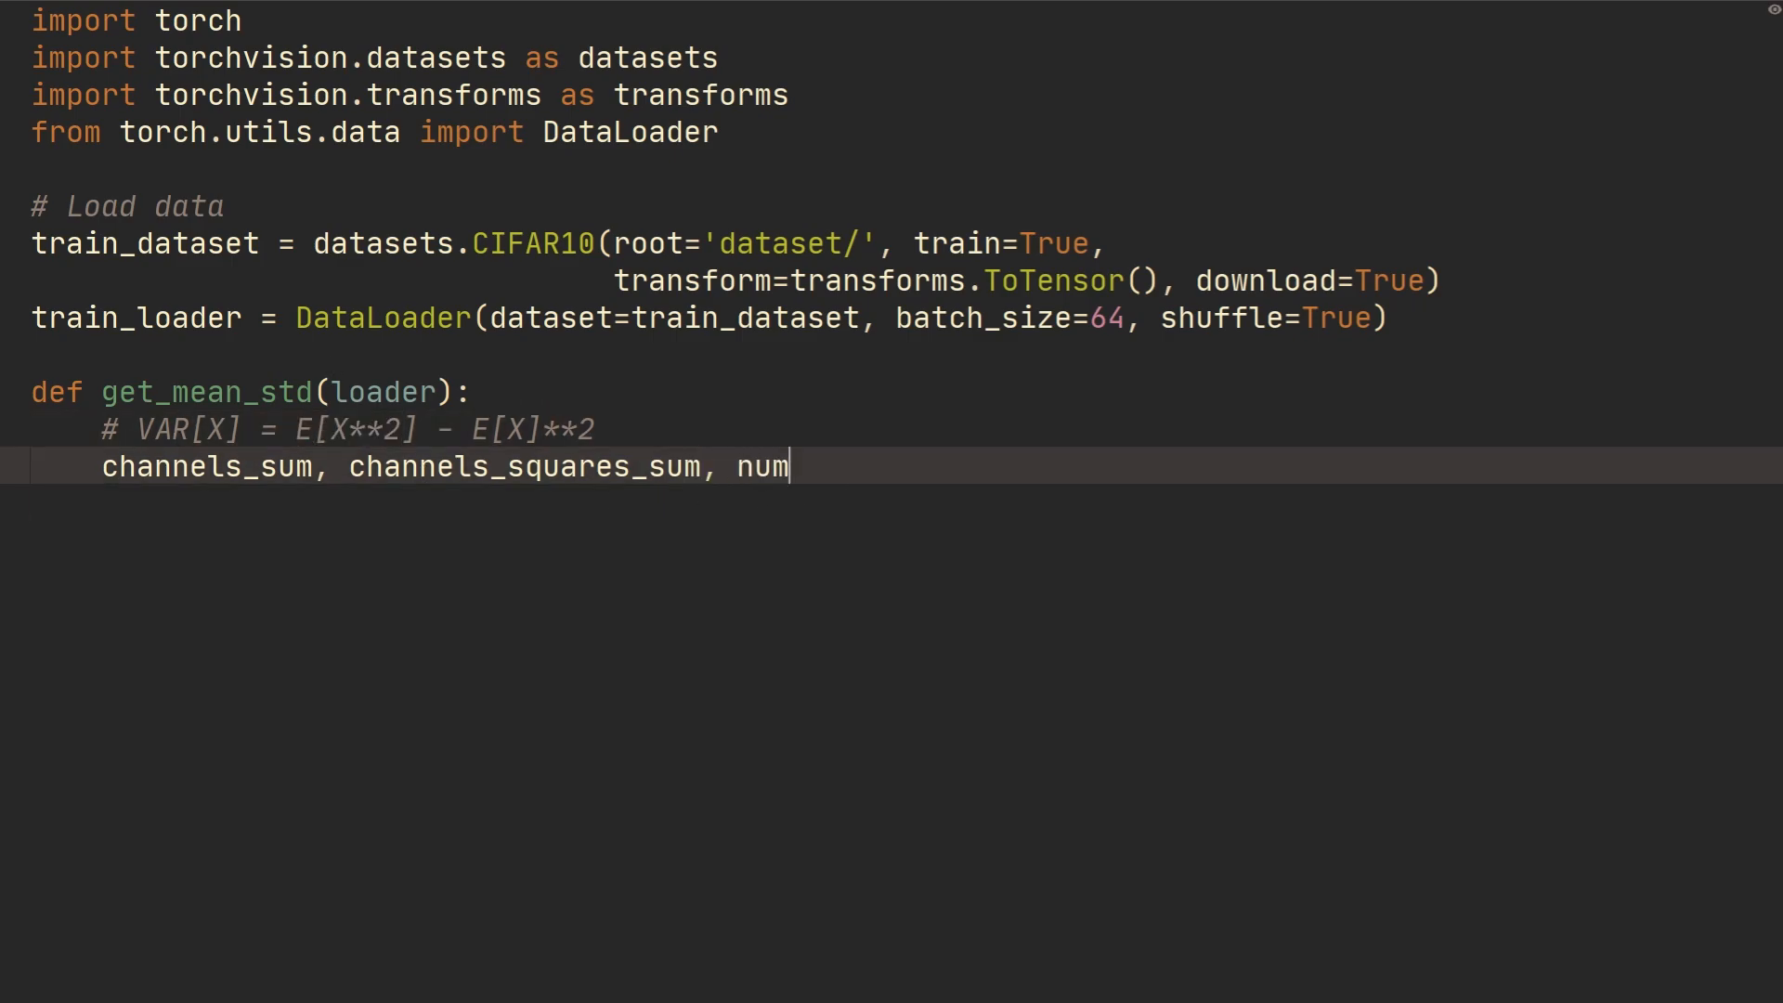
pyautogui.write('_batches = 0, 0, 0')
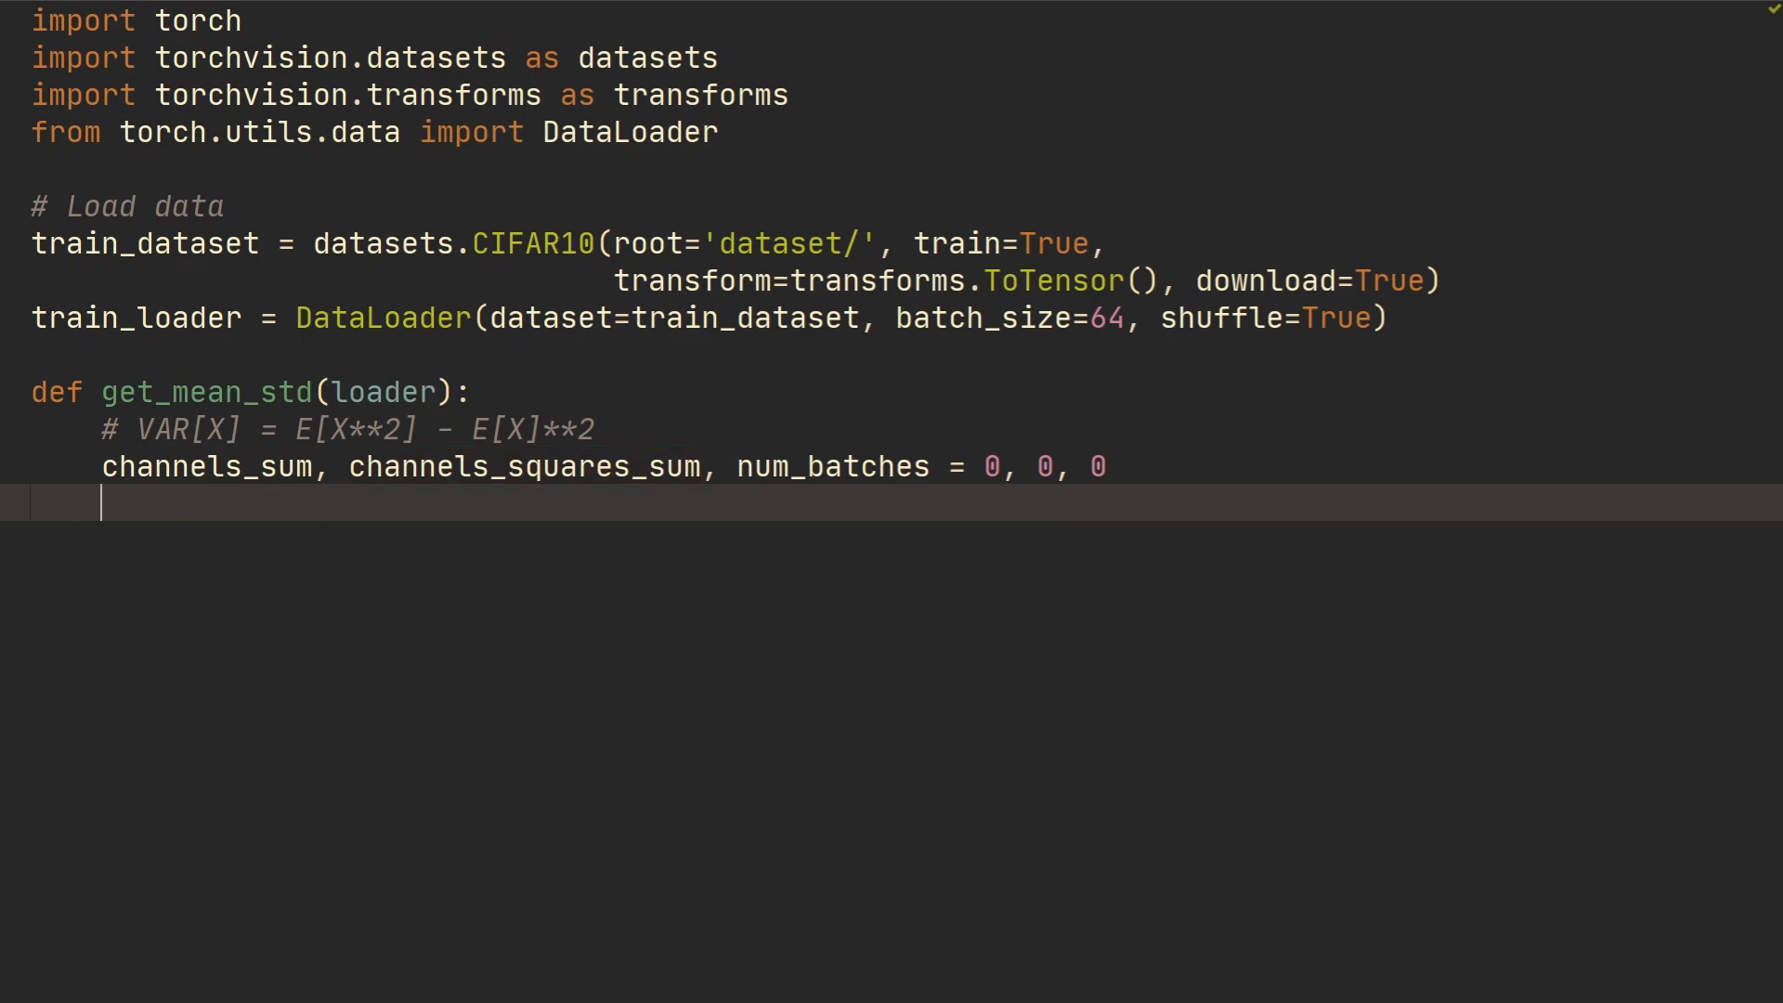
pyautogui.press('Return')
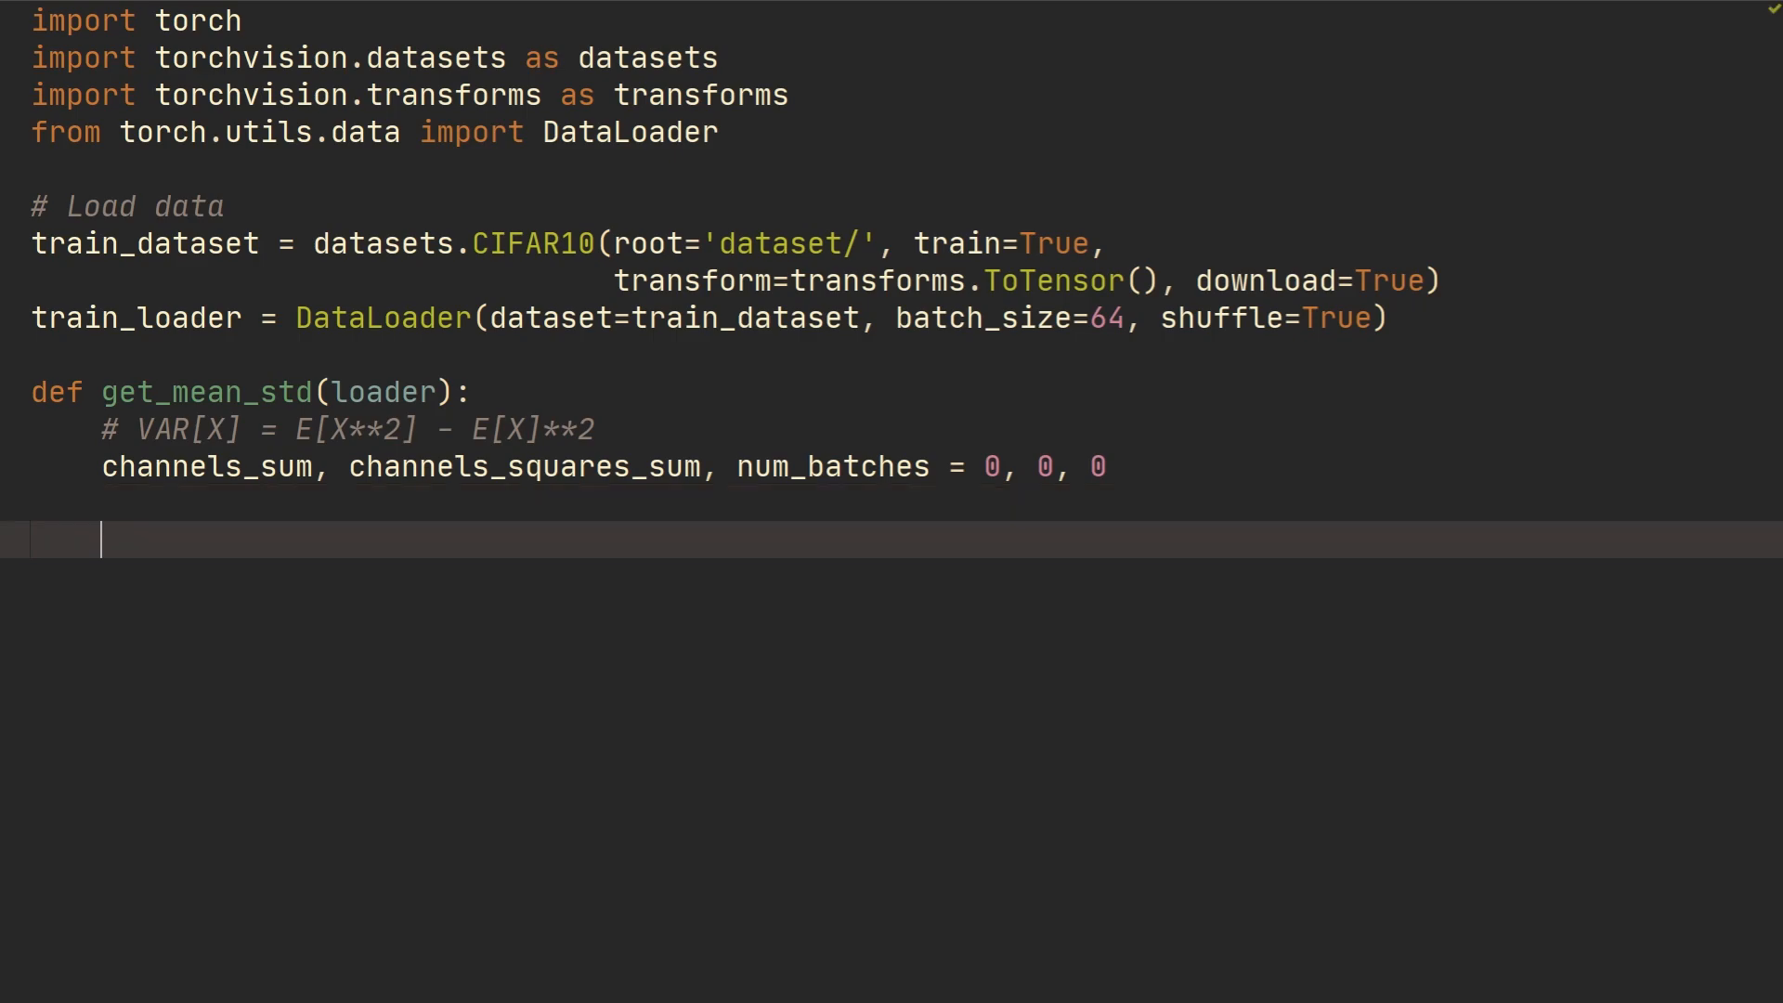
# Start a for data, _ in train_loader: loop accumulating into channels_sum
pyautogui.write('for data, _')
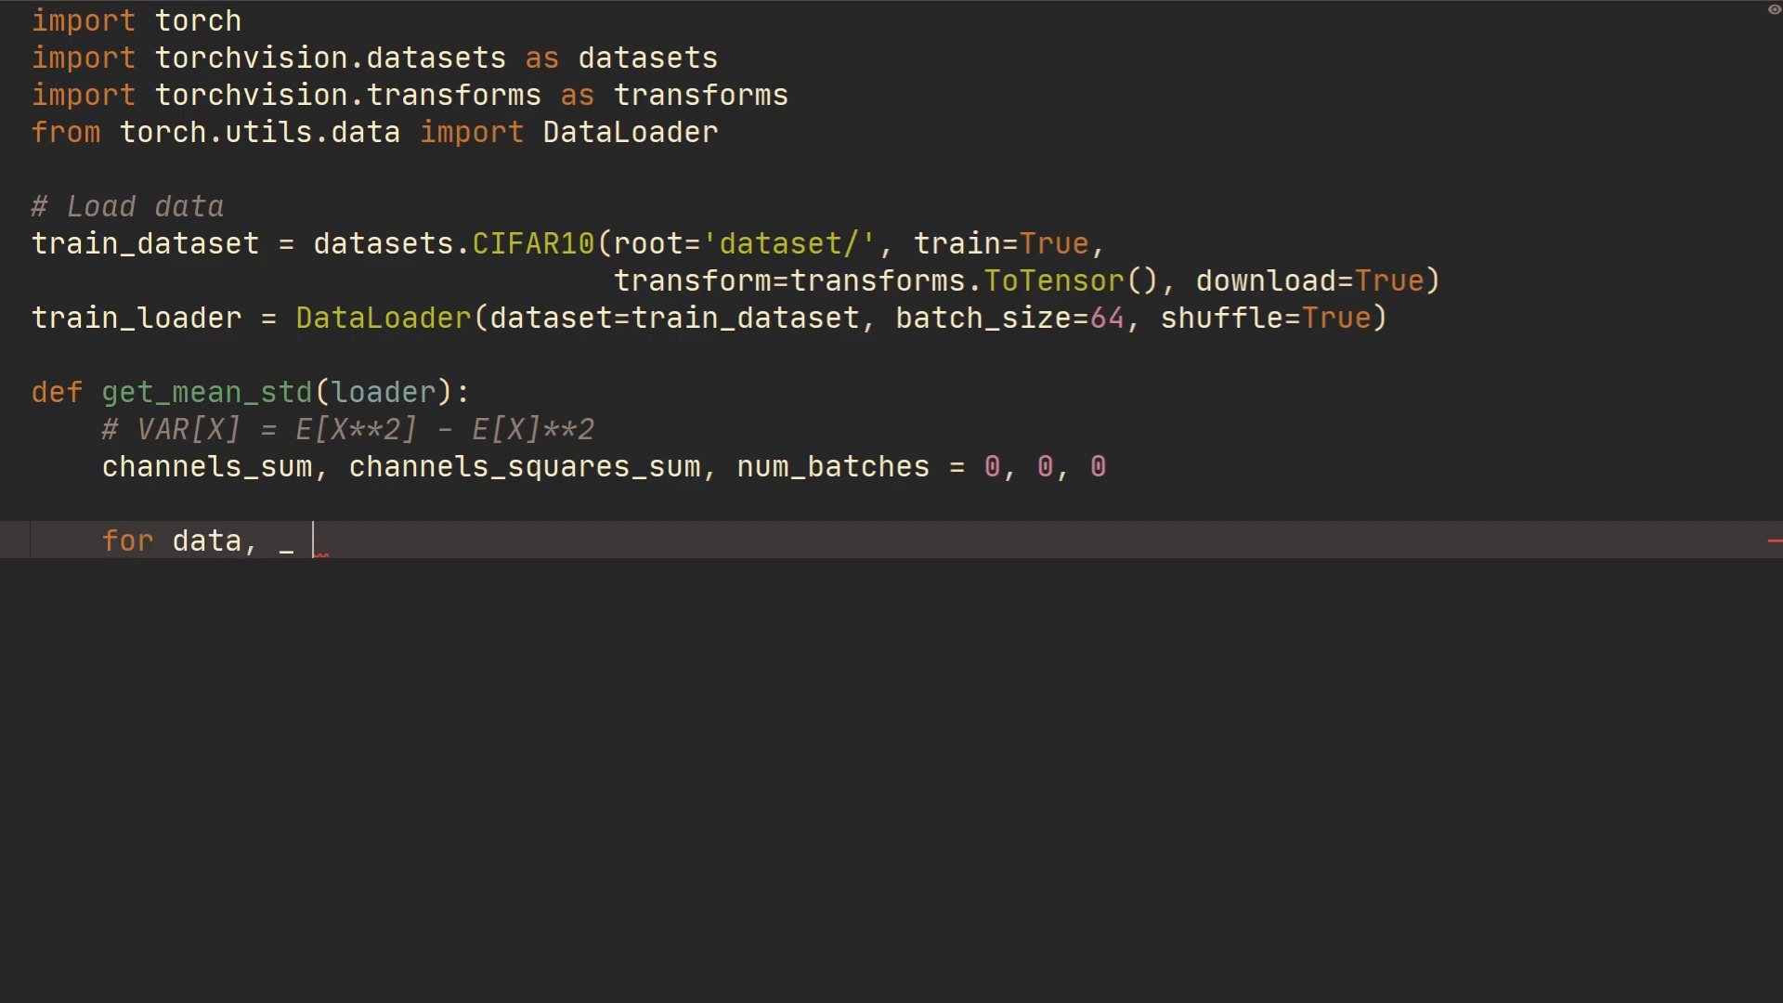
pyautogui.write('in train_')
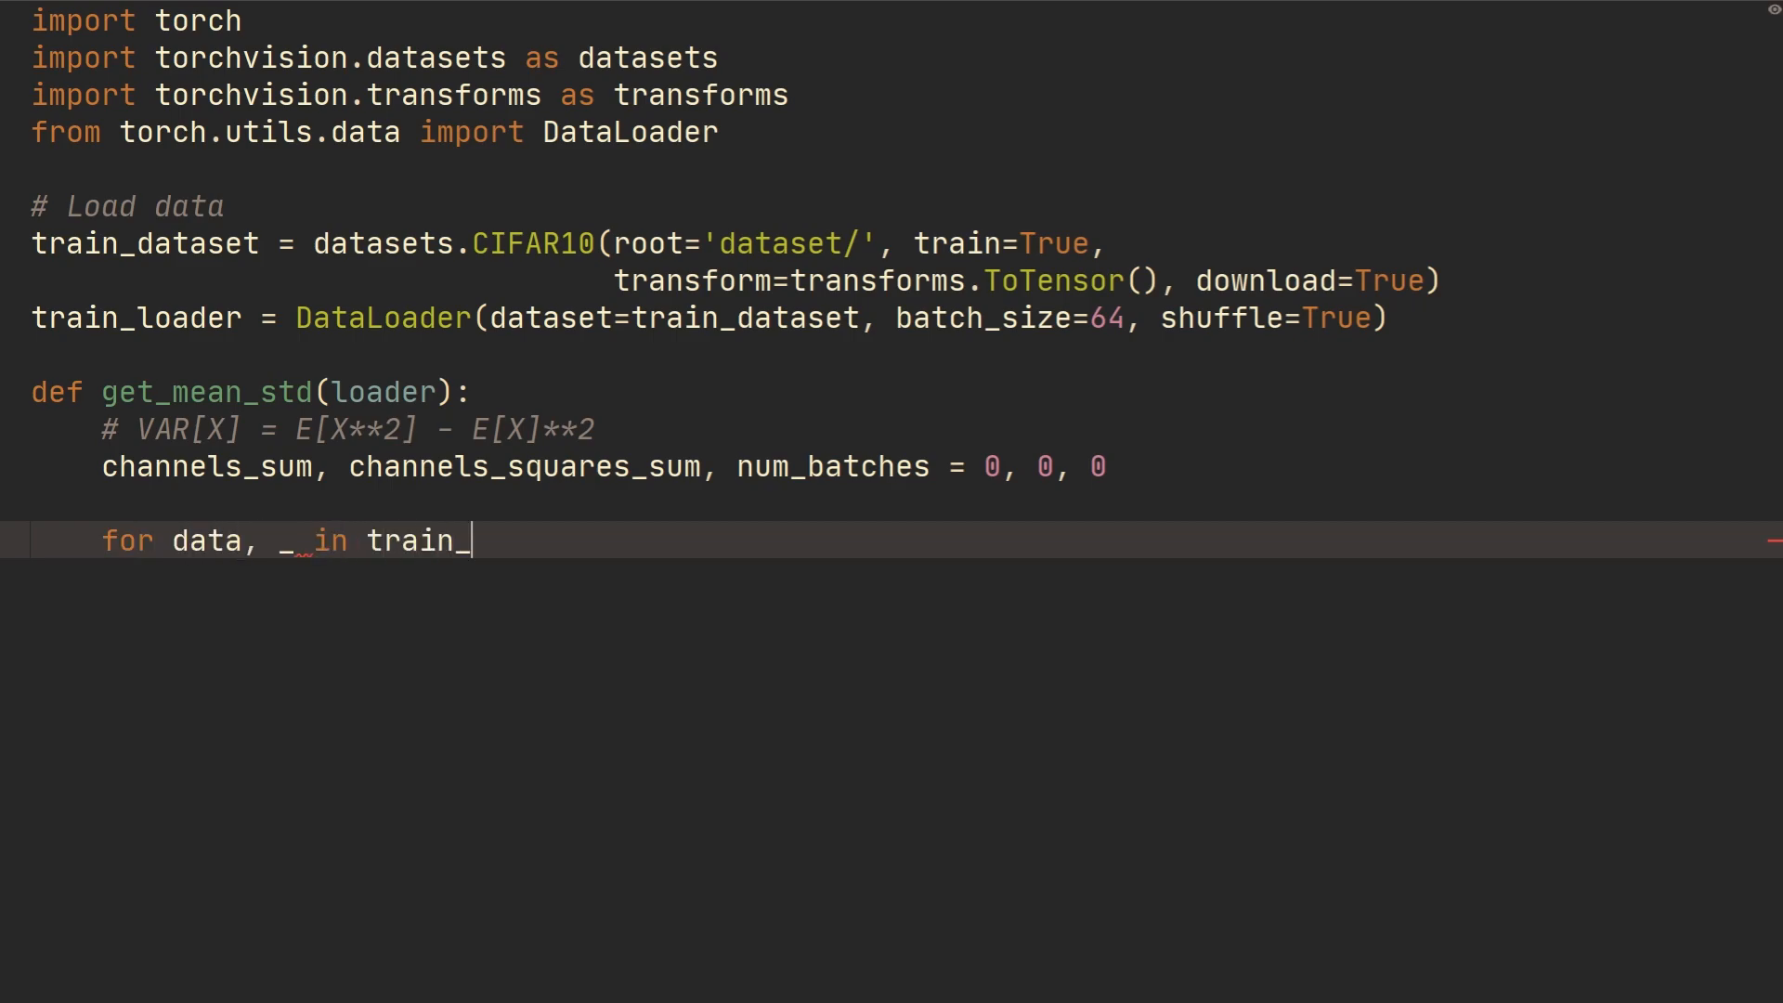
pyautogui.write('loader:')
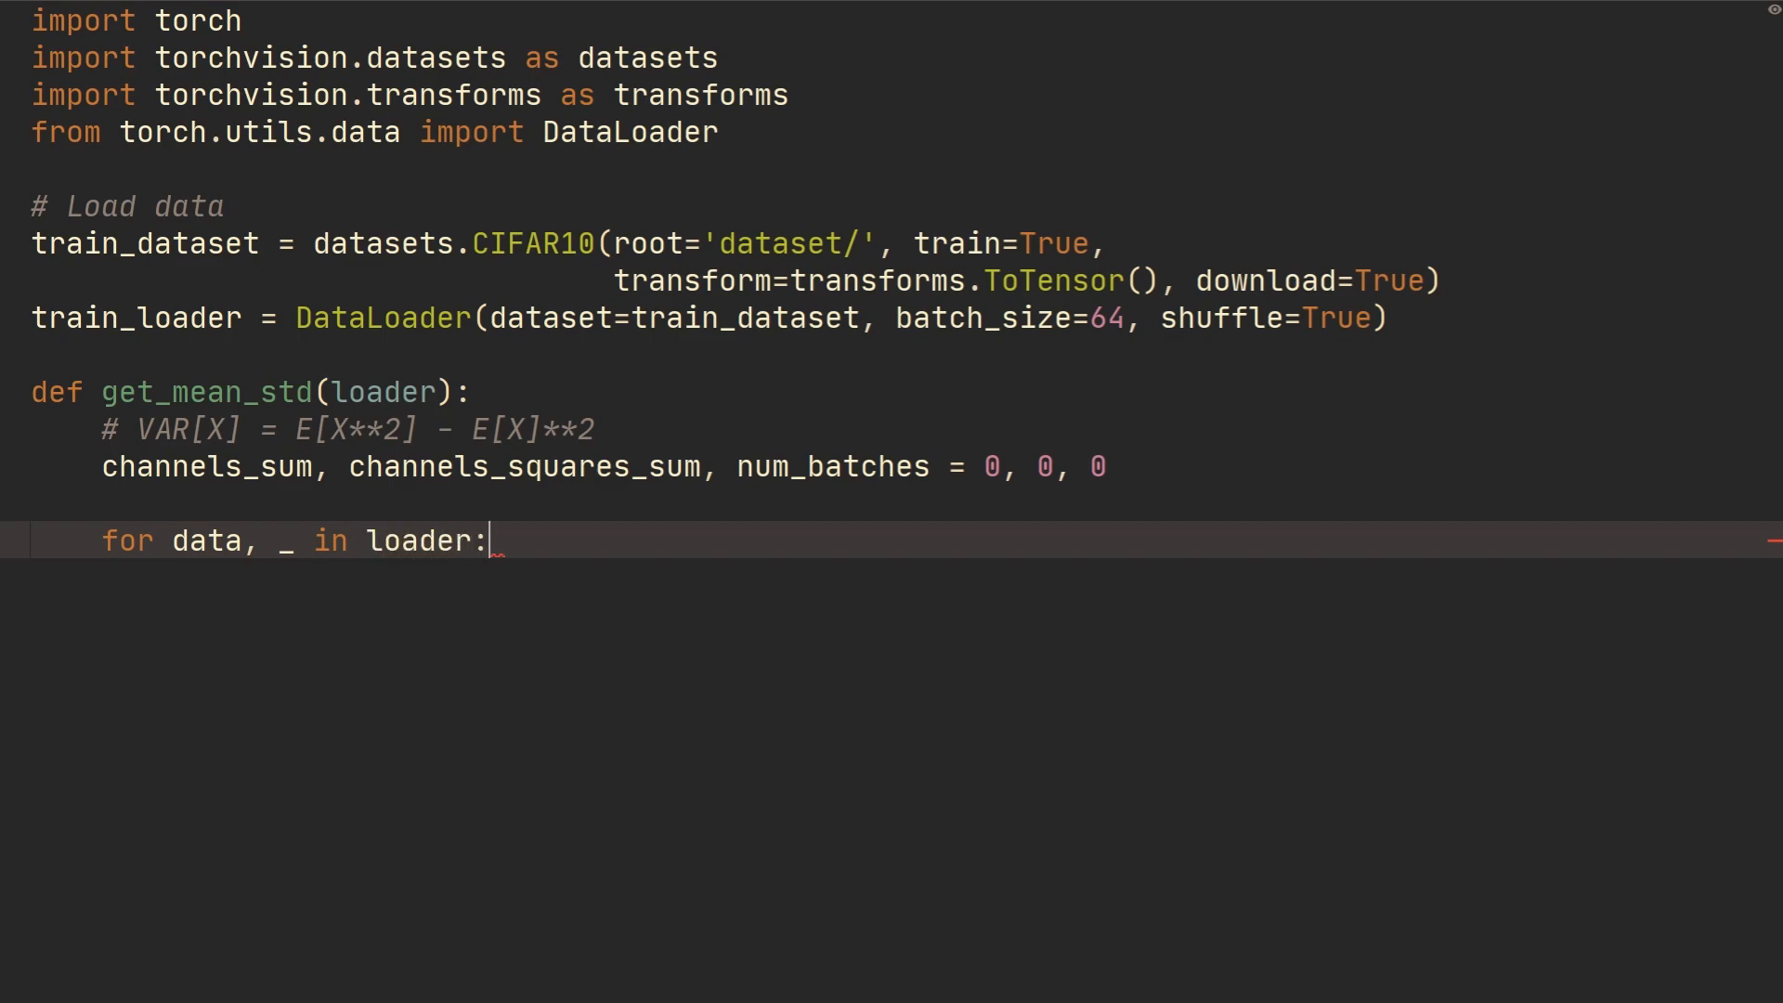
pyautogui.write('channels_')
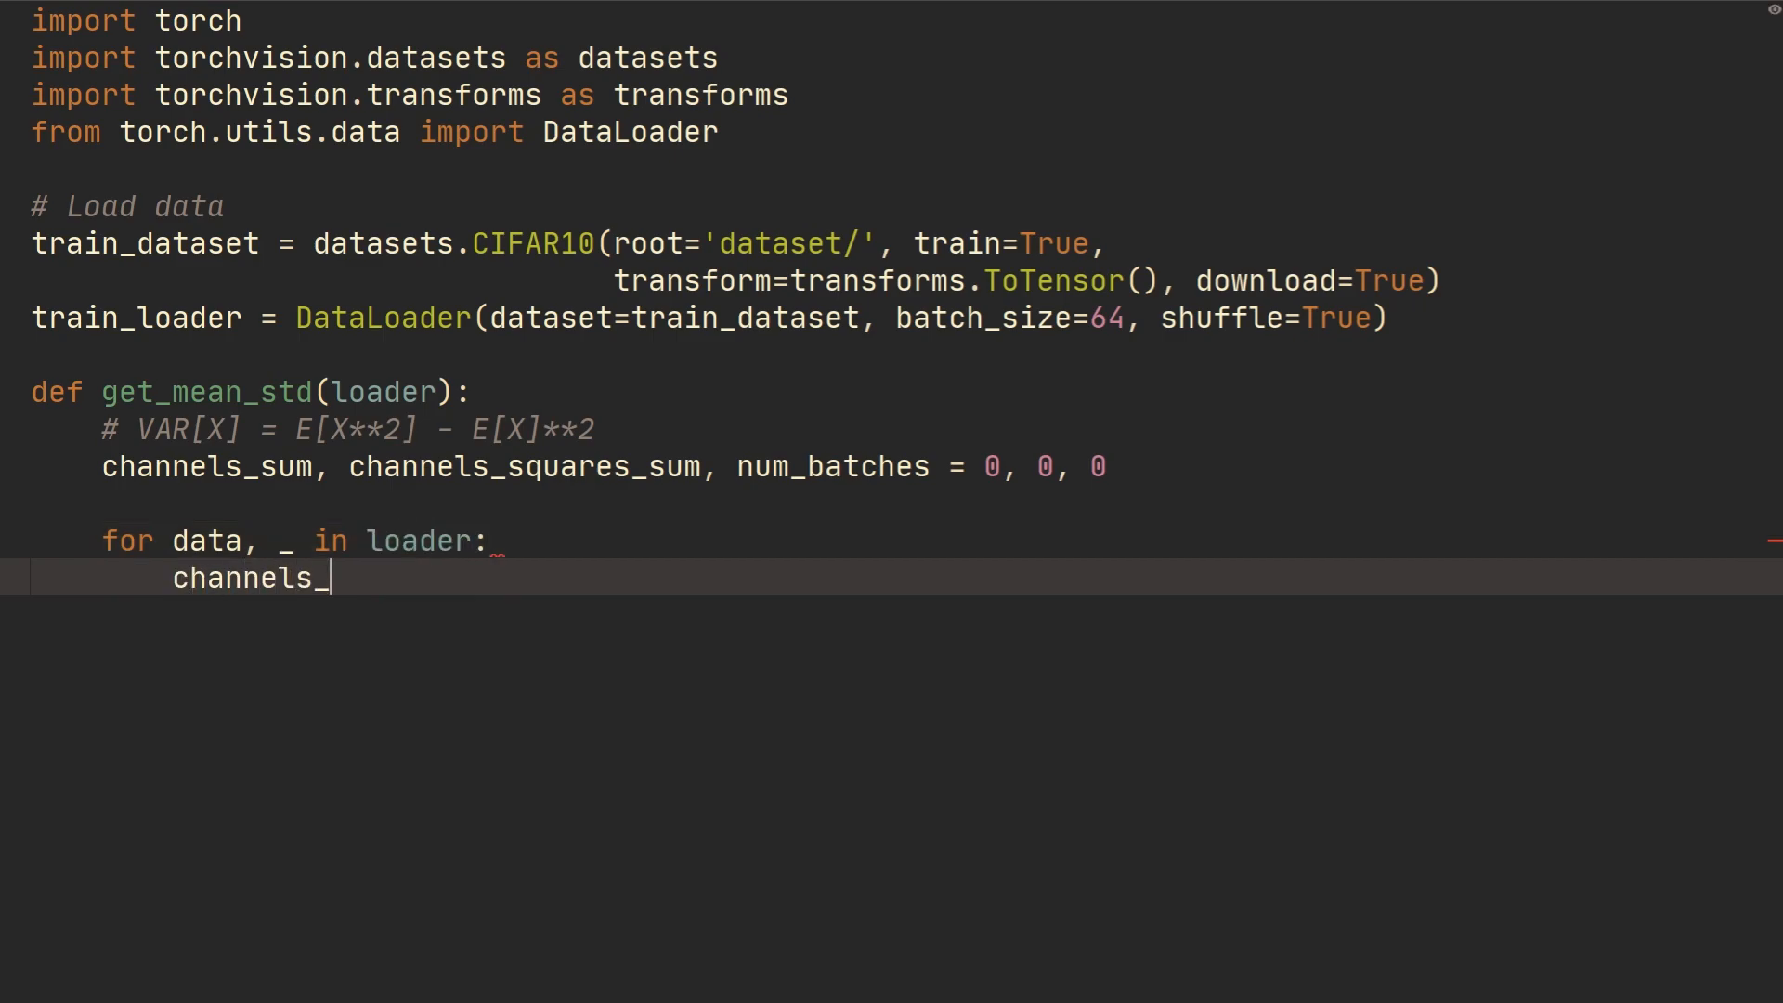
pyautogui.write('sum +=')
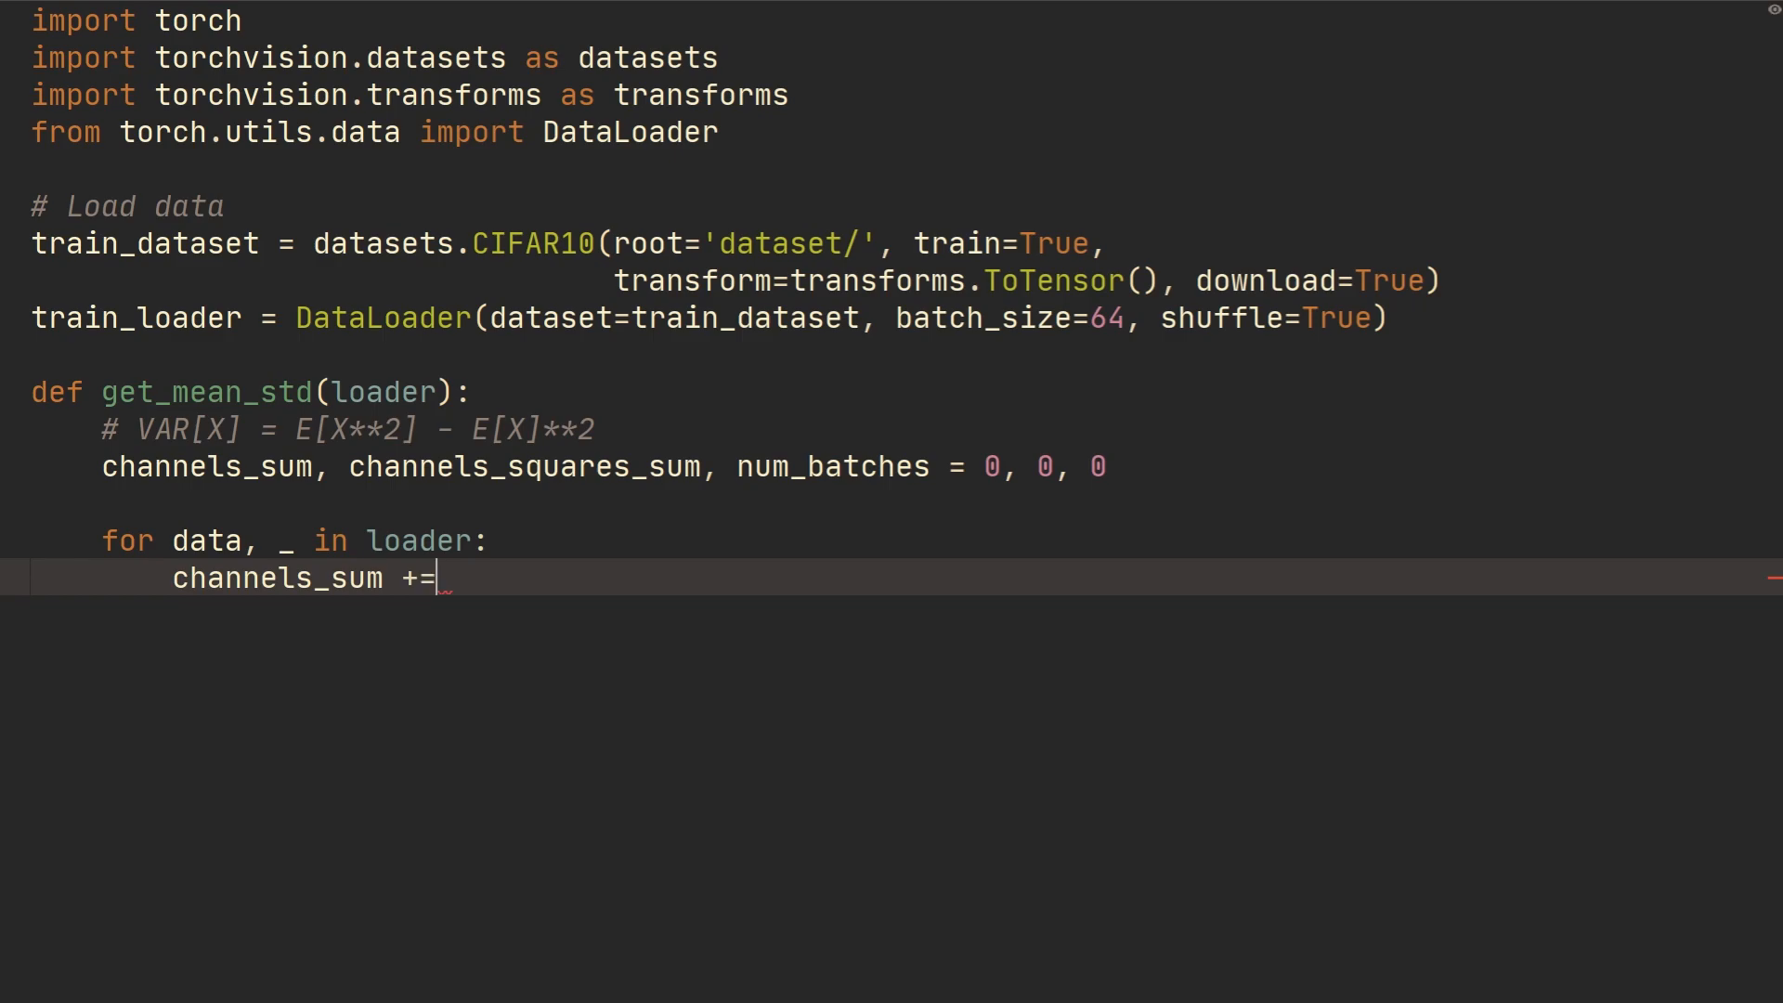
# Accumulate torch.mean(data, dim=[0,2,3]) into channels_sum, correcting a mistyped 1
pyautogui.write('torch.mean(d')
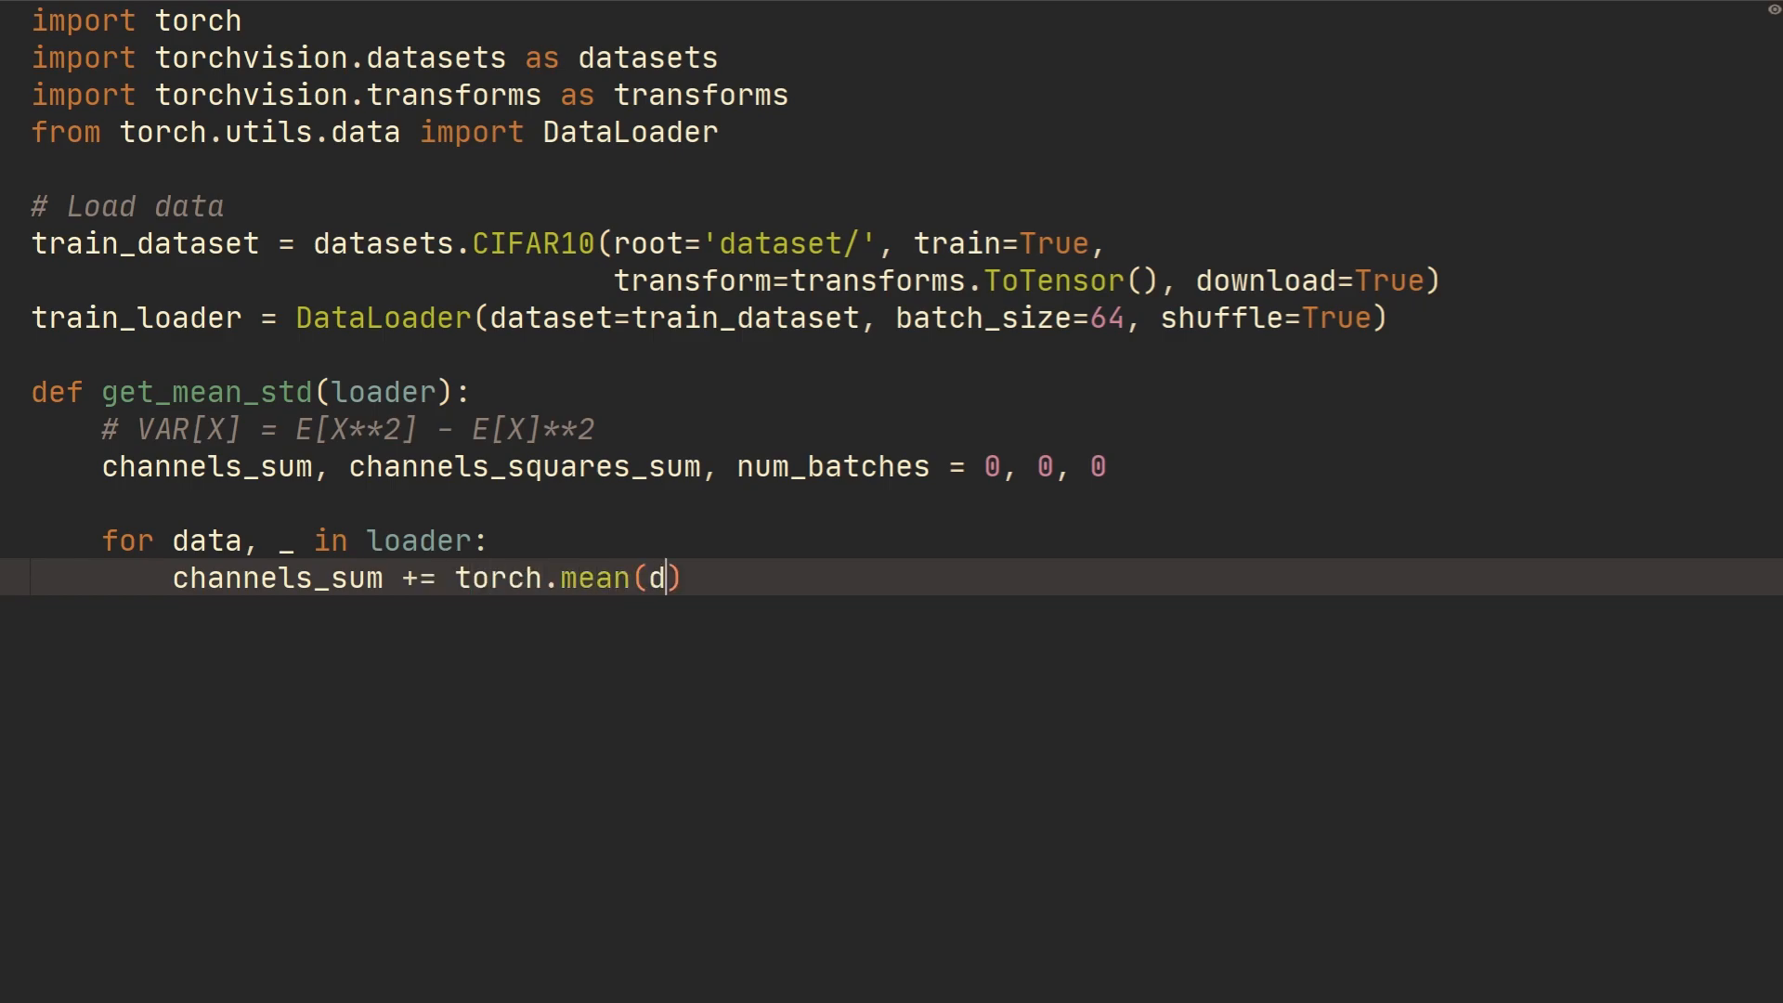
pyautogui.write('ata, dim=')
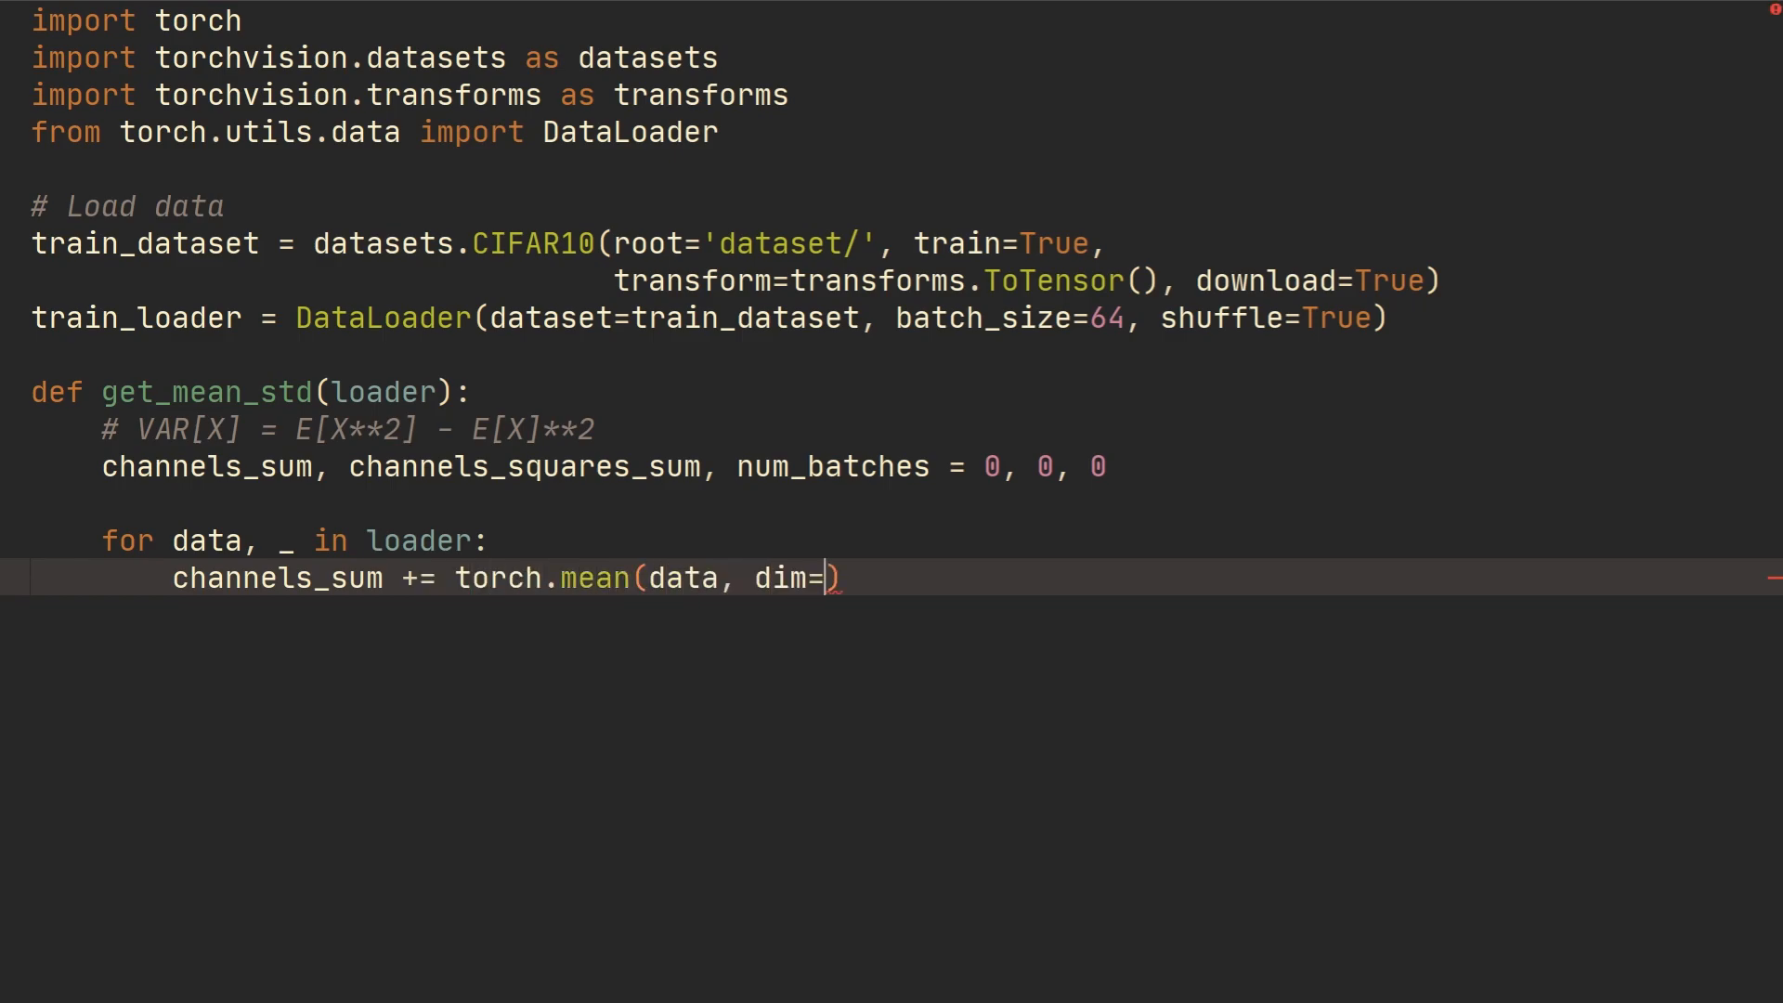
pyautogui.write('[')
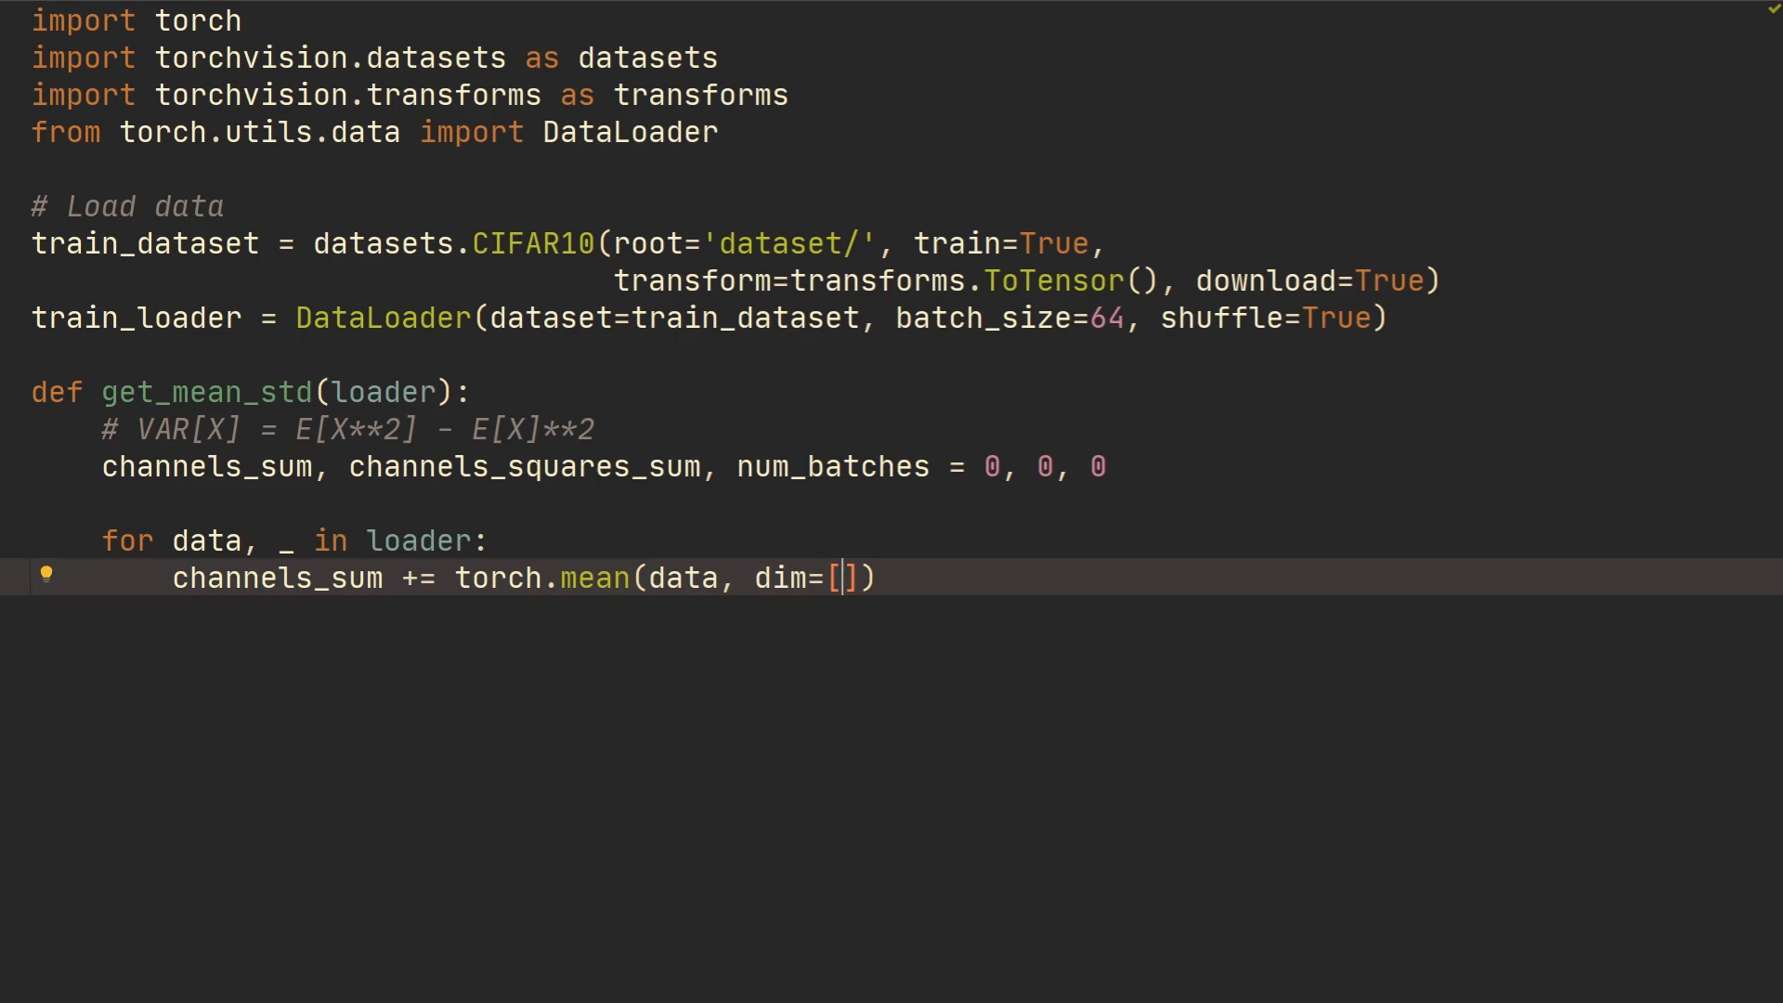
pyautogui.write('0')
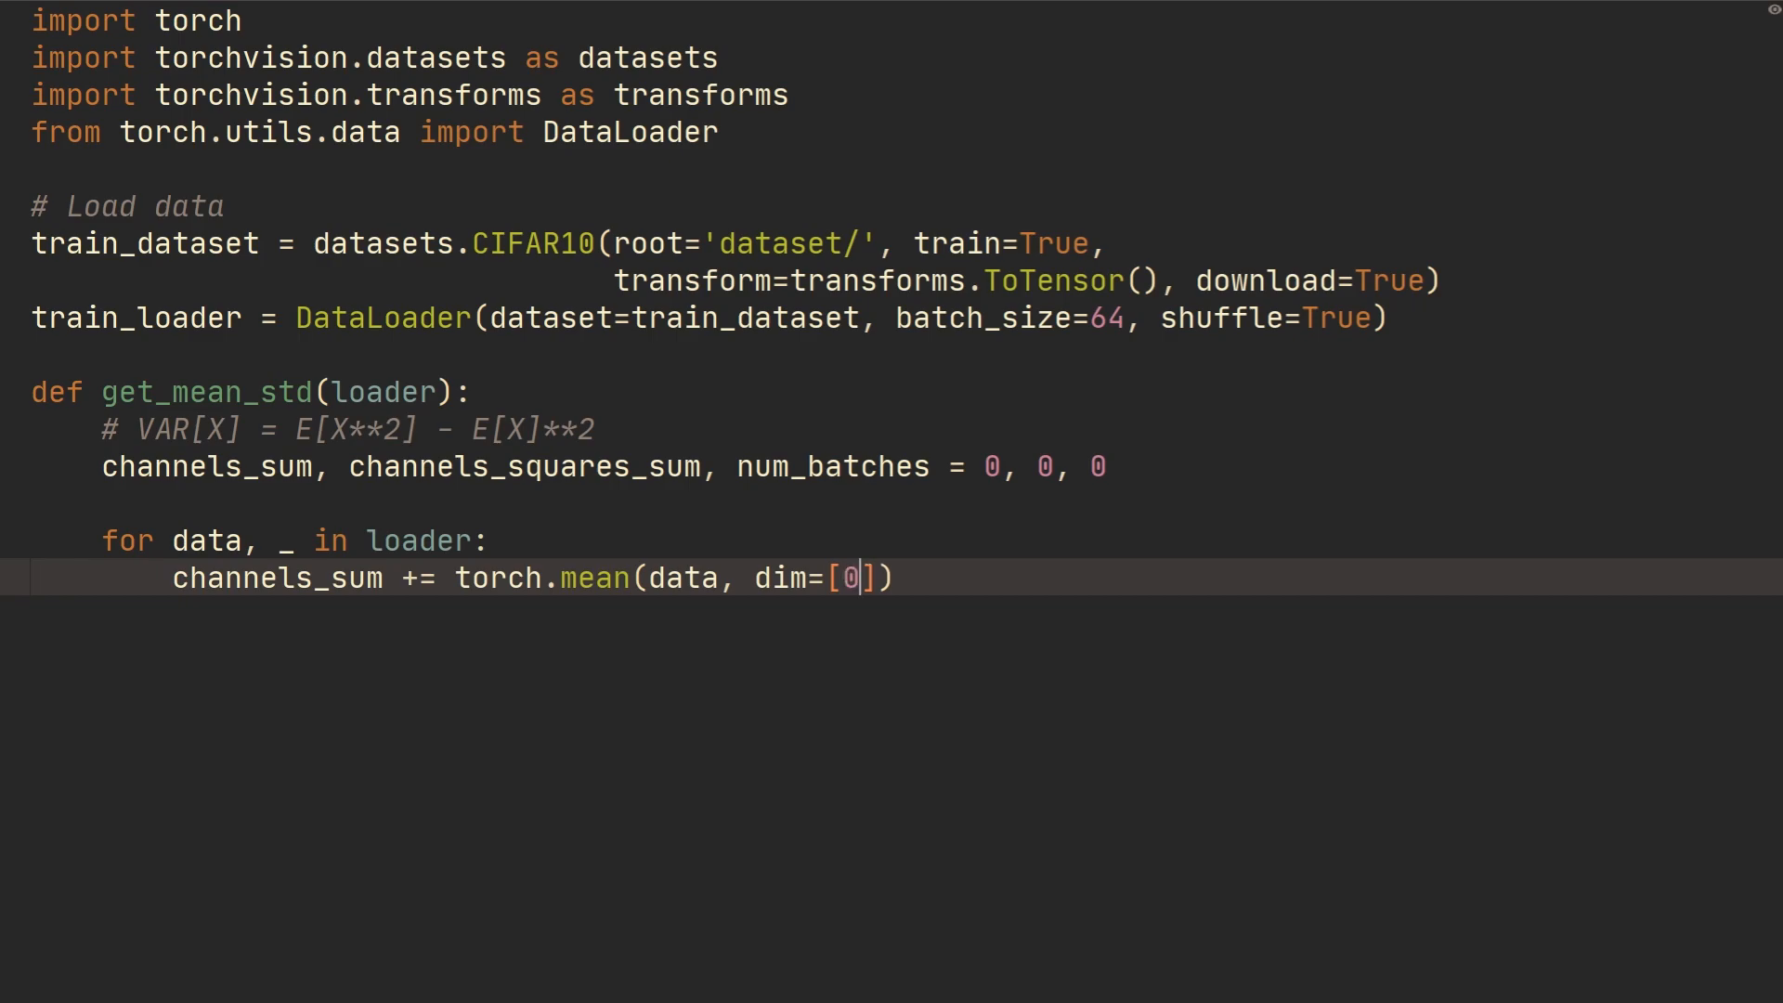
pyautogui.write(',')
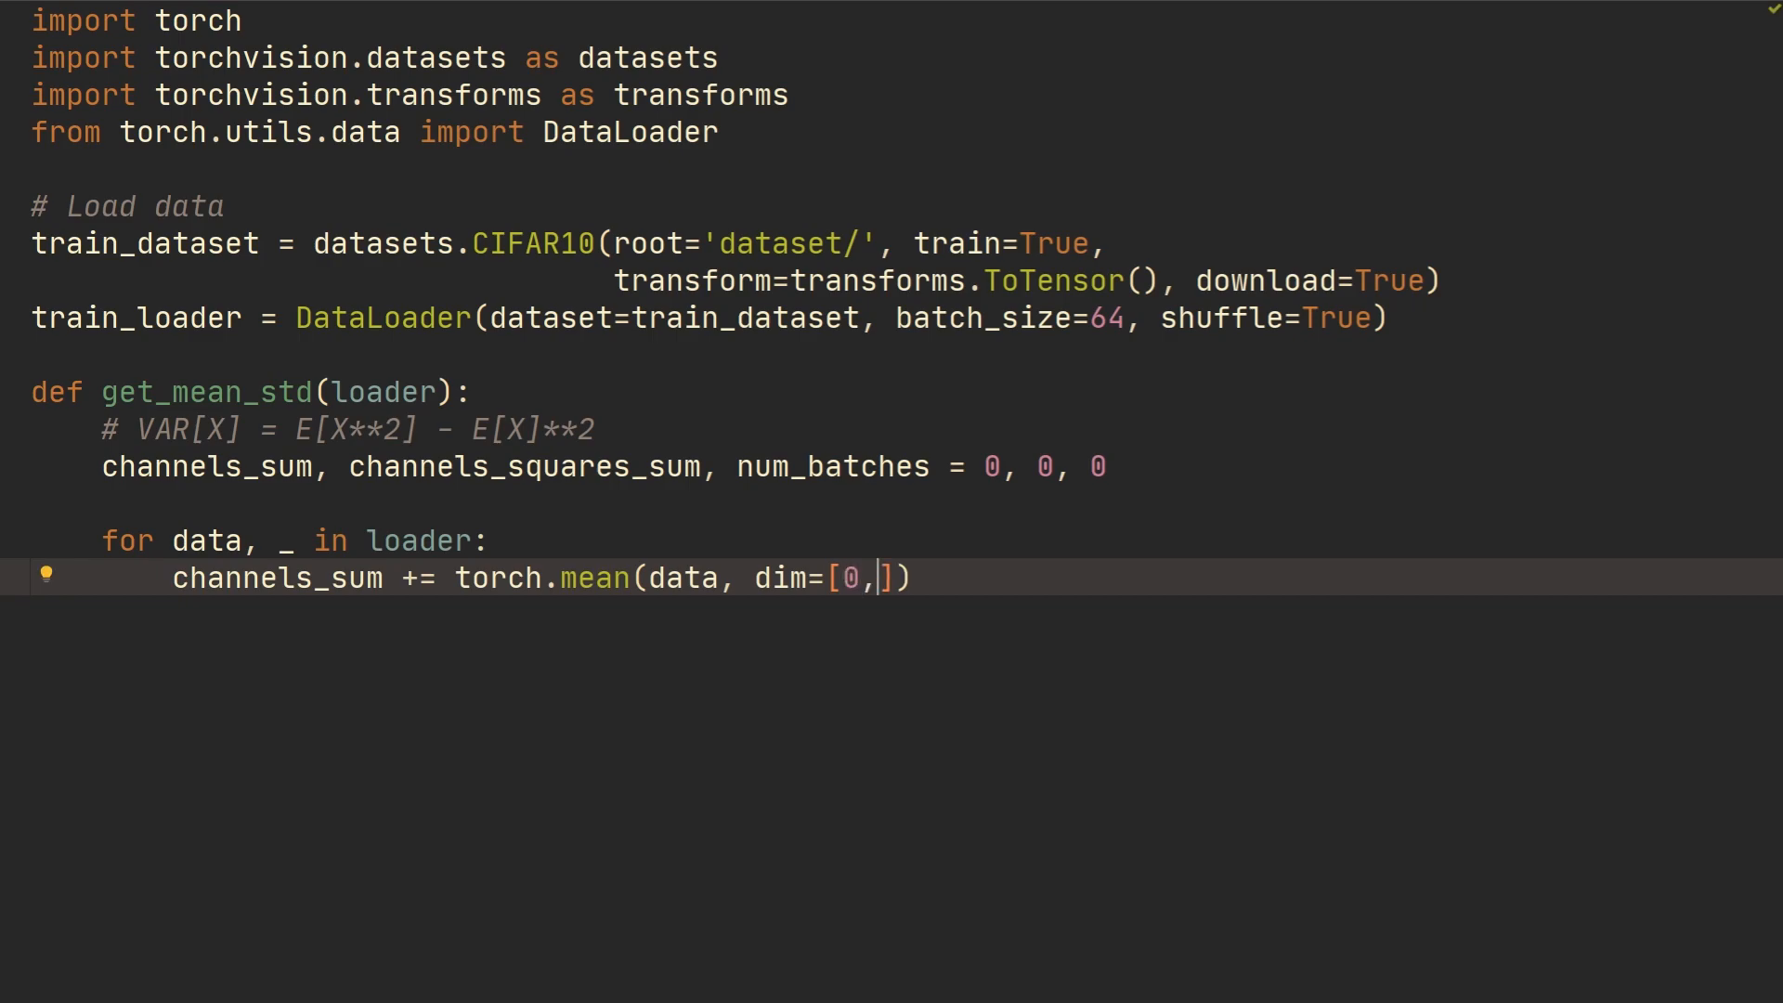
pyautogui.write('1')
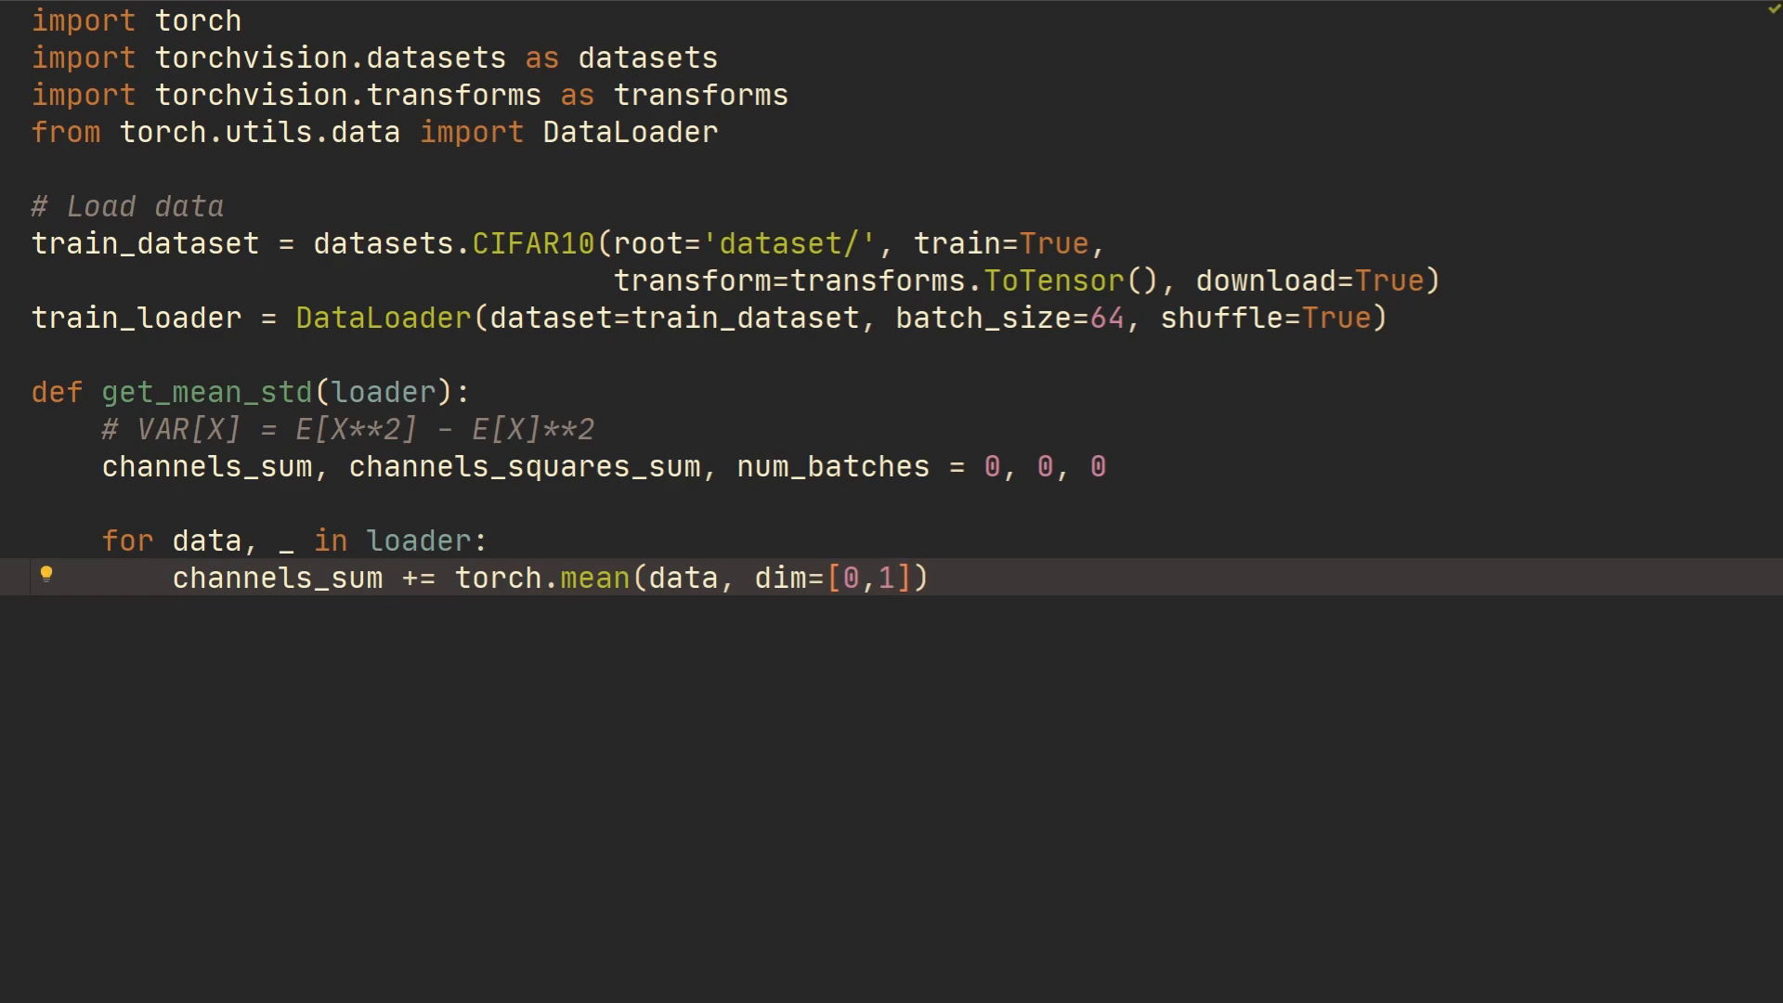
pyautogui.press('Backspace')
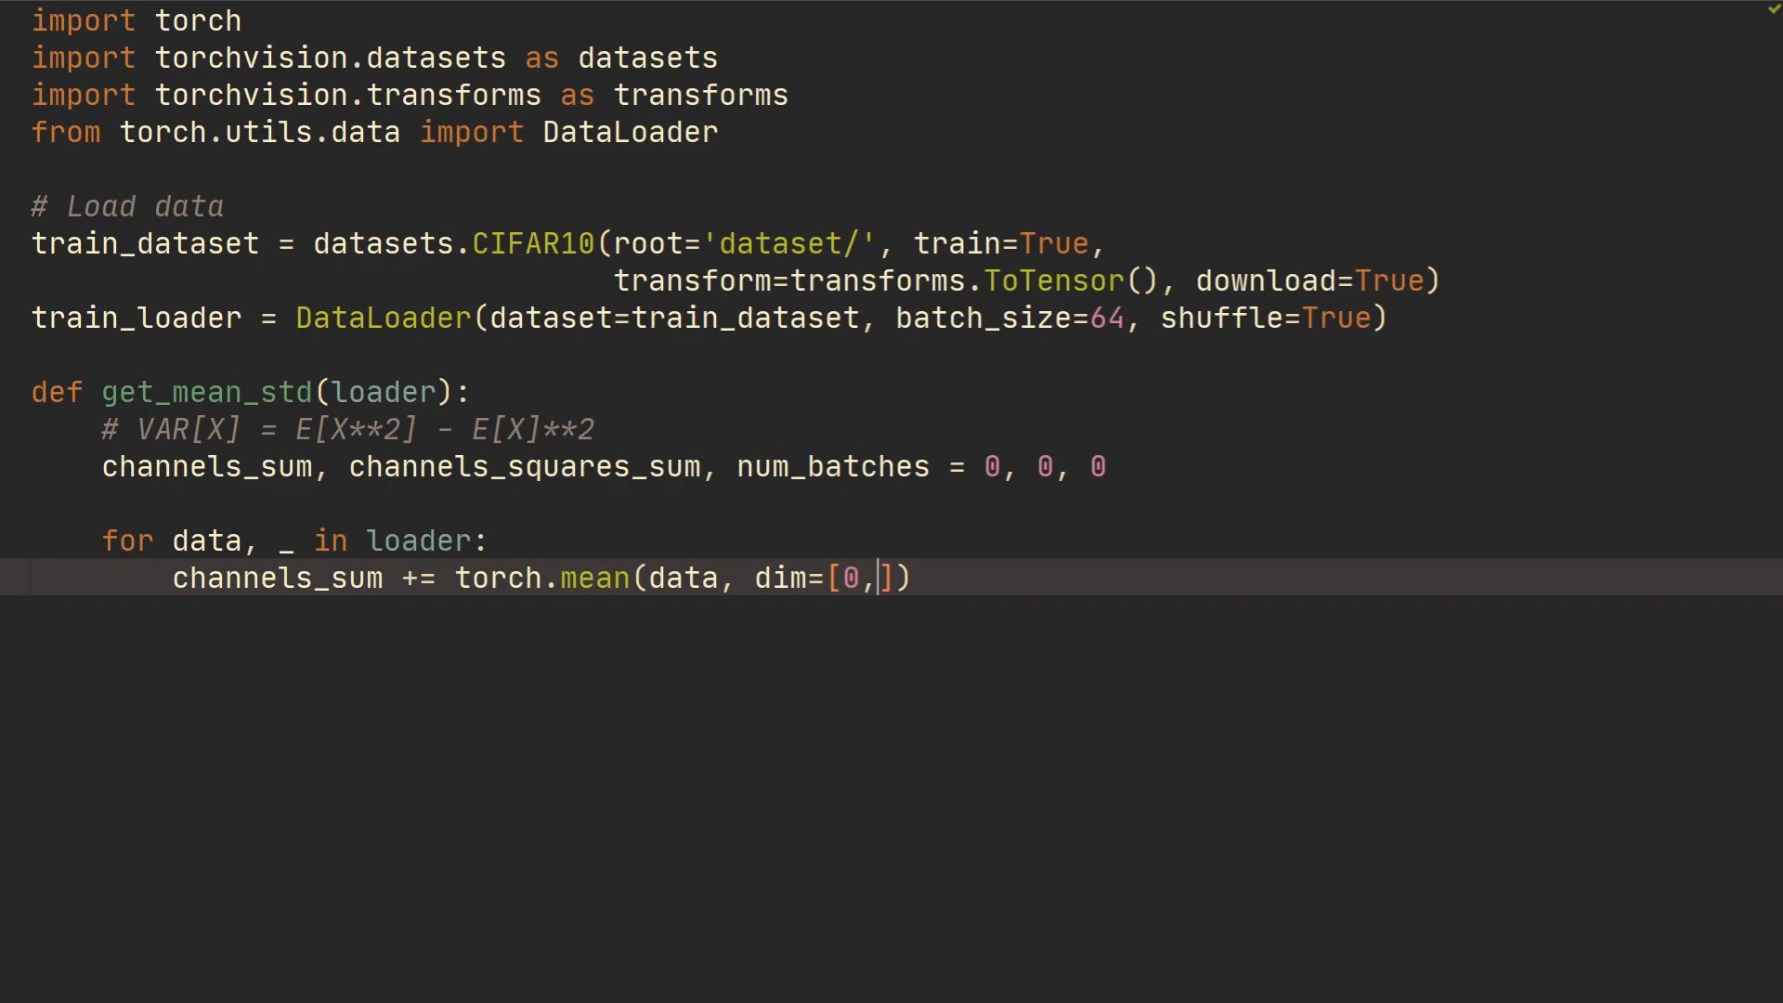
pyautogui.write('2,')
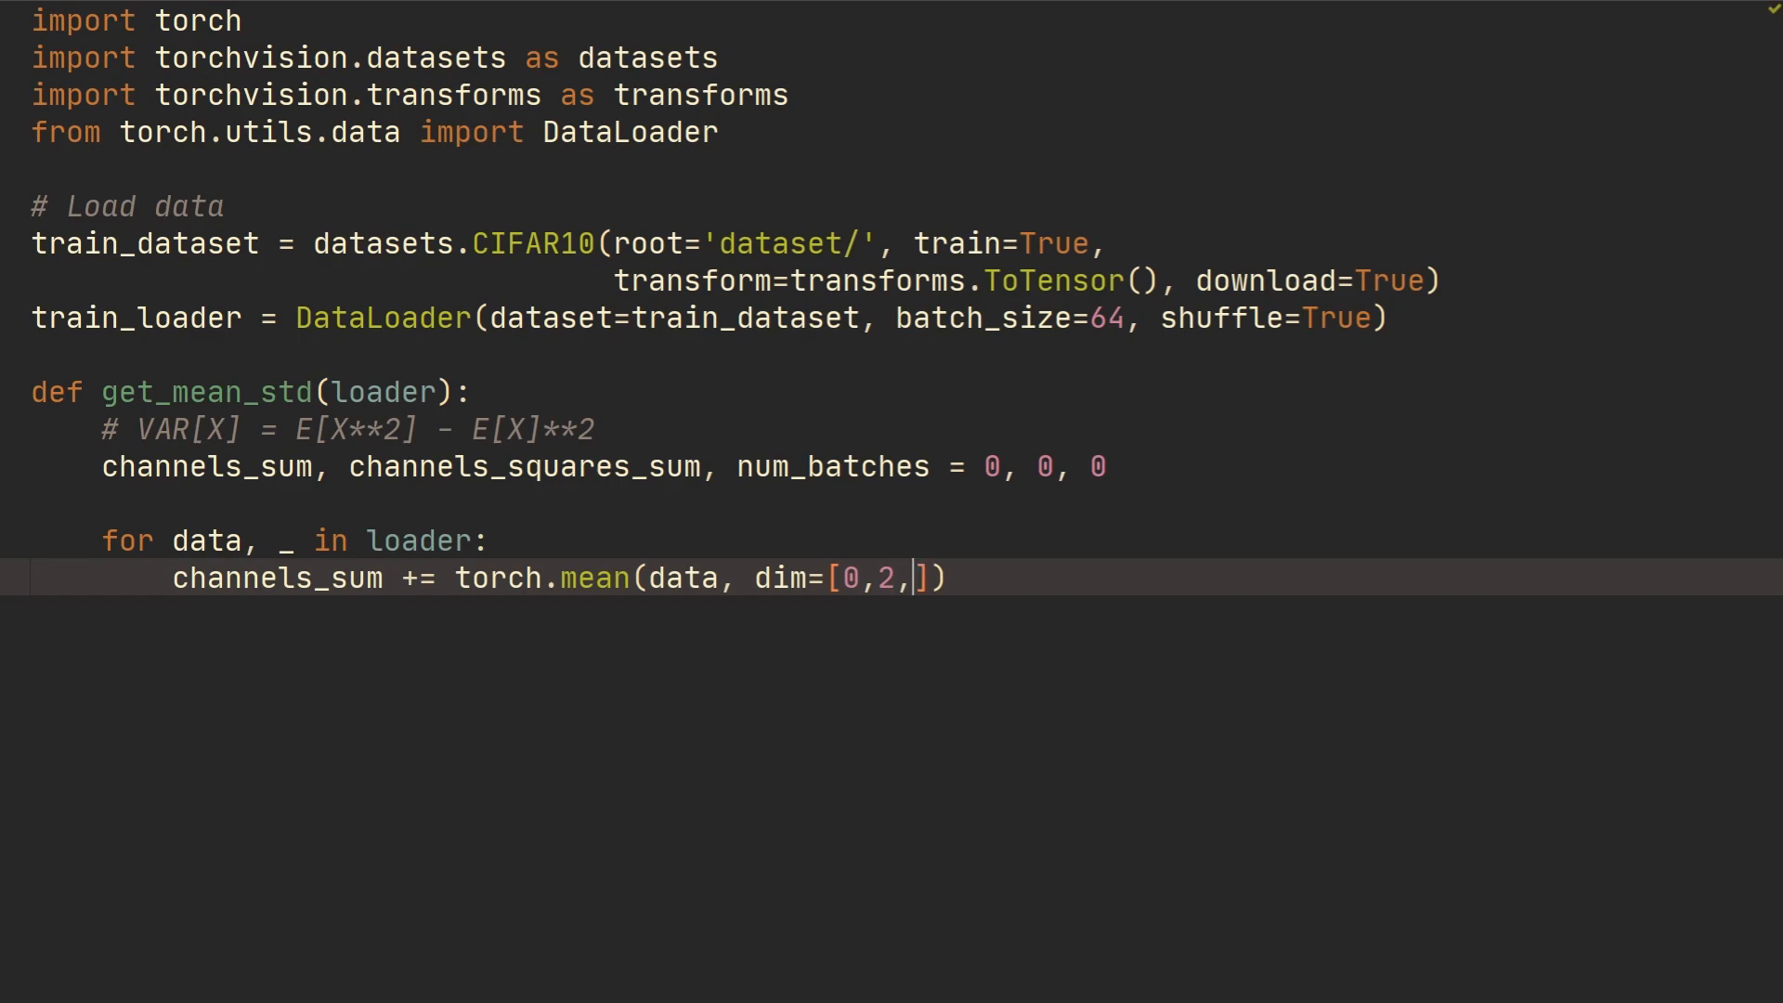
pyautogui.write('3')
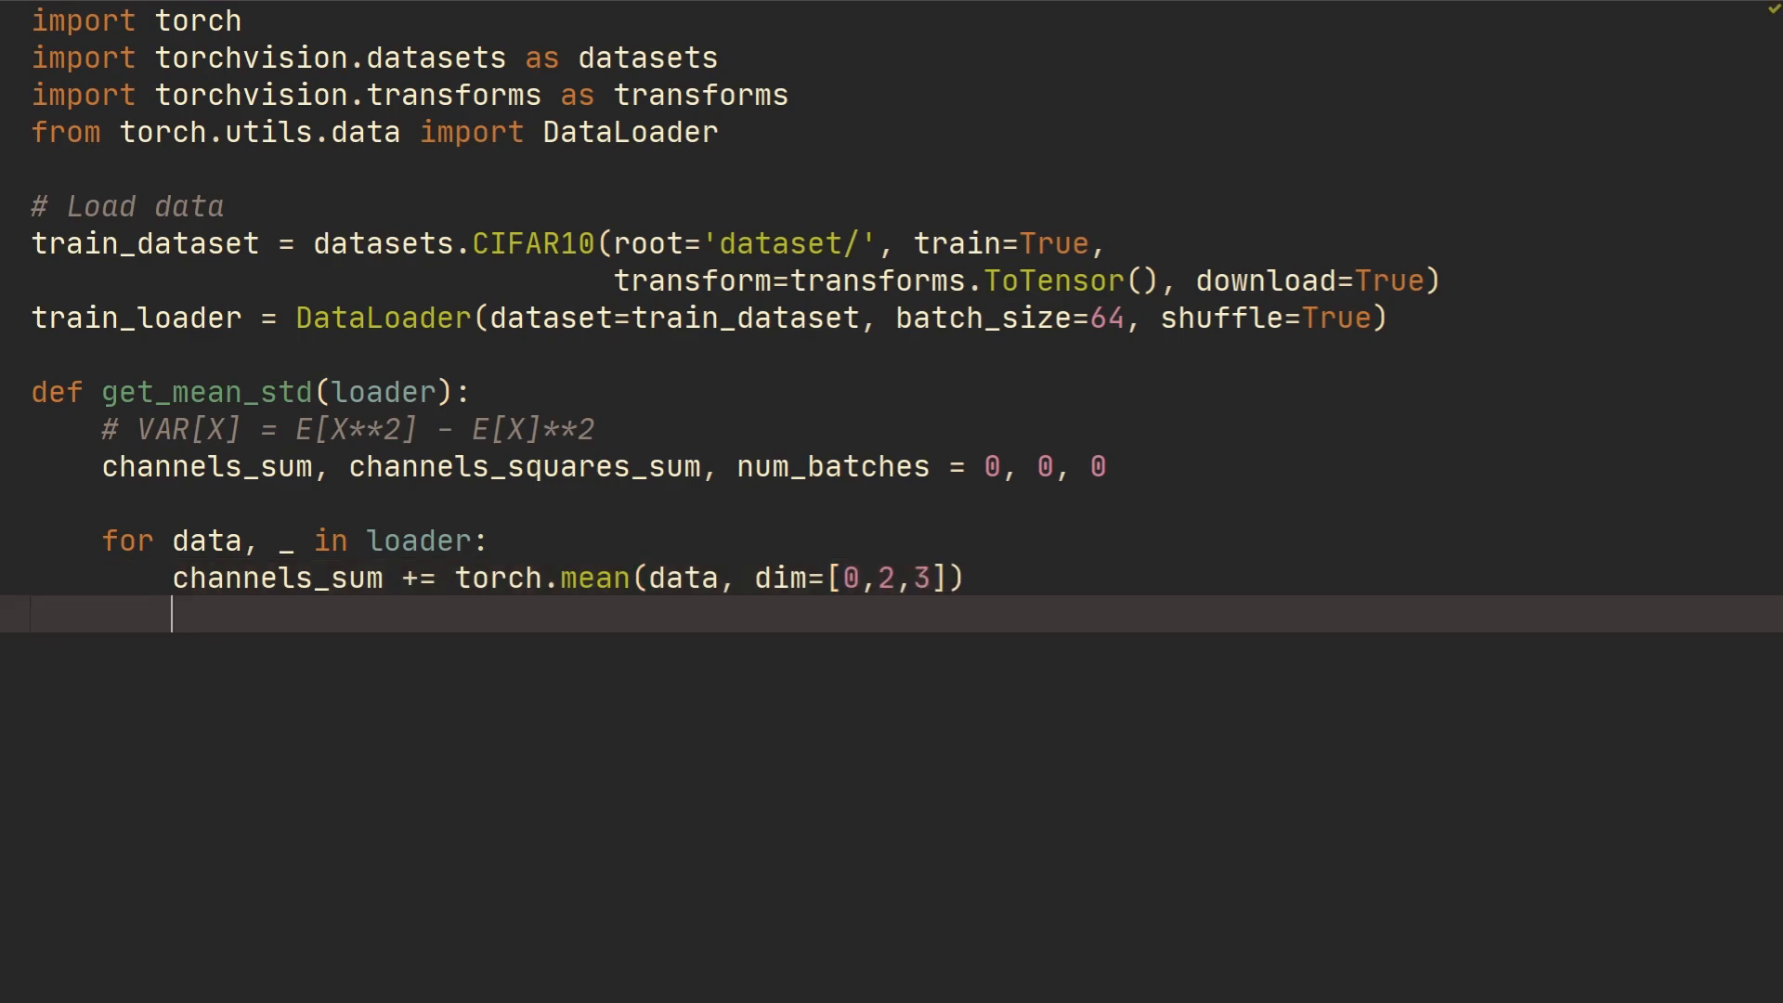
# Rename to channels_squared_sum and accumulate torch.mean(data**2, dim=[0,2,3]) into it in the loop
pyautogui.write('channels_su')
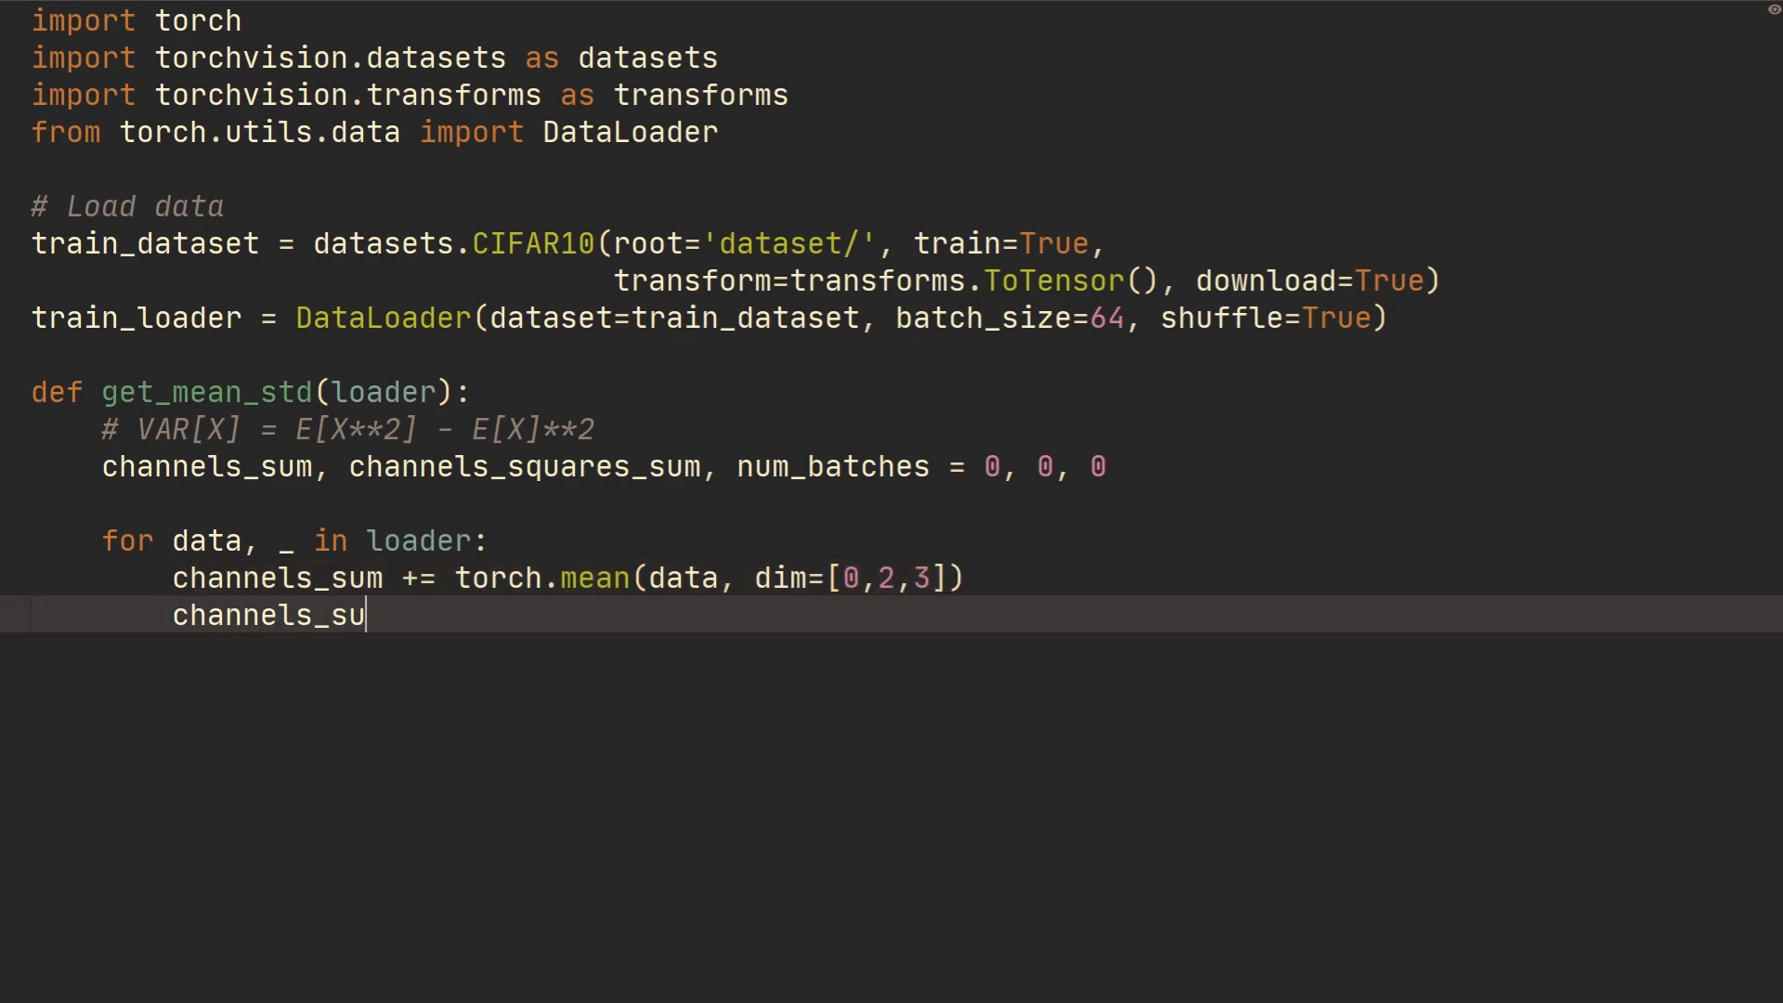
pyautogui.write('ared')
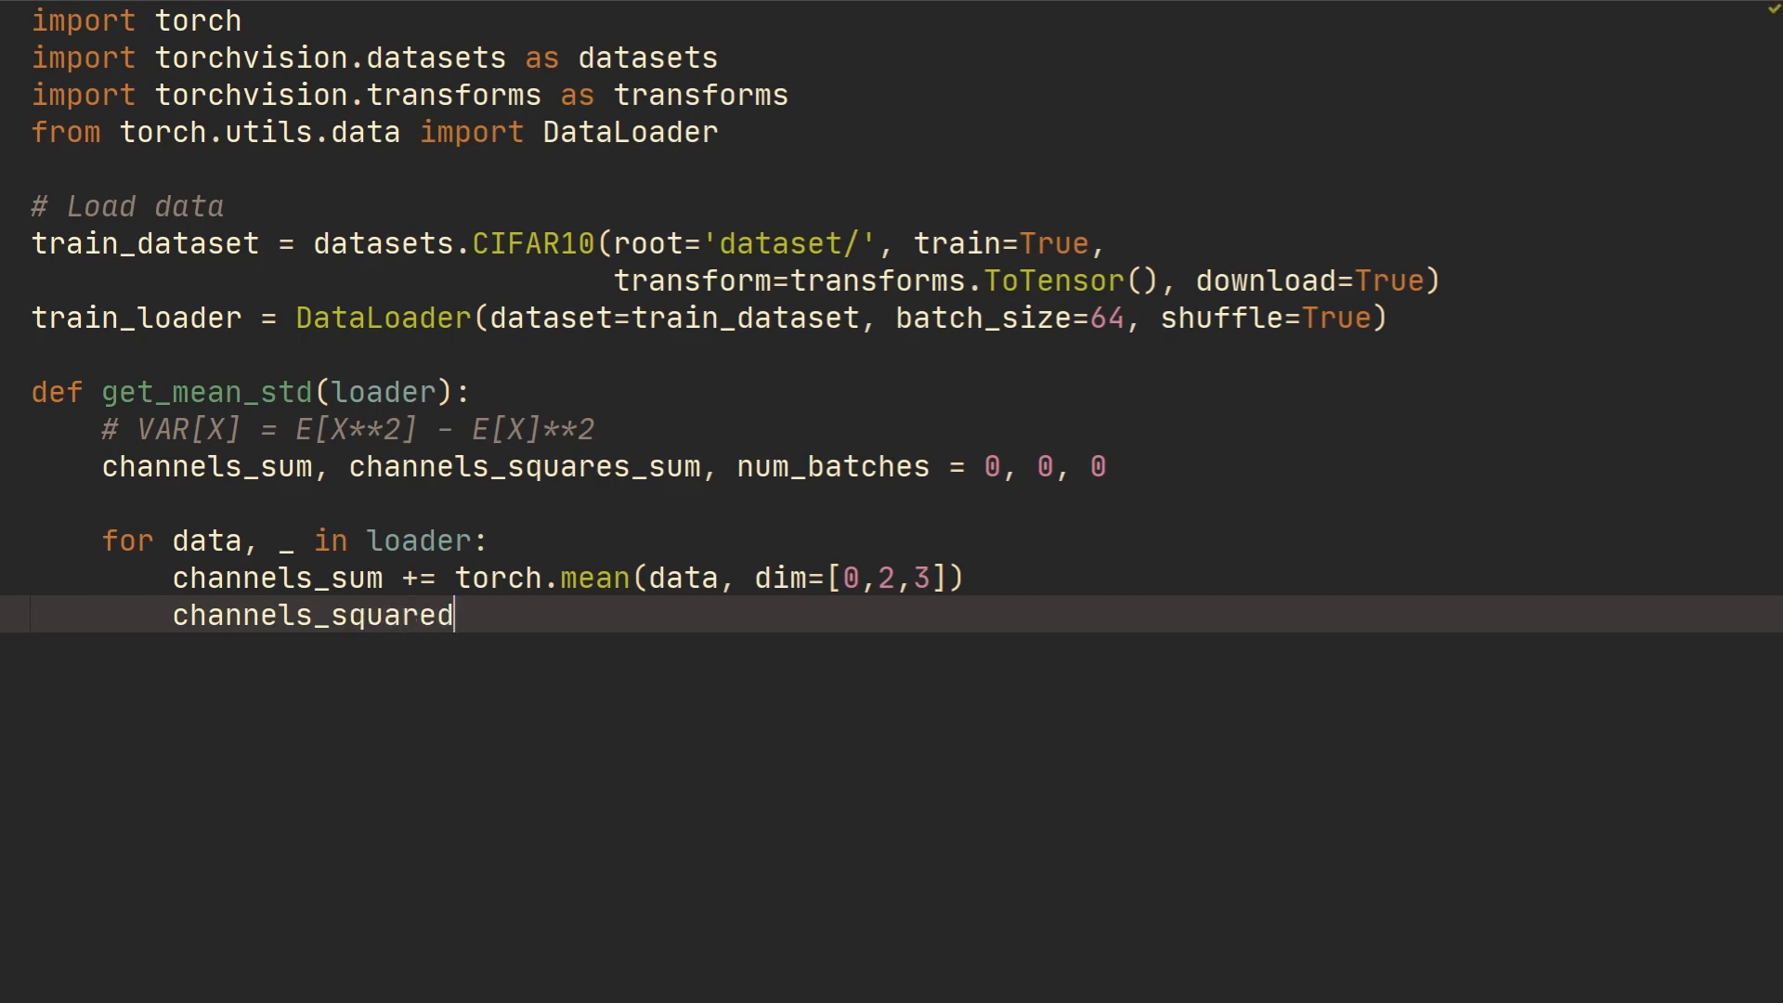
pyautogui.click(443, 577)
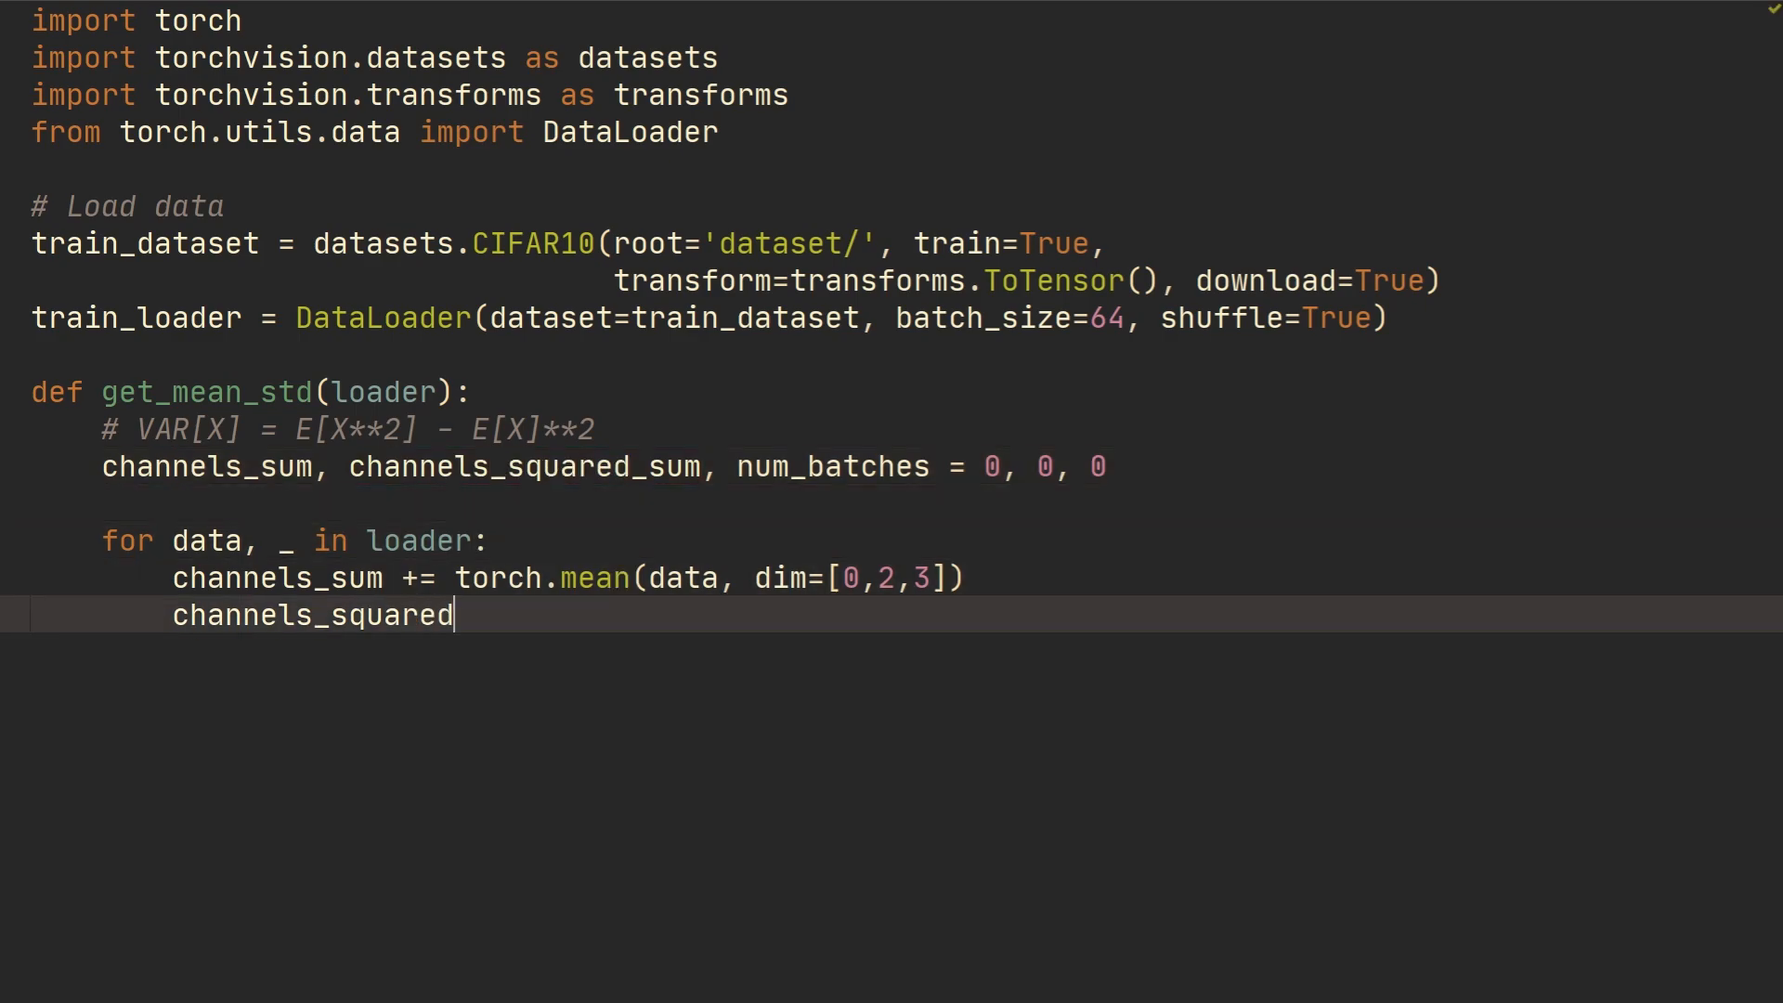
pyautogui.write('_sum += t')
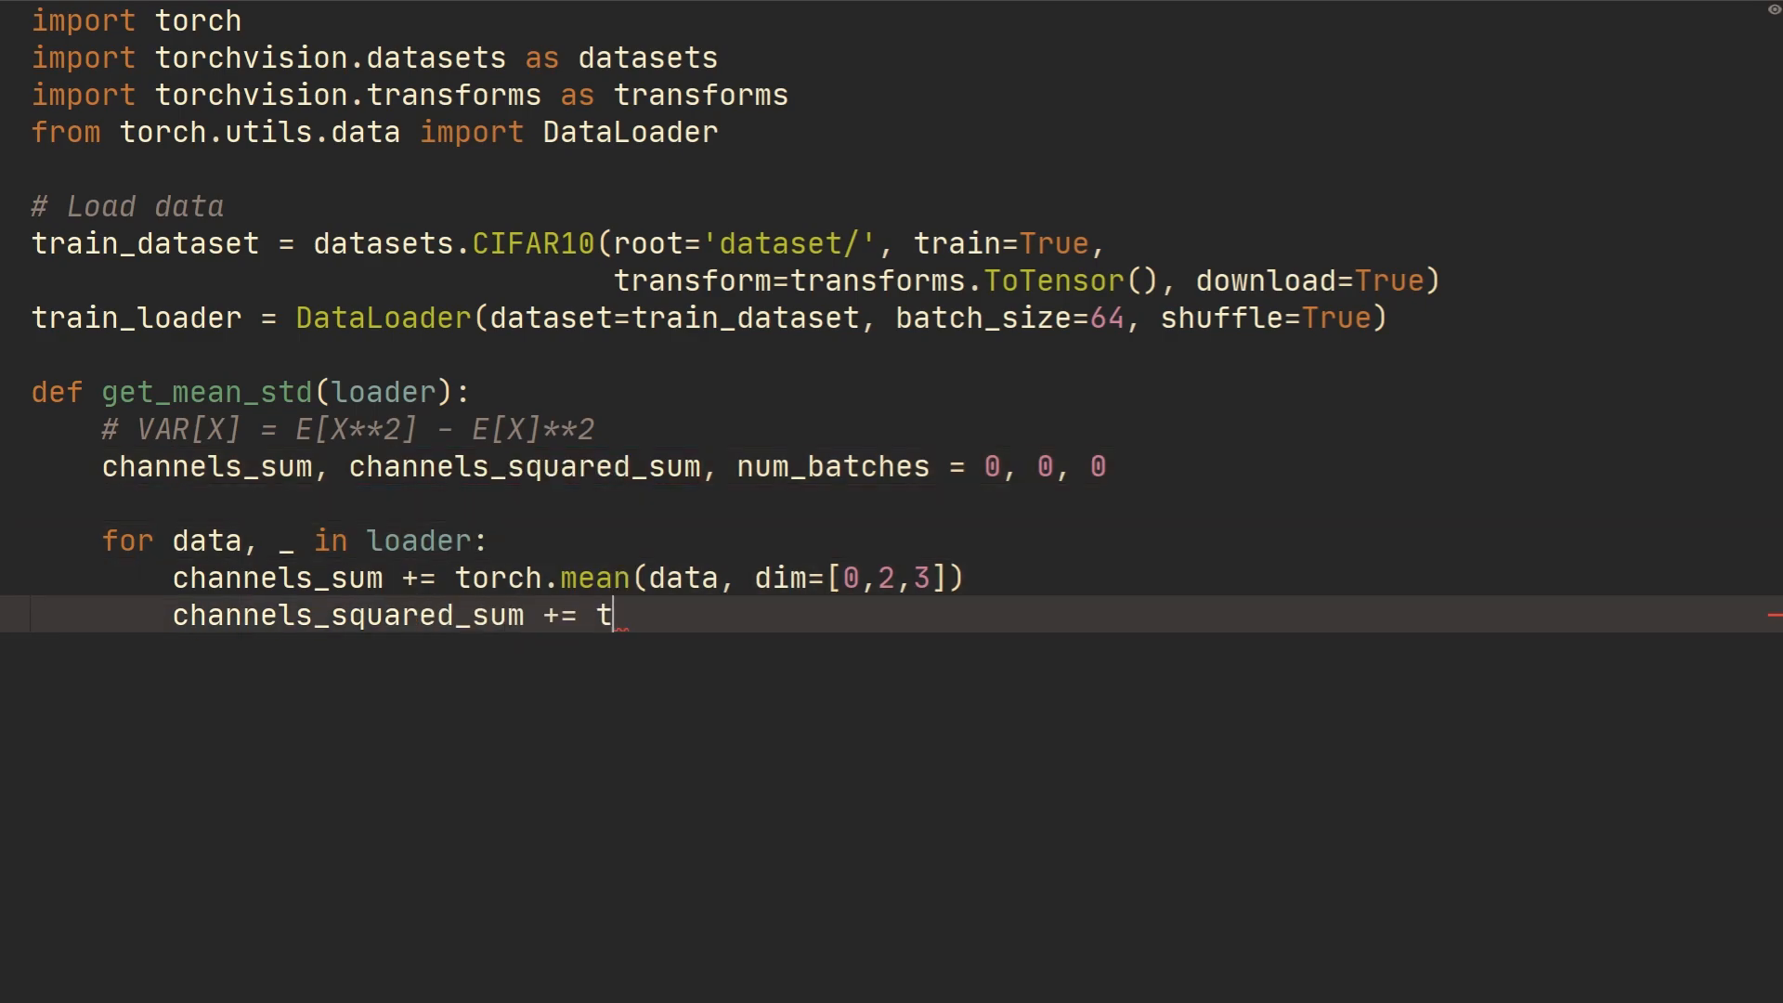
pyautogui.write('orch.mean(data()')
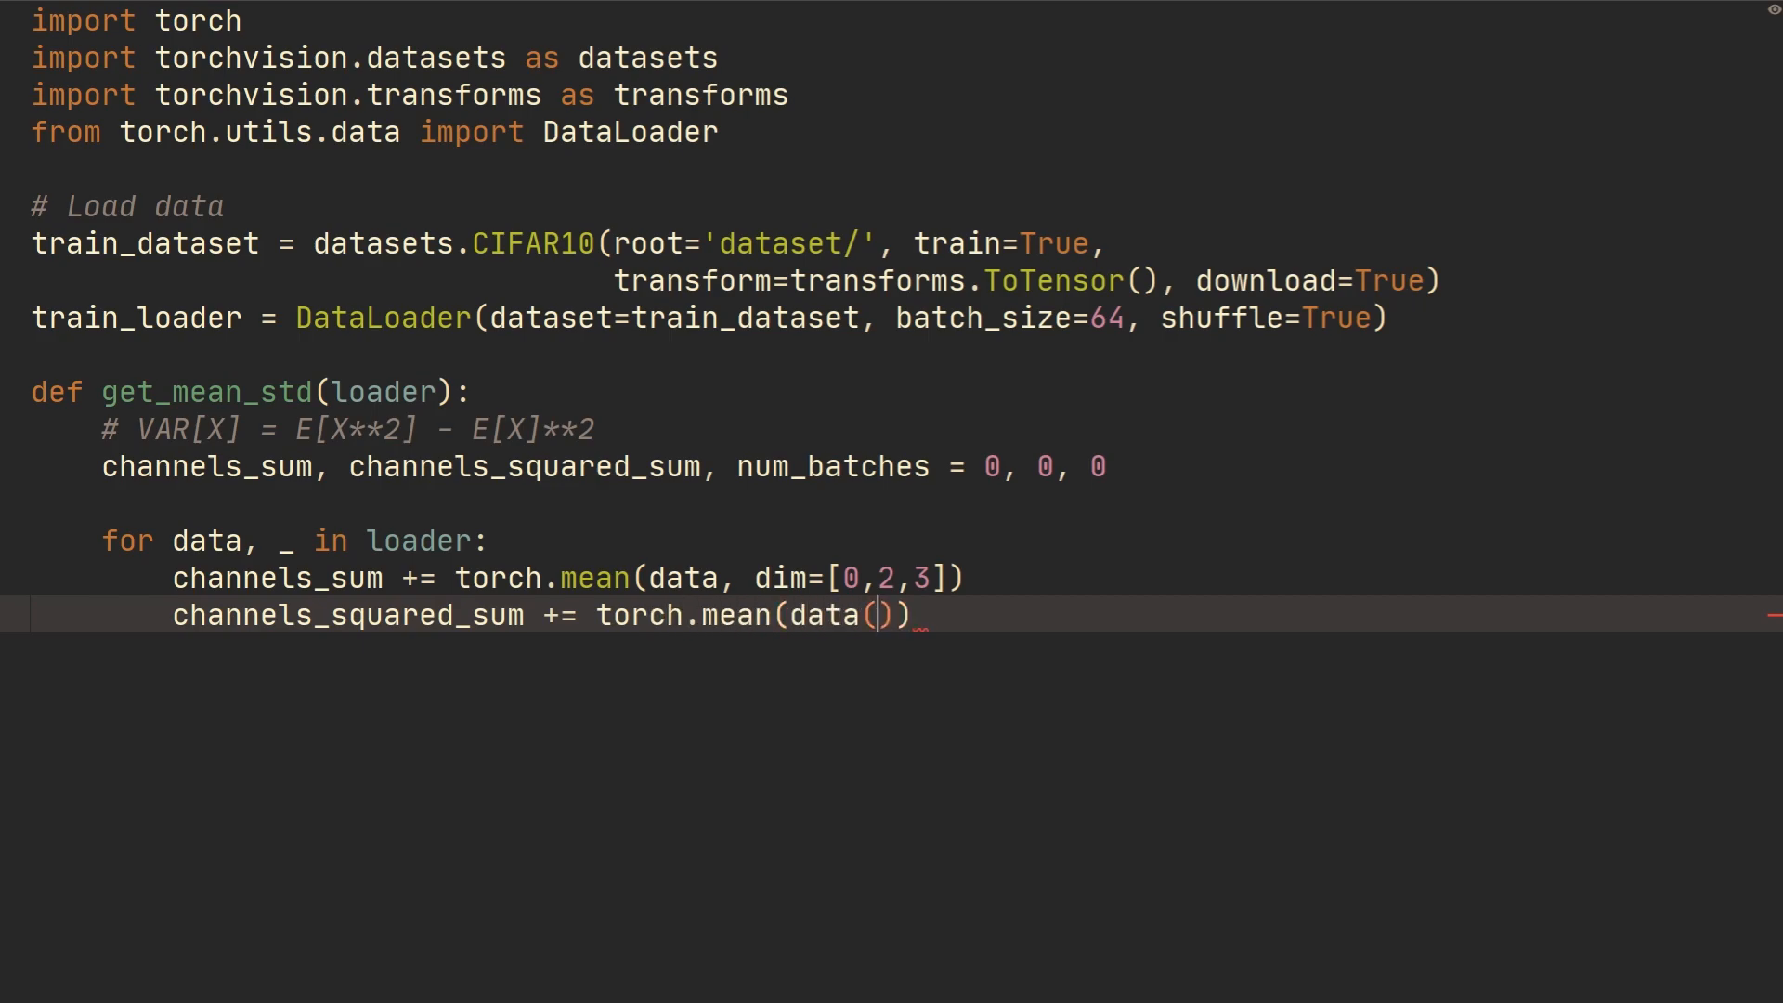
pyautogui.write('**2, d')
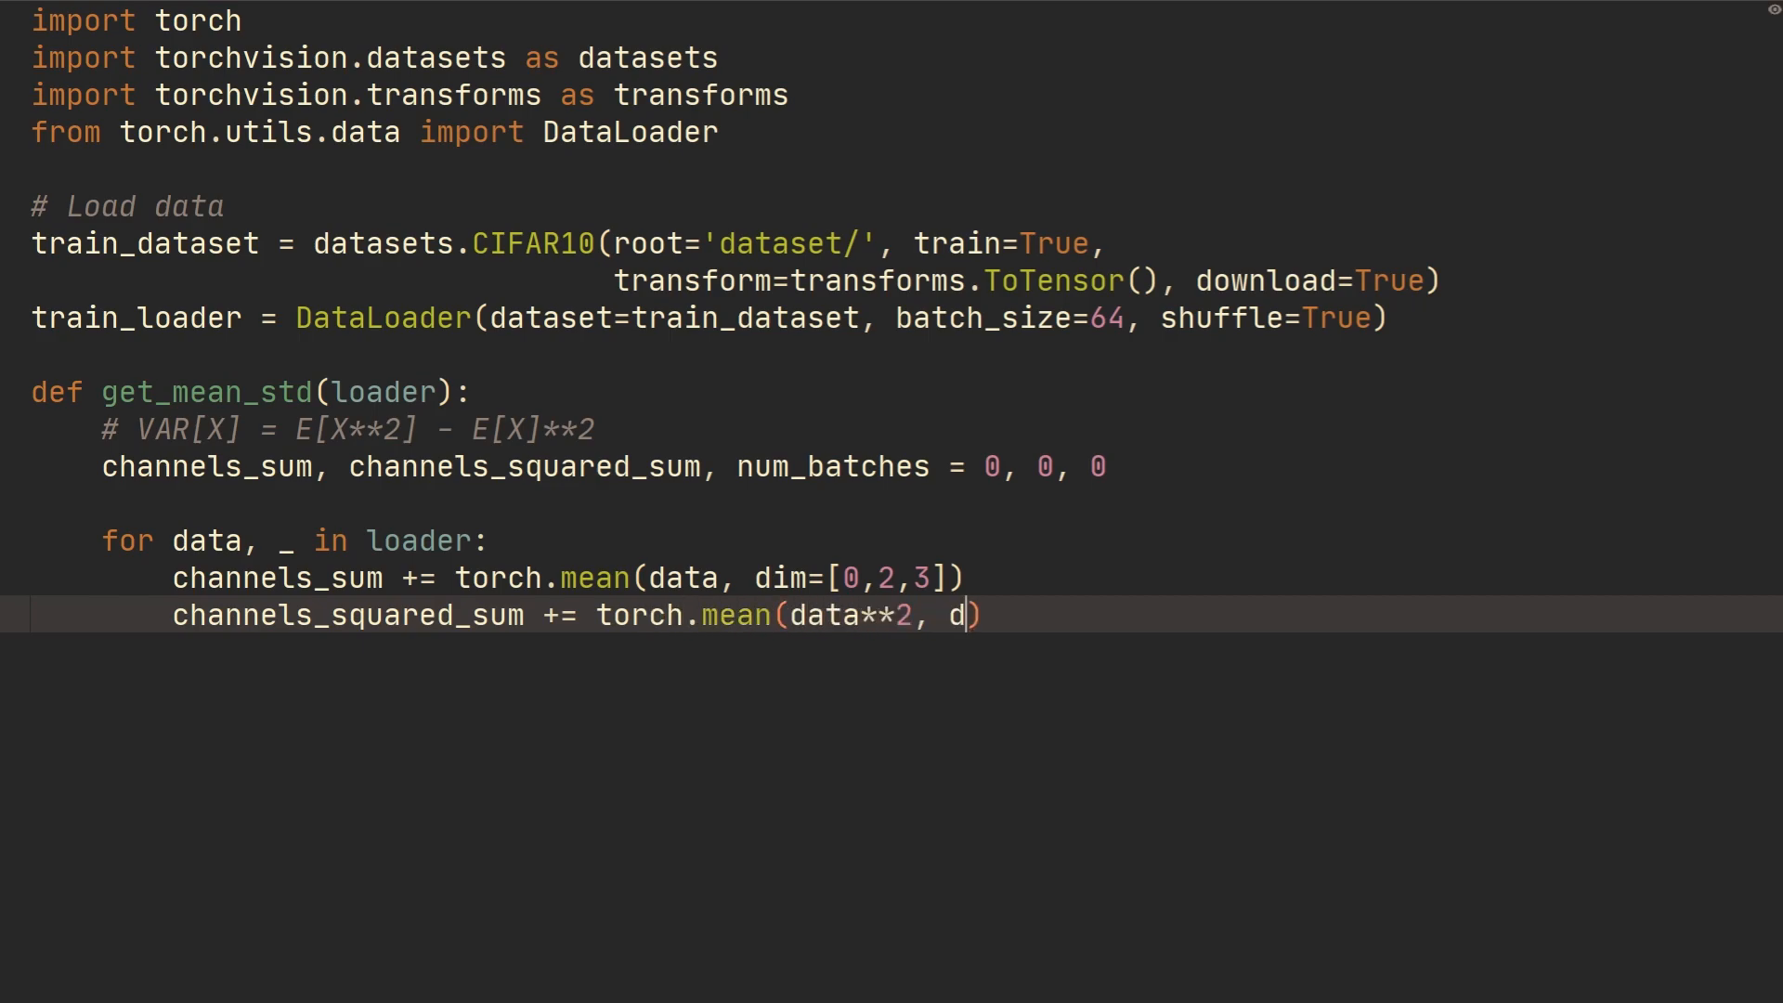
pyautogui.write('im=[0,2,3')
pyautogui.write('num_bat')
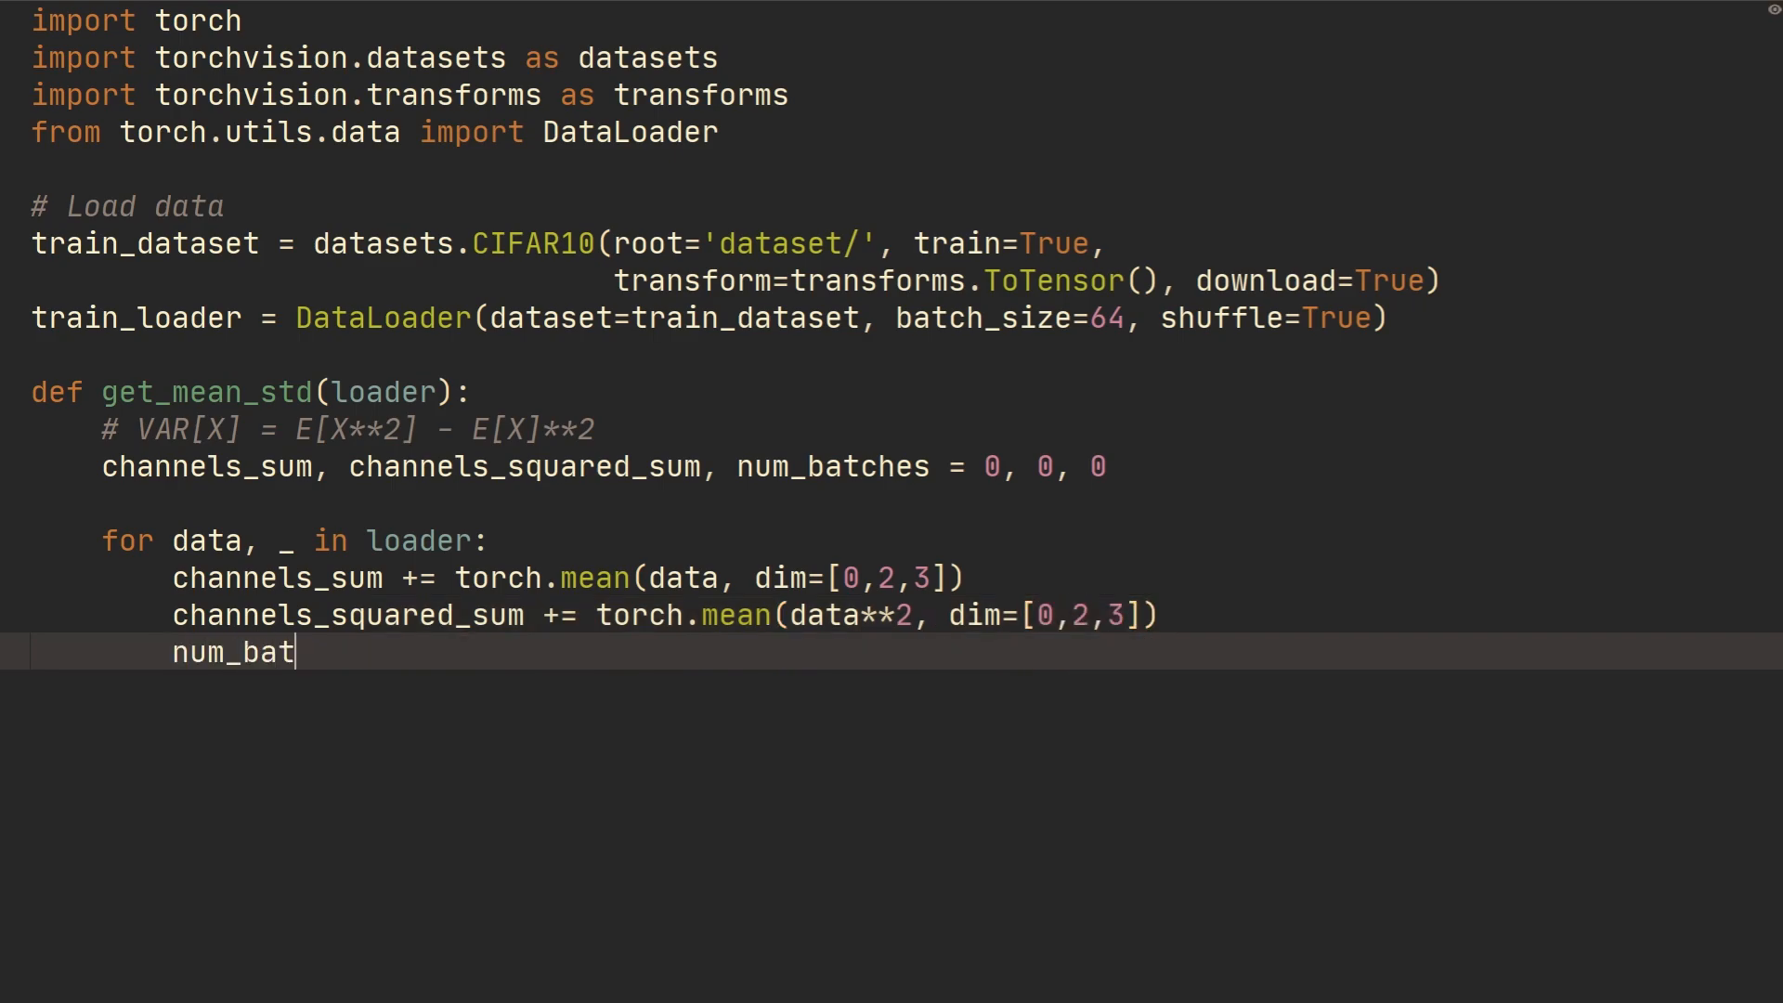
# Increment num_batches by 1 each loop iteration
pyautogui.write('ches +=')
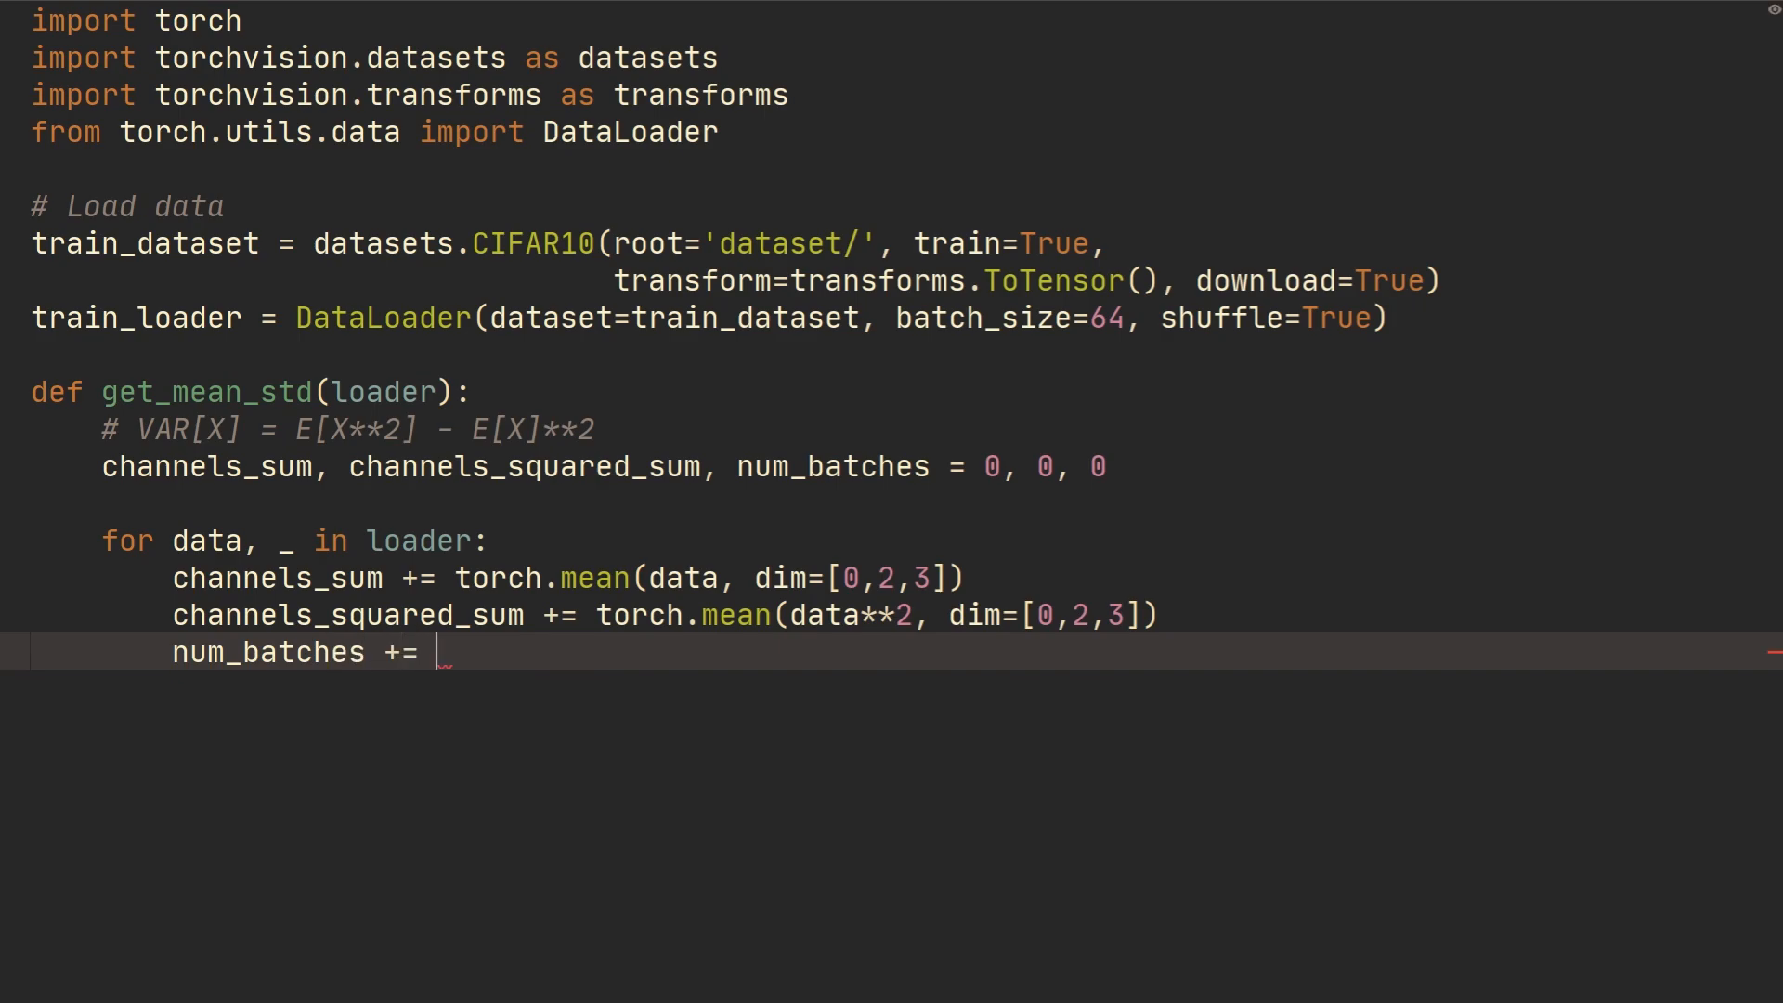
pyautogui.write('1')
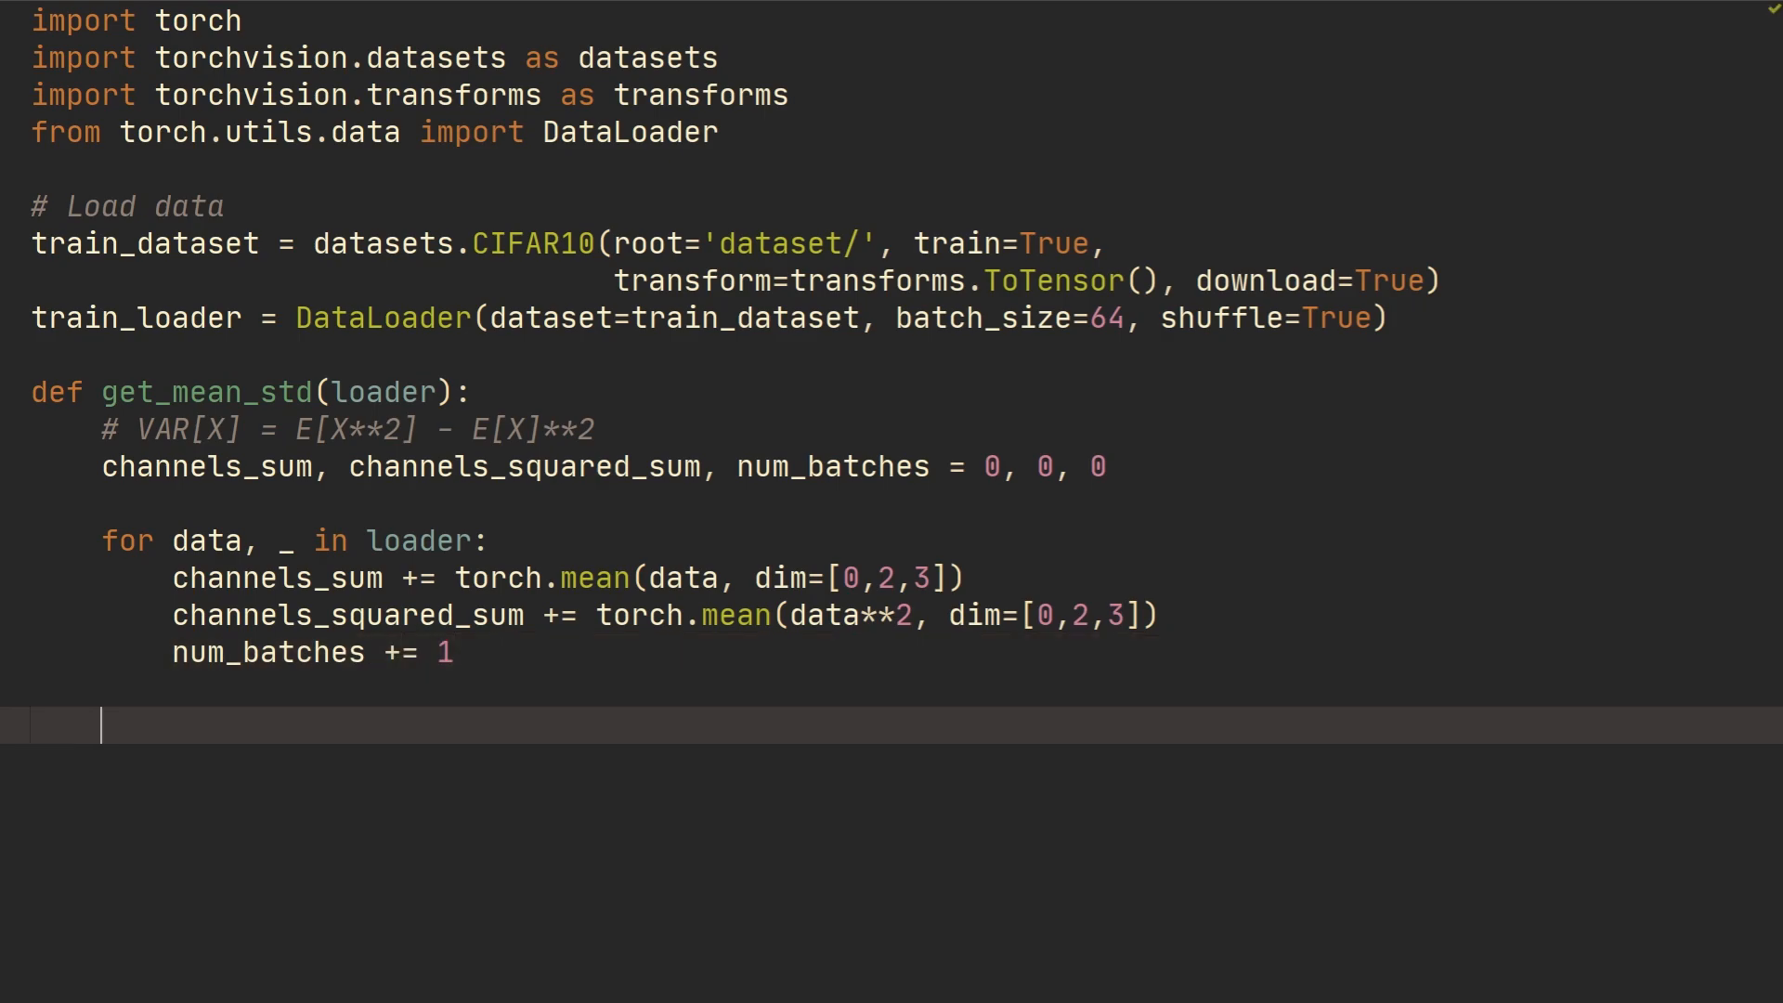
# Compute mean = channels_sum/num_batches after the loop
pyautogui.write('mean = channels')
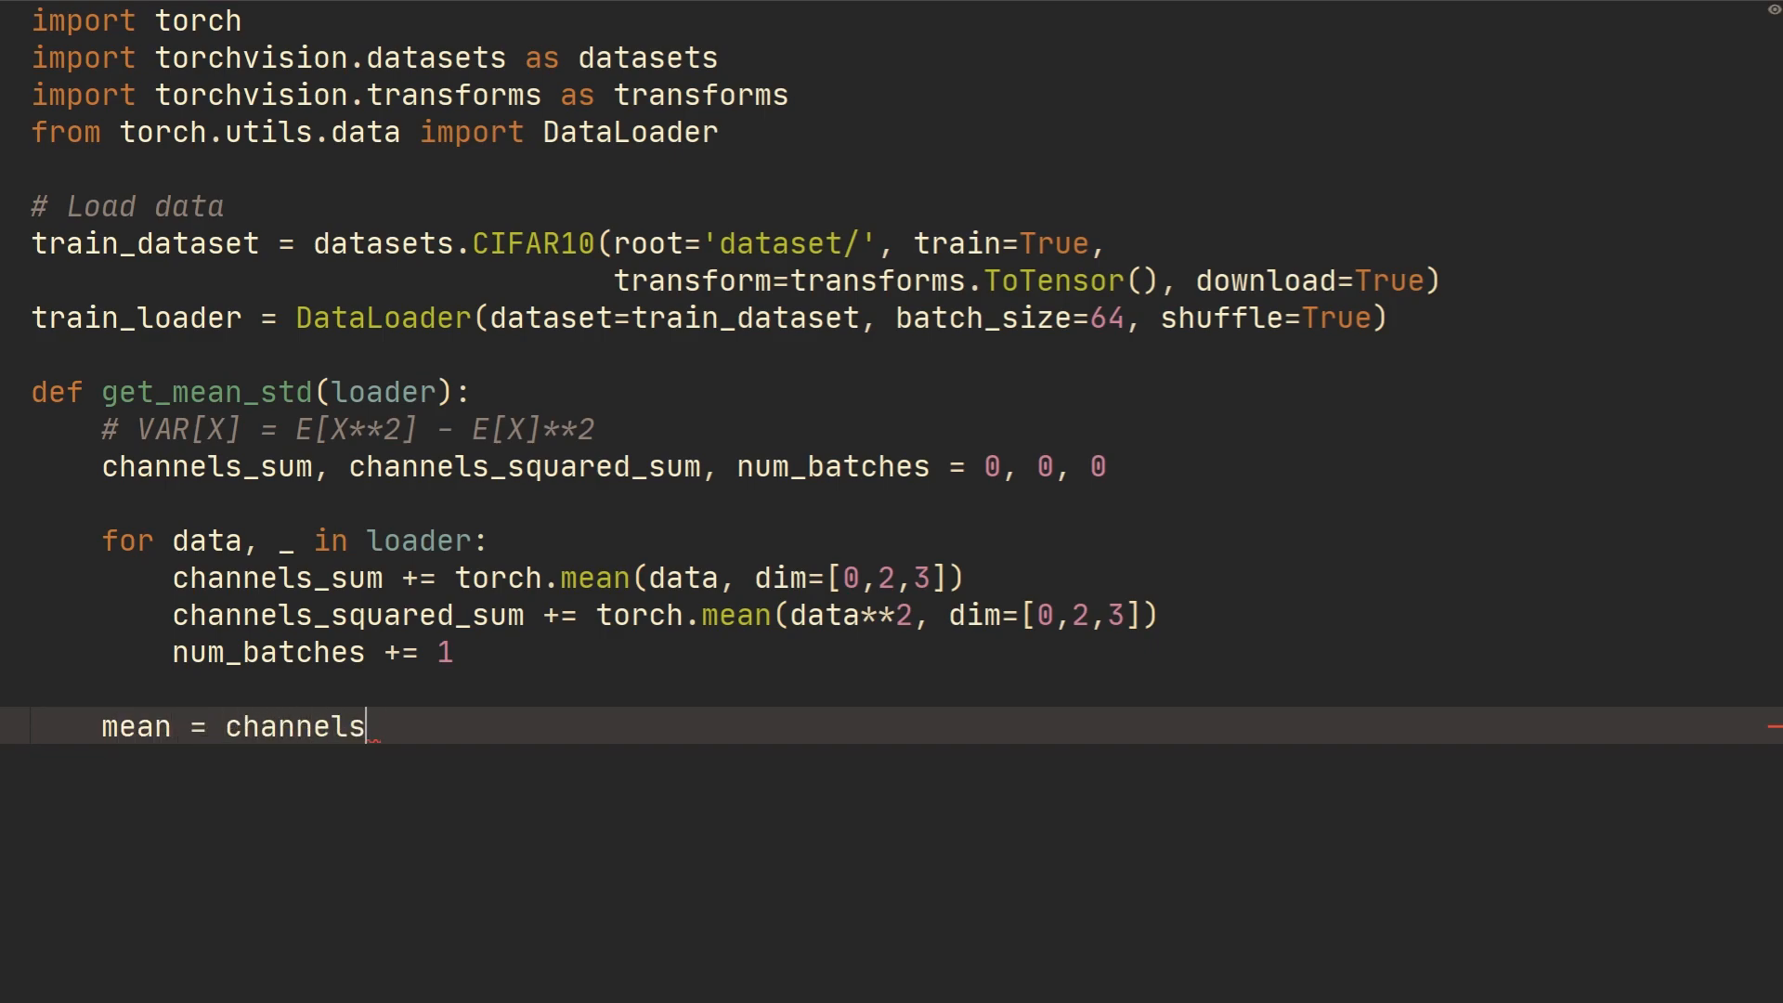
pyautogui.write('_sum/')
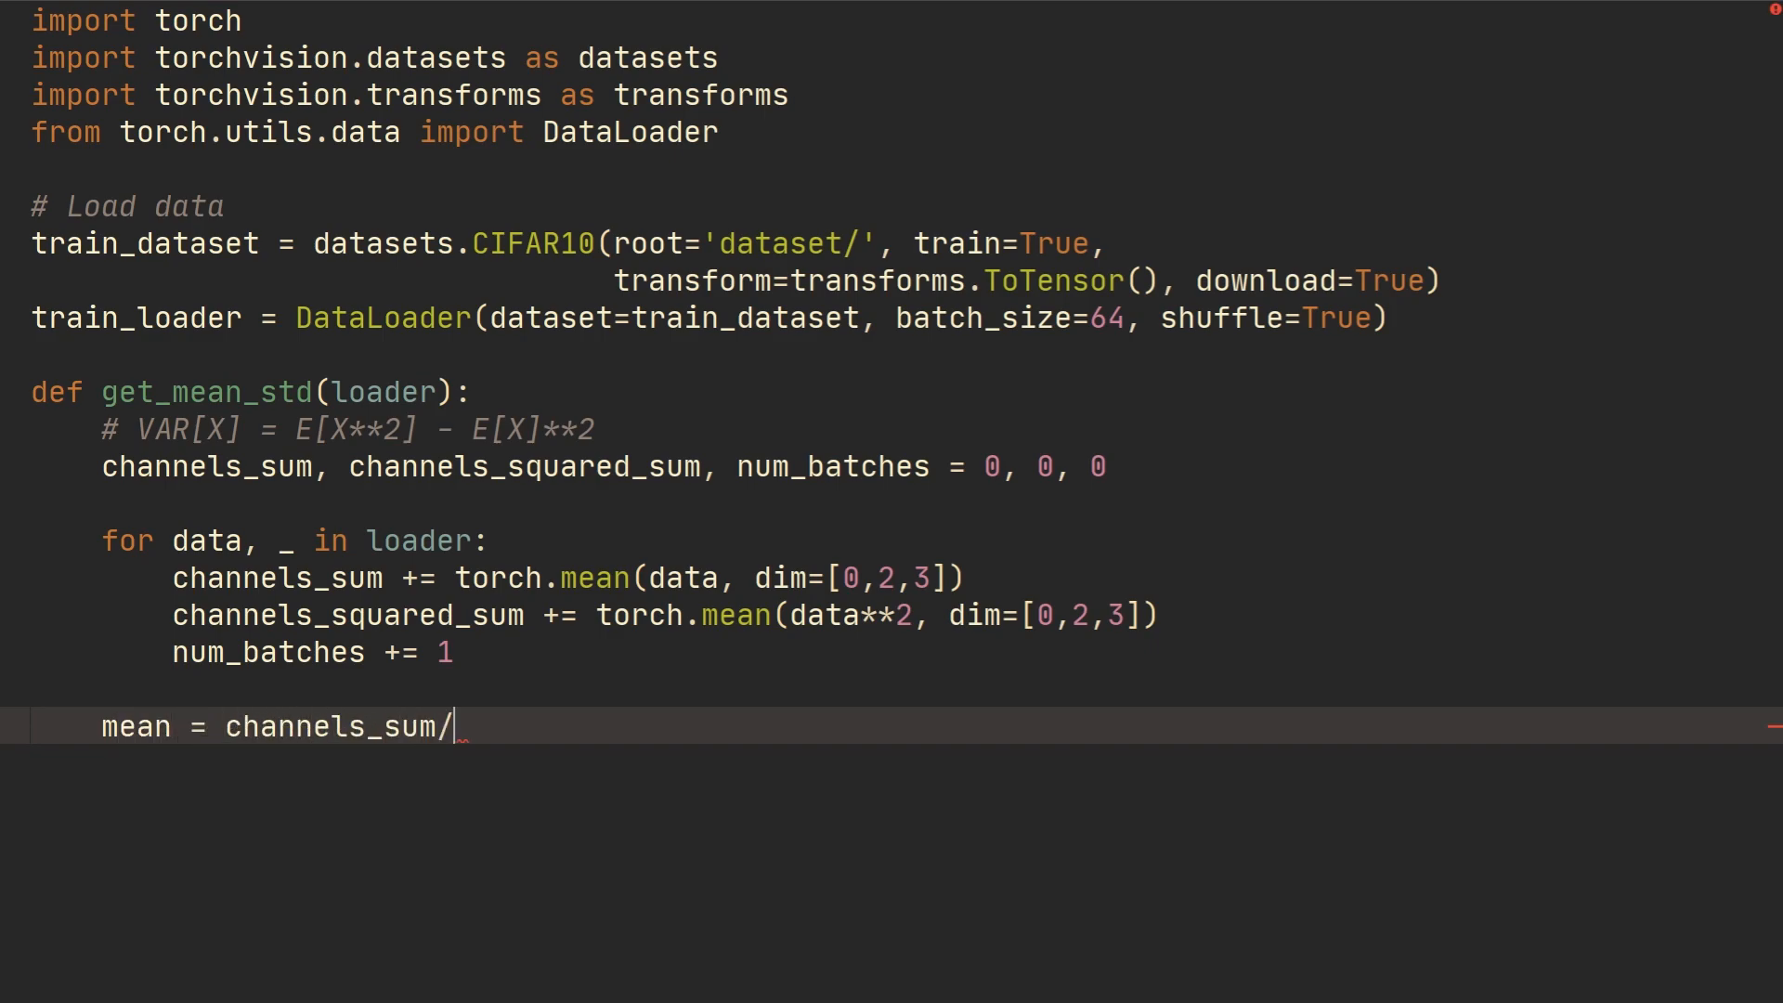
pyautogui.write('num_batch')
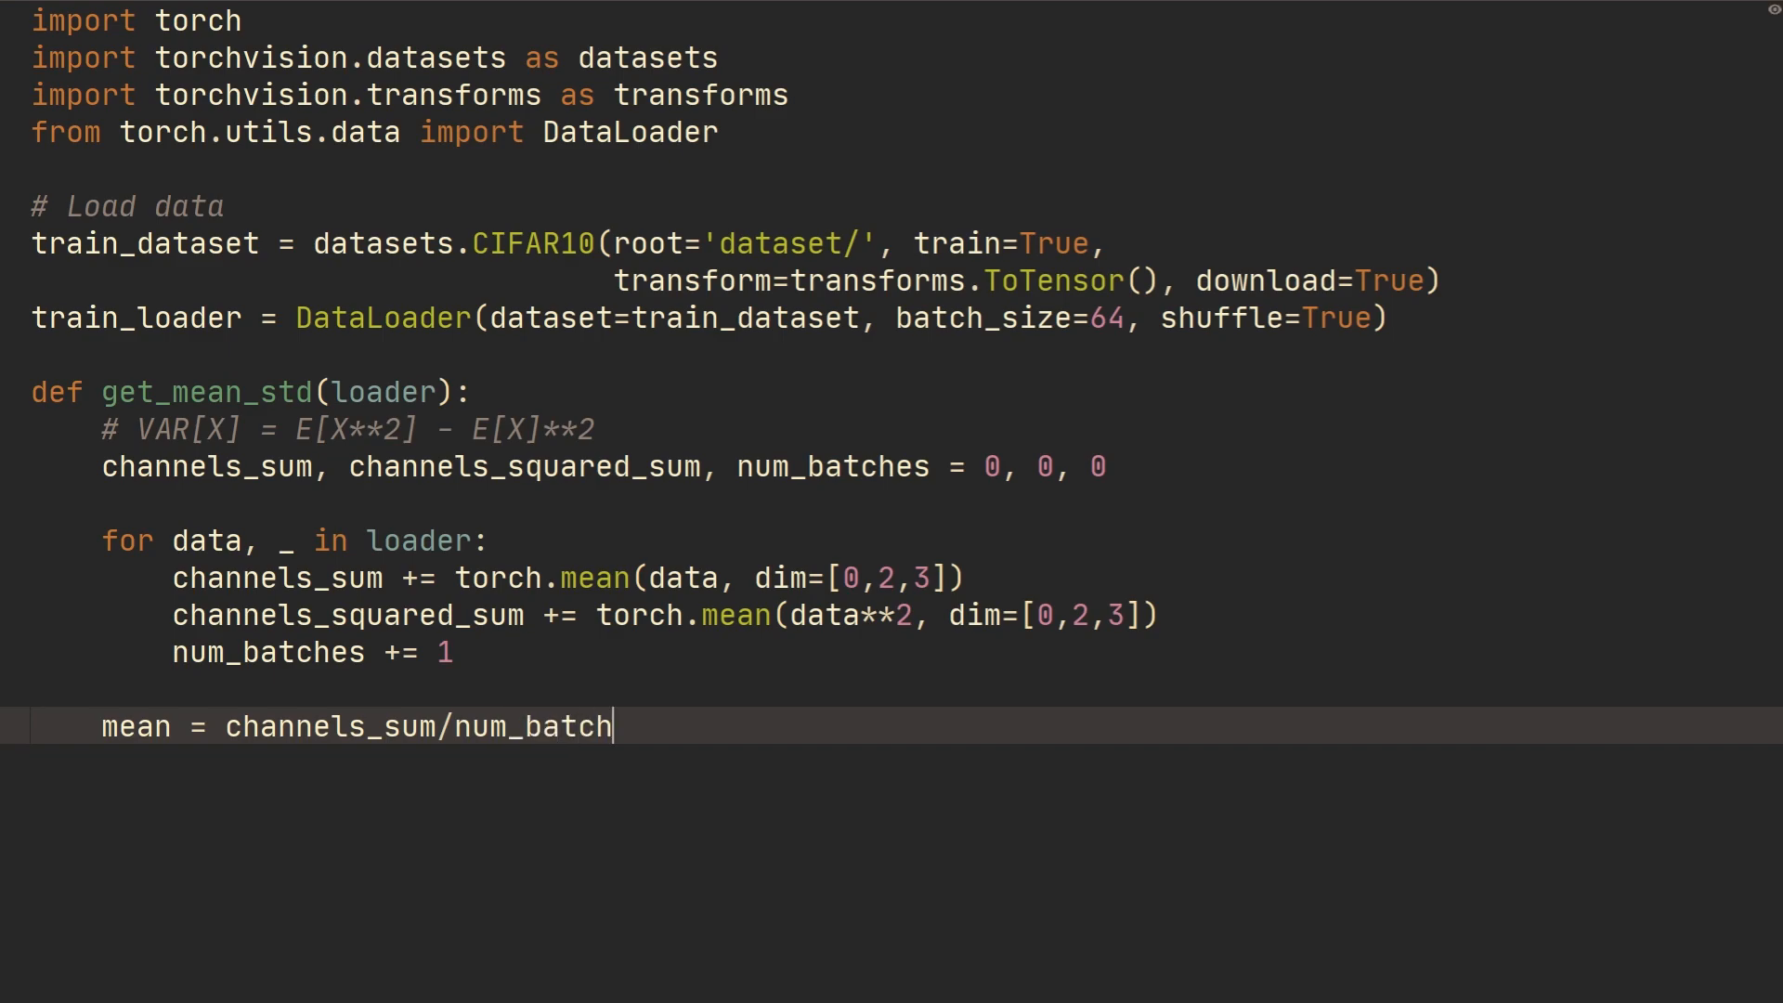
pyautogui.write('es')
pyautogui.write('std =')
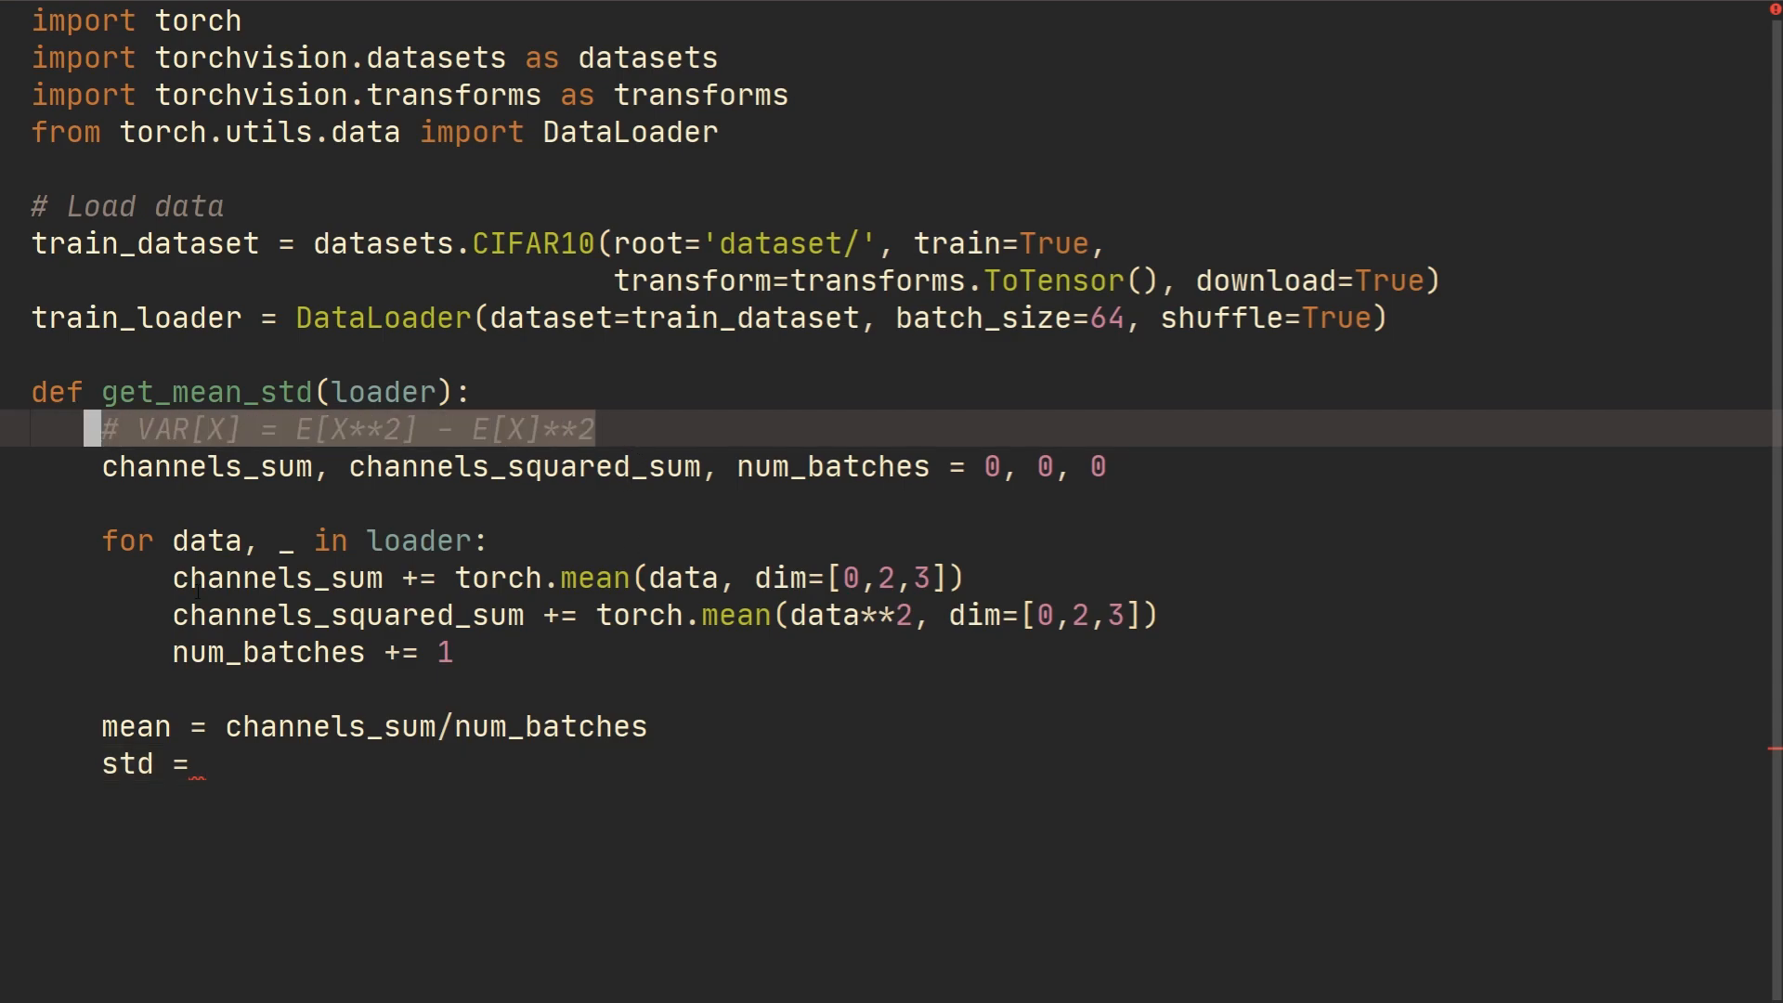
# Compute std = (channels_squared_sum/num_batches - mean**2)**0.5 and begin 'return mean'
pyautogui.click(195, 763)
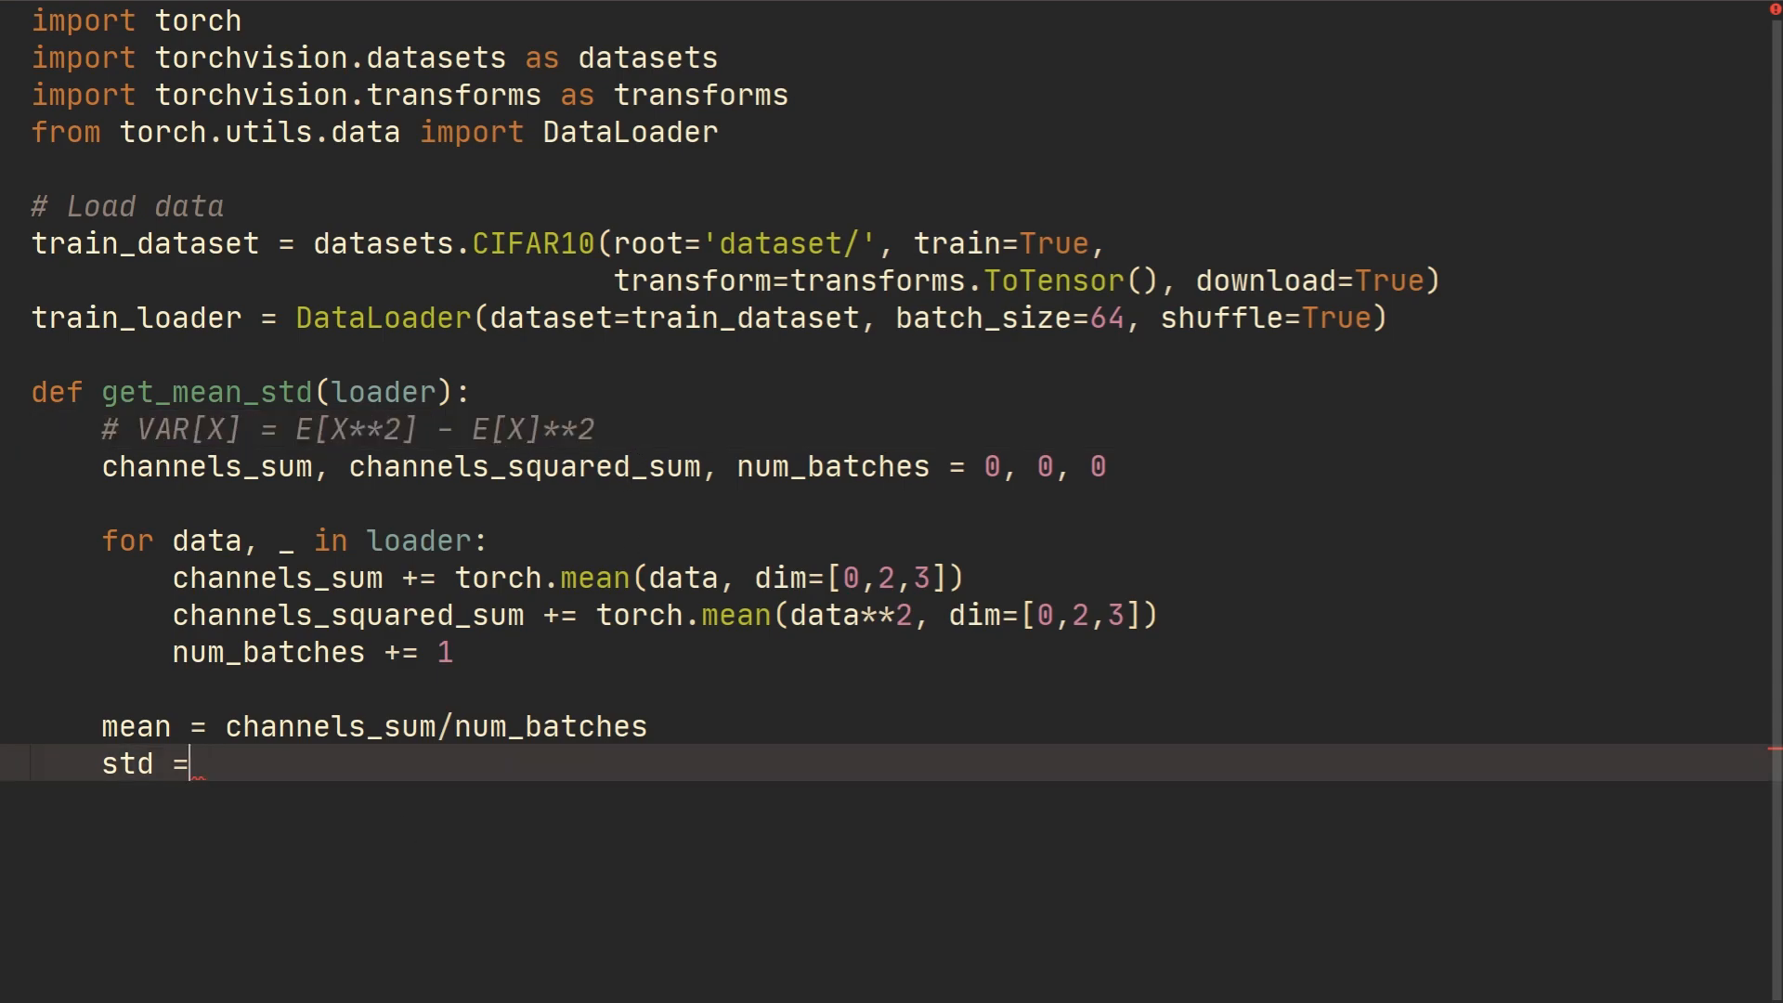
pyautogui.write('(c')
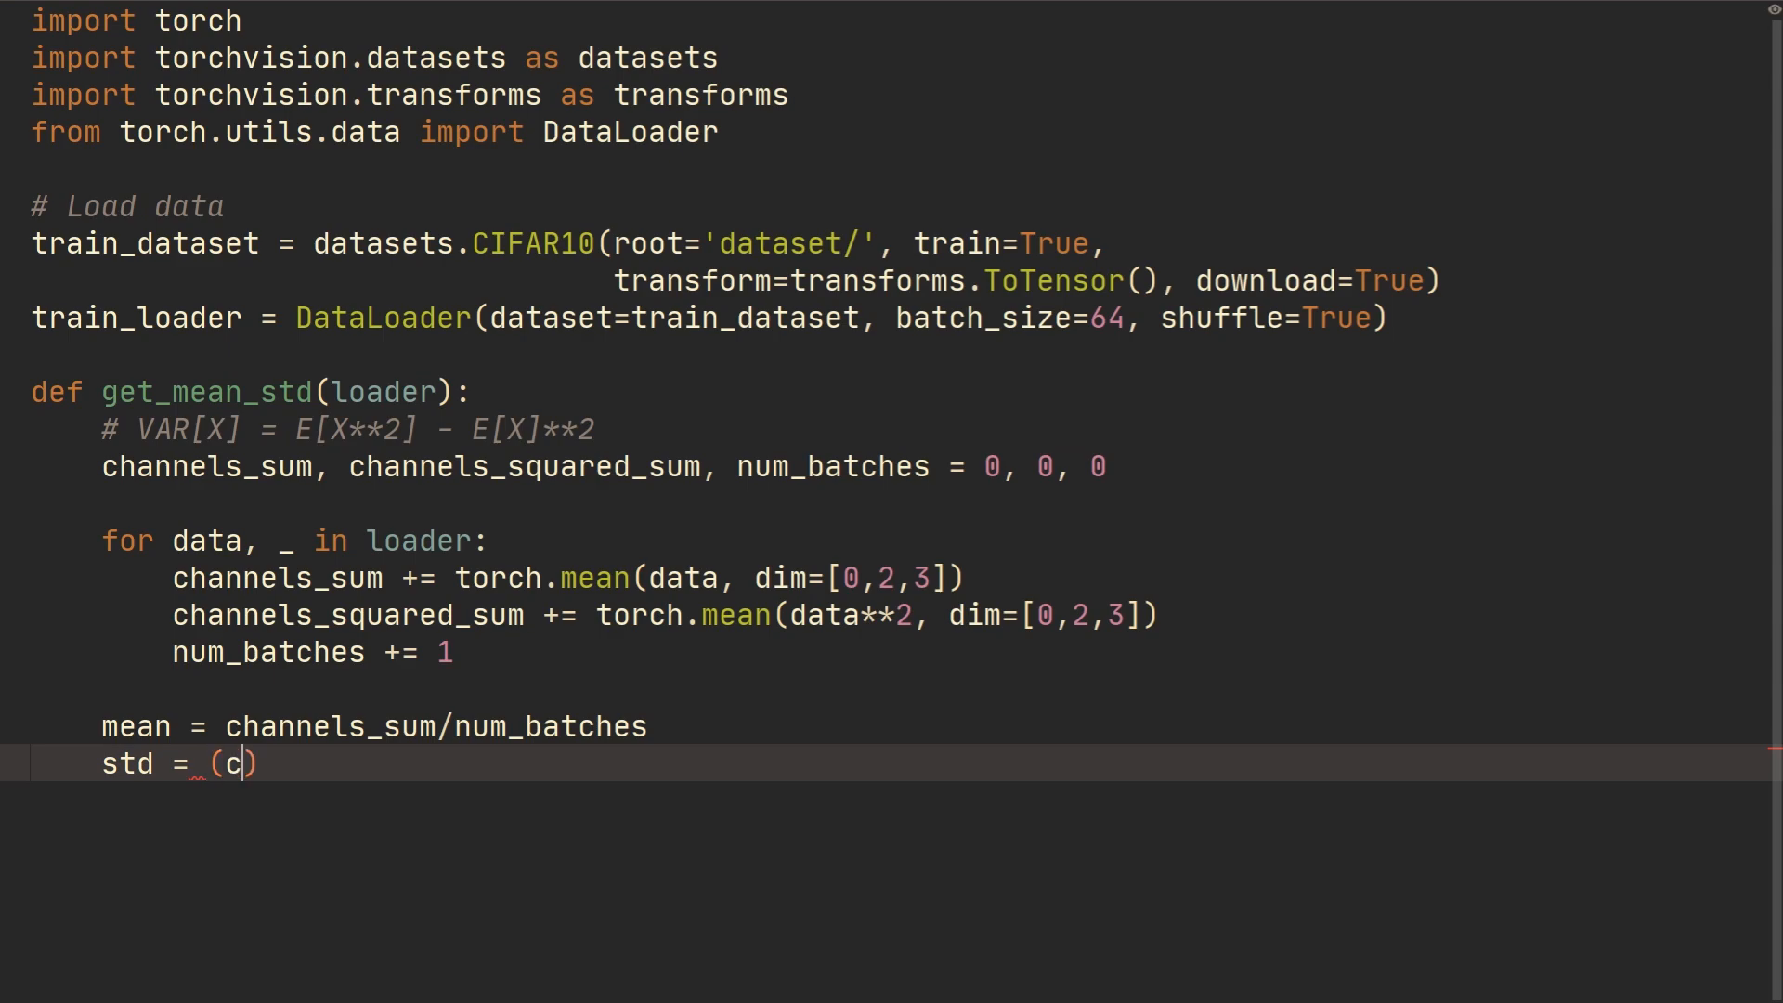
pyautogui.write('hannels_sqaured')
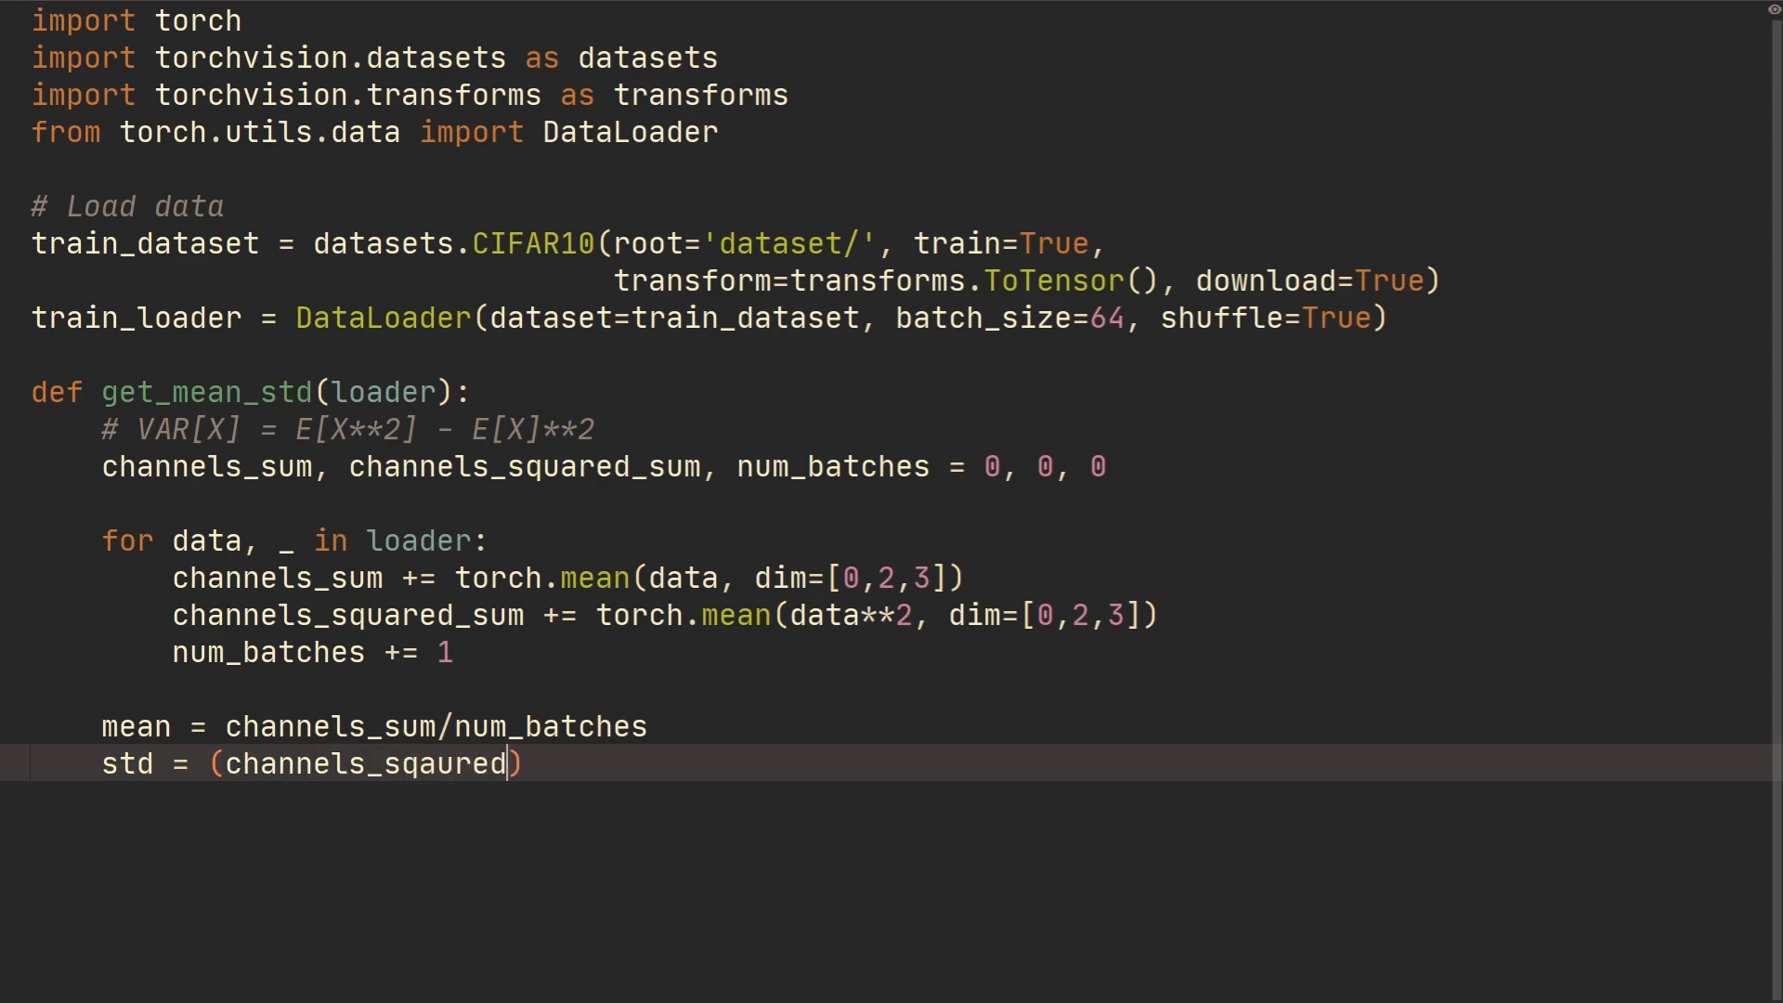
pyautogui.write('channels_squared_sum')
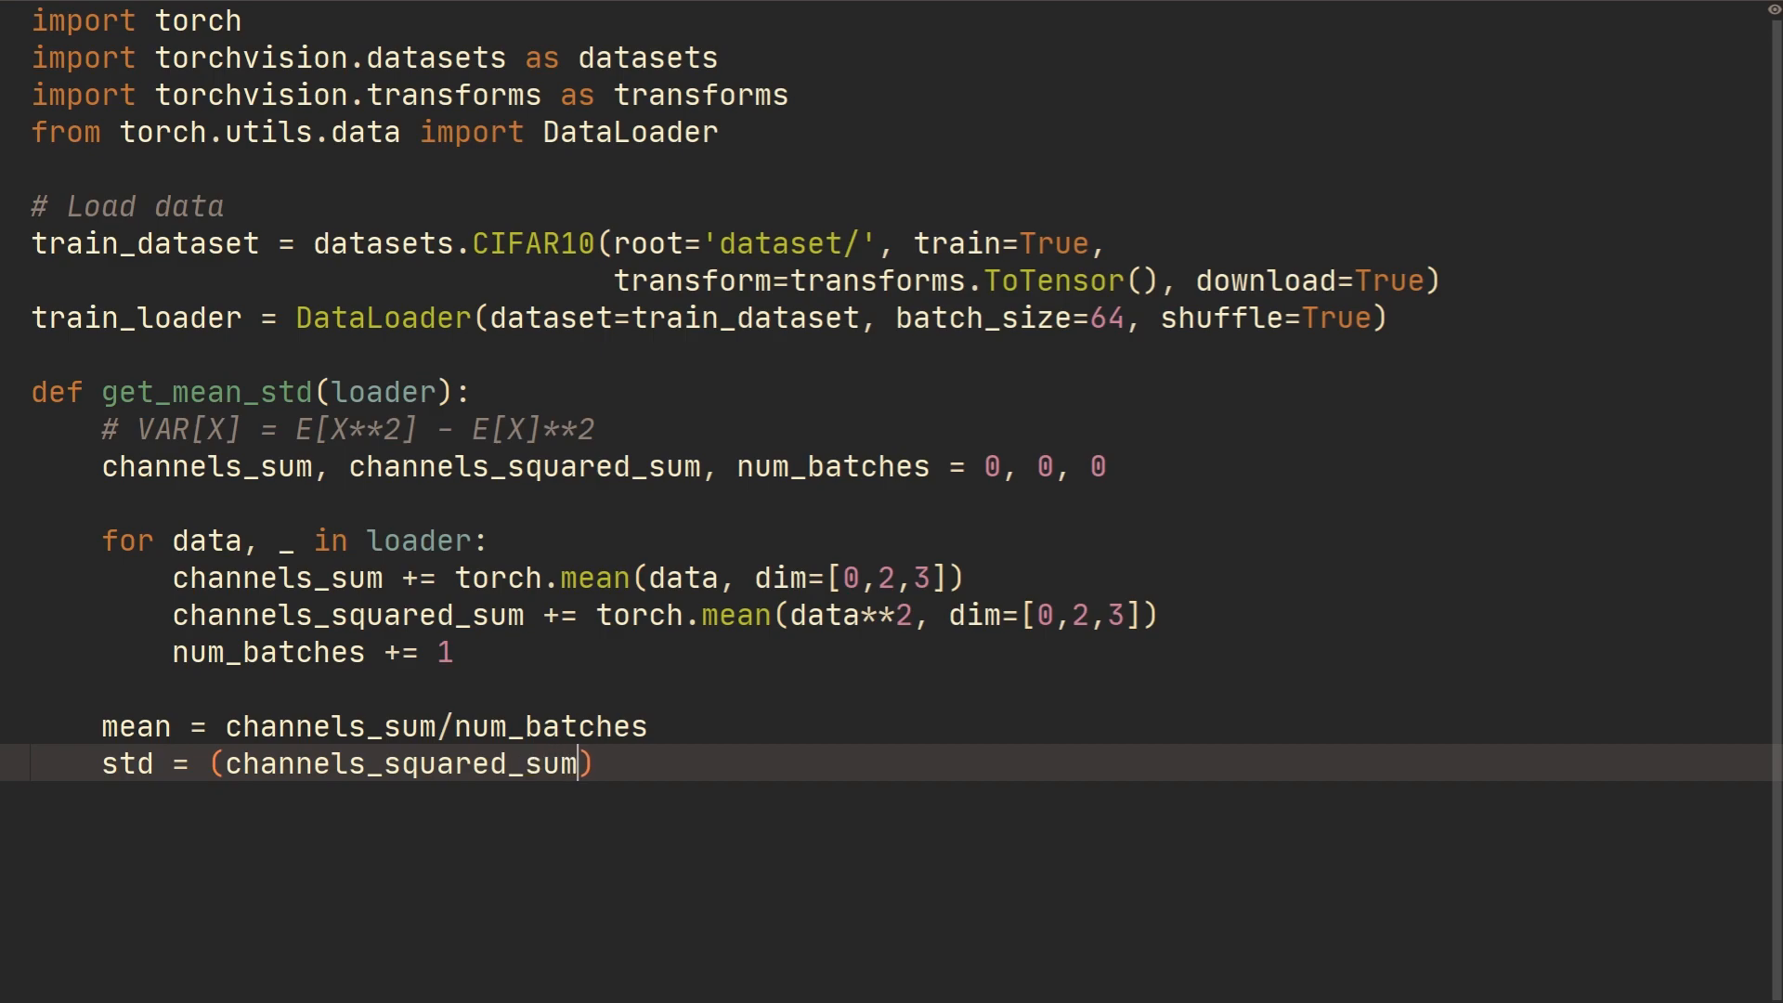
pyautogui.write('/num_batch')
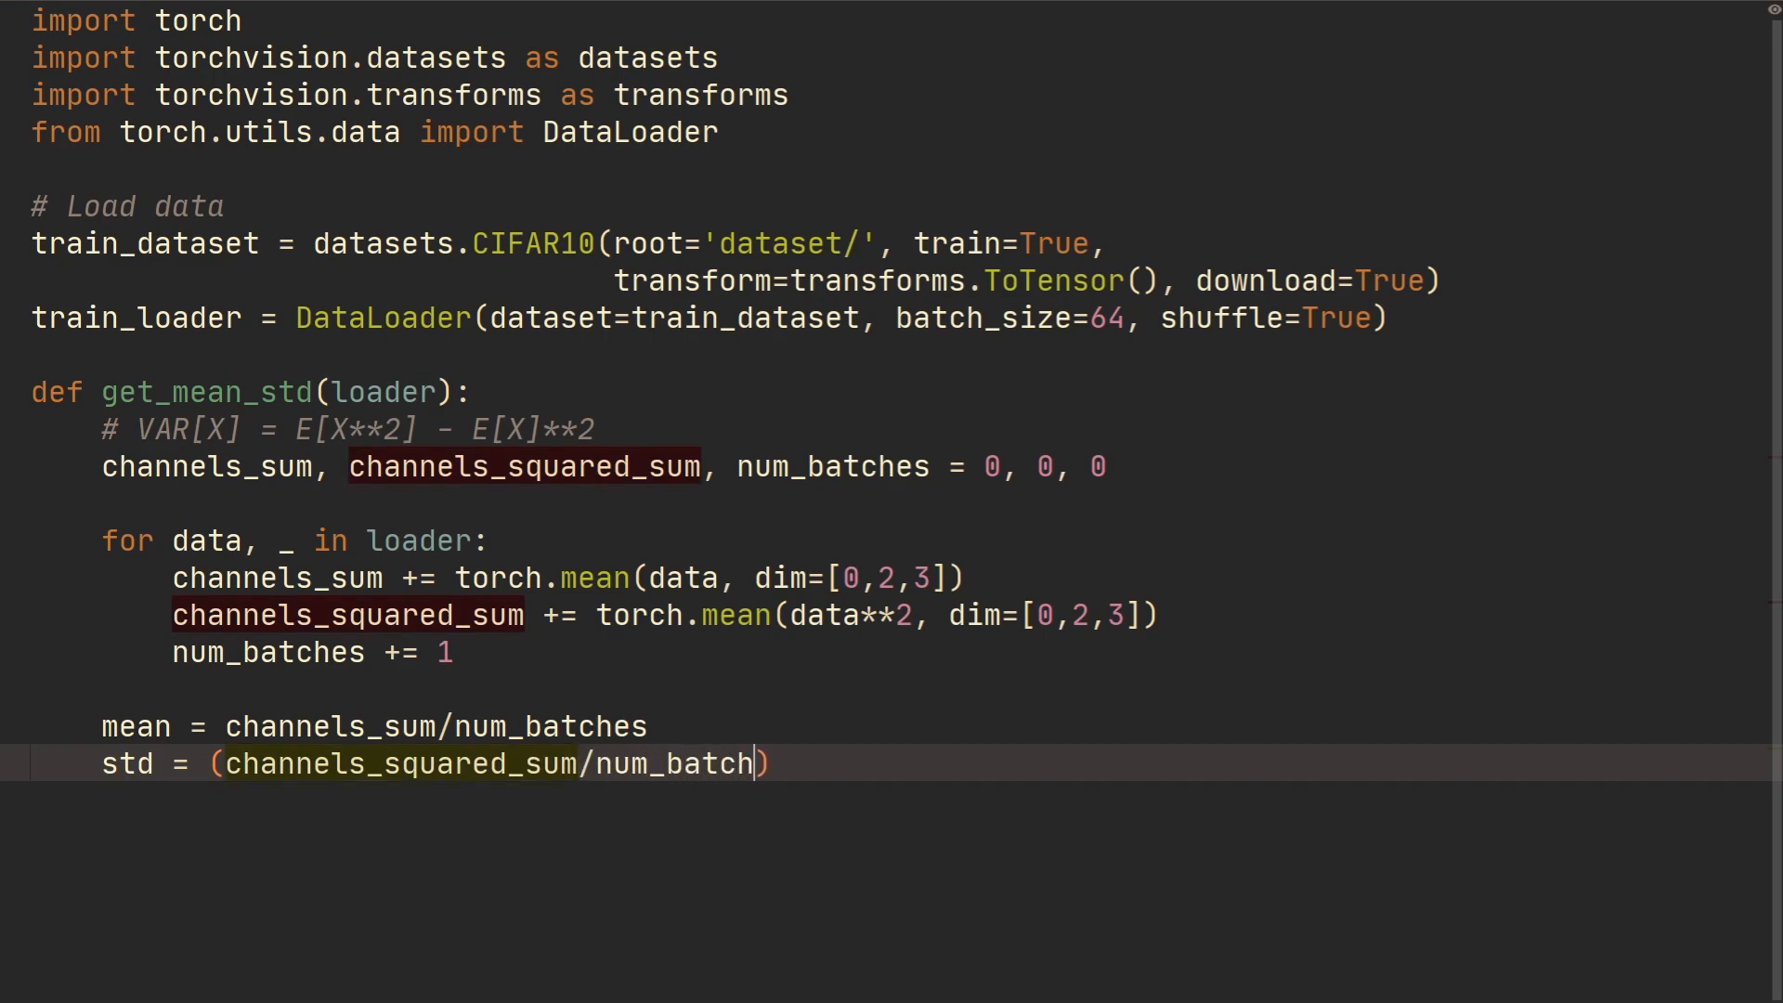
pyautogui.write('es - mea')
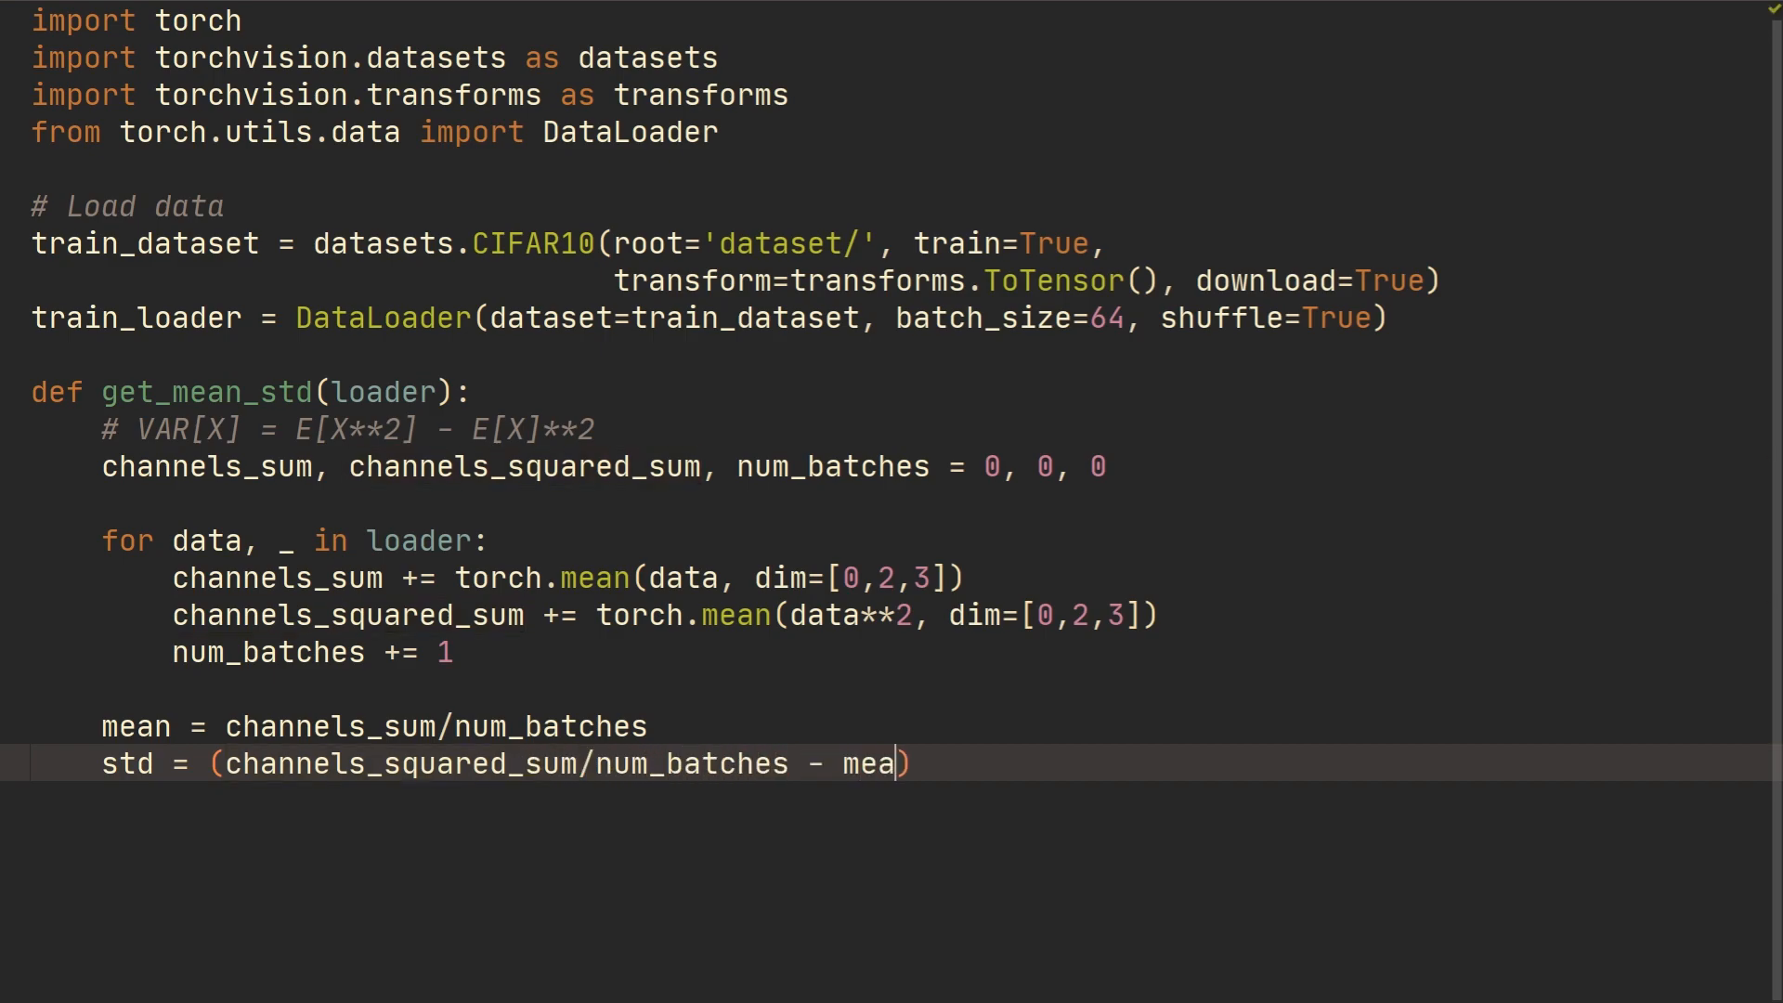
pyautogui.write('n**2')
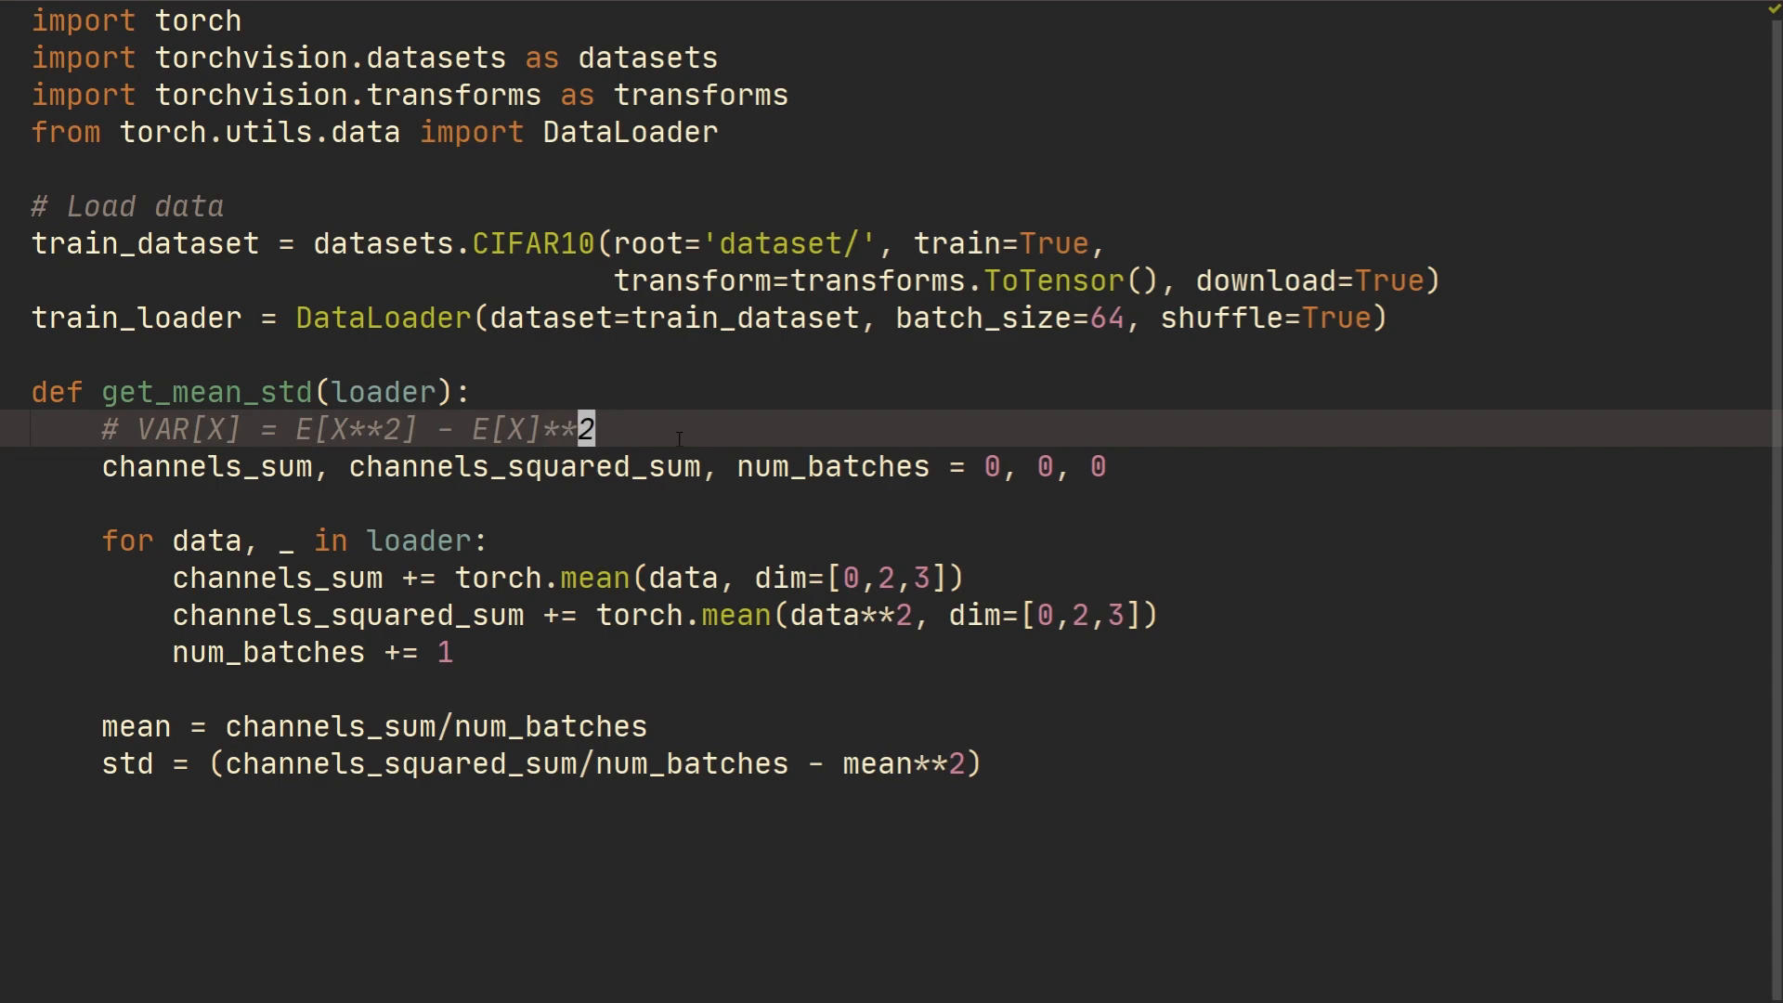
pyautogui.click(989, 763)
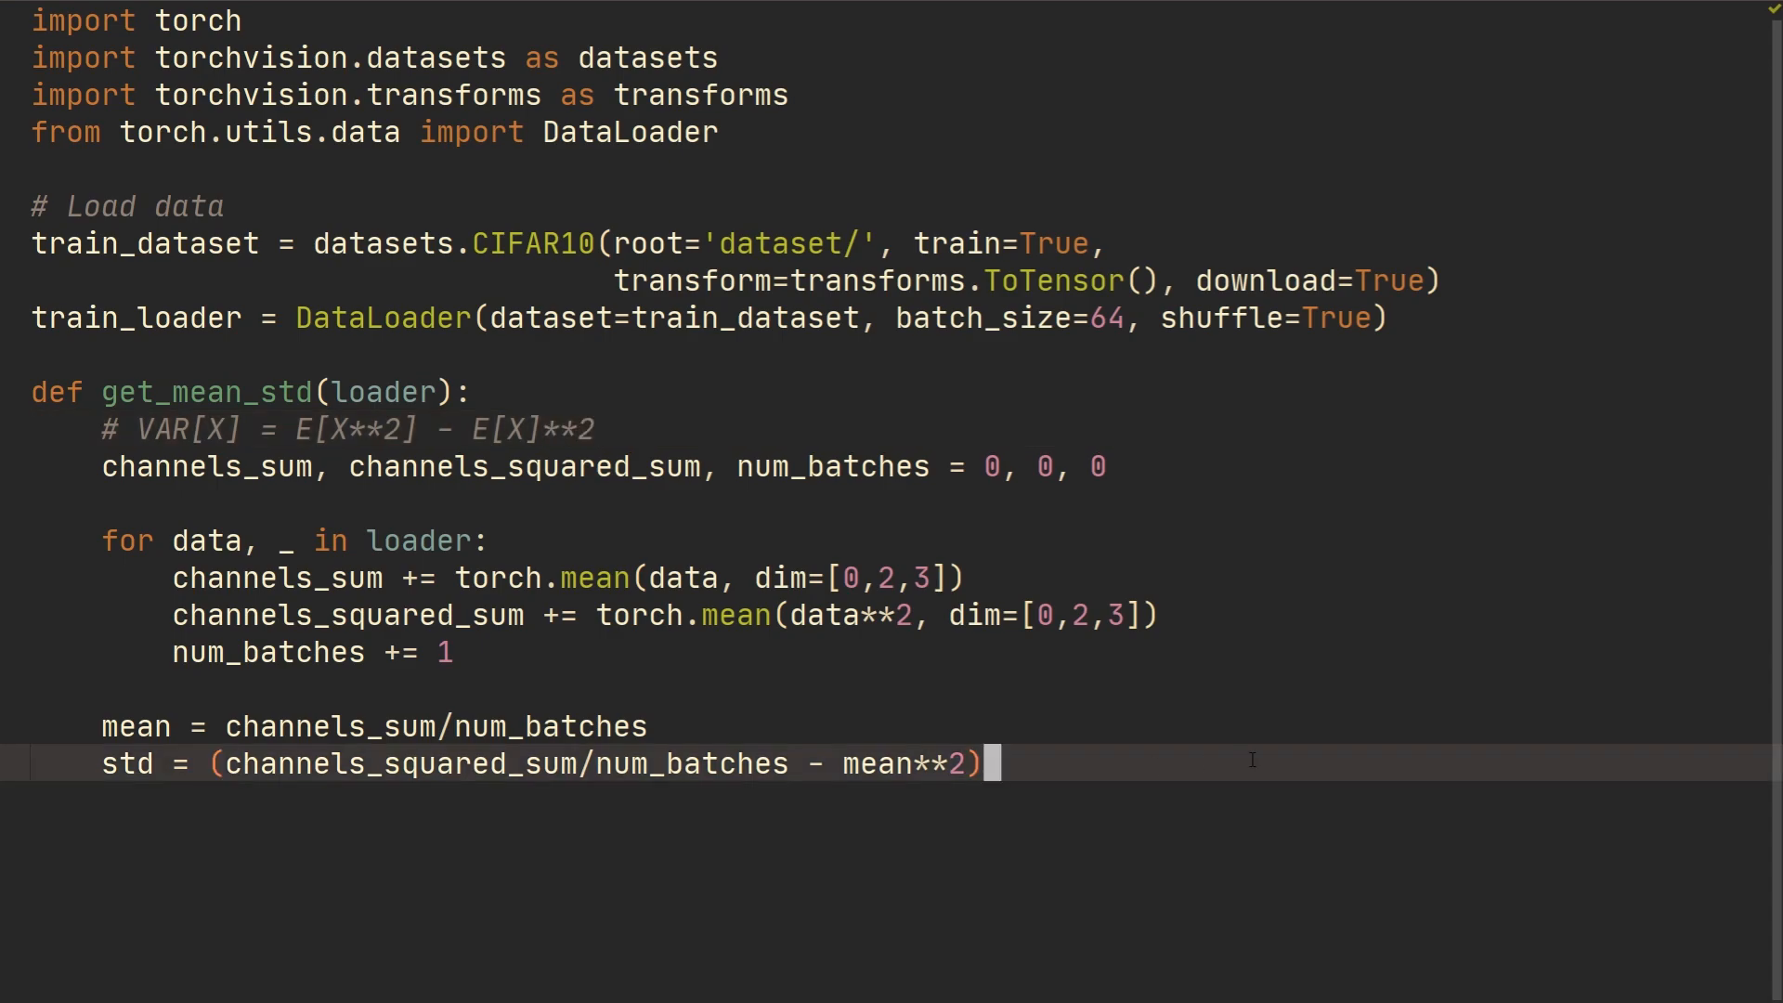
pyautogui.write('**')
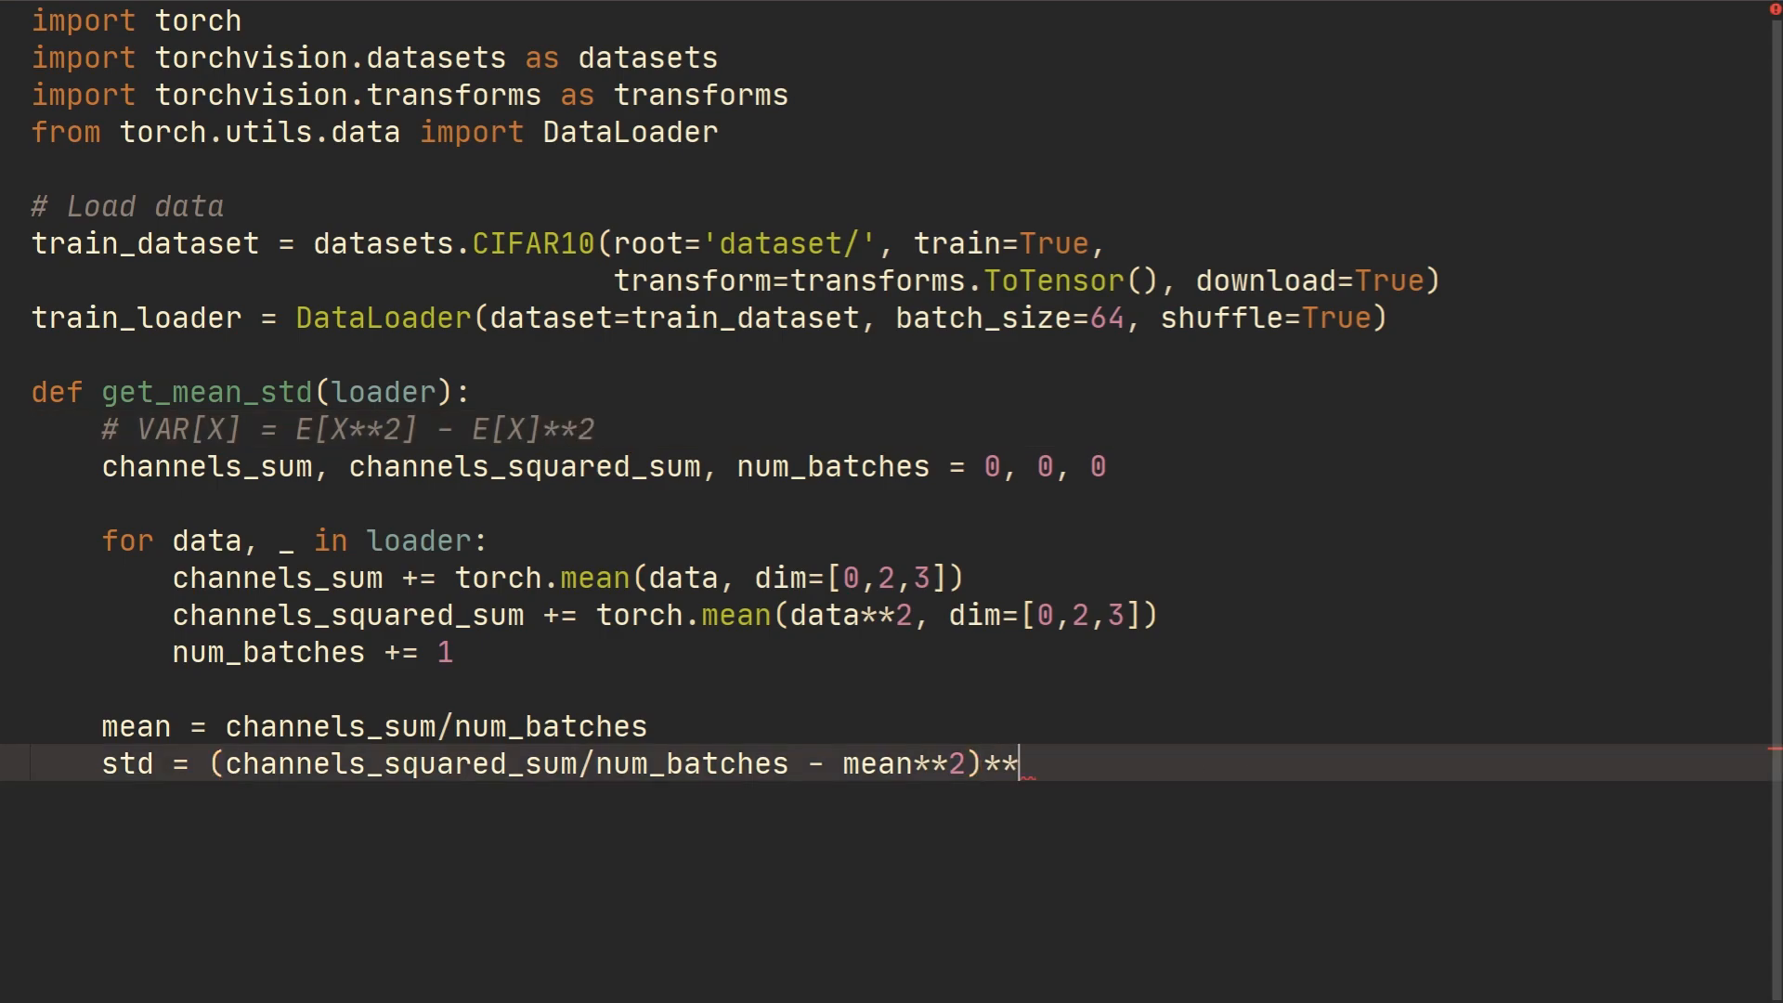
pyautogui.write('0.5')
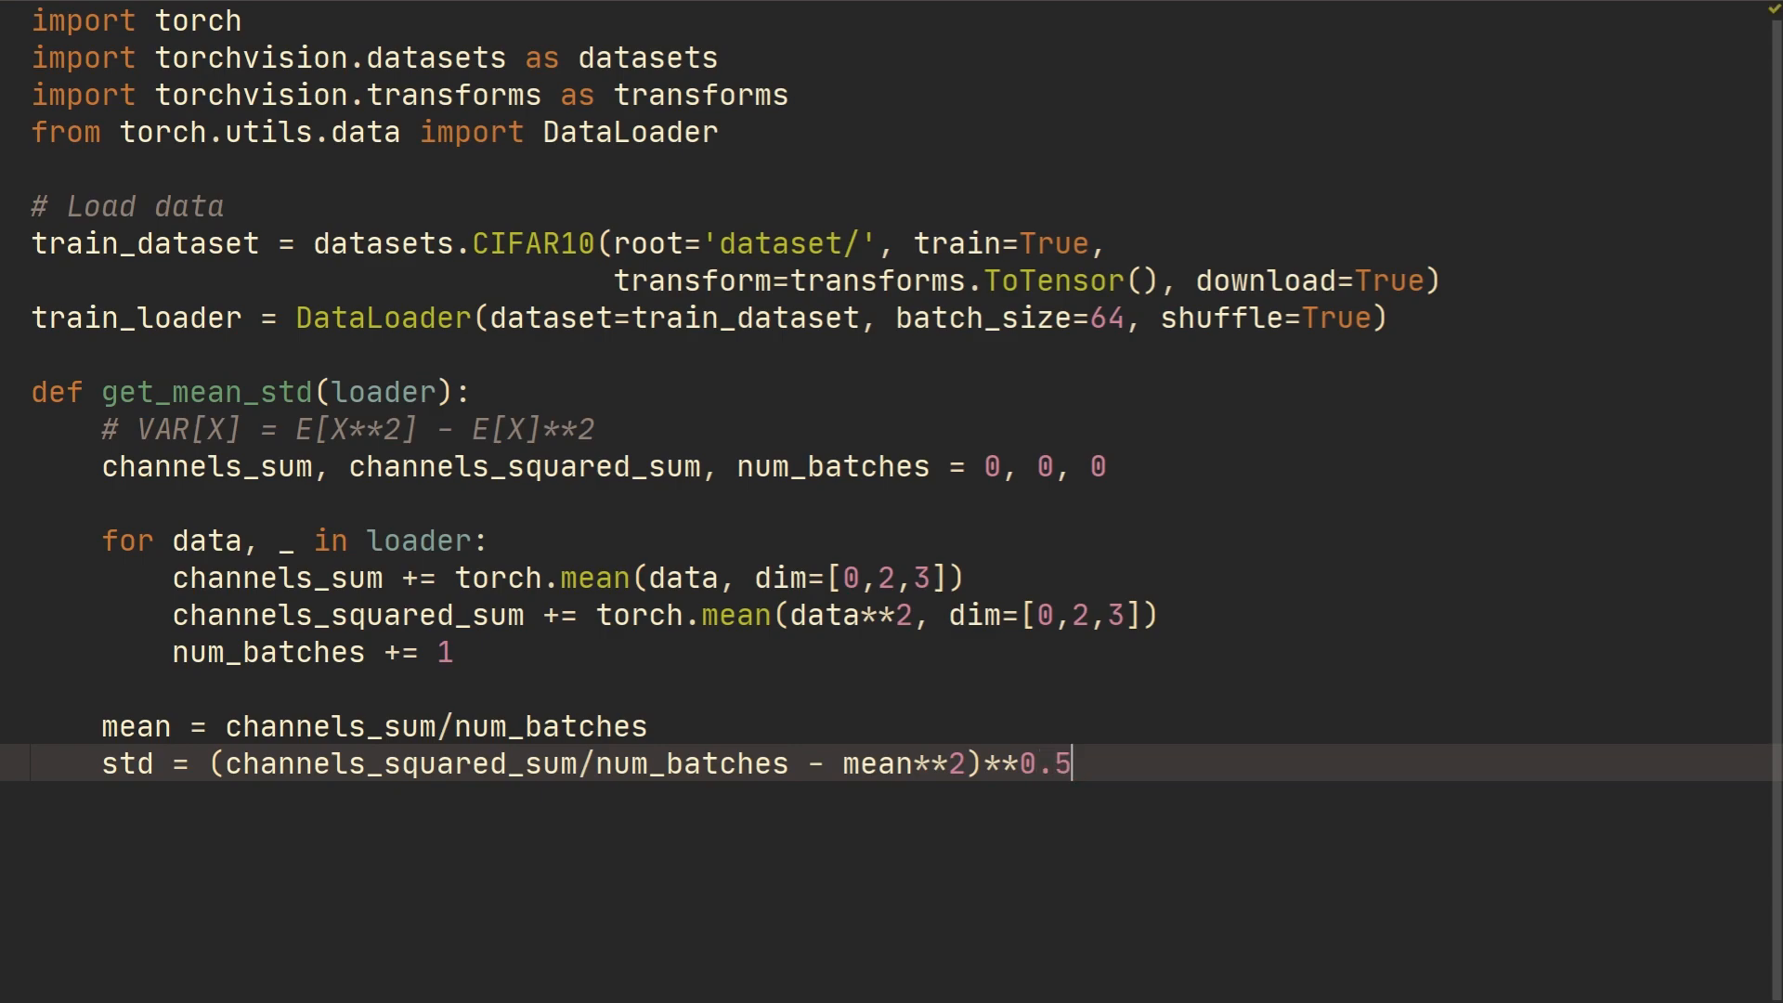
pyautogui.write('return mean')
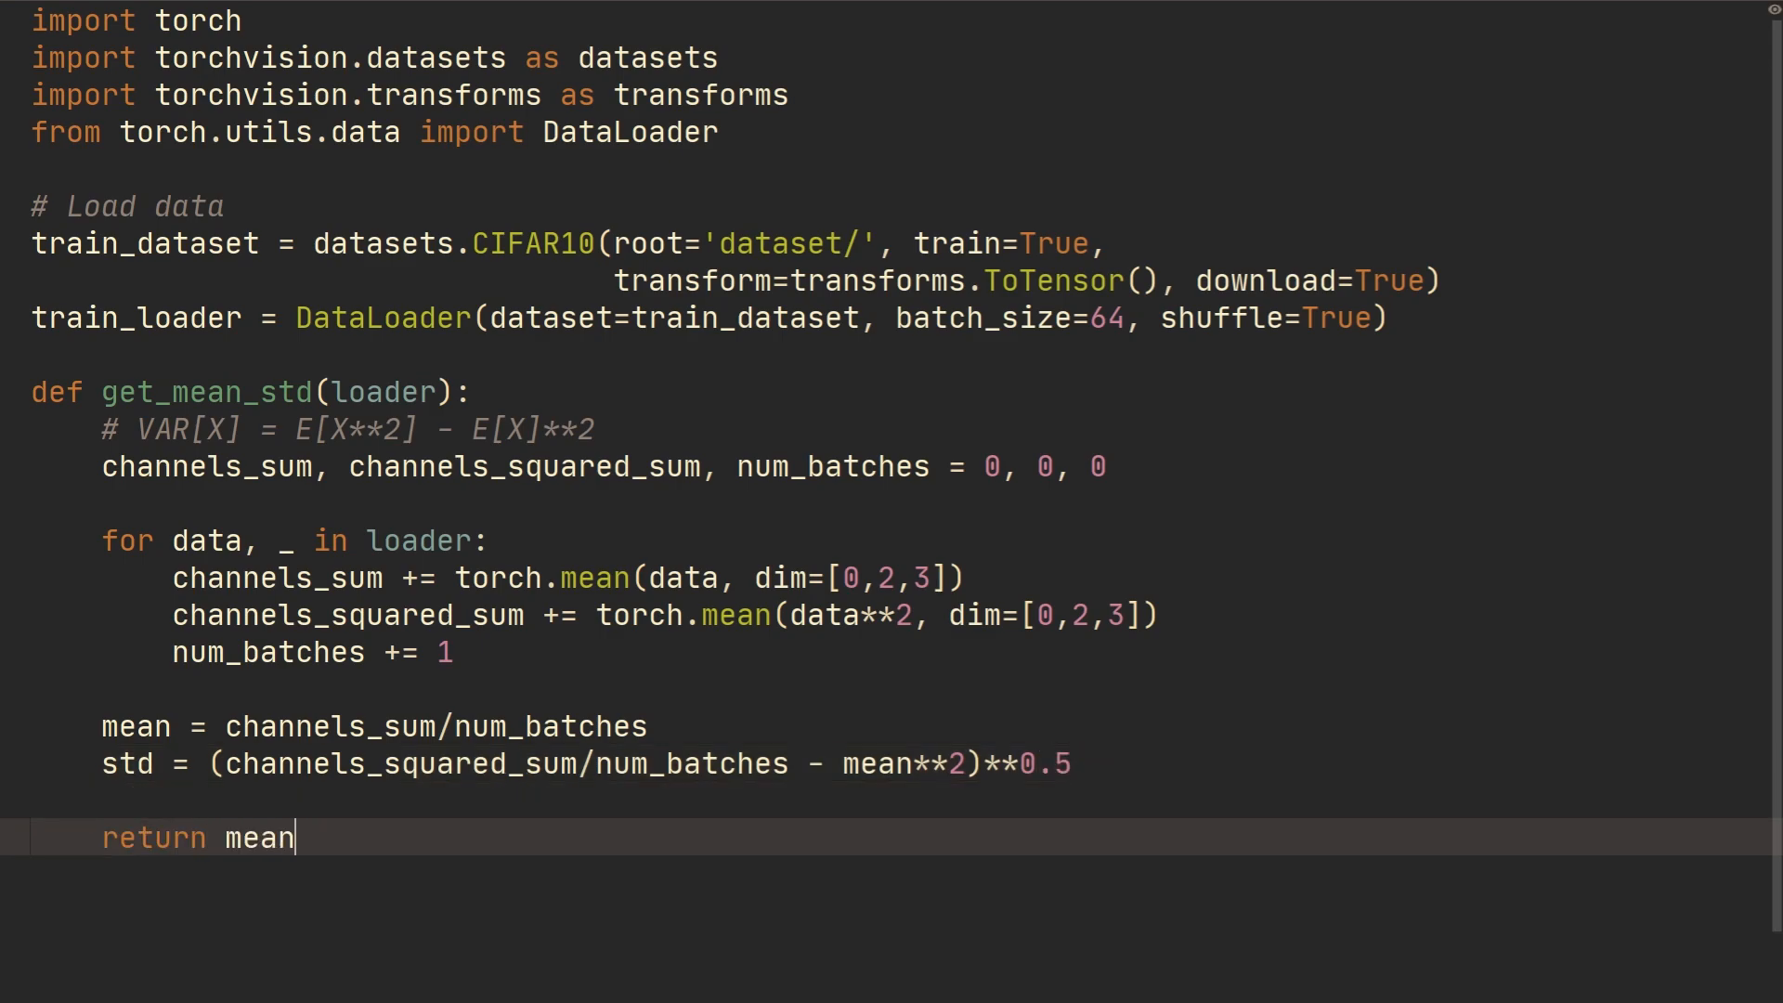
# Return mean, std, assign mean, std = get_mean_std(train_loader), print both and run on CIFAR10
pyautogui.write(', std')
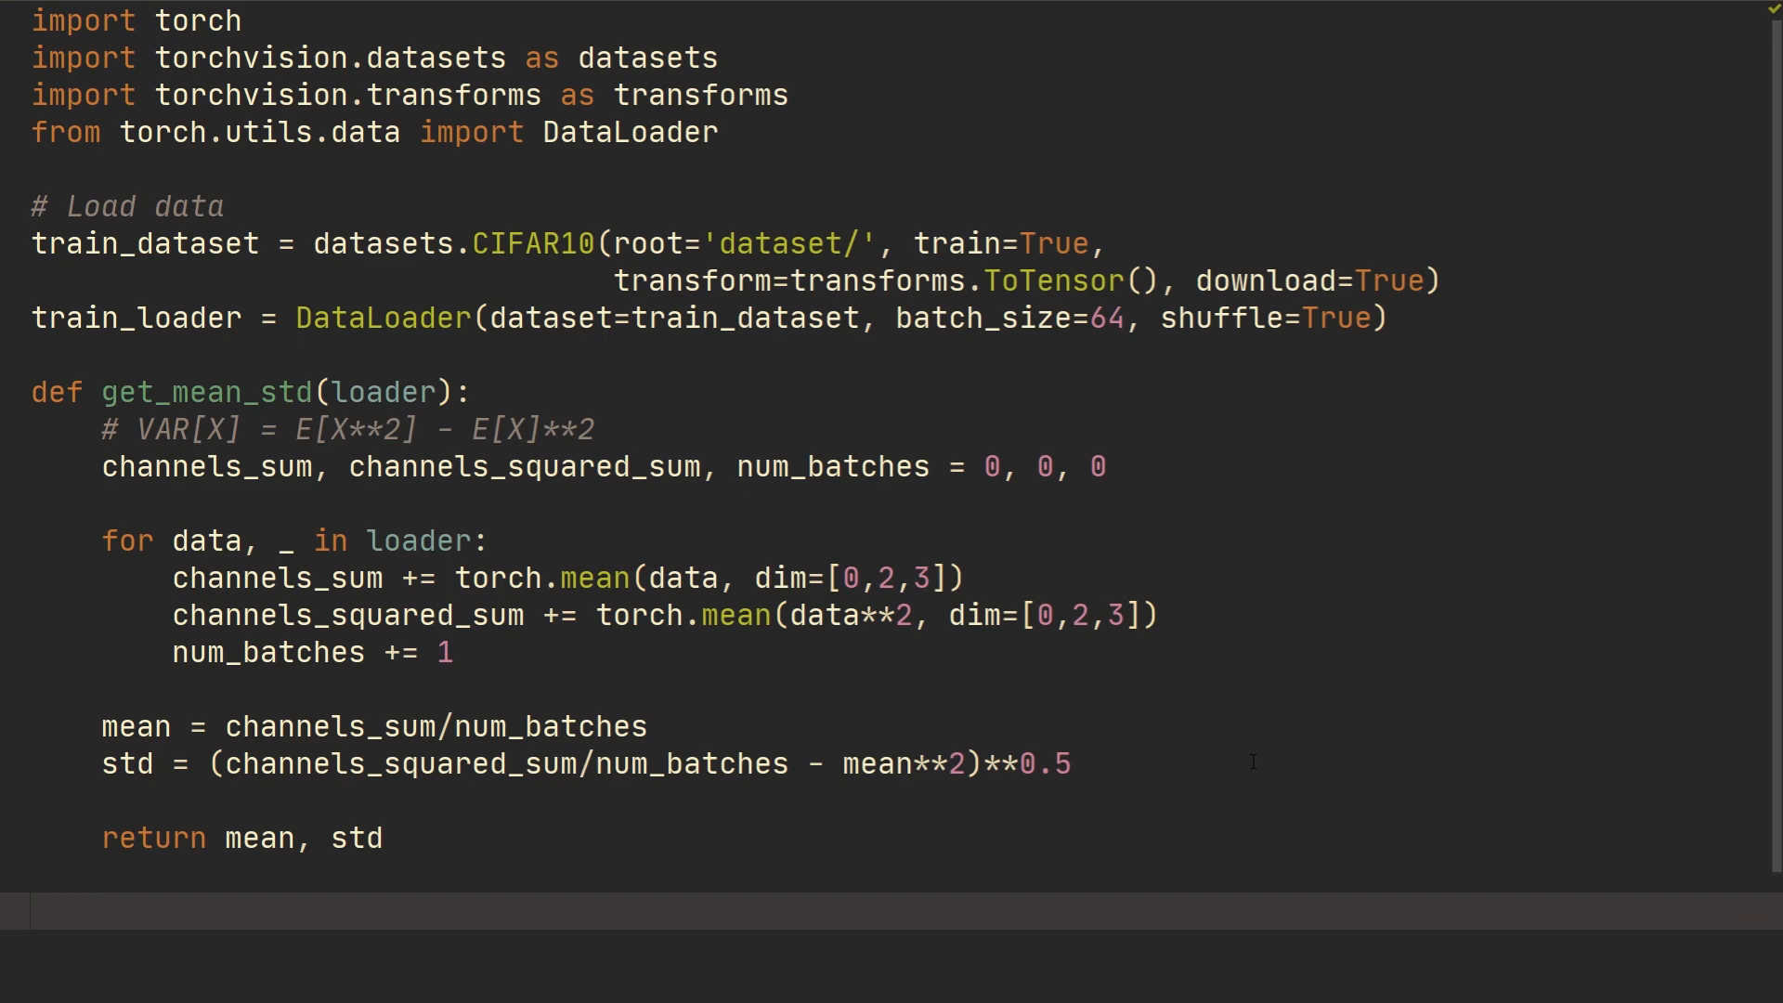
pyautogui.scroll(-3)
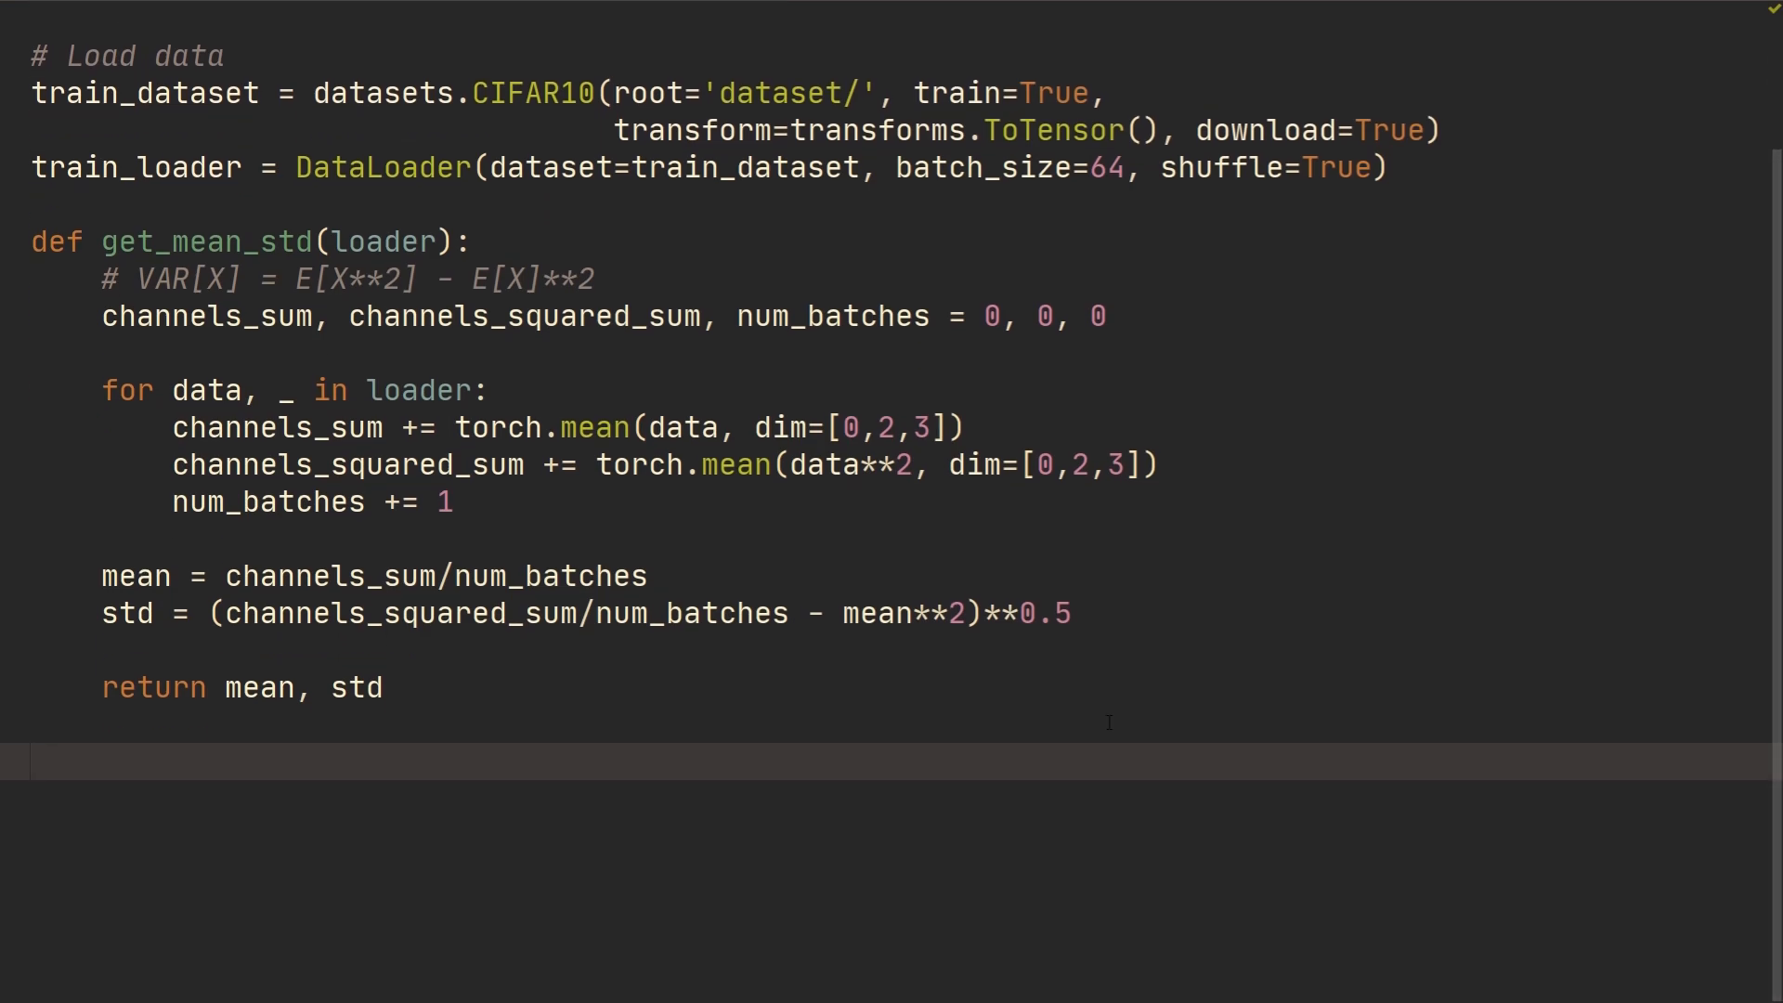
pyautogui.write('mean, std =')
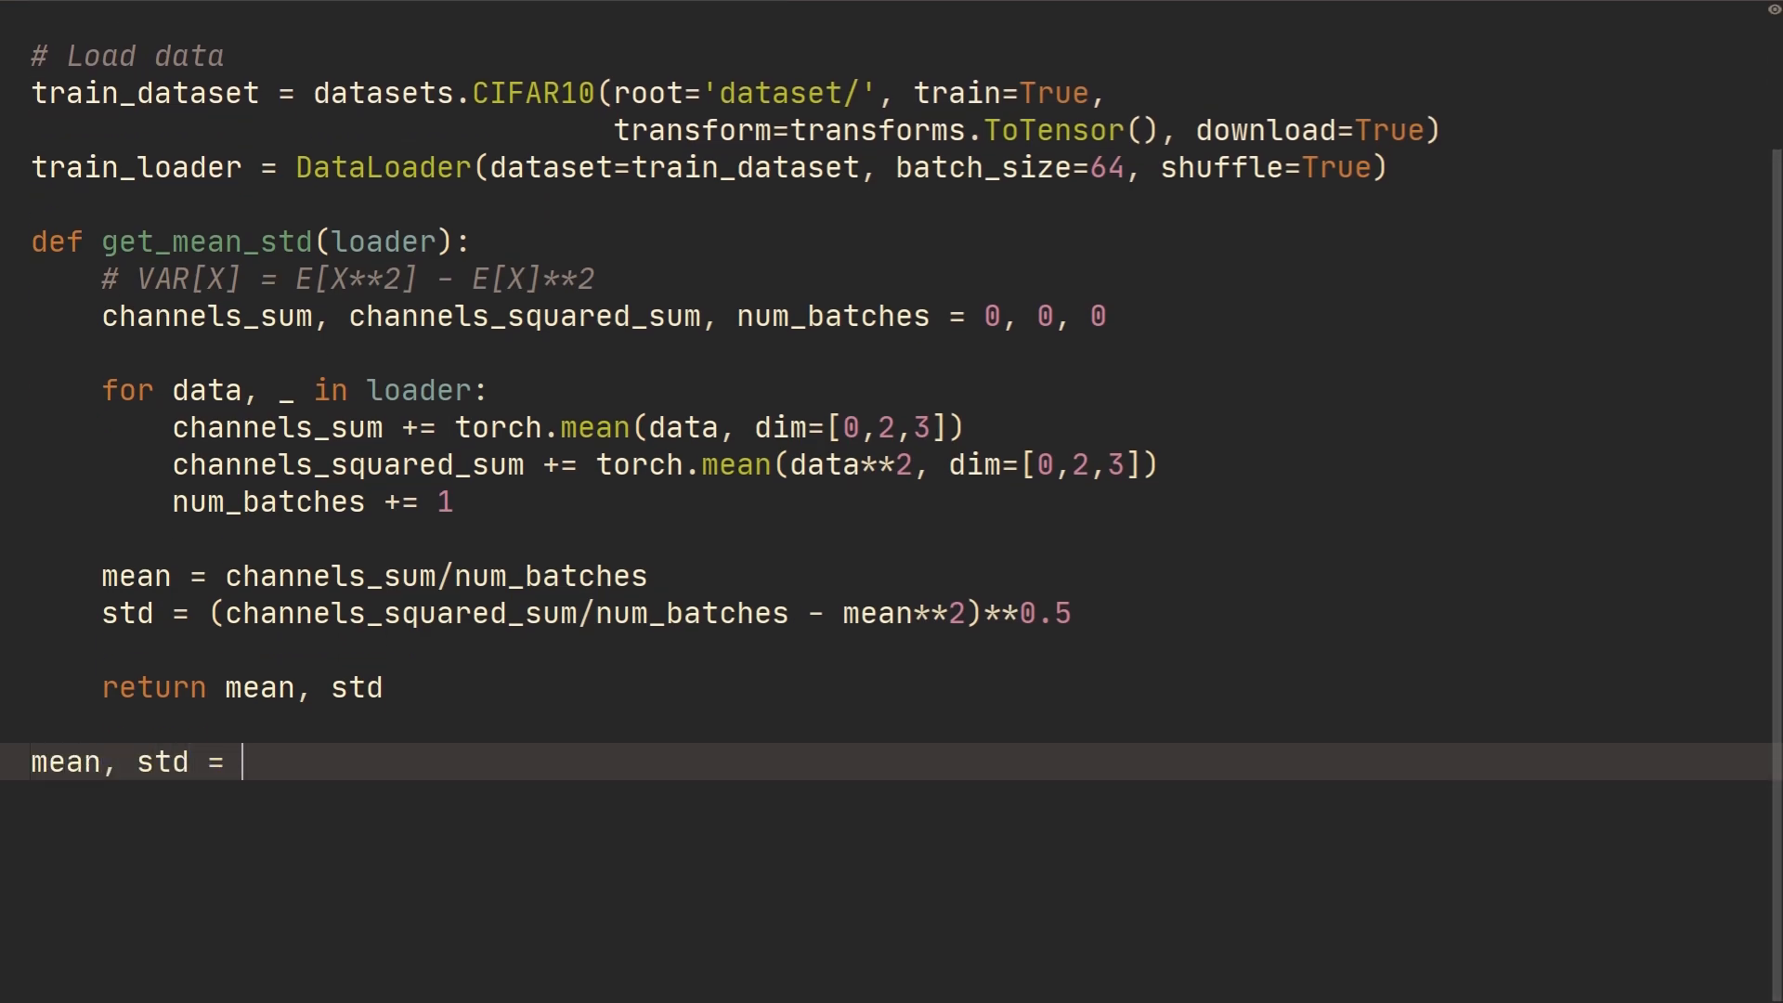
pyautogui.write('get_mean')
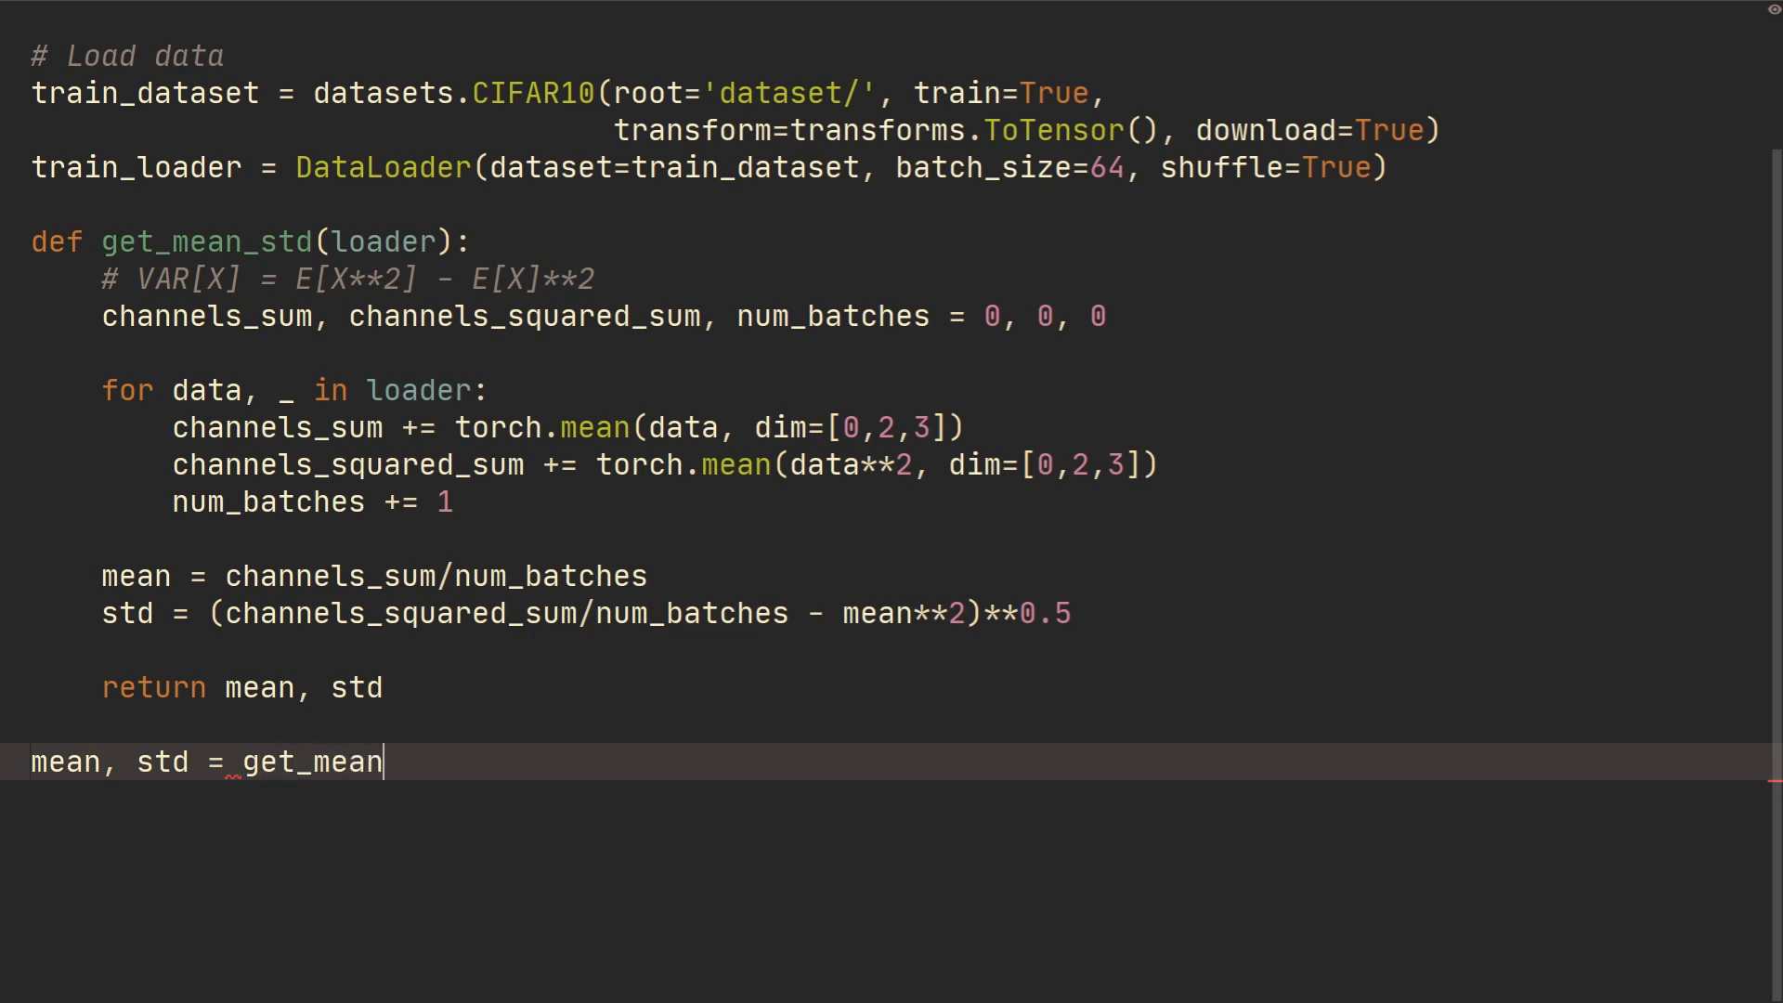
pyautogui.write('_std(train_loader')
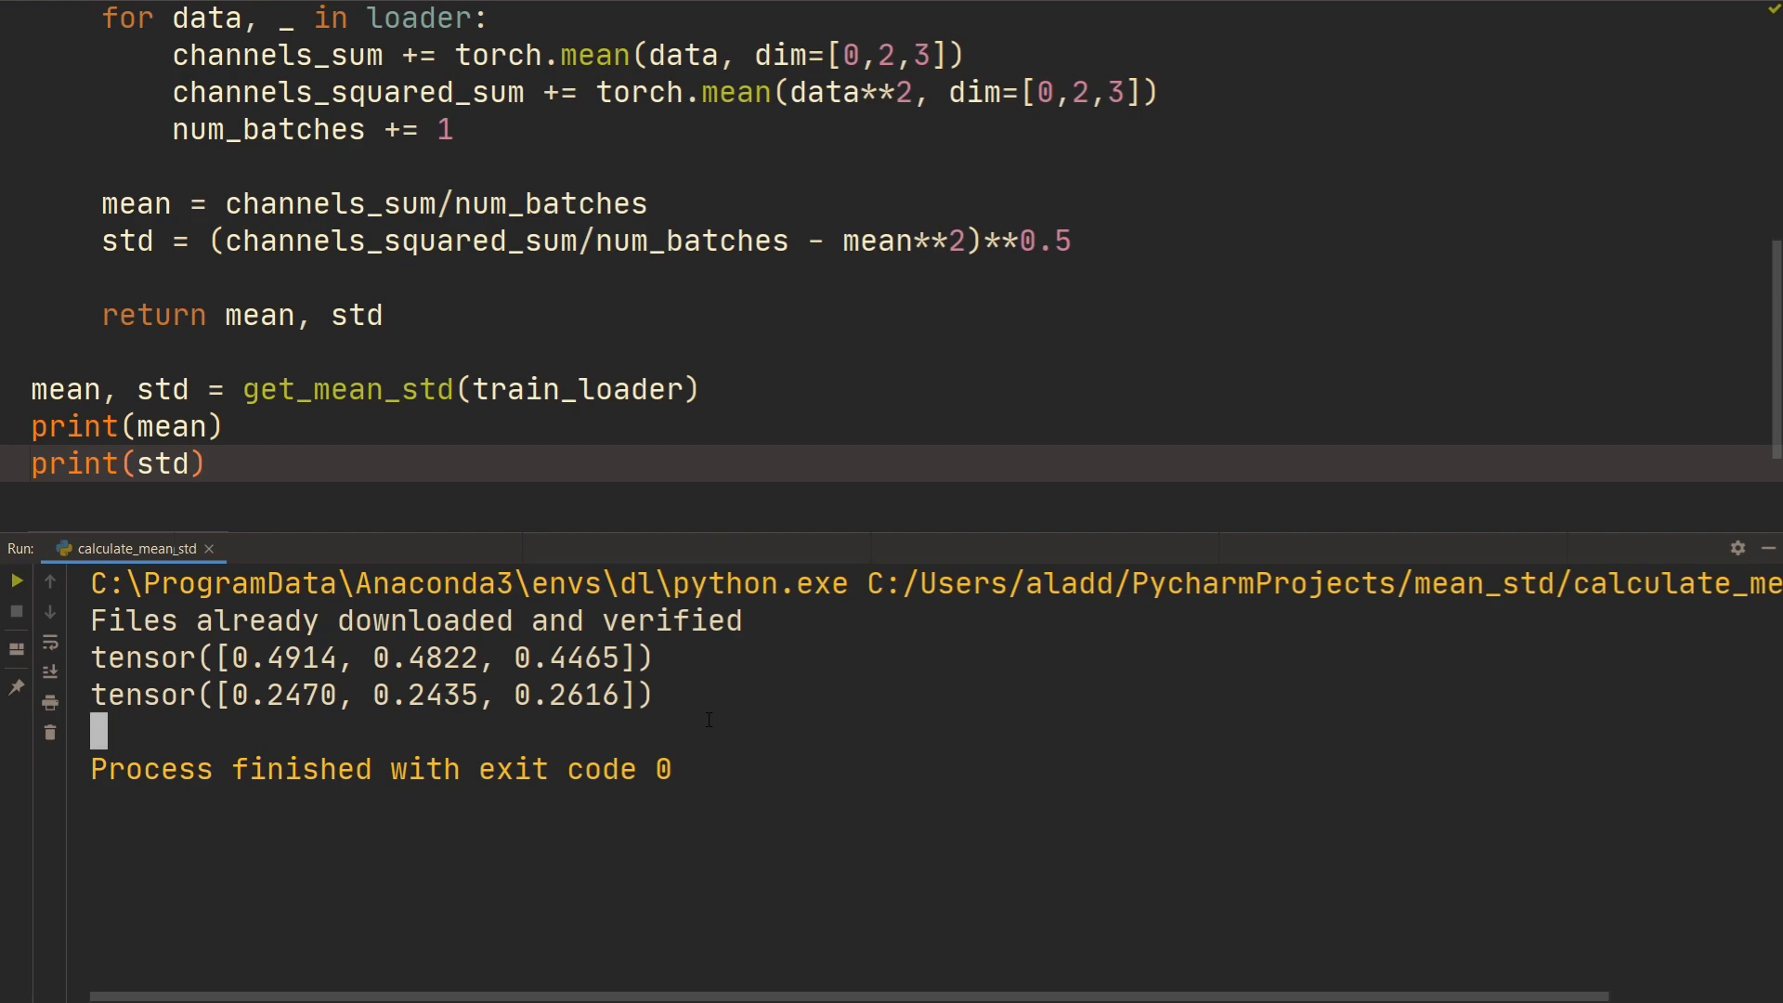
pyautogui.scroll(3)
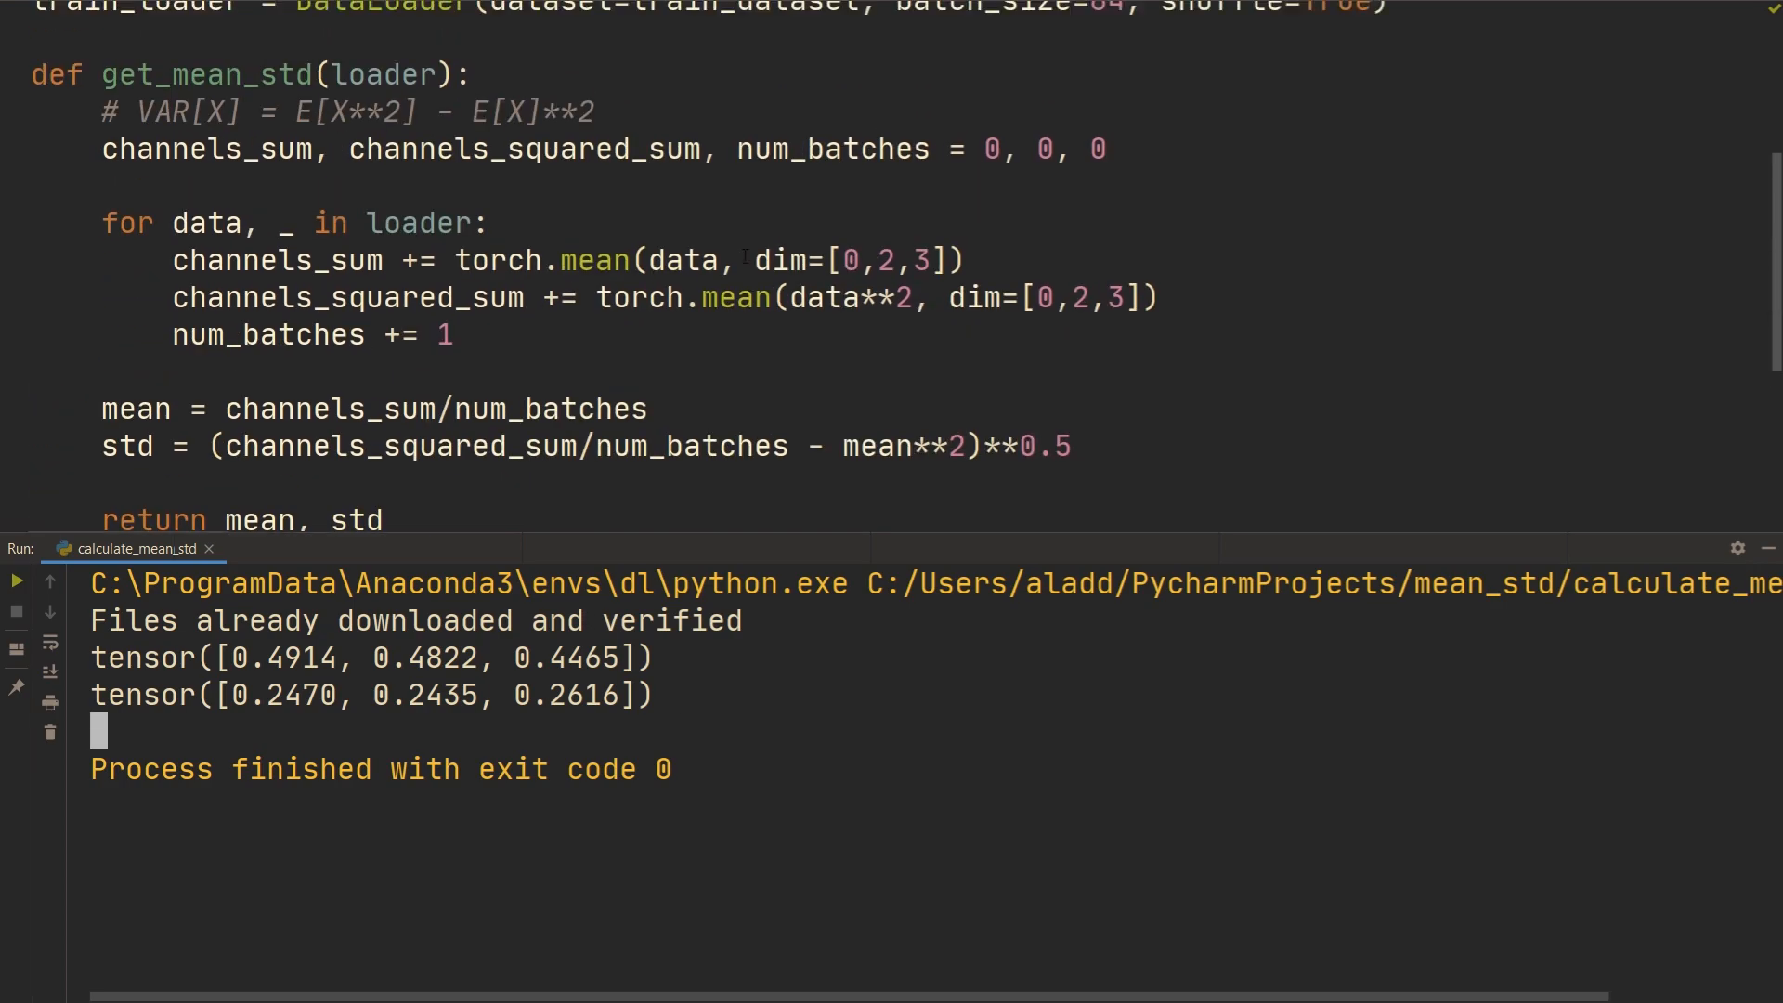
pyautogui.scroll(3)
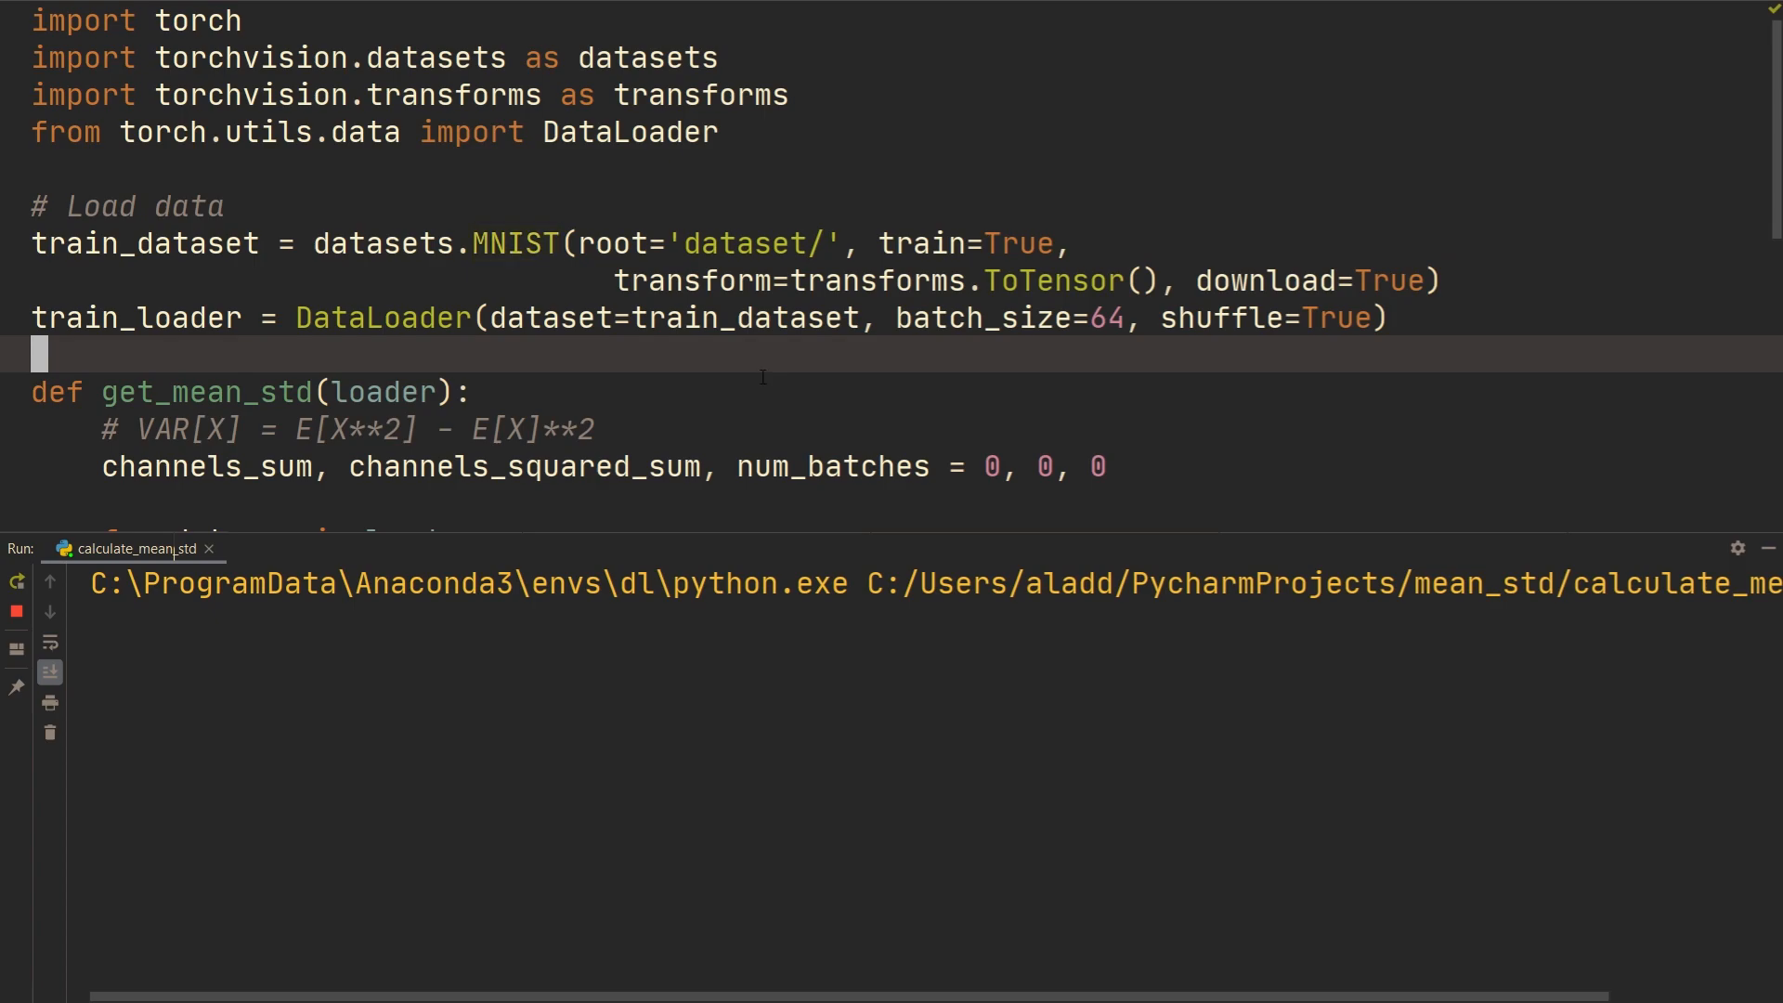
# Rerun with datasets.MNIST, printing single-channel mean 0.1307 and std 0.3081
pyautogui.click(17, 581)
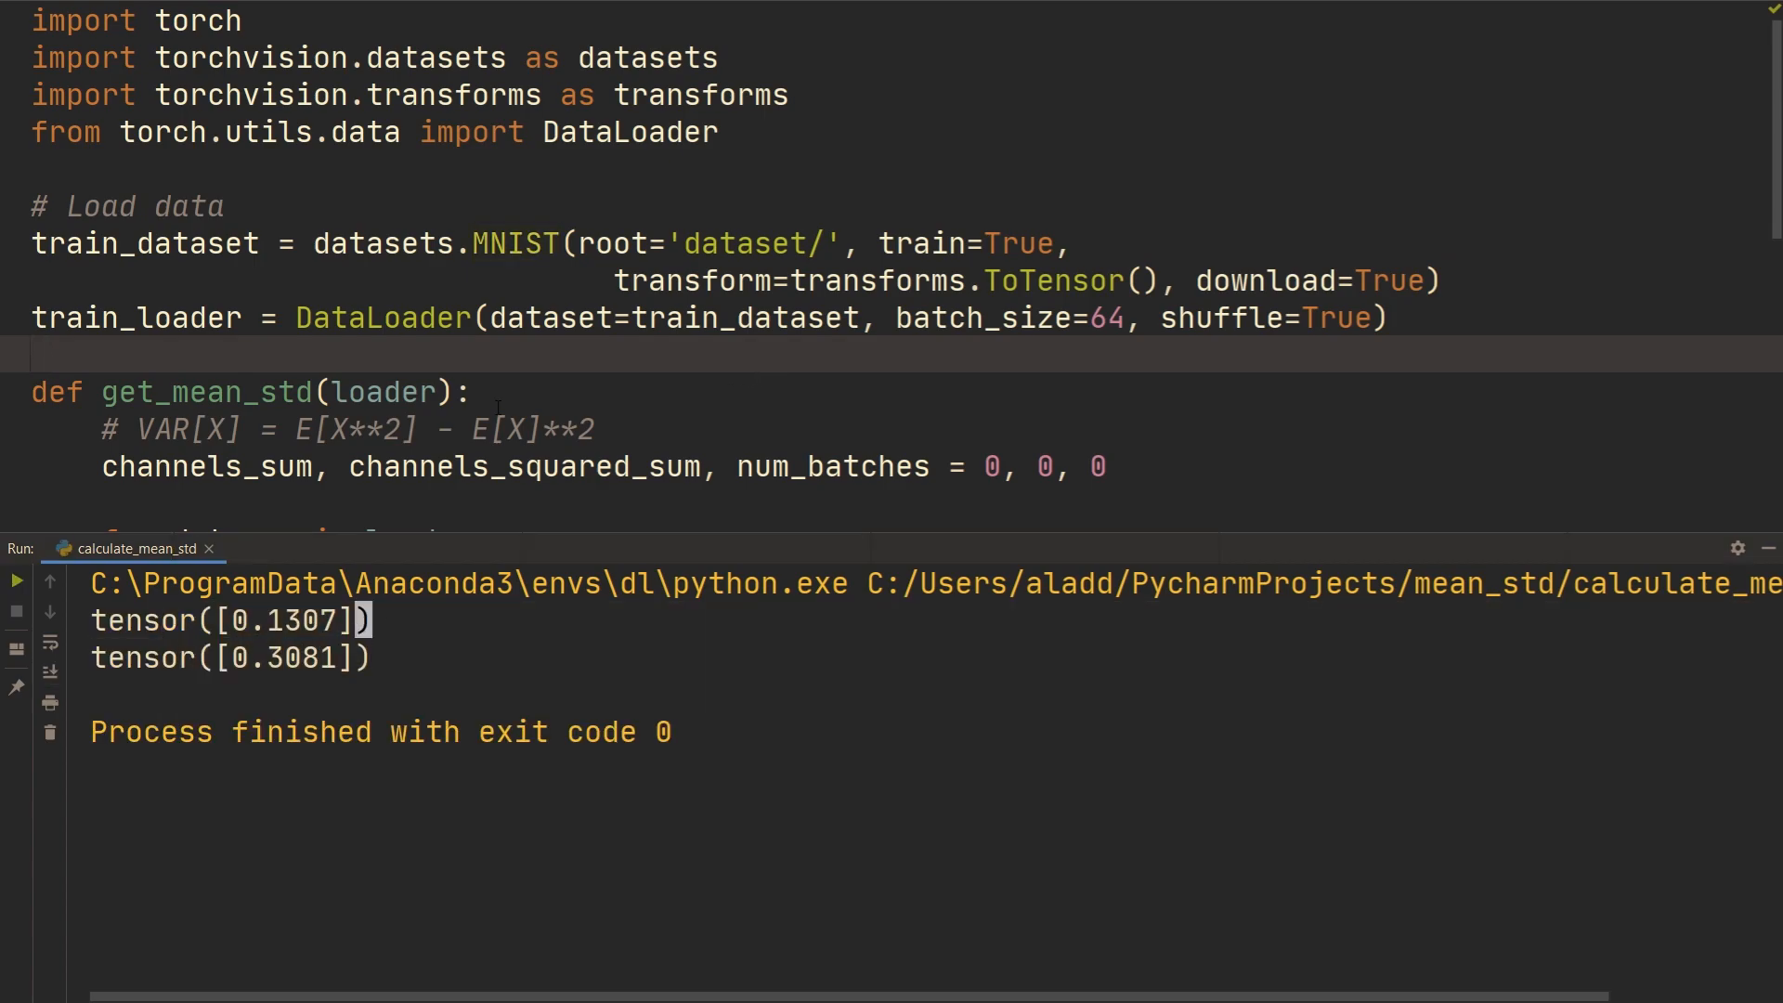
pyautogui.scroll(-3)
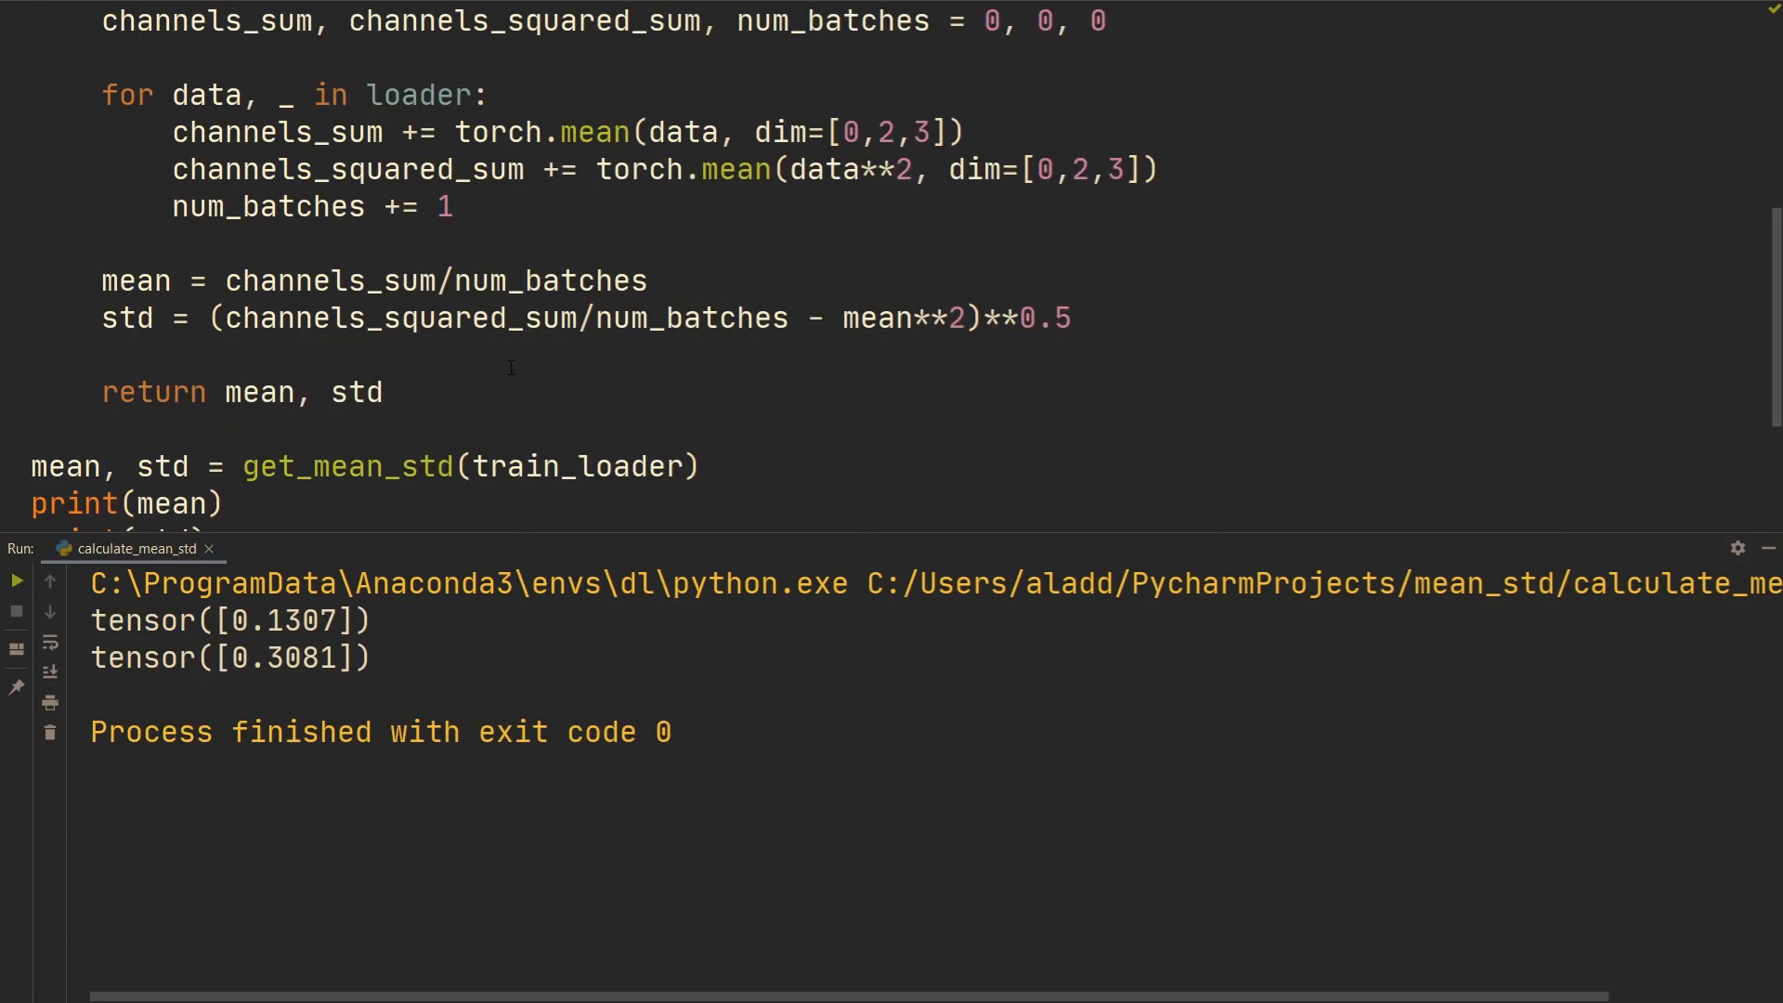
pyautogui.scroll(3)
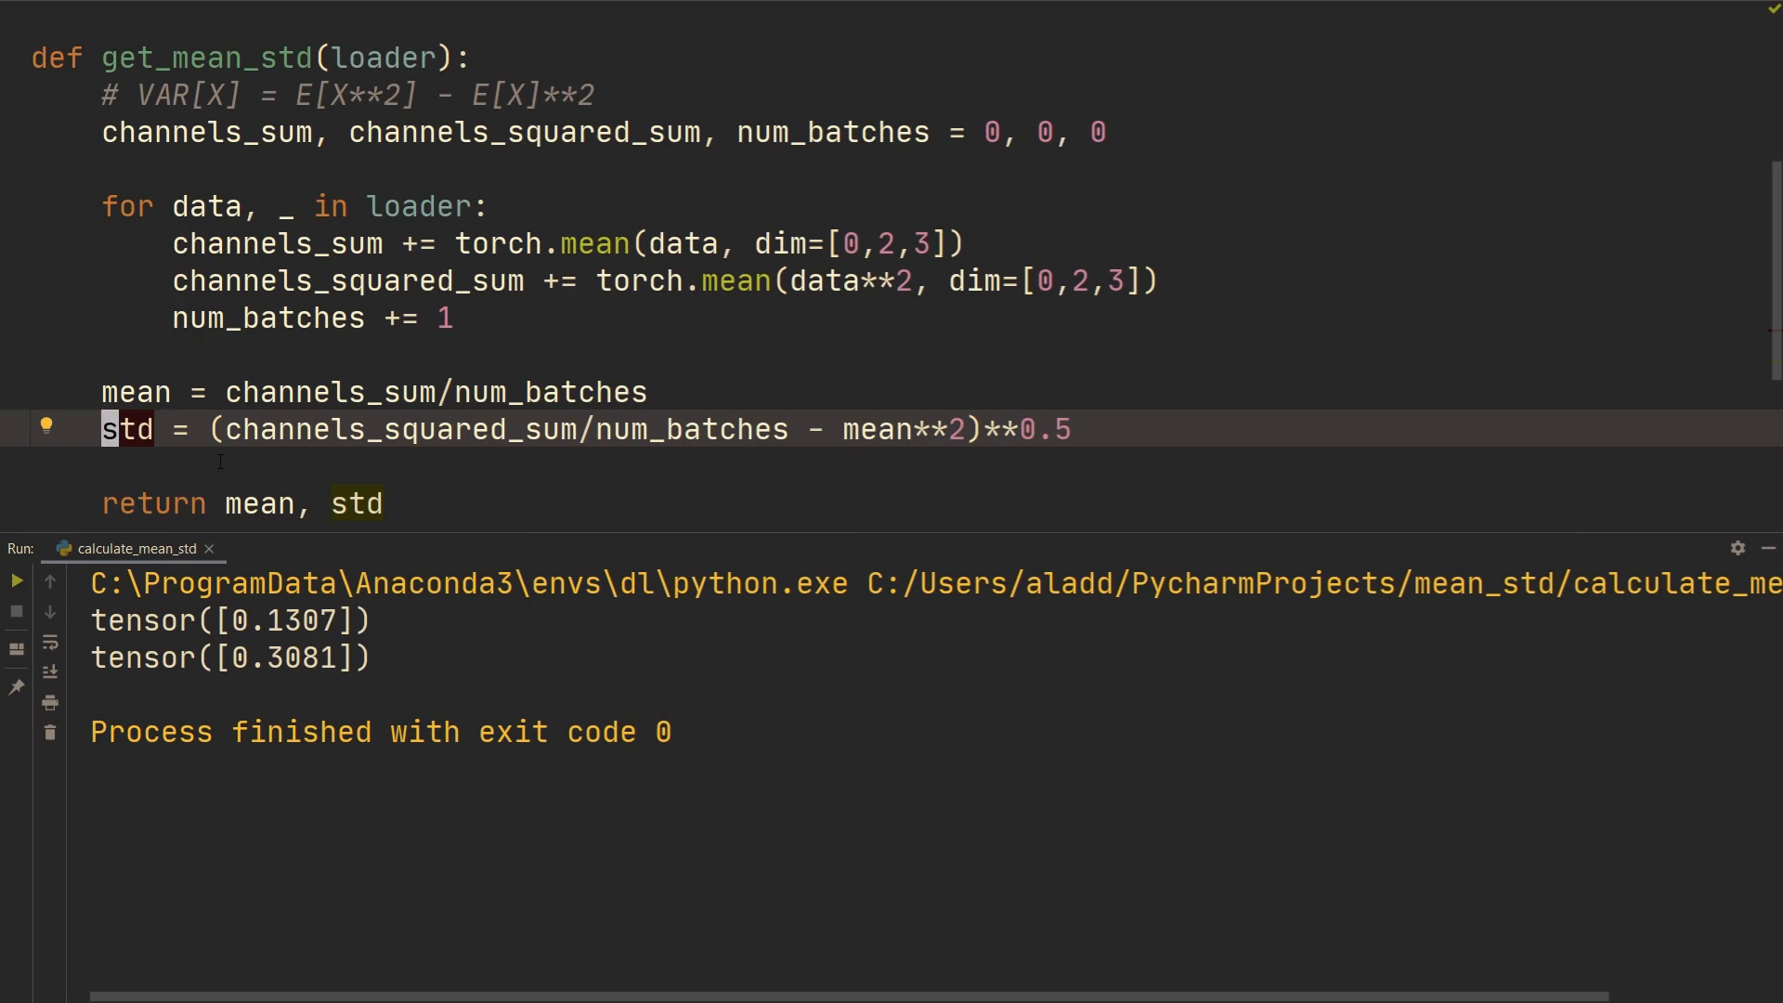
pyautogui.click(540, 354)
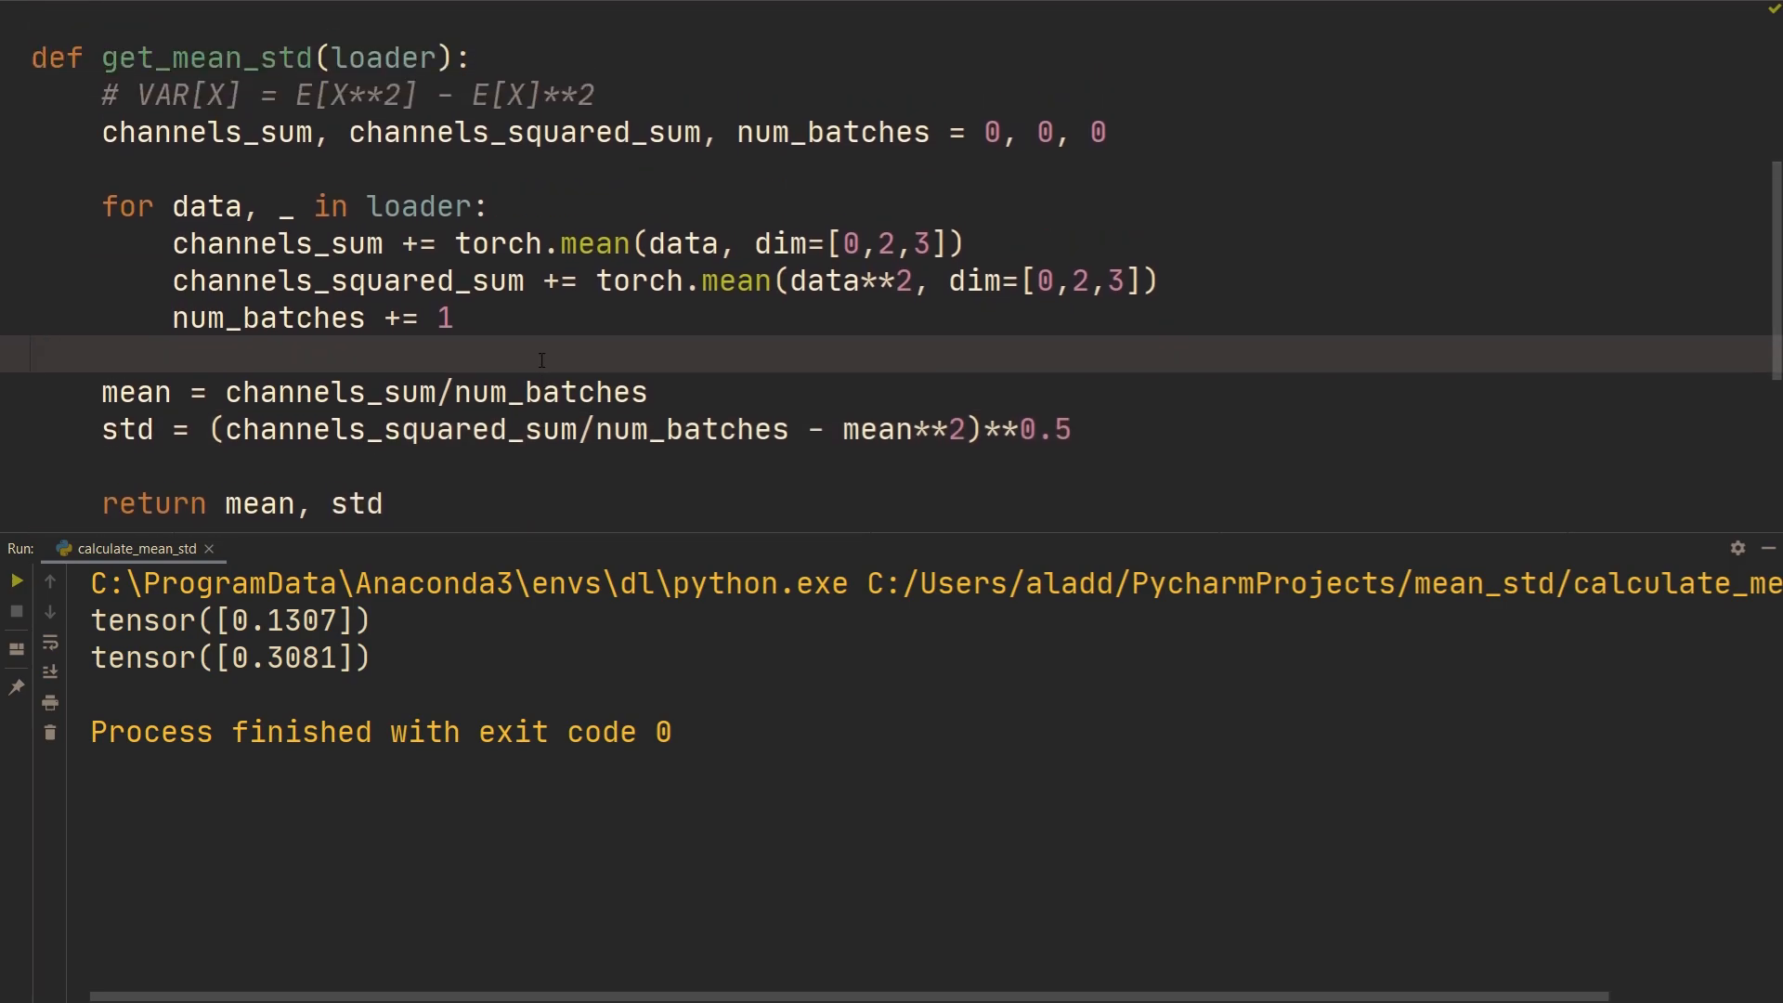